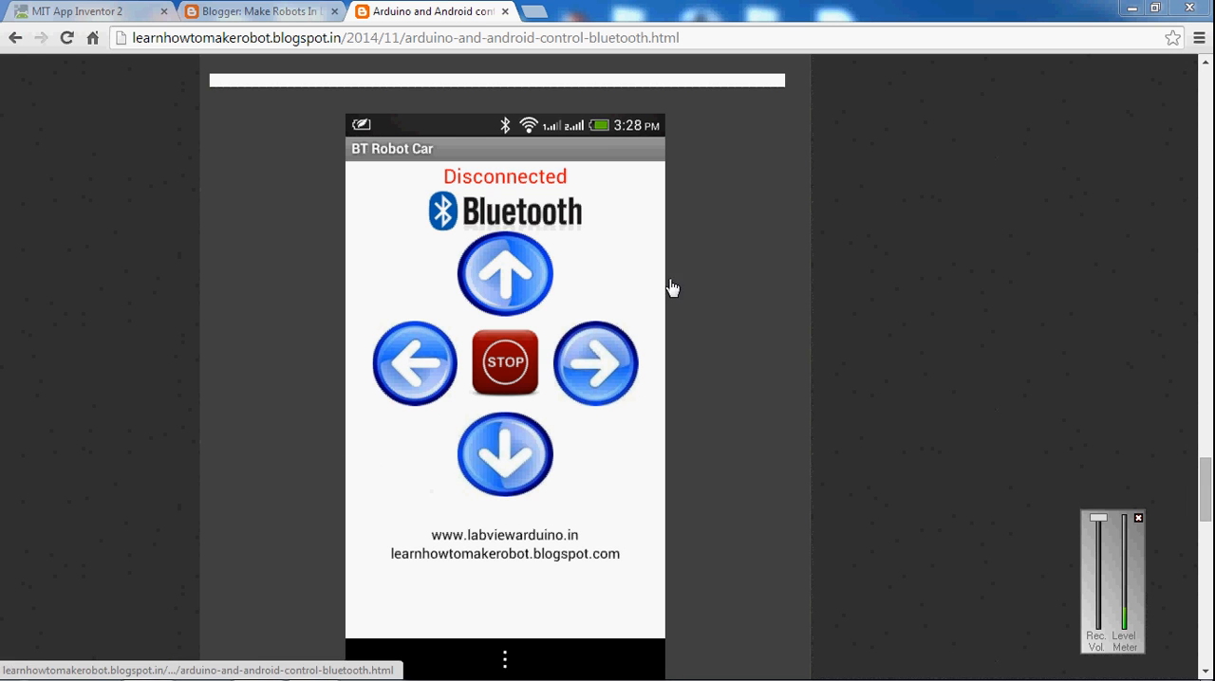
mouse_move(326, 378)
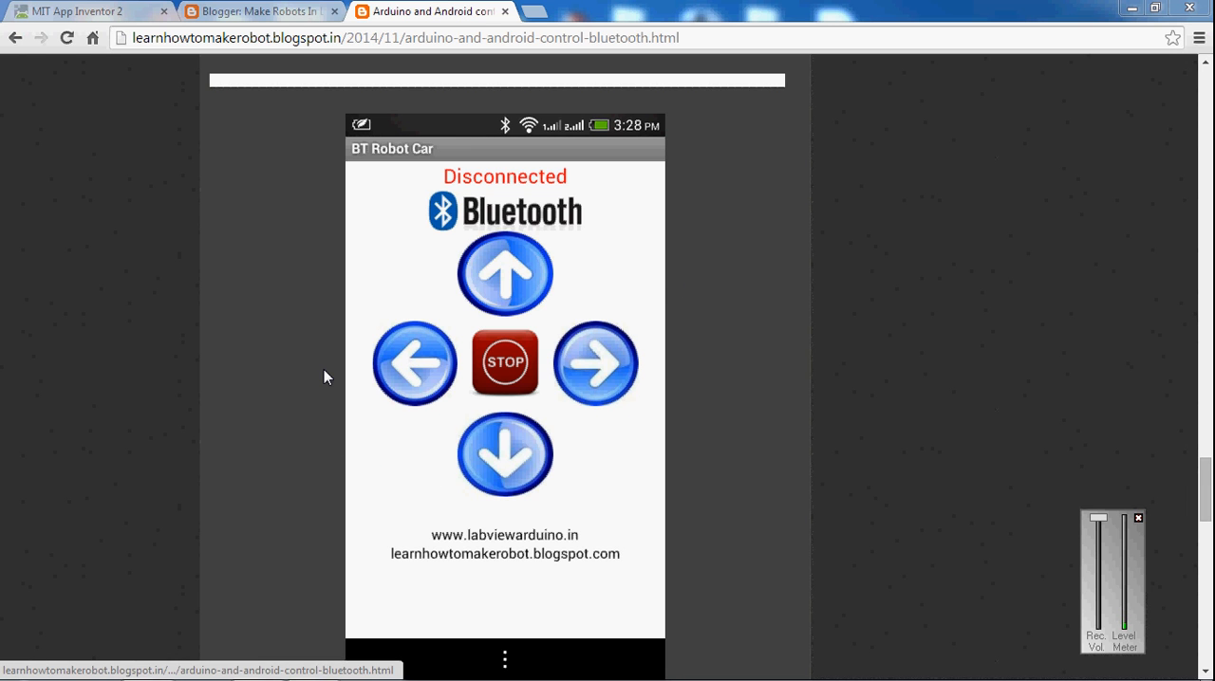
mouse_move(333, 328)
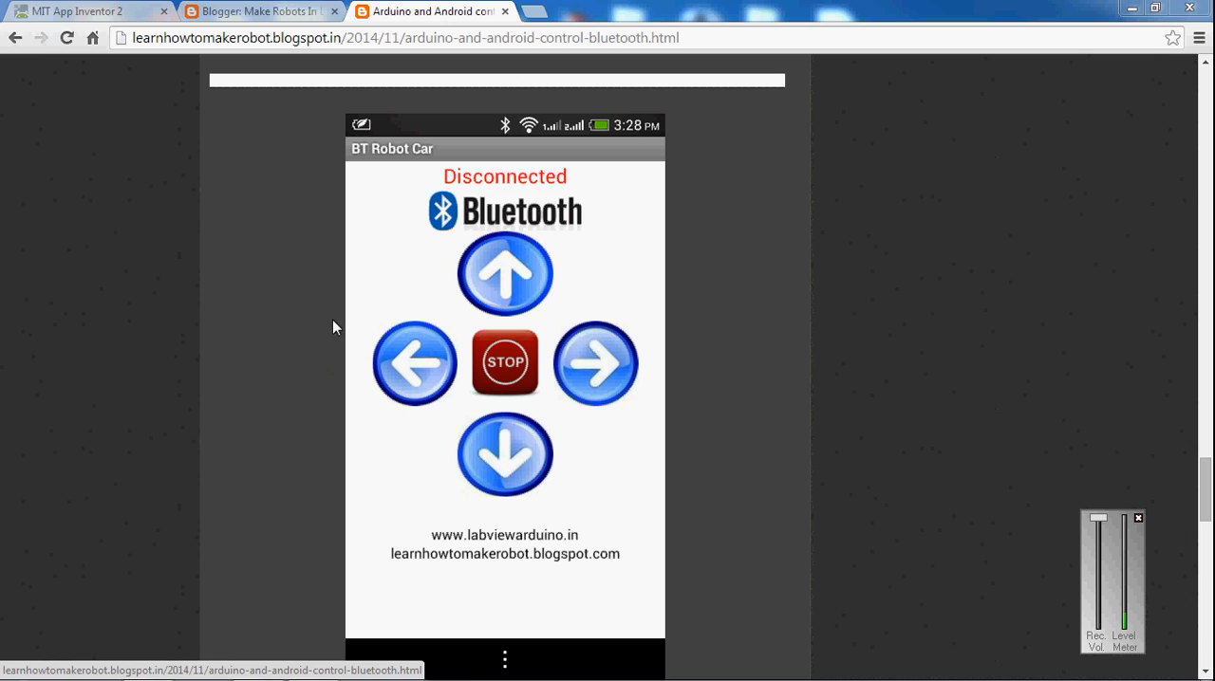
mouse_move(381, 409)
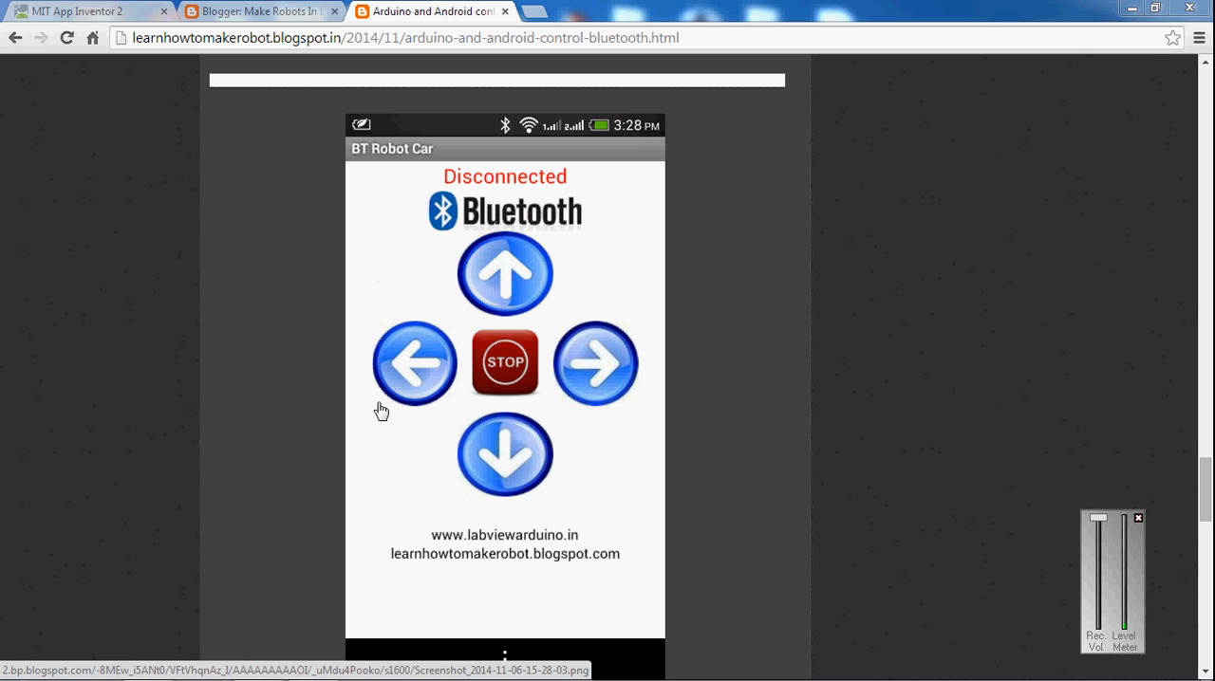
mouse_move(623, 438)
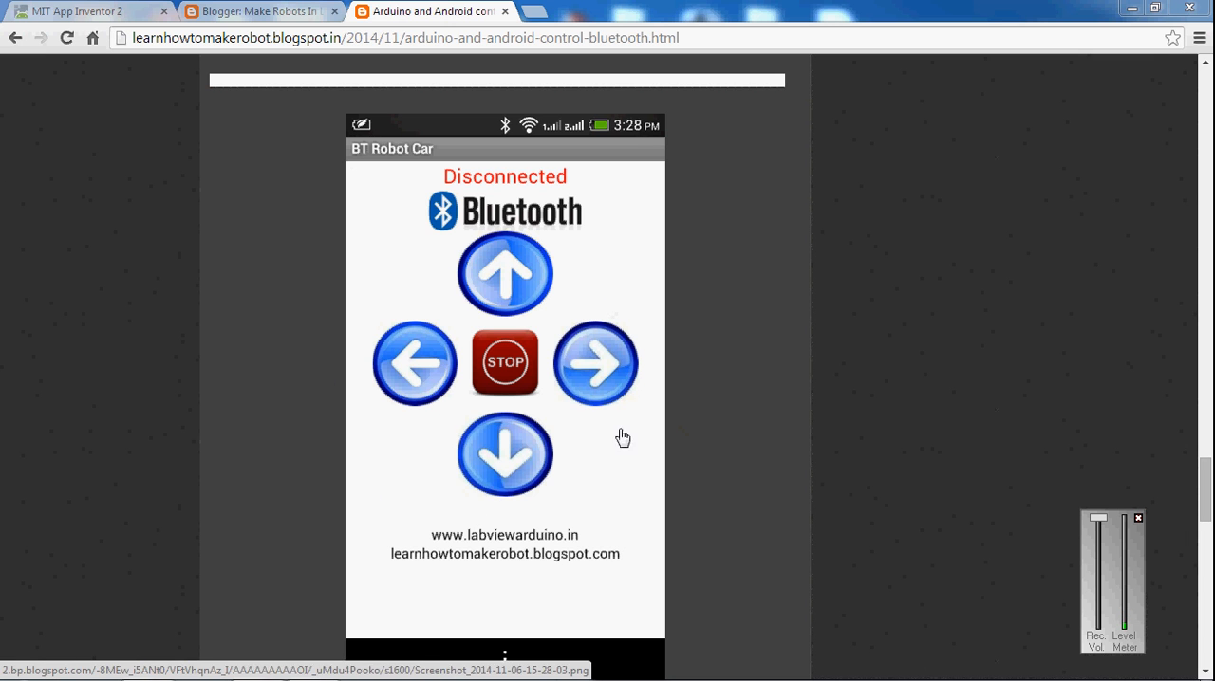
mouse_move(520, 382)
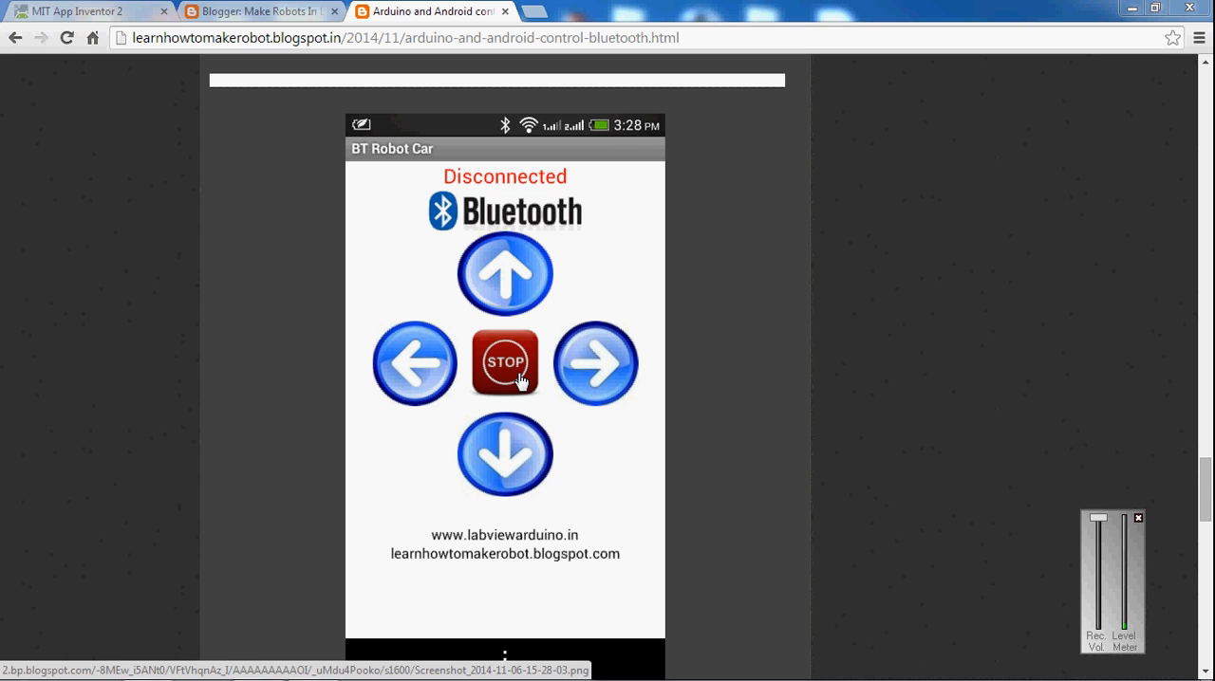
- From My projects, start a new App Inventor project named btremote
scroll(down, 3)
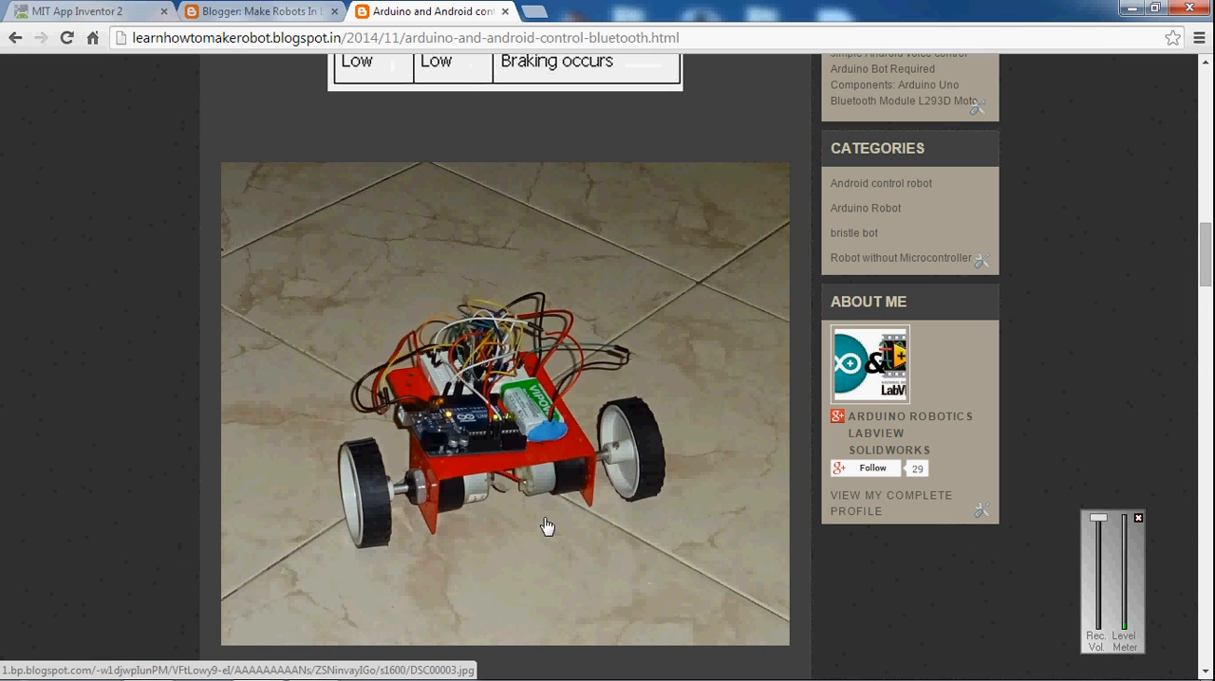
mouse_move(483, 550)
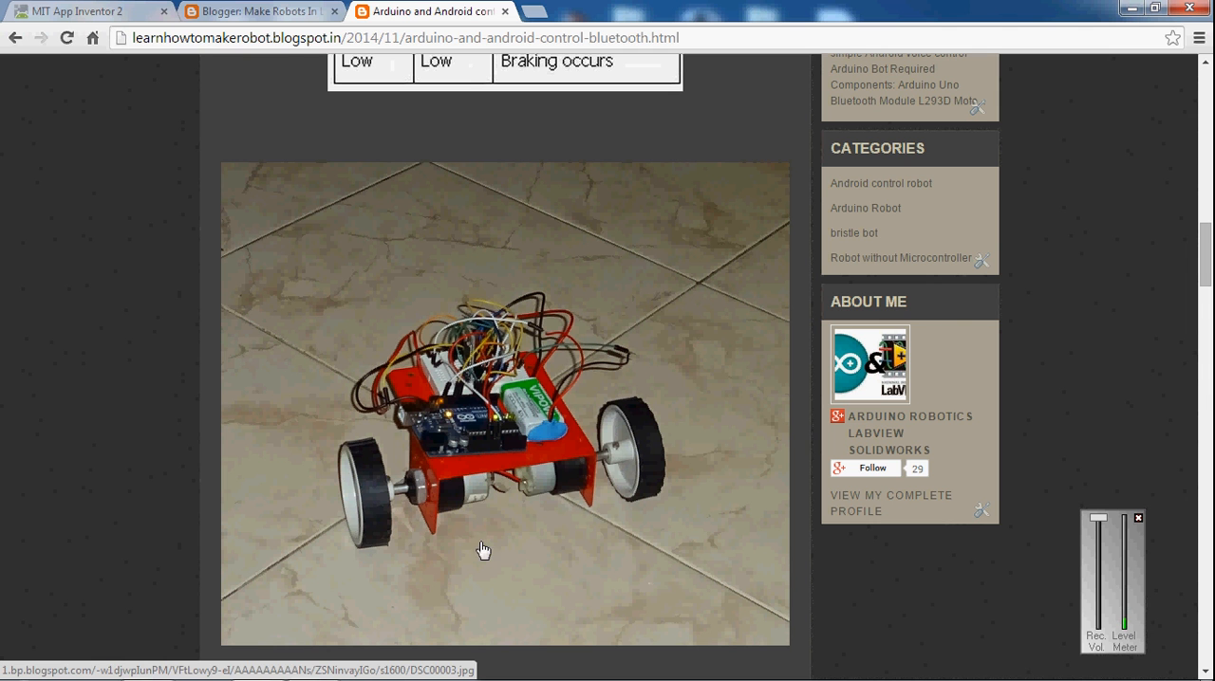
mouse_move(546, 380)
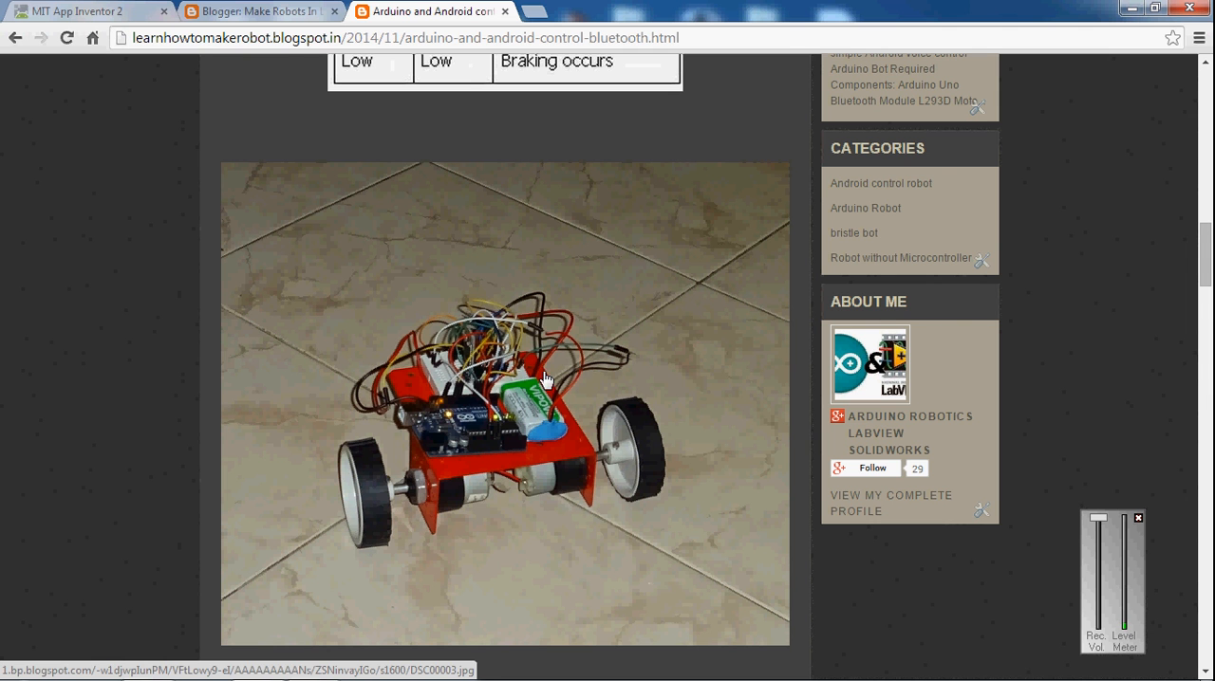
scroll(down, 3)
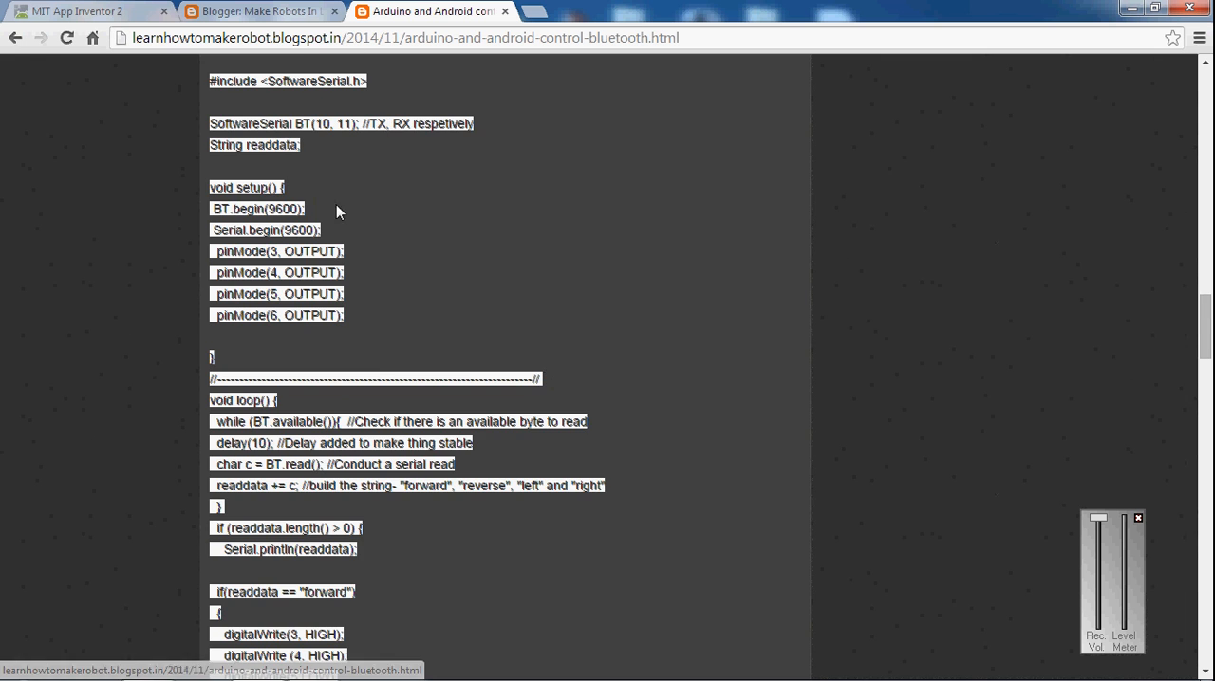
scroll(down, 3)
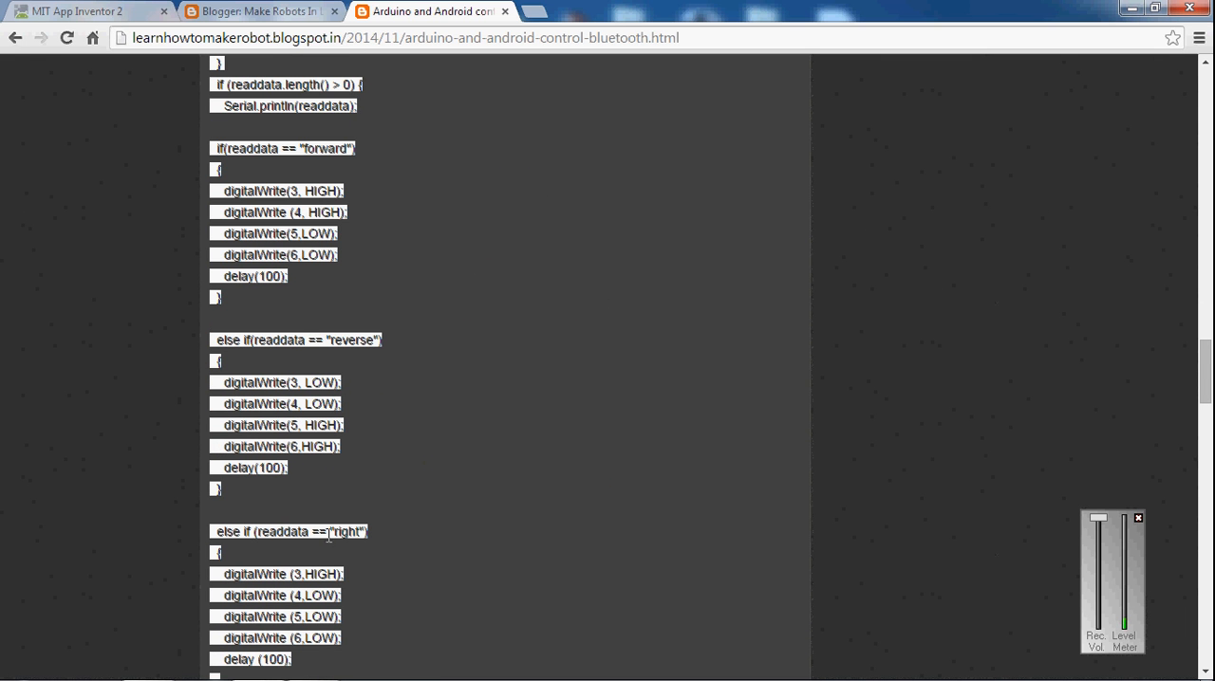
scroll(down, 3)
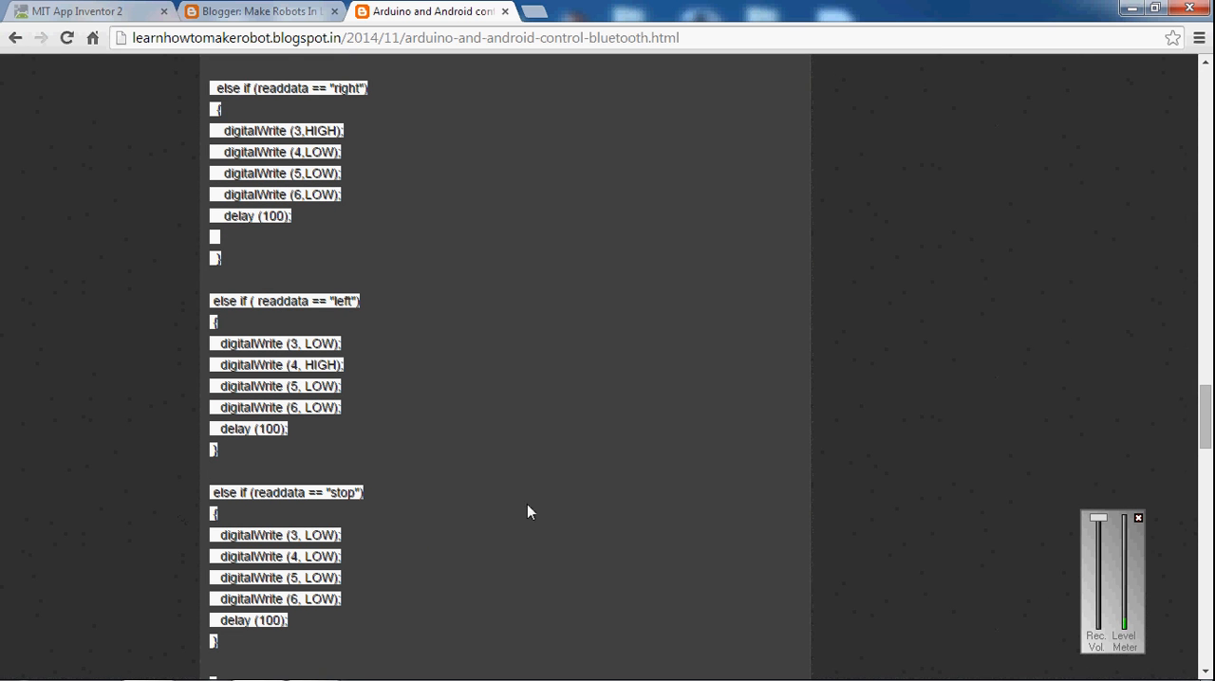
mouse_move(181, 446)
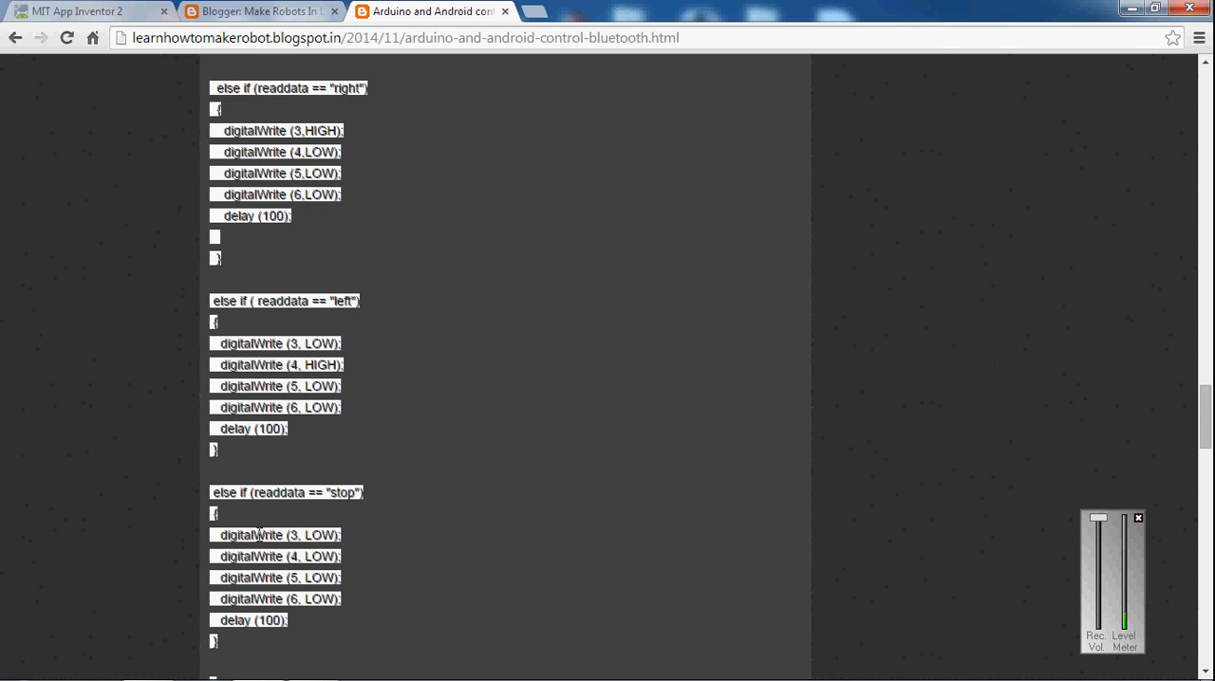
click(85, 11)
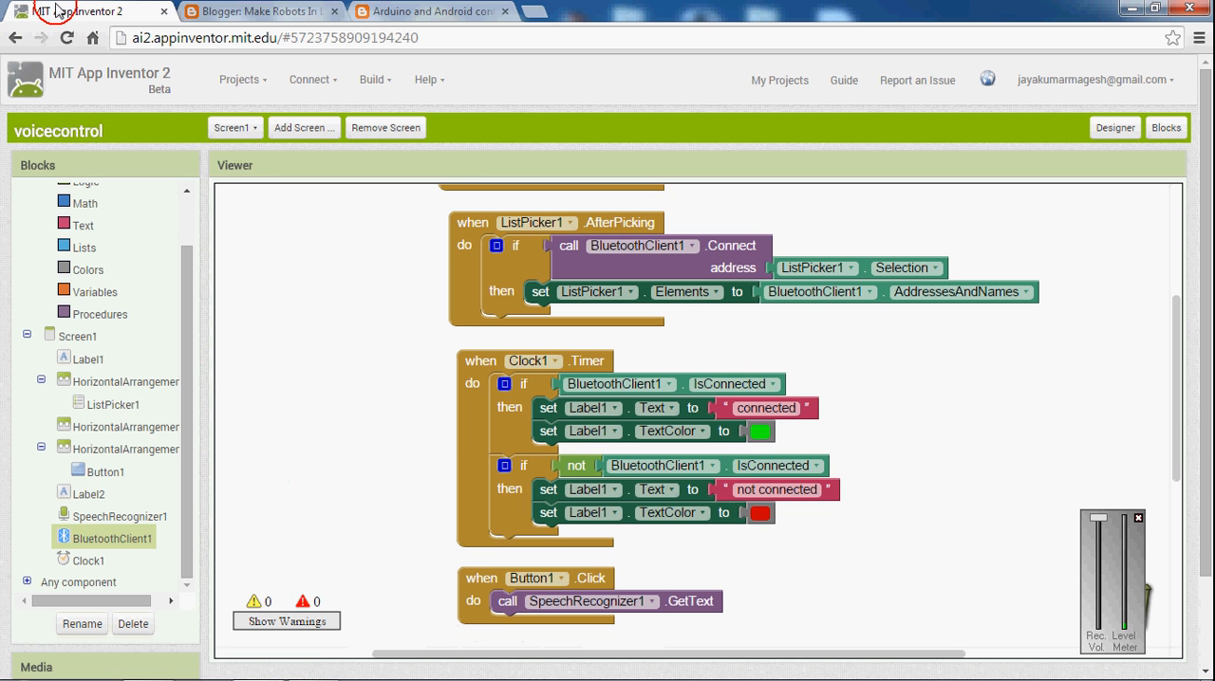
click(239, 80)
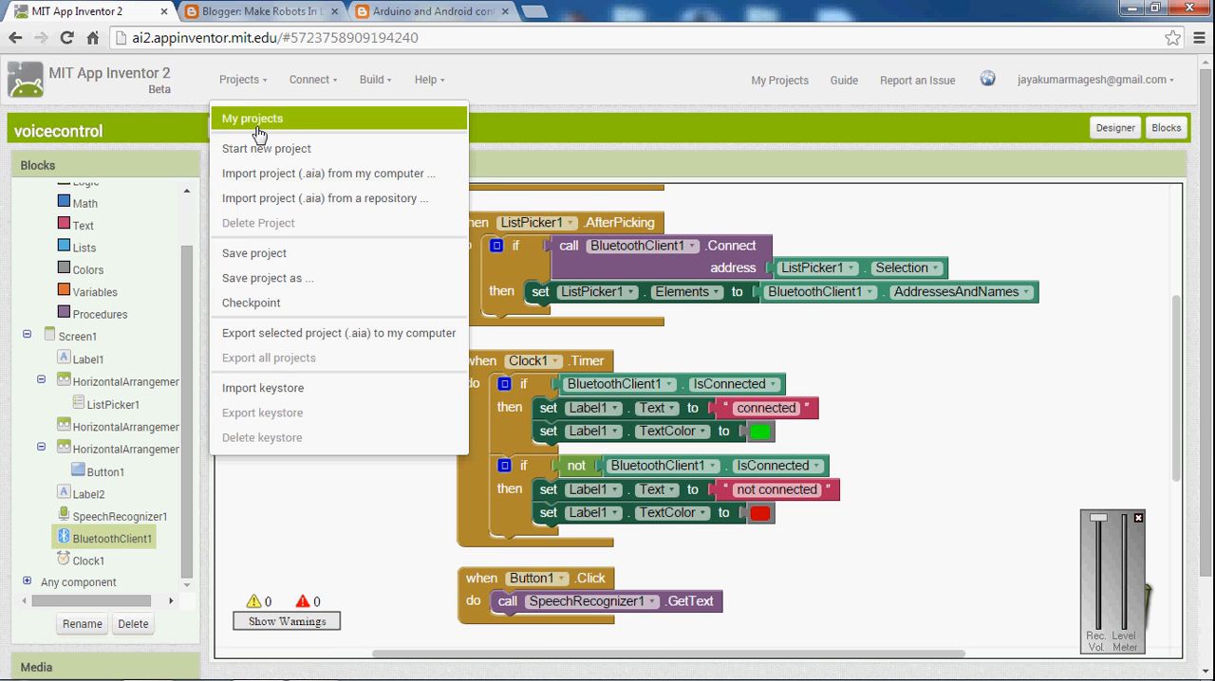
click(252, 118)
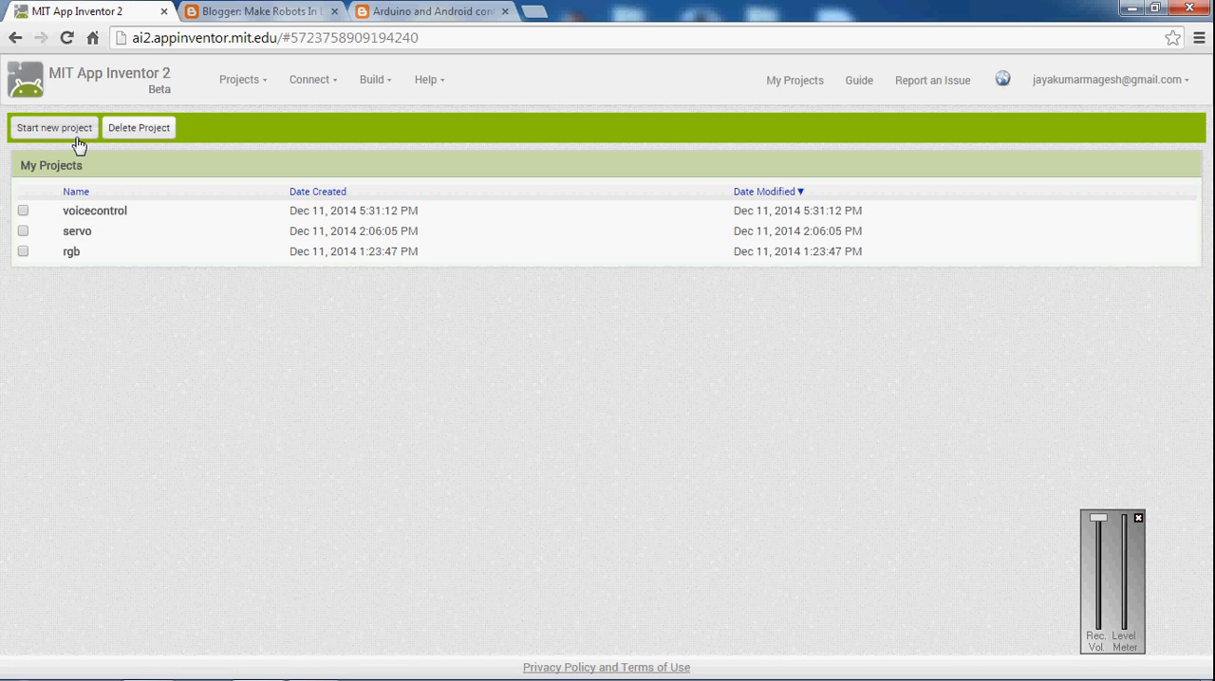
click(55, 127)
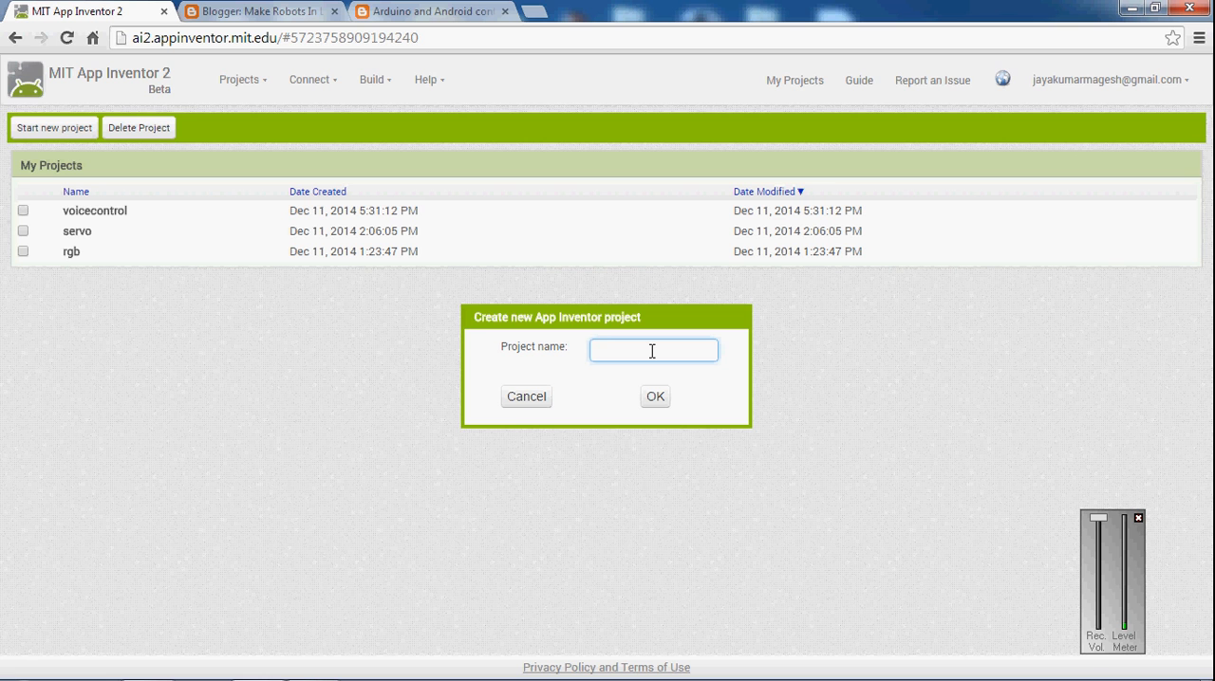
text(bt)
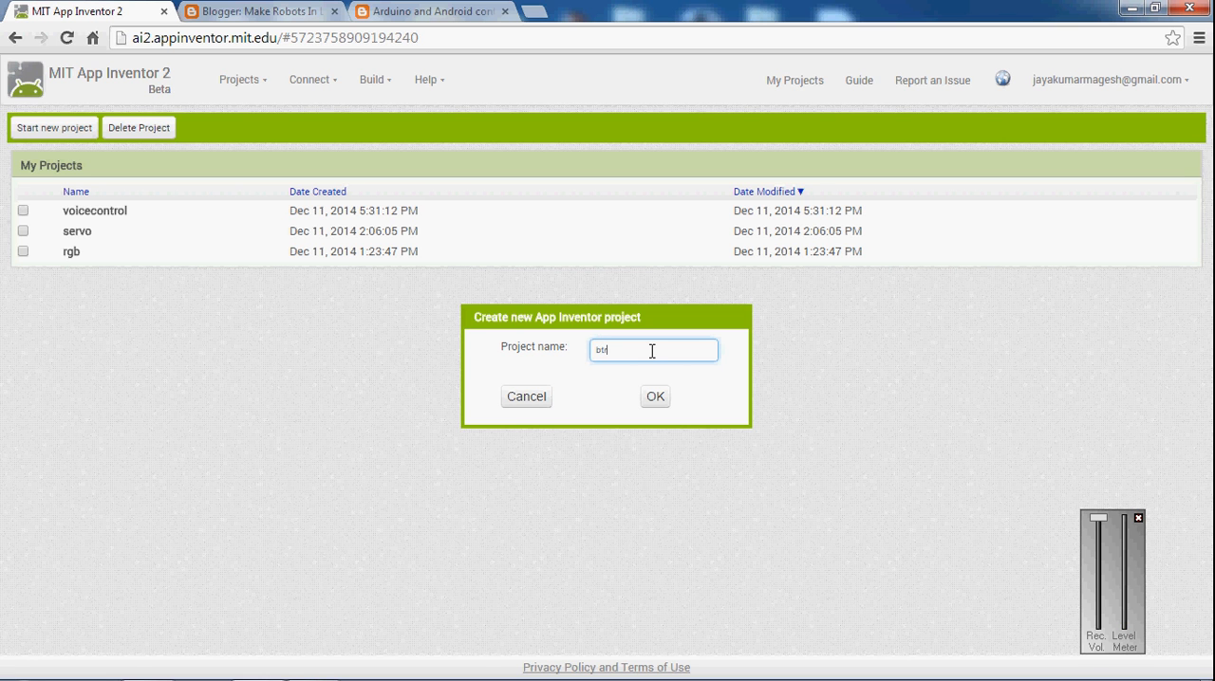
text(remot)
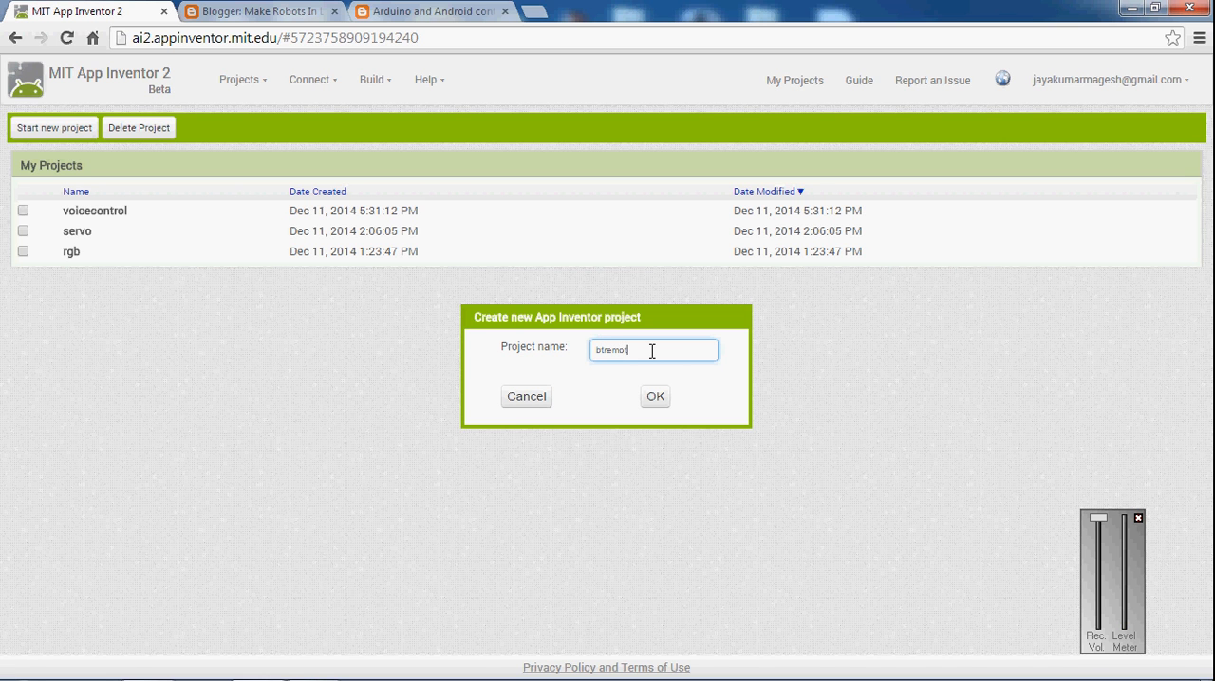
click(655, 396)
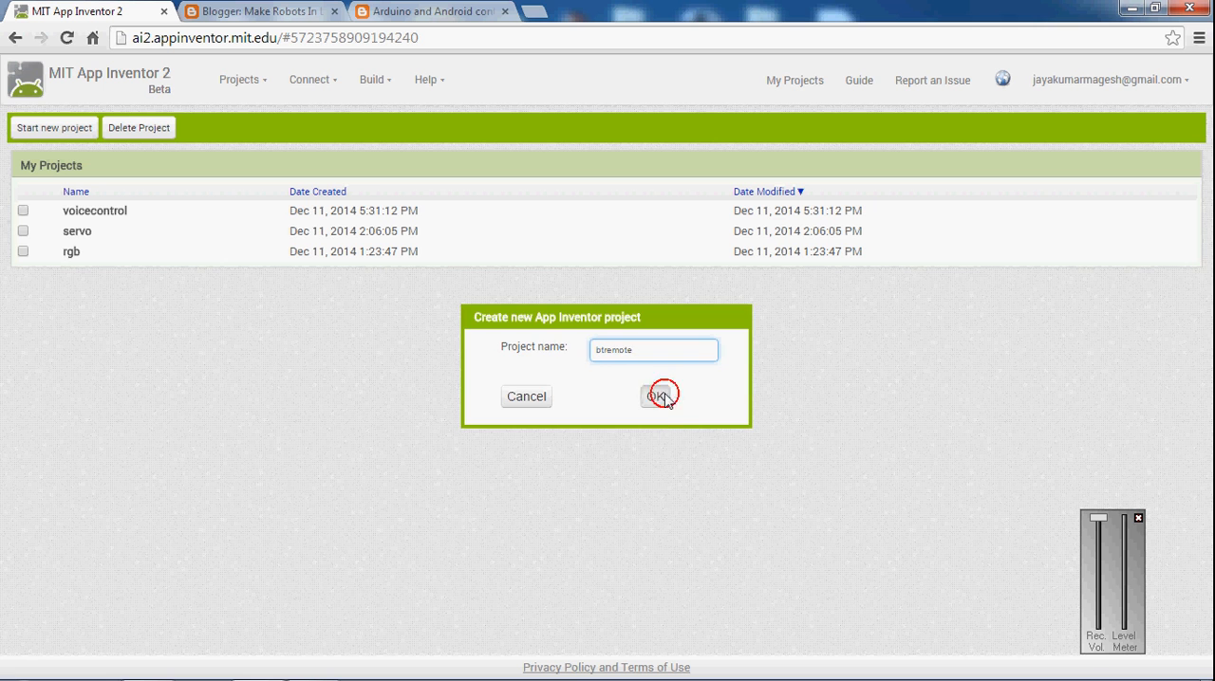
click(660, 395)
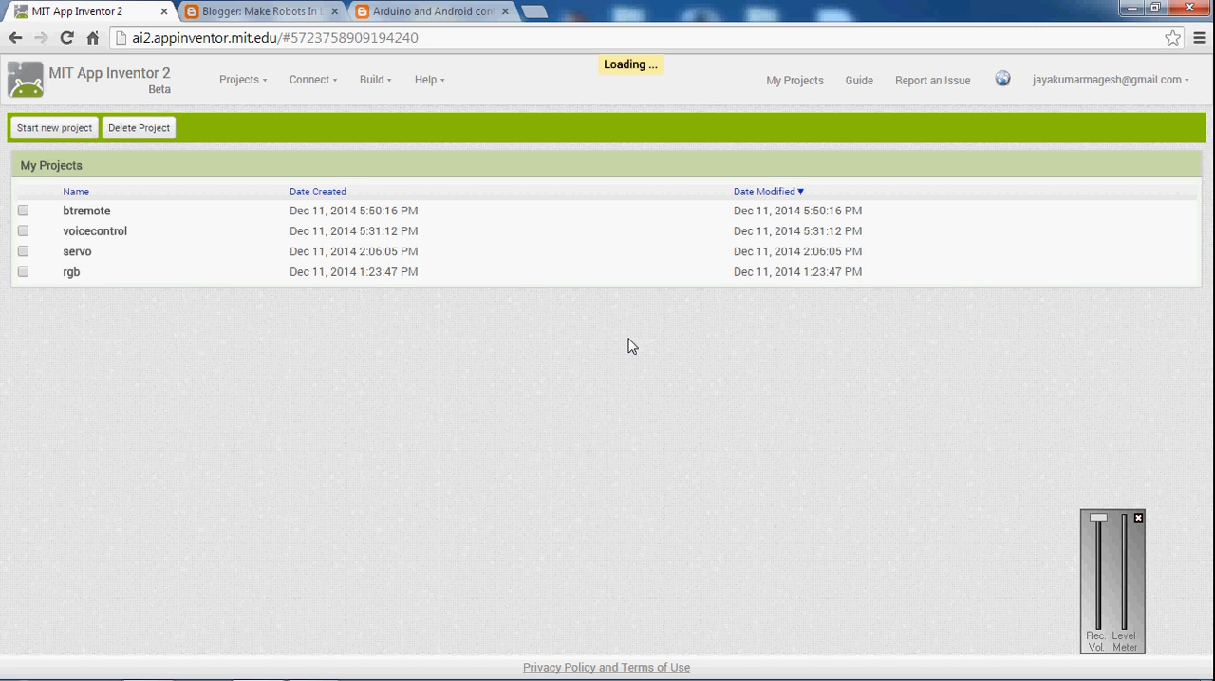
mouse_move(373, 358)
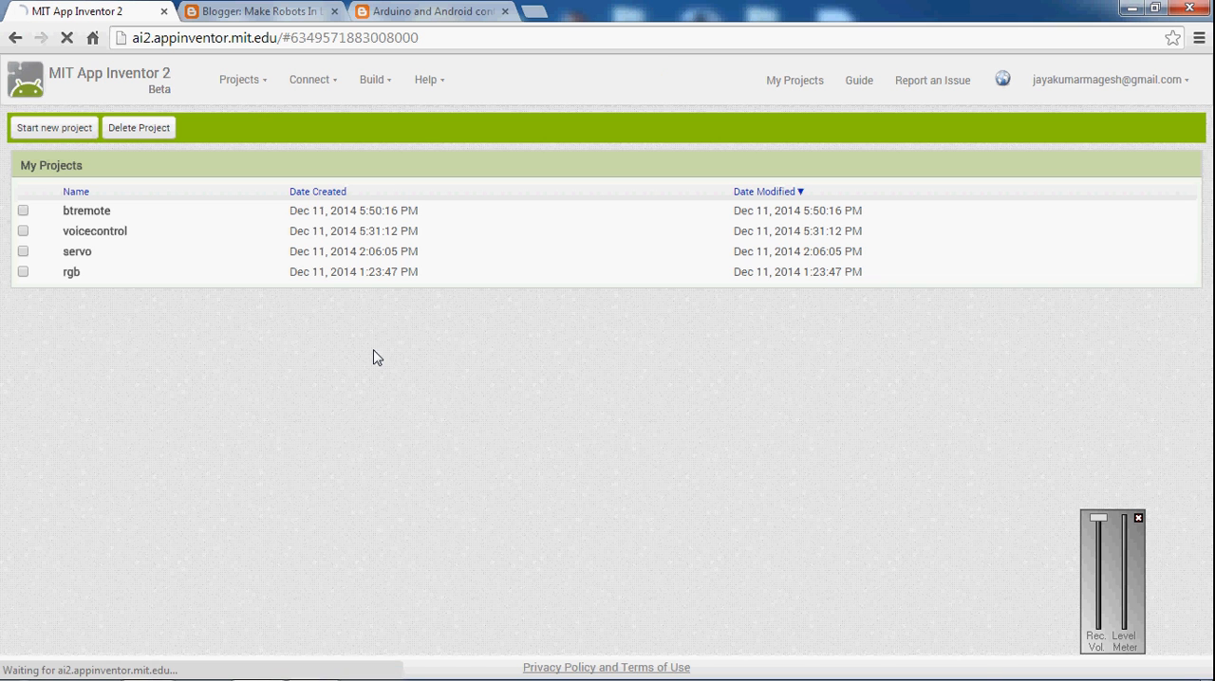
- Drag a HorizontalArrangement to the top of Screen1 and set its width to Fill parent
click(86, 210)
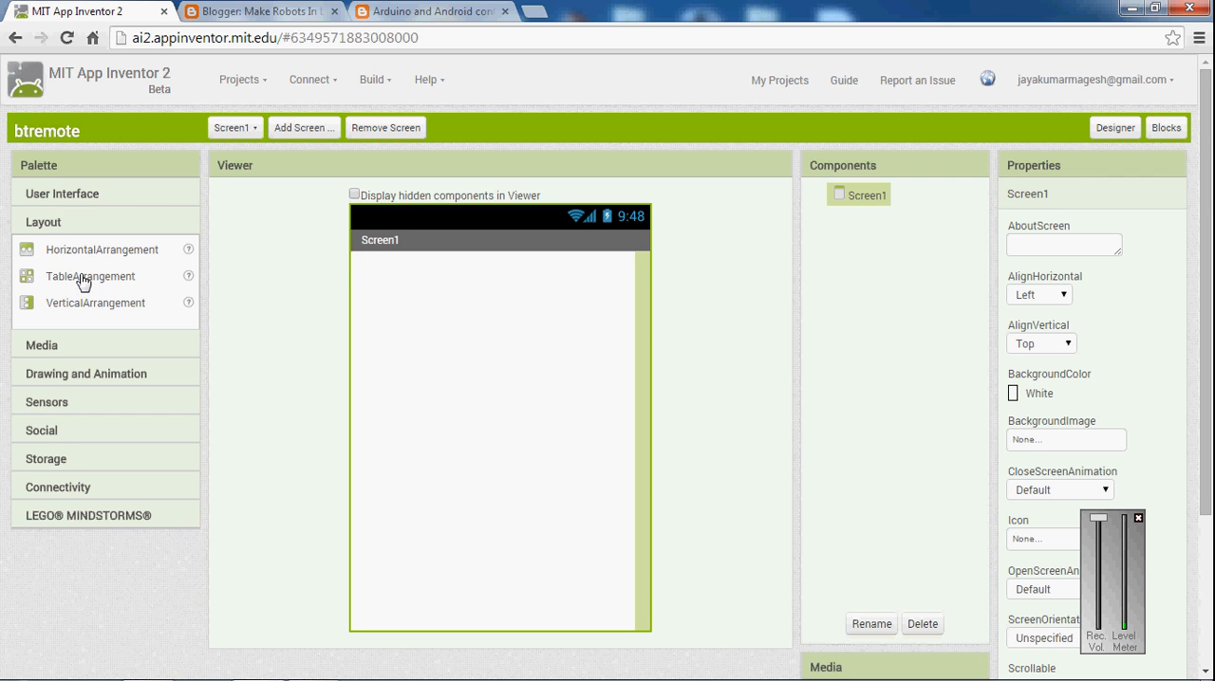
drag(90, 276, 422, 301)
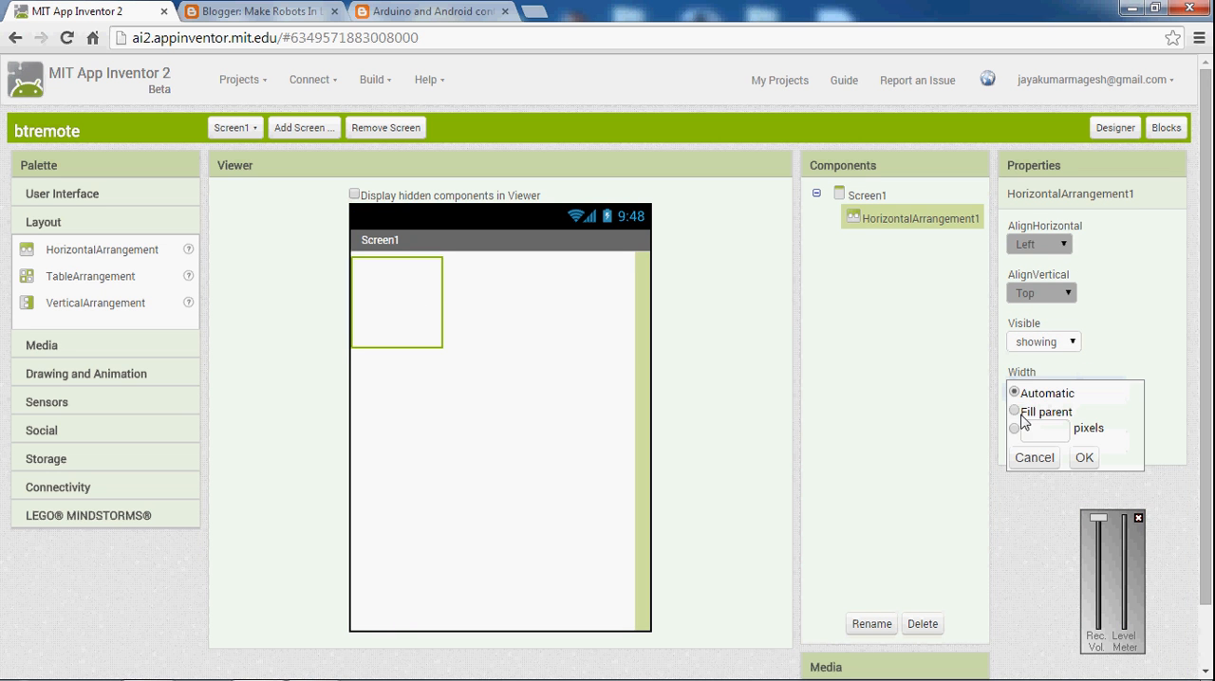
click(1014, 411)
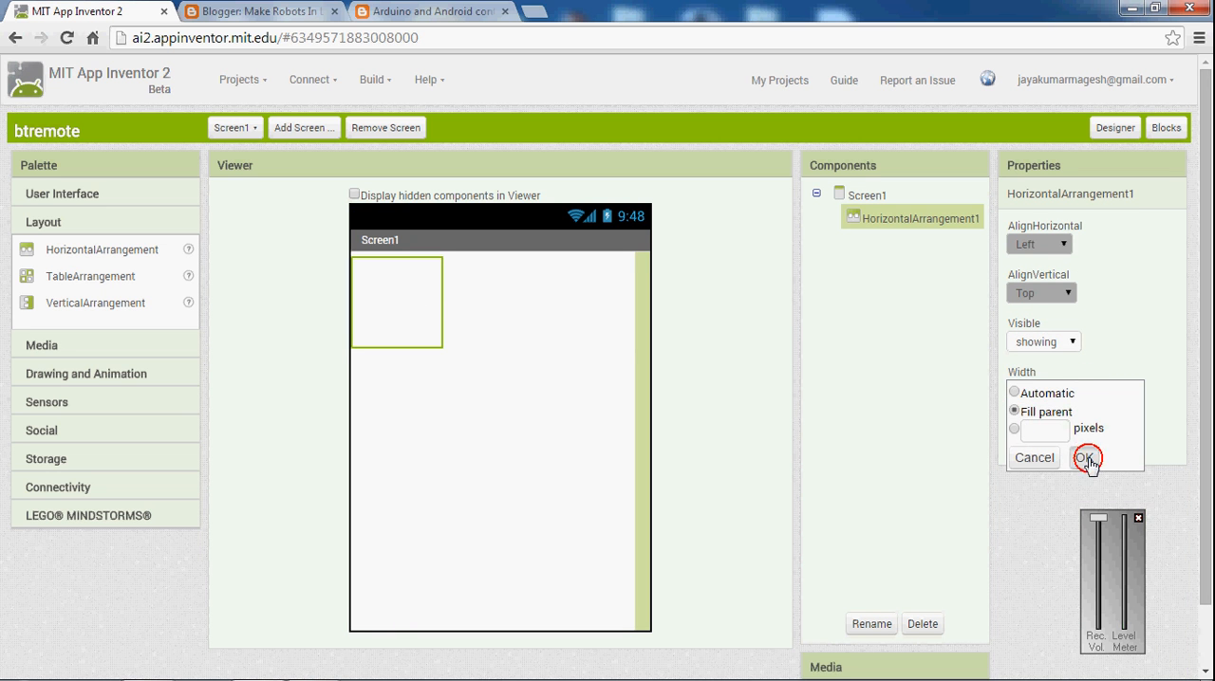
click(1087, 457)
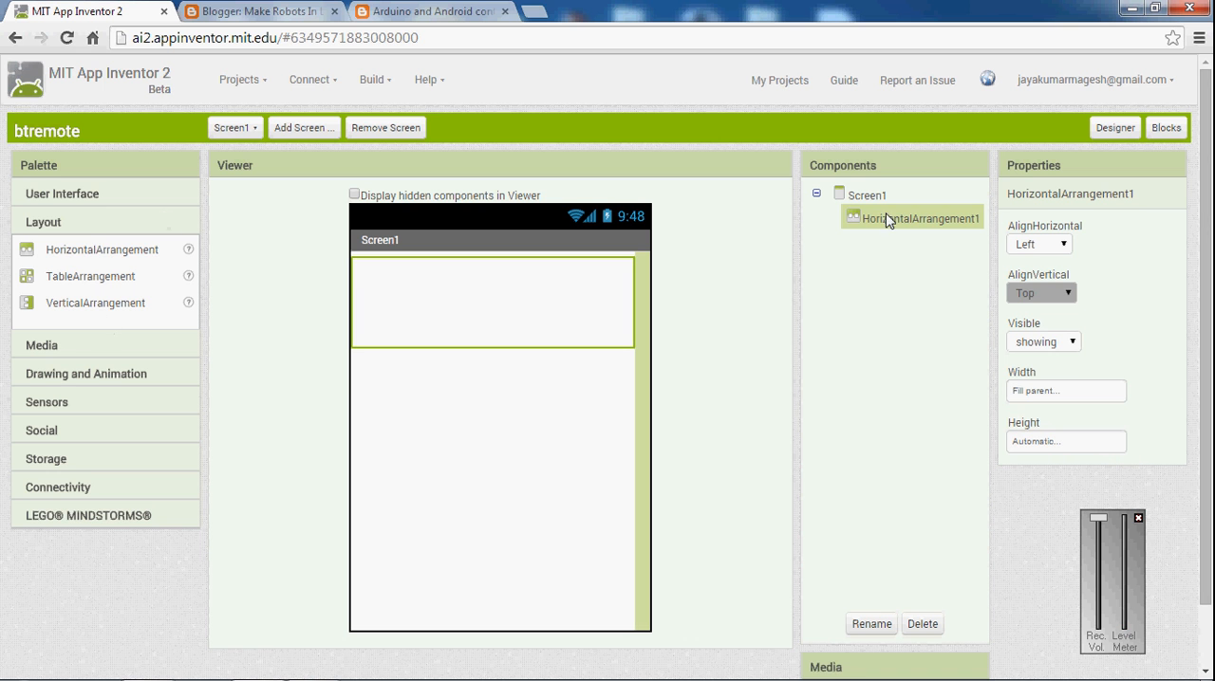
- Set ListPicker1's width to Fill parent
click(62, 193)
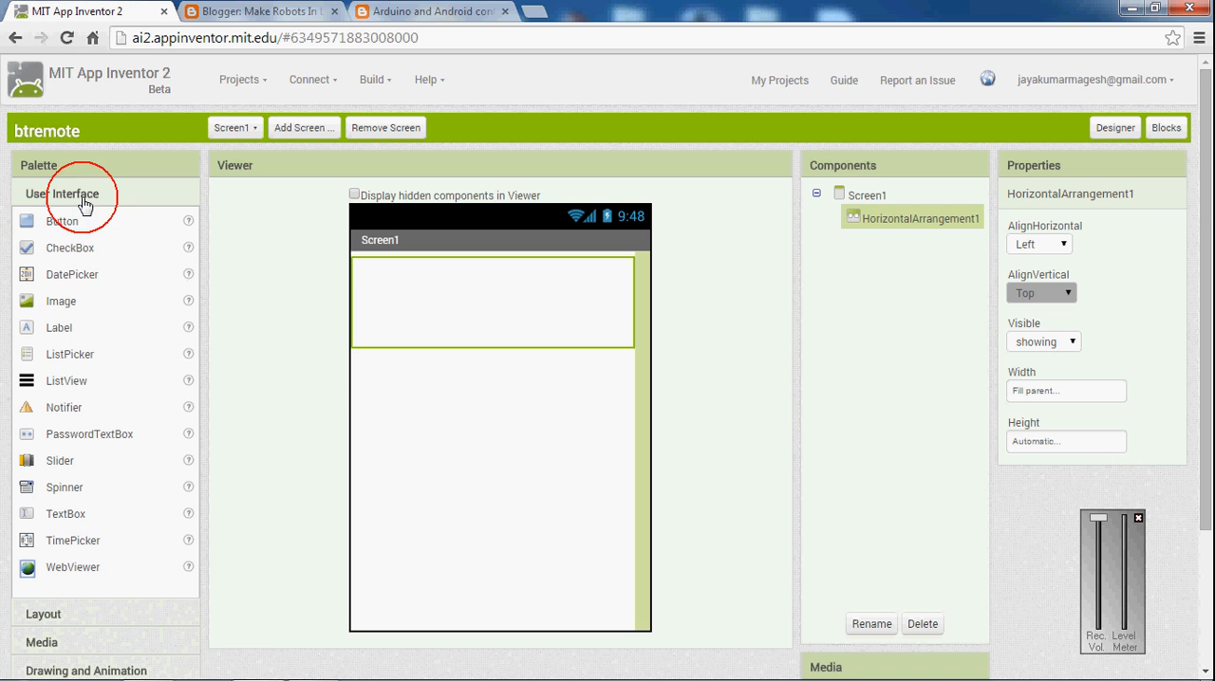
mouse_move(74, 330)
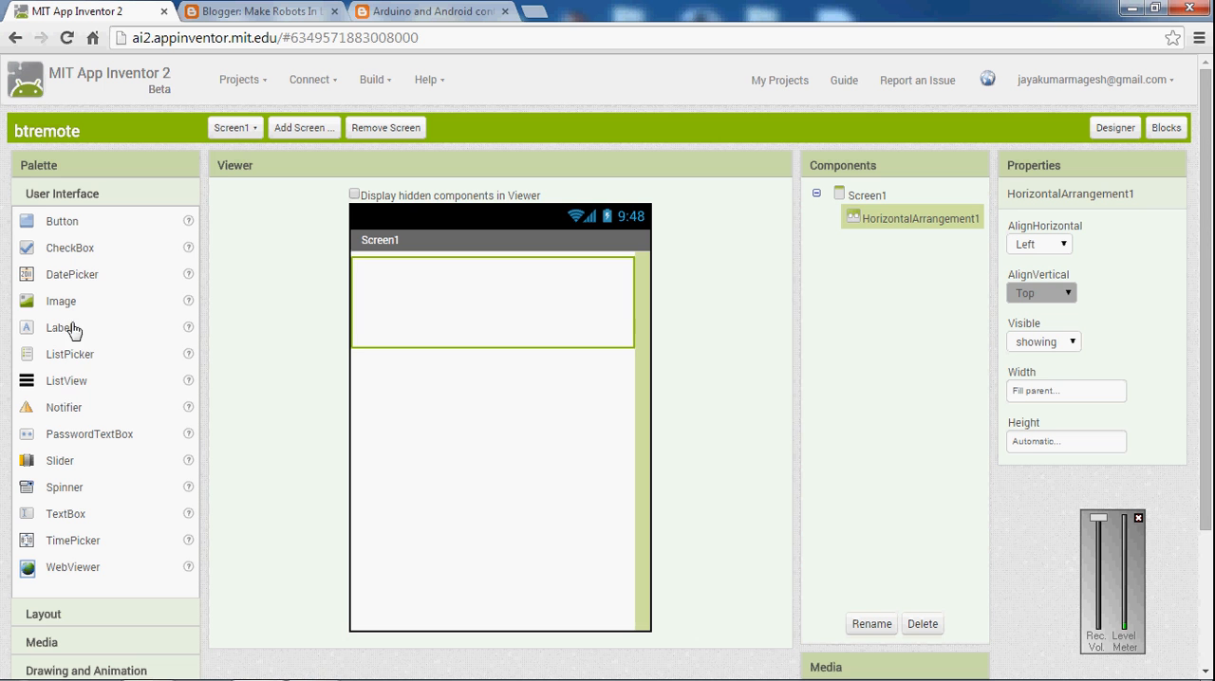
mouse_move(83, 365)
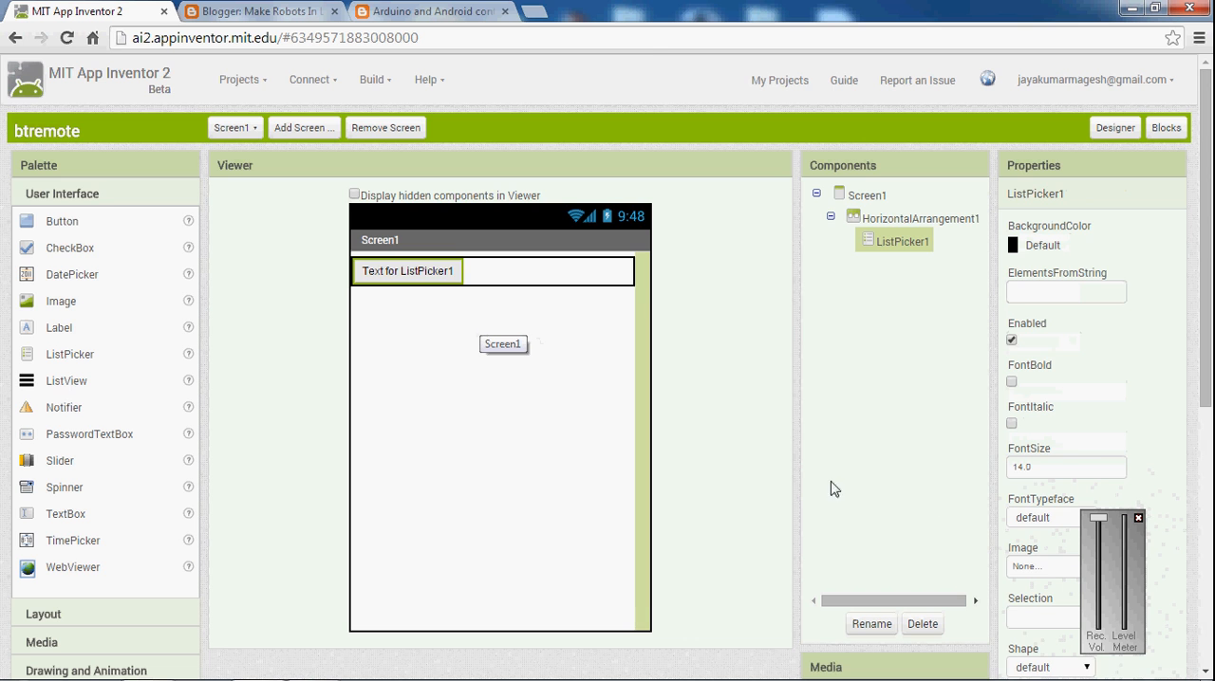
scroll(down, 3)
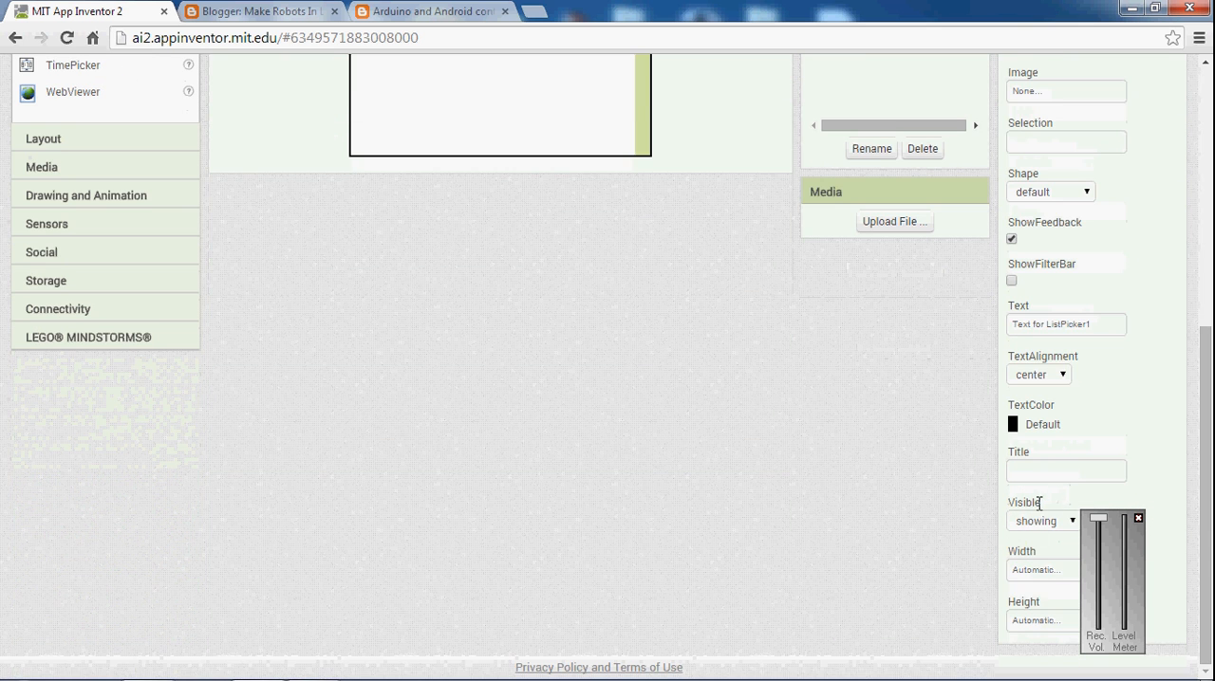
click(1034, 570)
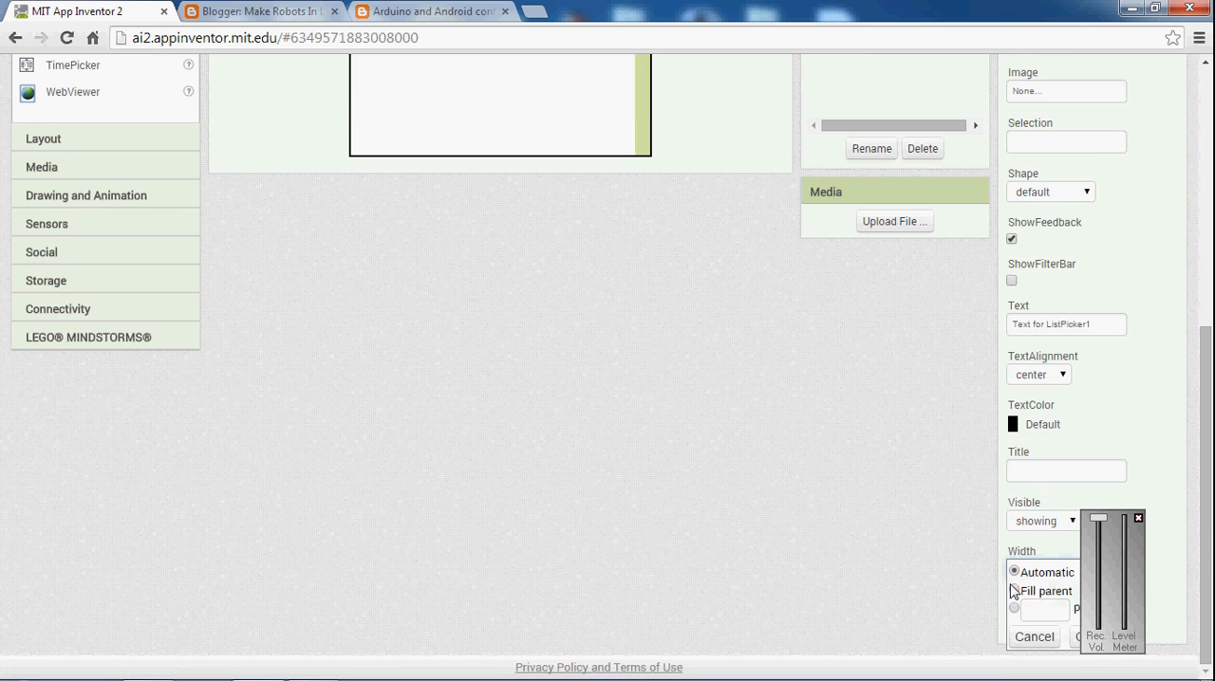
click(1013, 590)
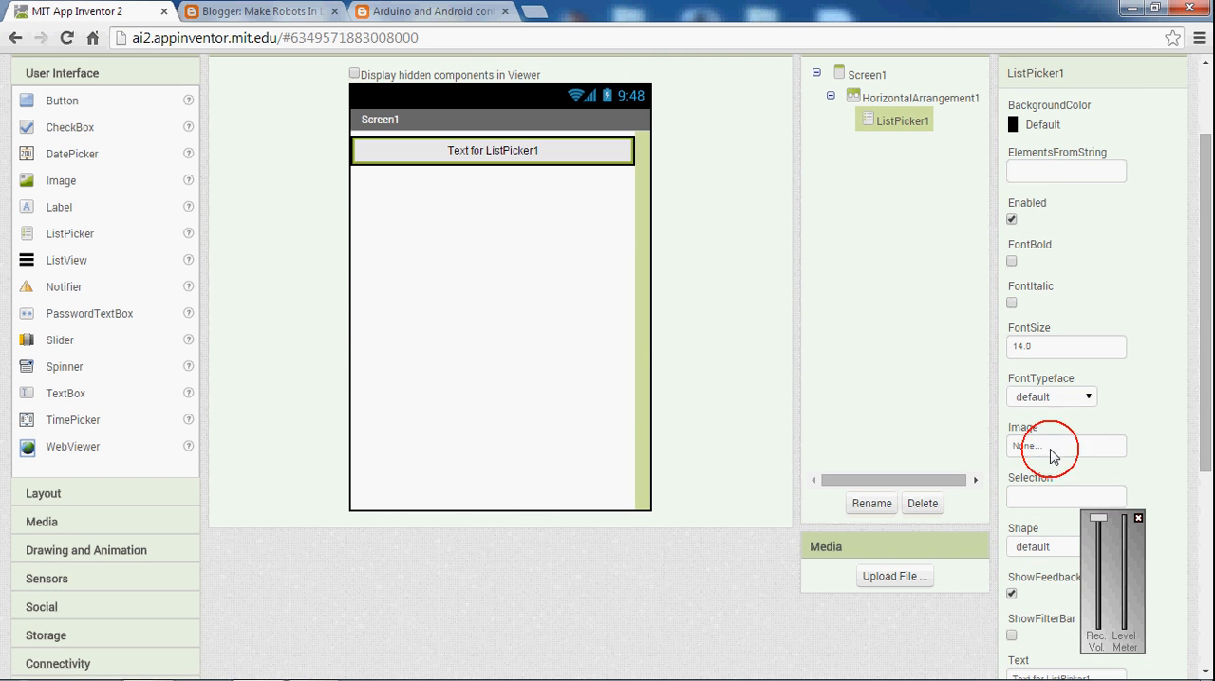
- Upload bt2.jpg and set it as ListPicker1's image
click(1066, 446)
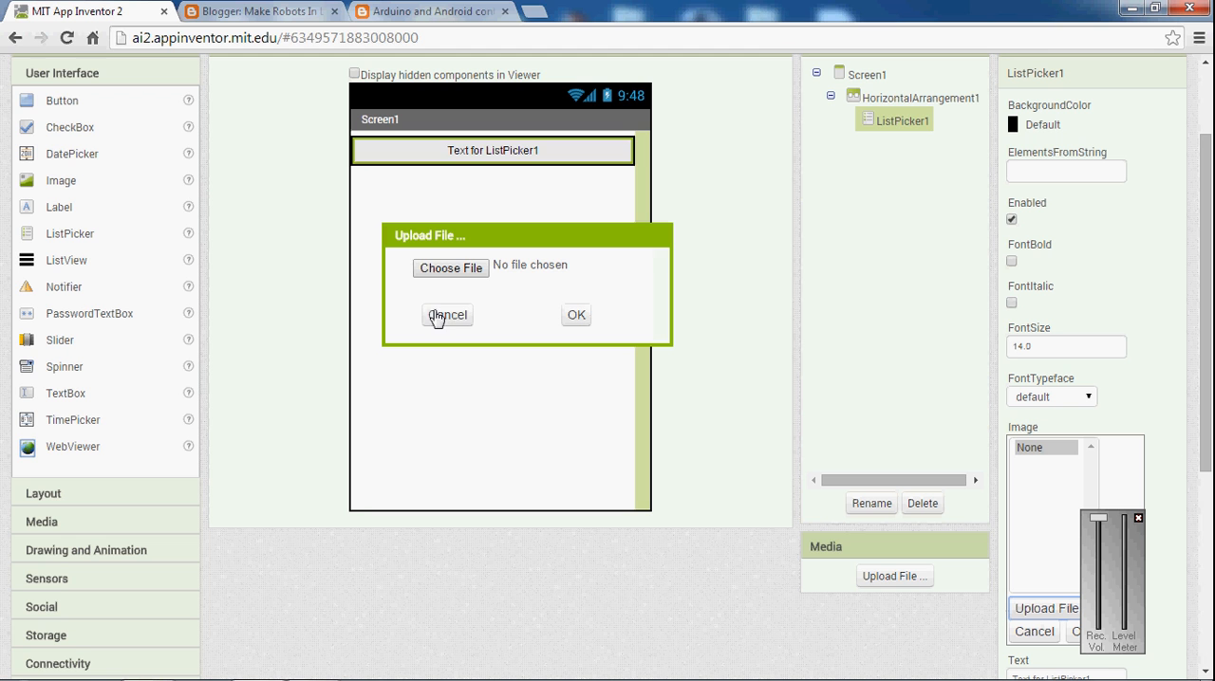
click(450, 268)
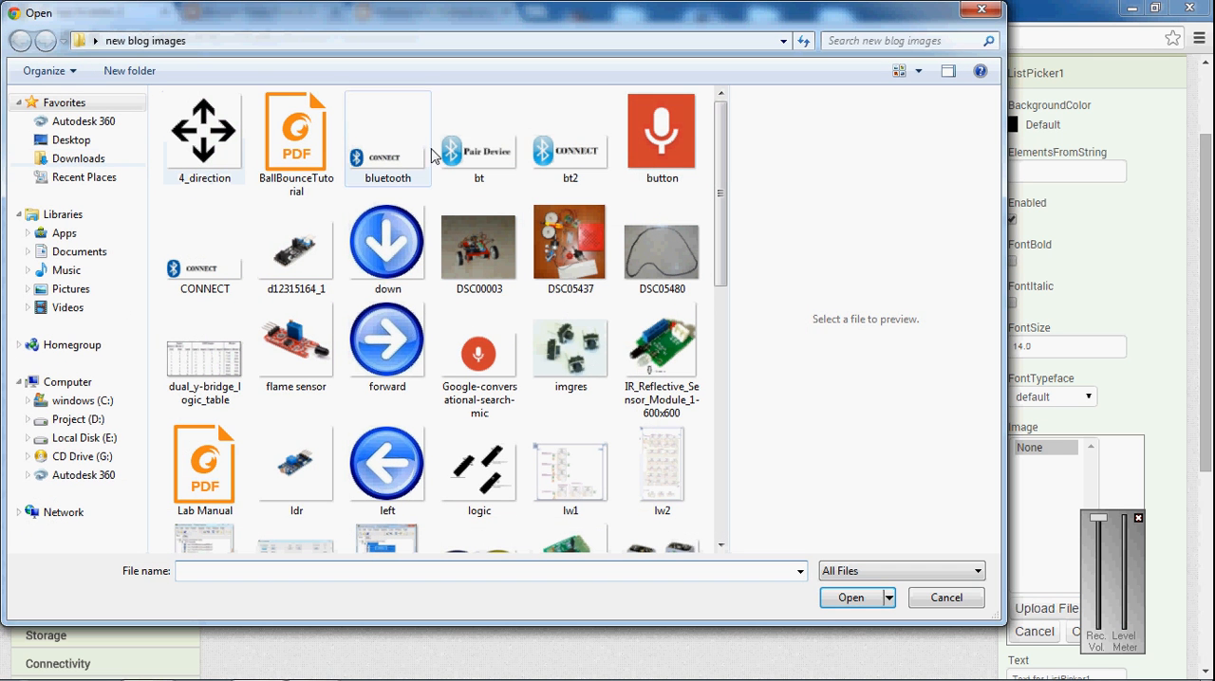
click(569, 138)
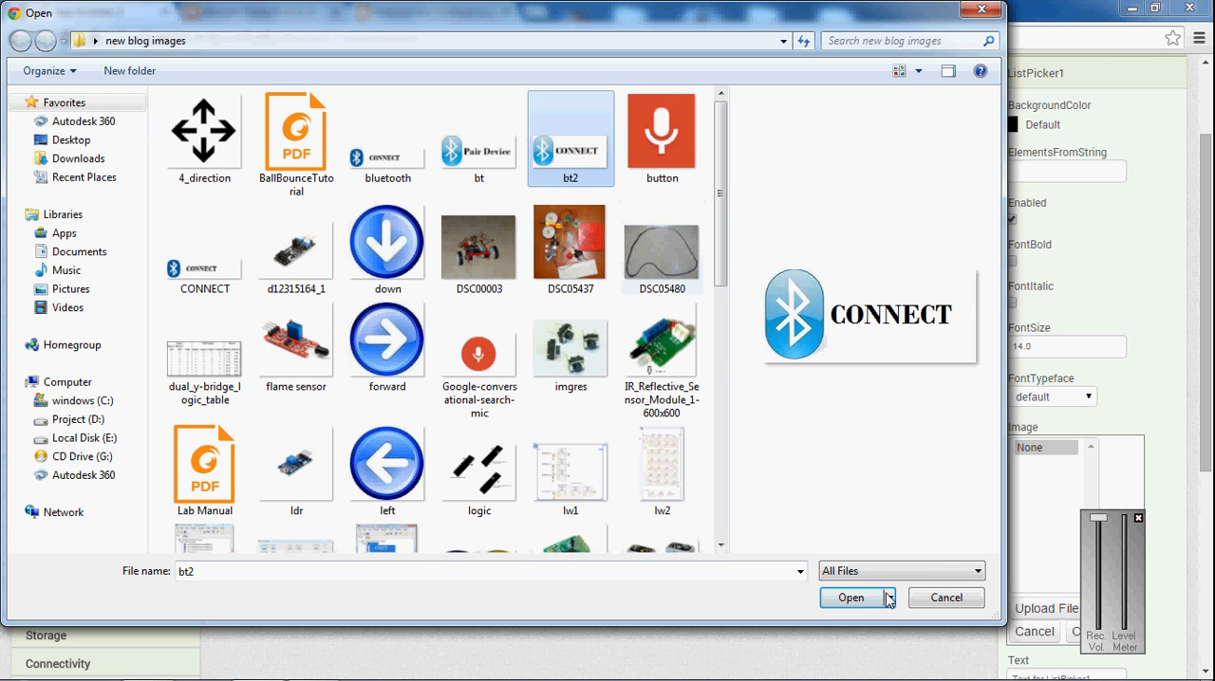
click(850, 598)
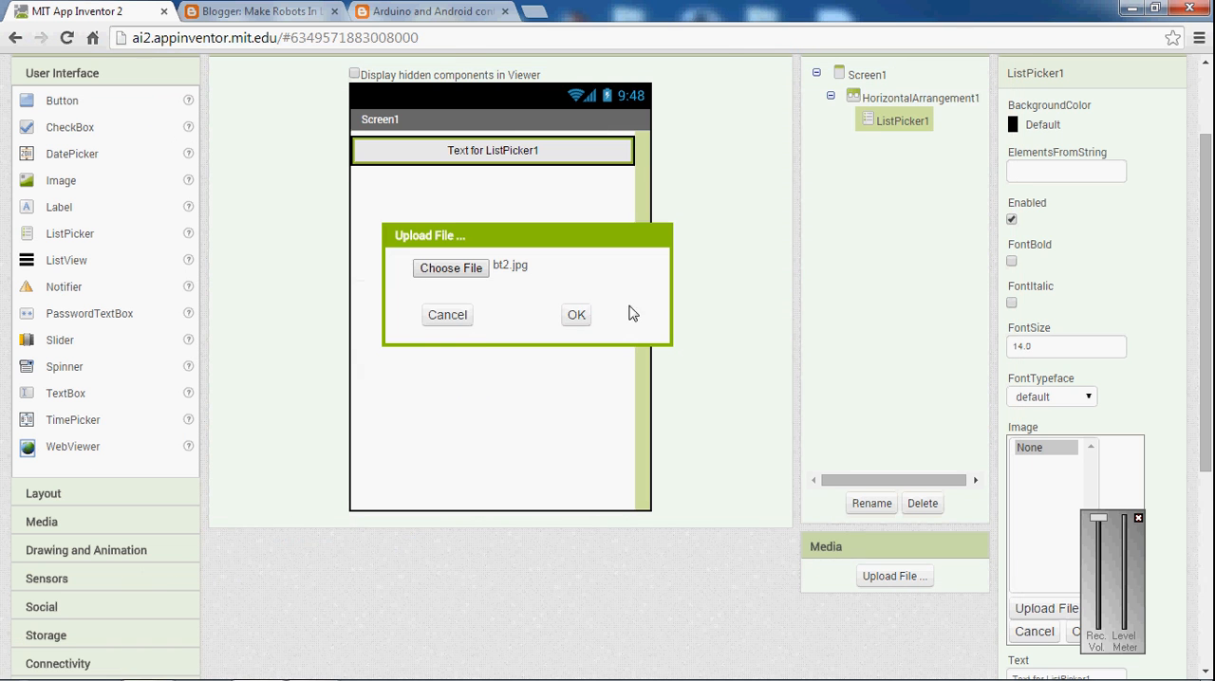
click(576, 314)
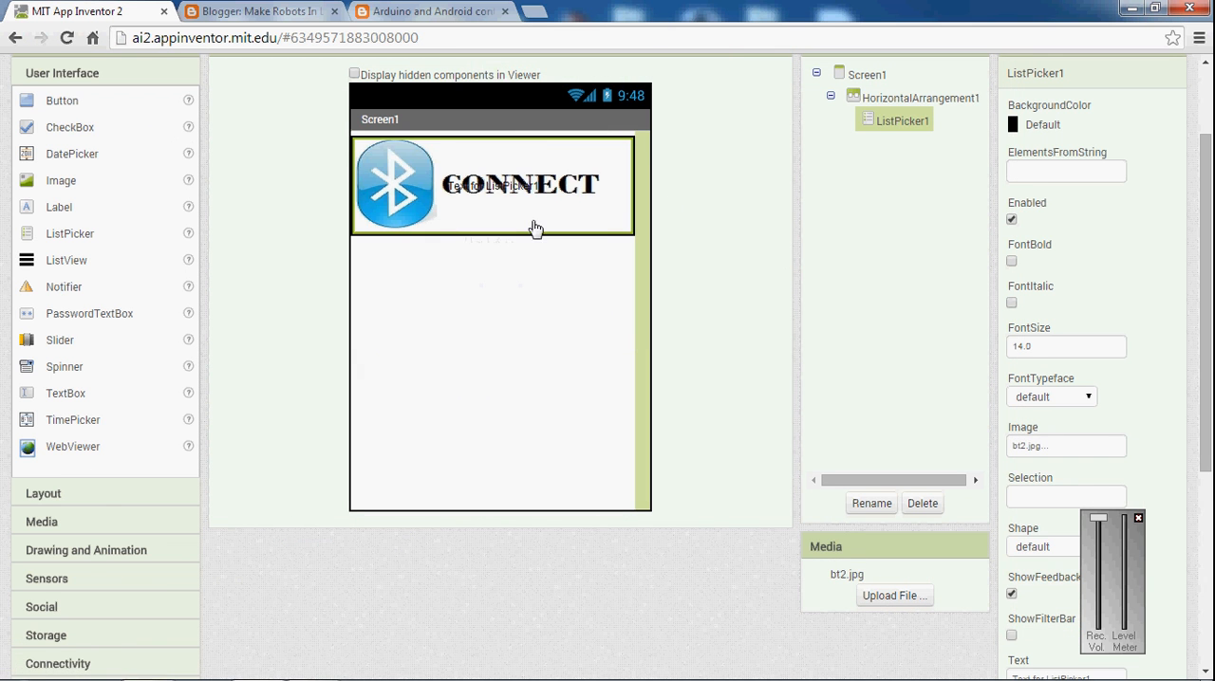
scroll(down, 3)
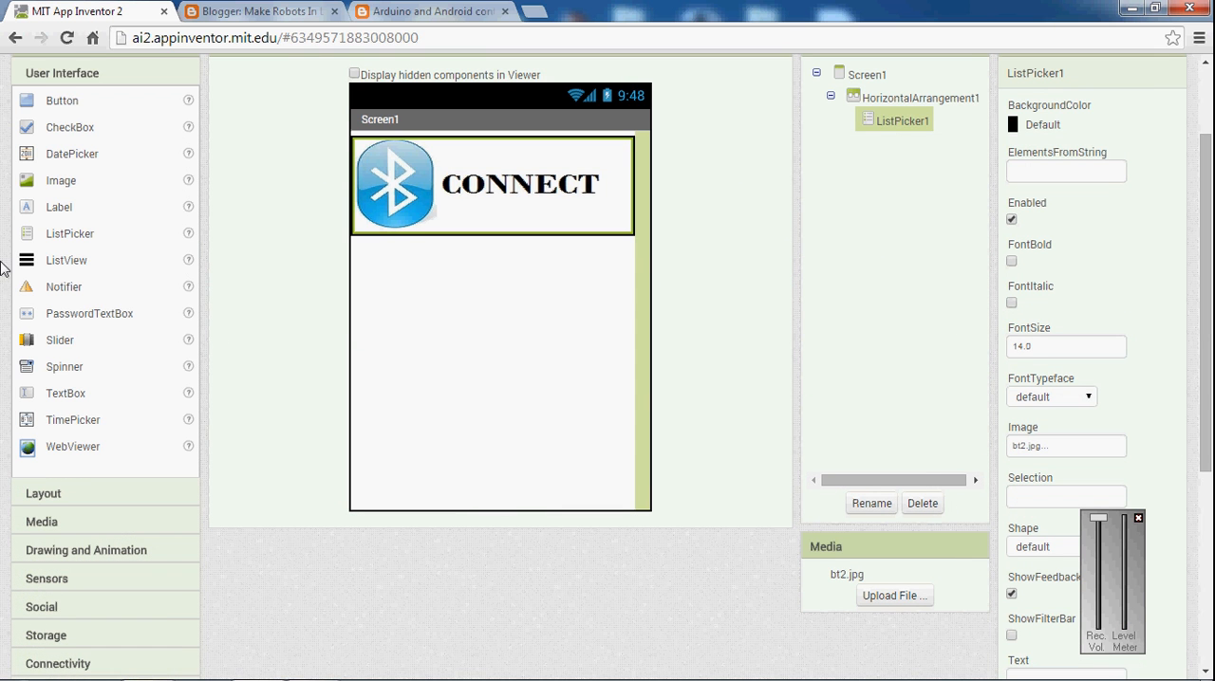
mouse_move(65, 213)
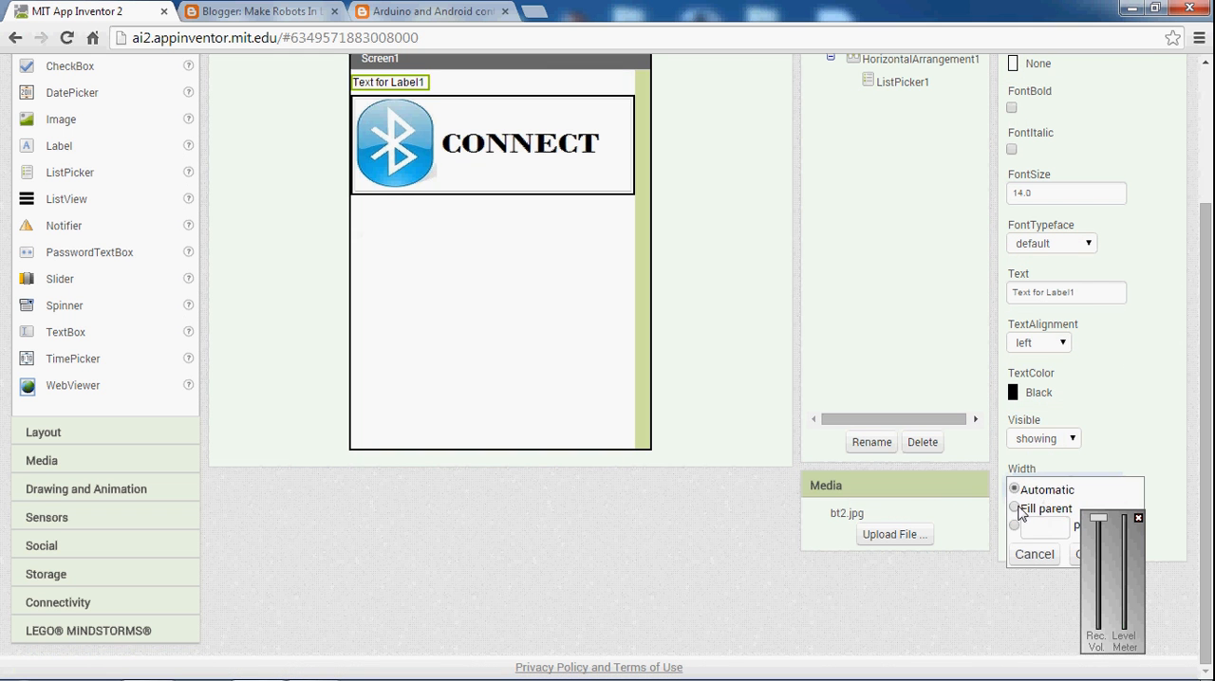
- Set the new label's width to Fill parent and its text alignment to center
click(1013, 507)
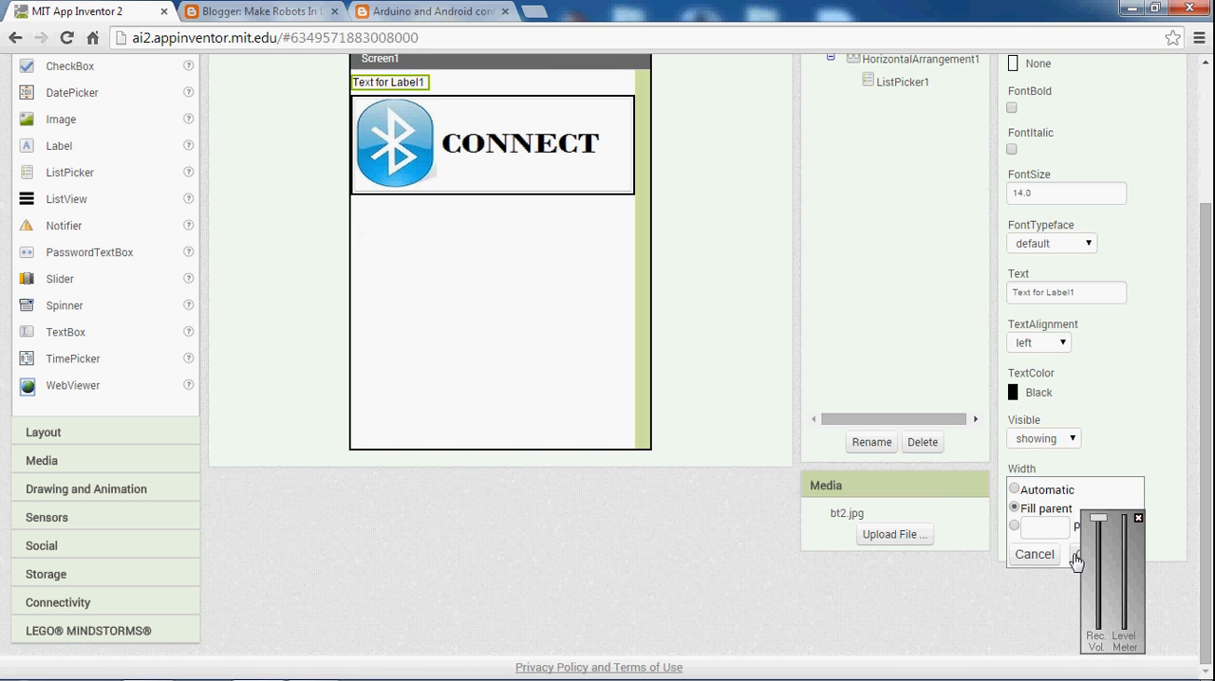
click(1037, 343)
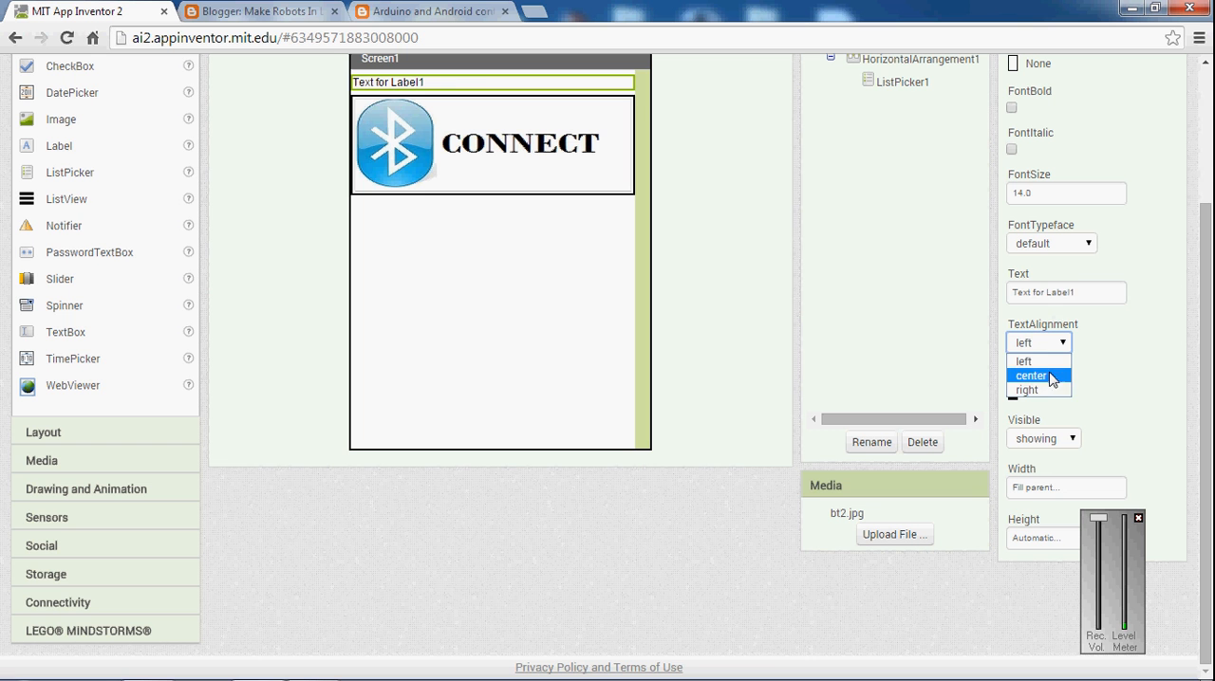
click(1031, 376)
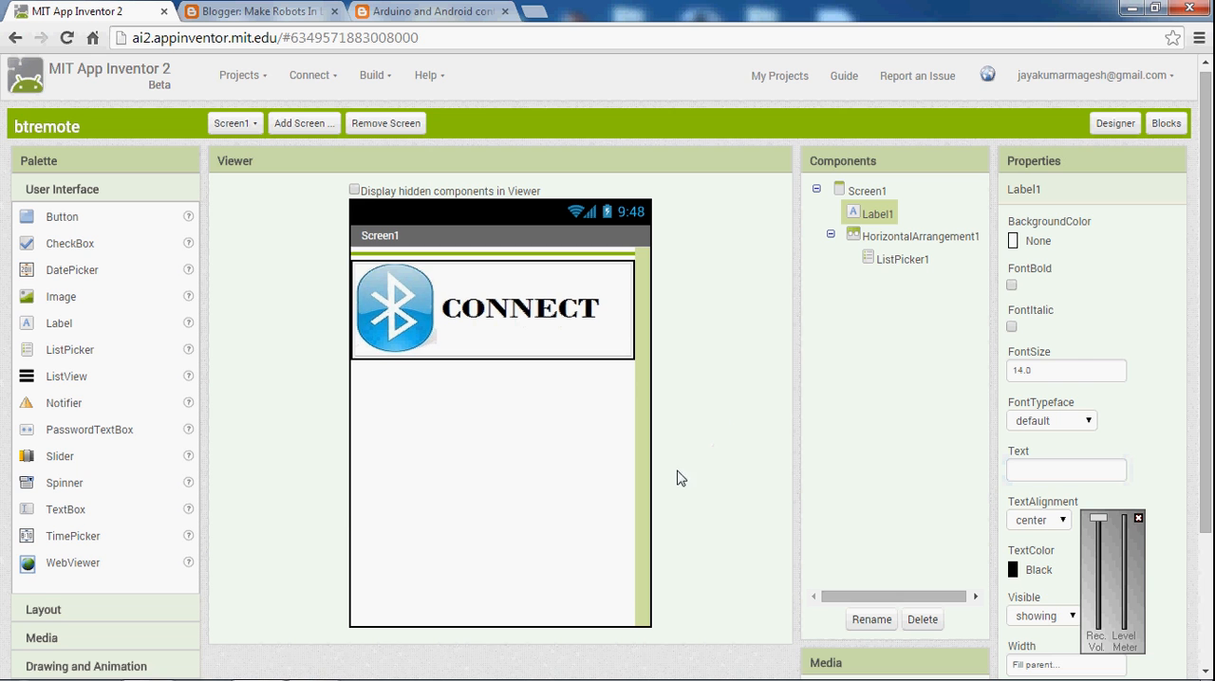
mouse_move(352, 396)
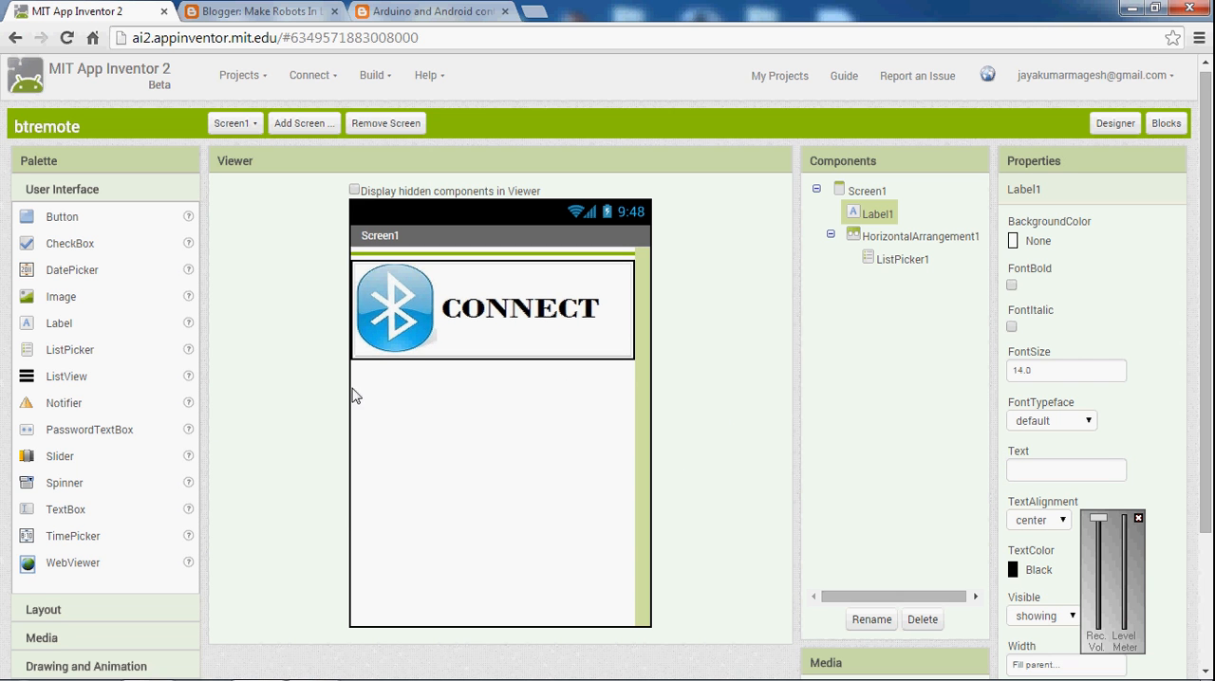
mouse_move(163, 261)
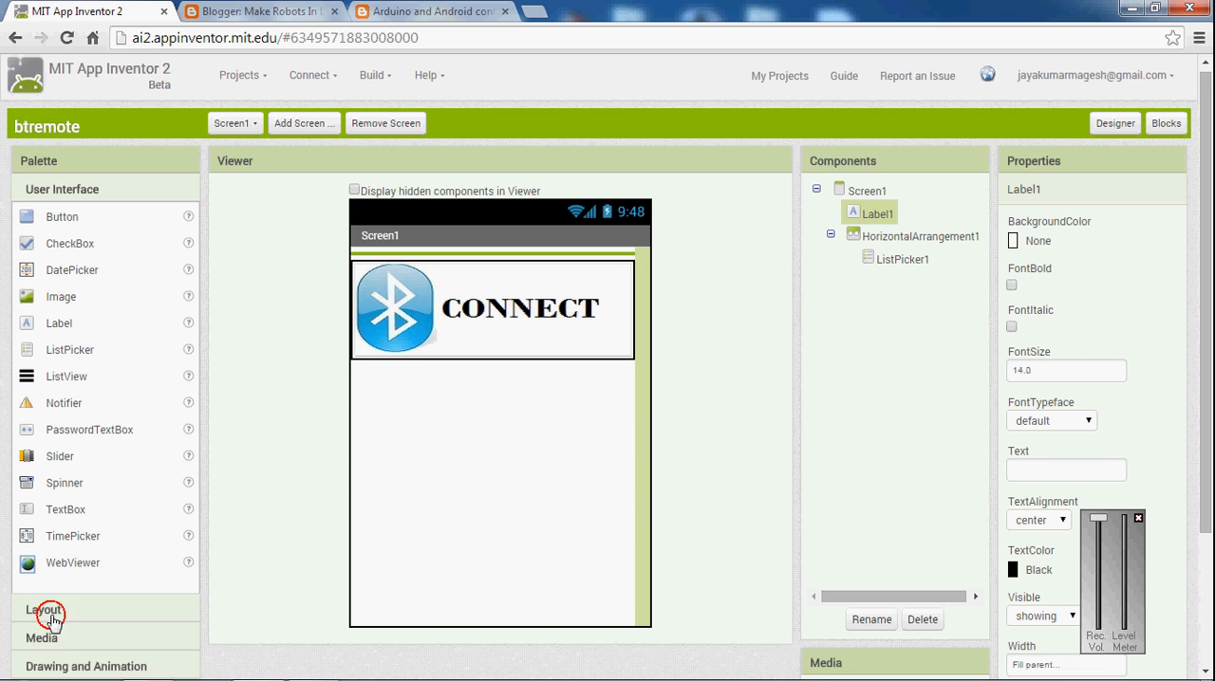
- Add a TableArrangement below the picker with Fill parent width, 3 columns and 3 rows
click(45, 609)
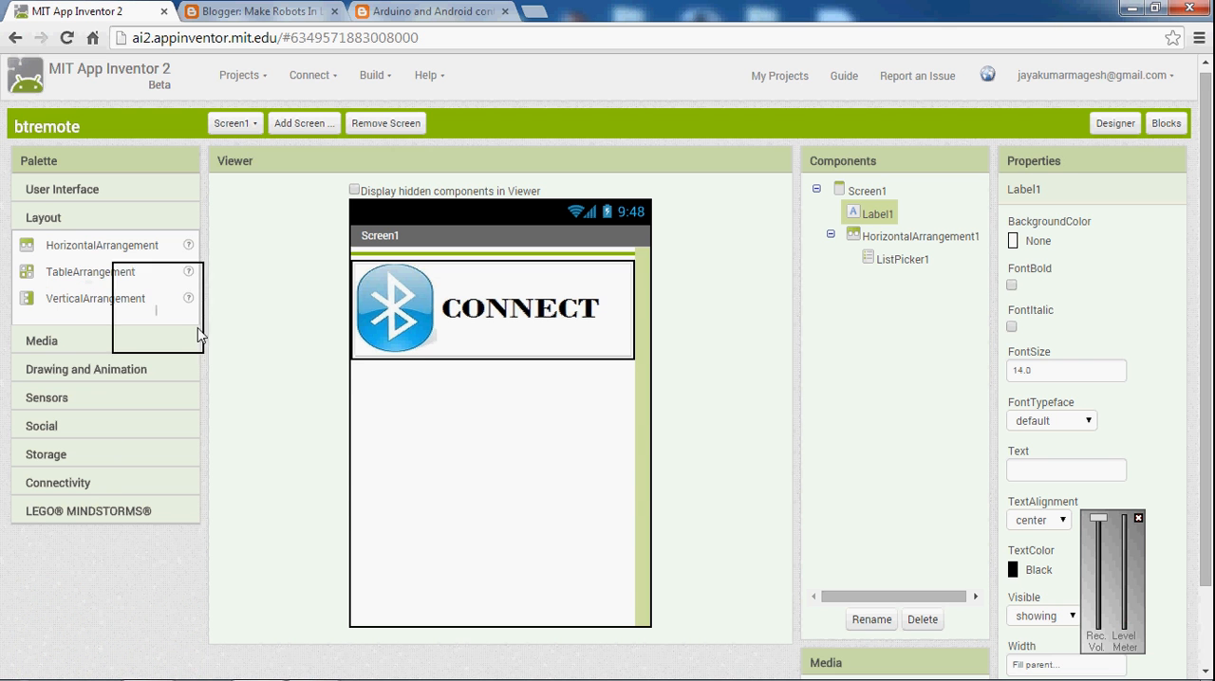
drag(91, 272, 397, 409)
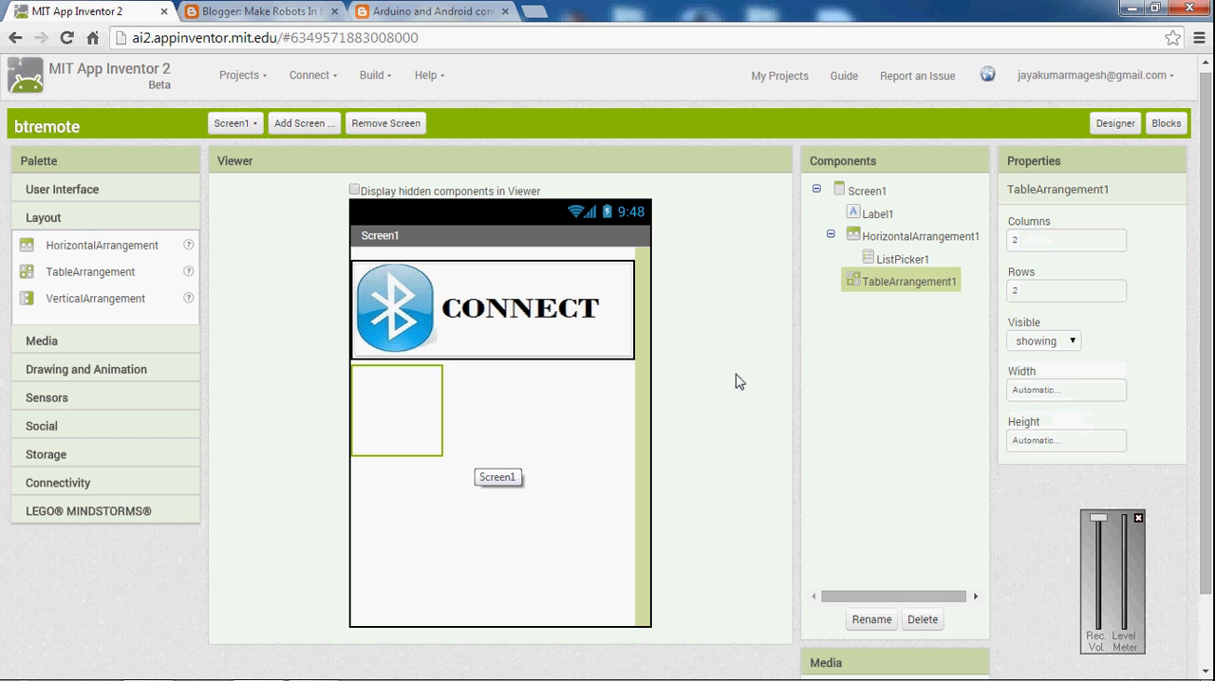
click(1066, 389)
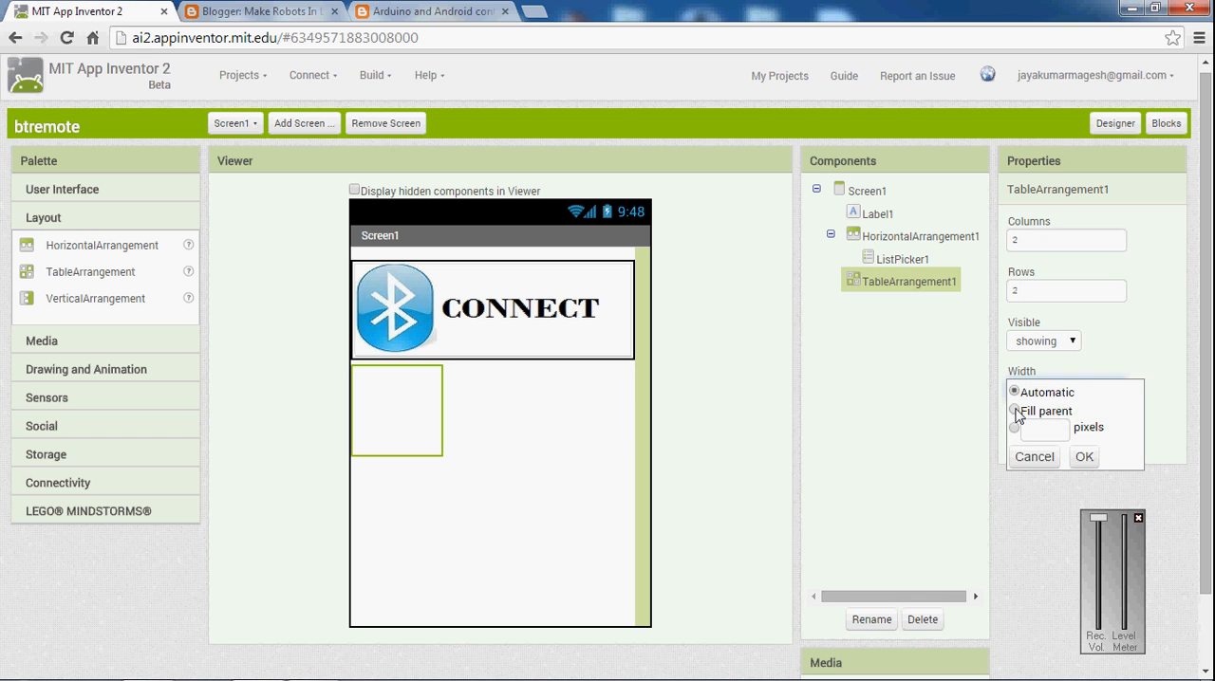
click(1083, 456)
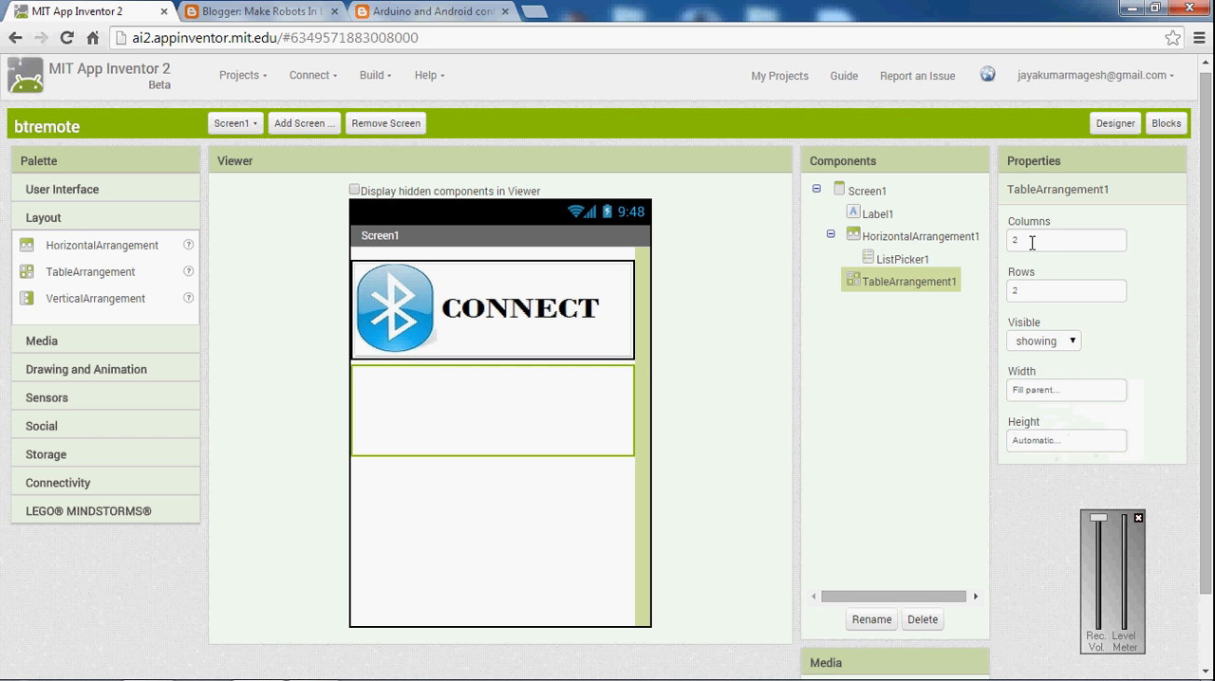
text(3)
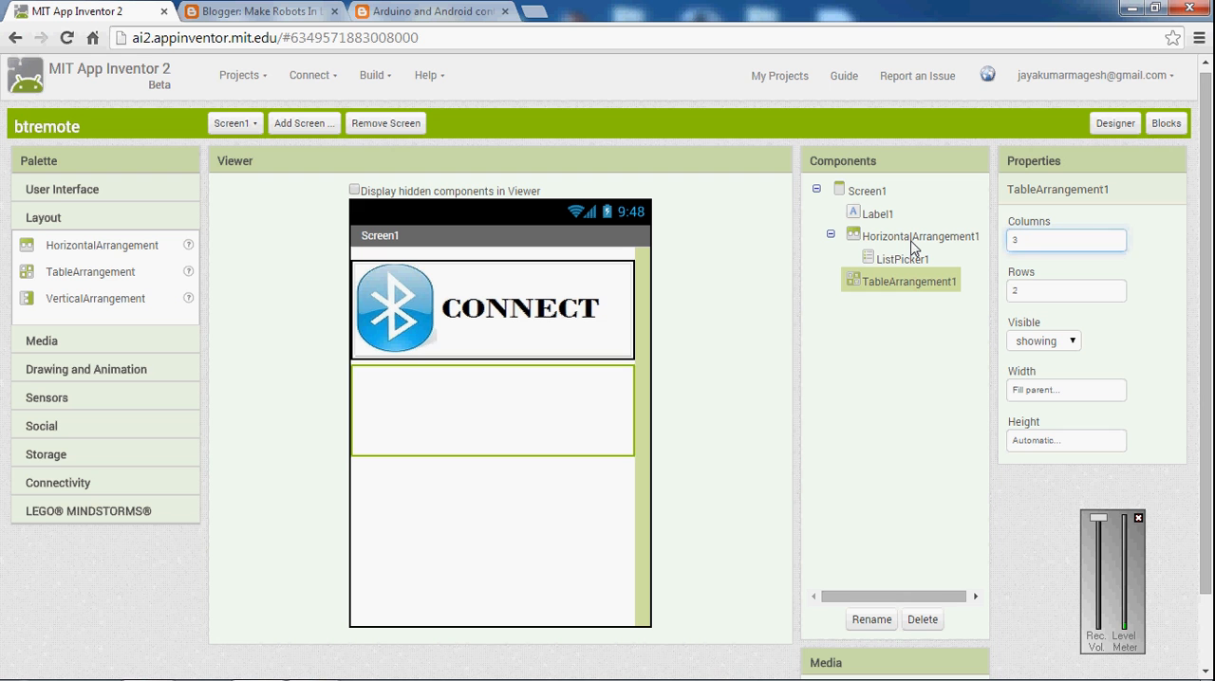
click(1066, 291)
text(3)
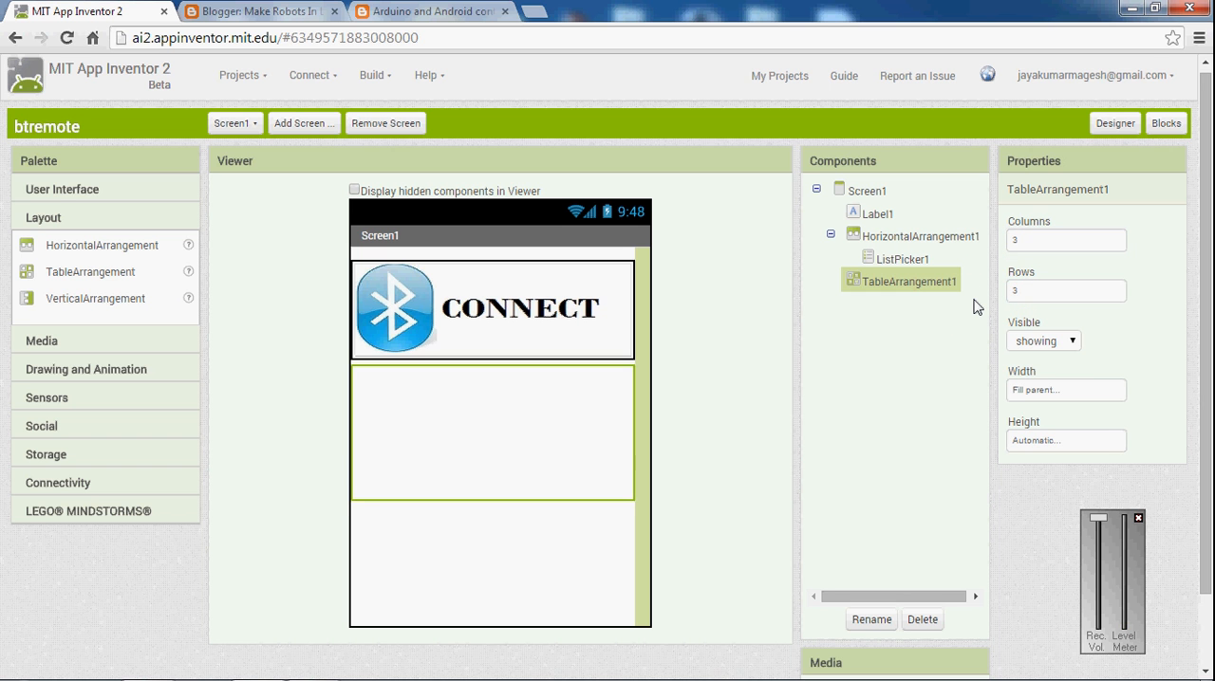
mouse_move(966, 306)
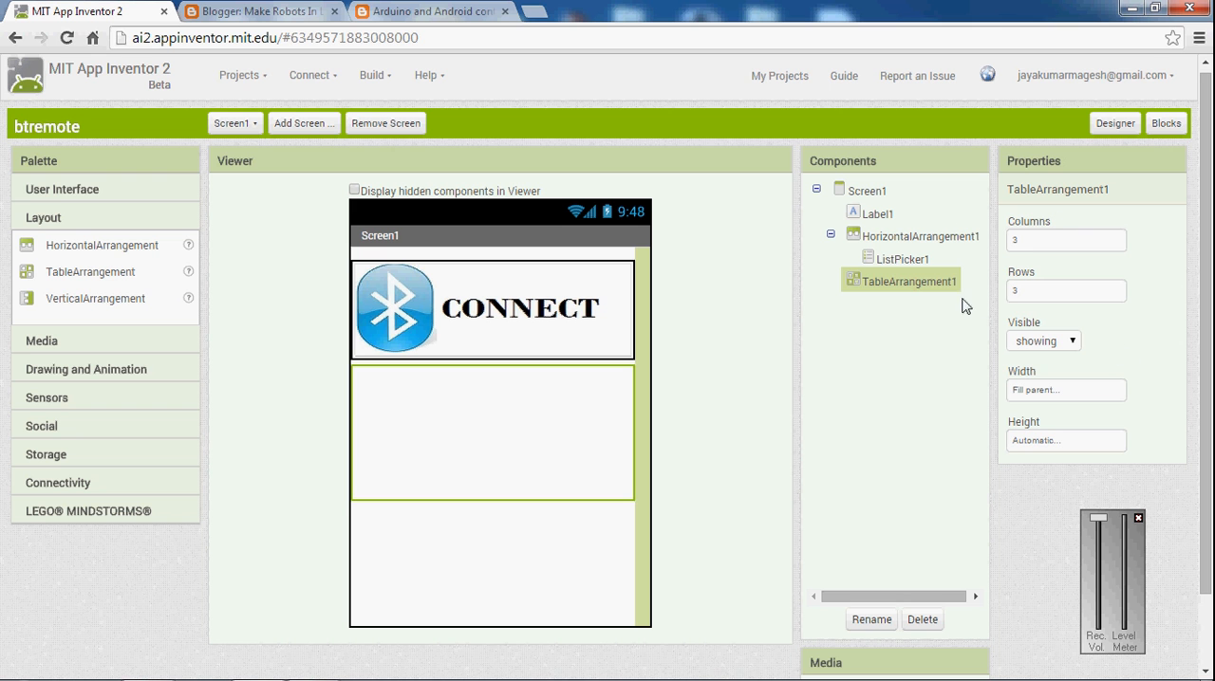
mouse_move(643, 471)
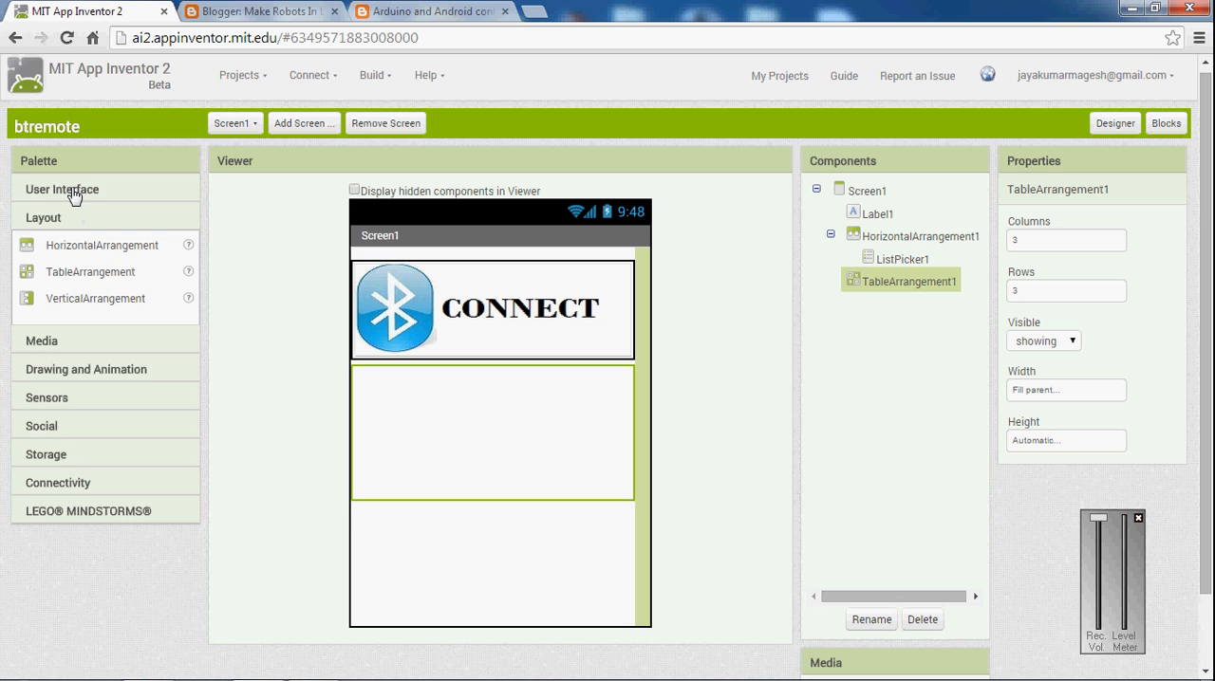
- Drag a Button from the User Interface palette into the table arrangement
click(61, 189)
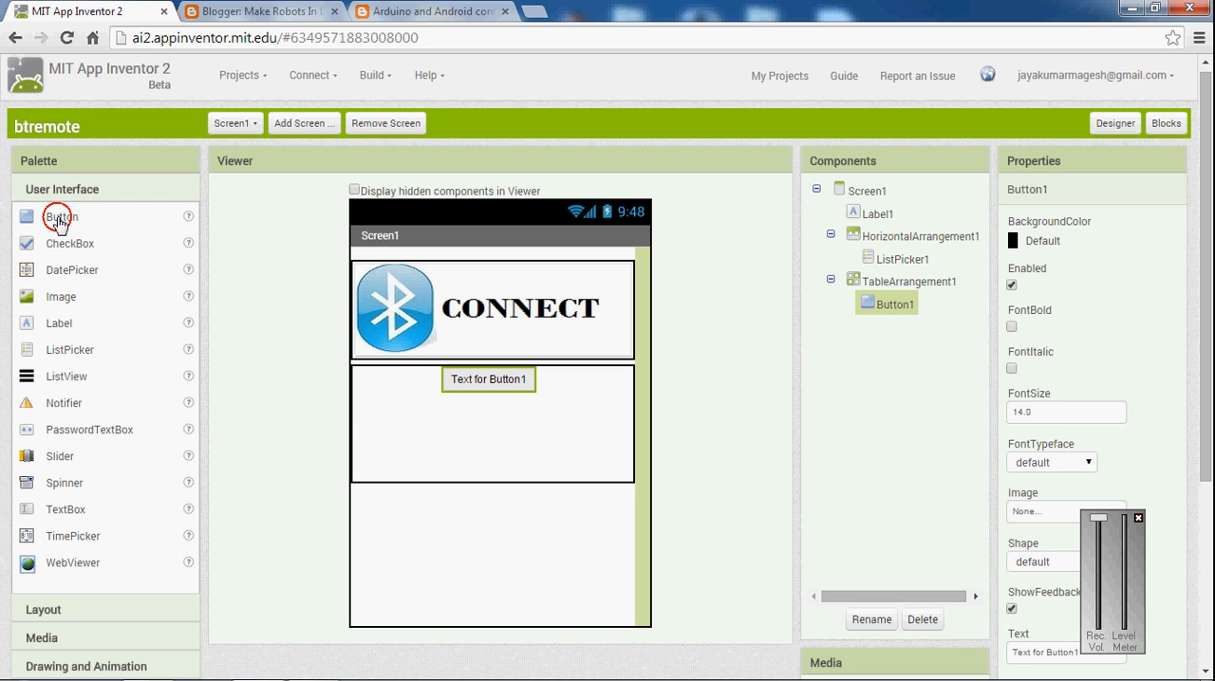
drag(60, 216, 384, 420)
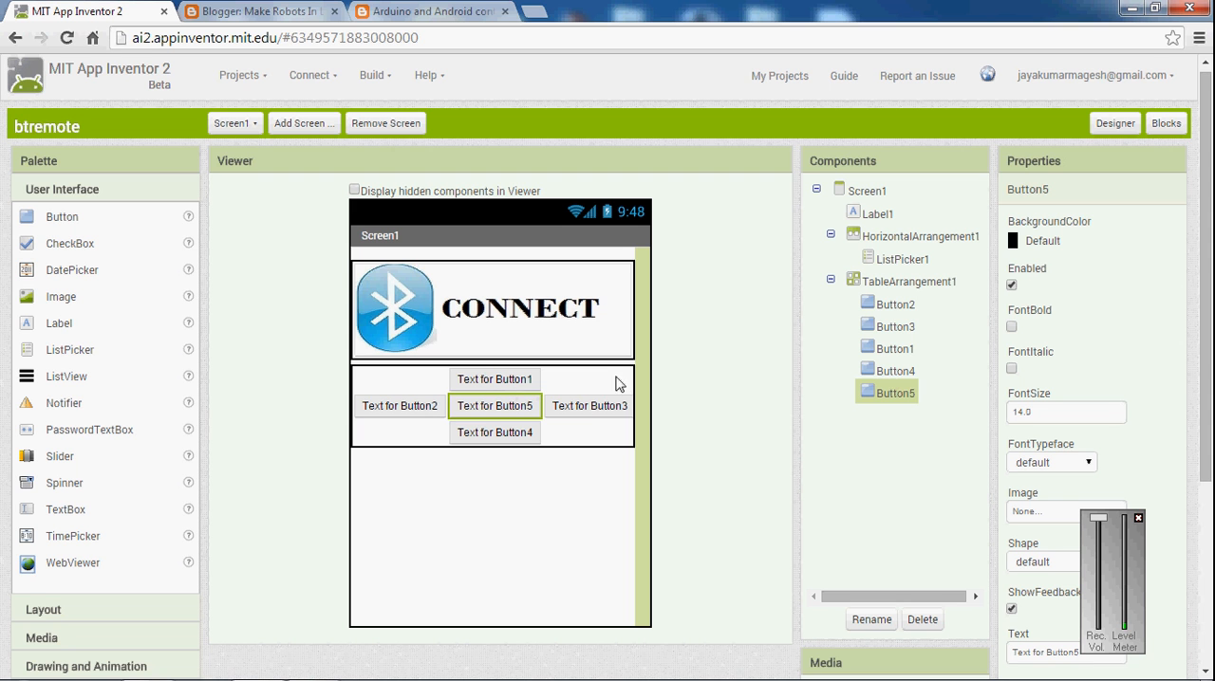
mouse_move(871, 389)
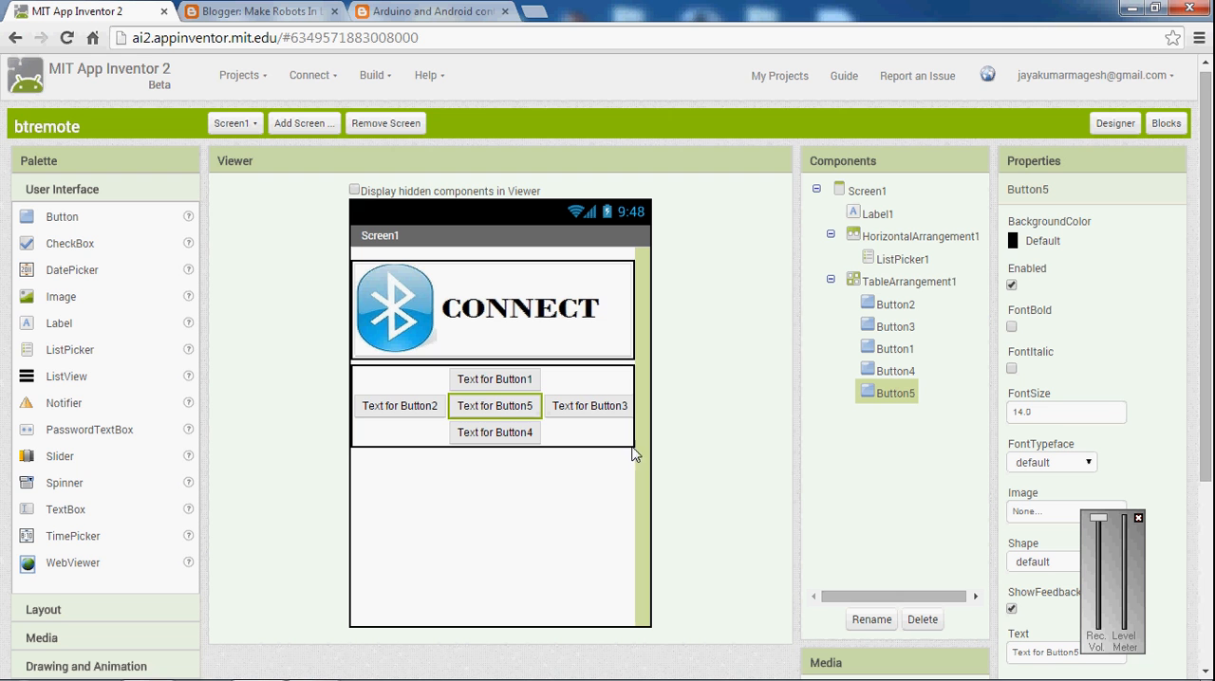
mouse_move(399, 407)
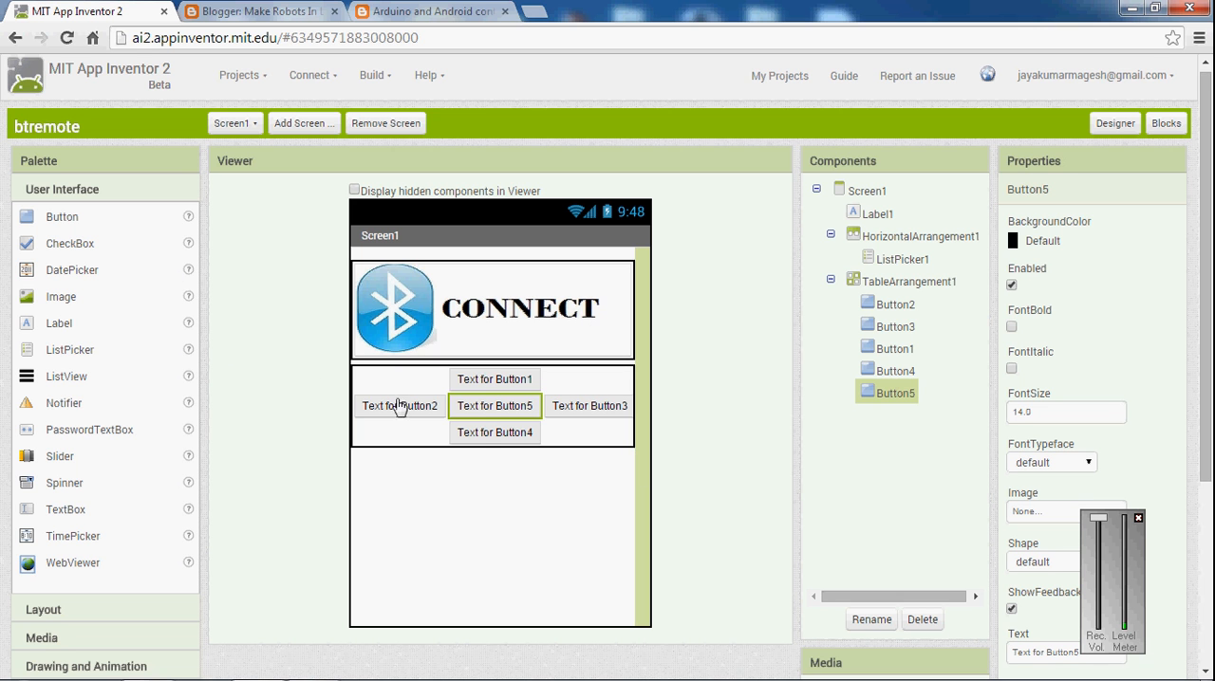
mouse_move(505, 392)
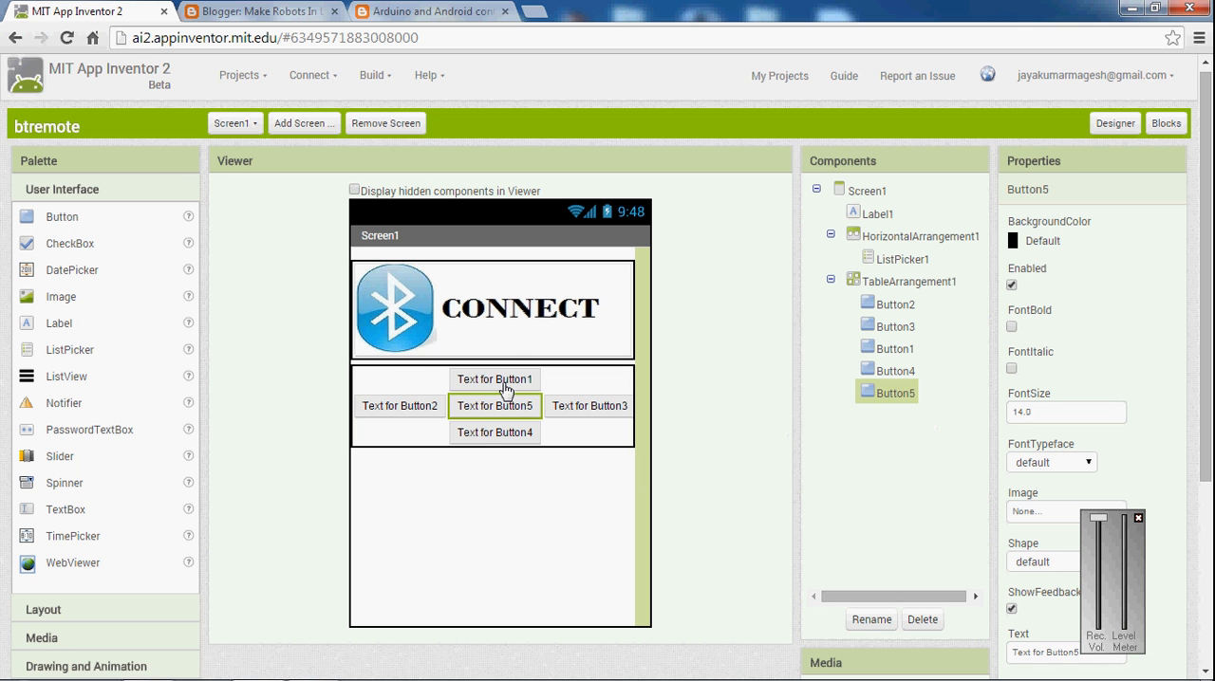
click(495, 378)
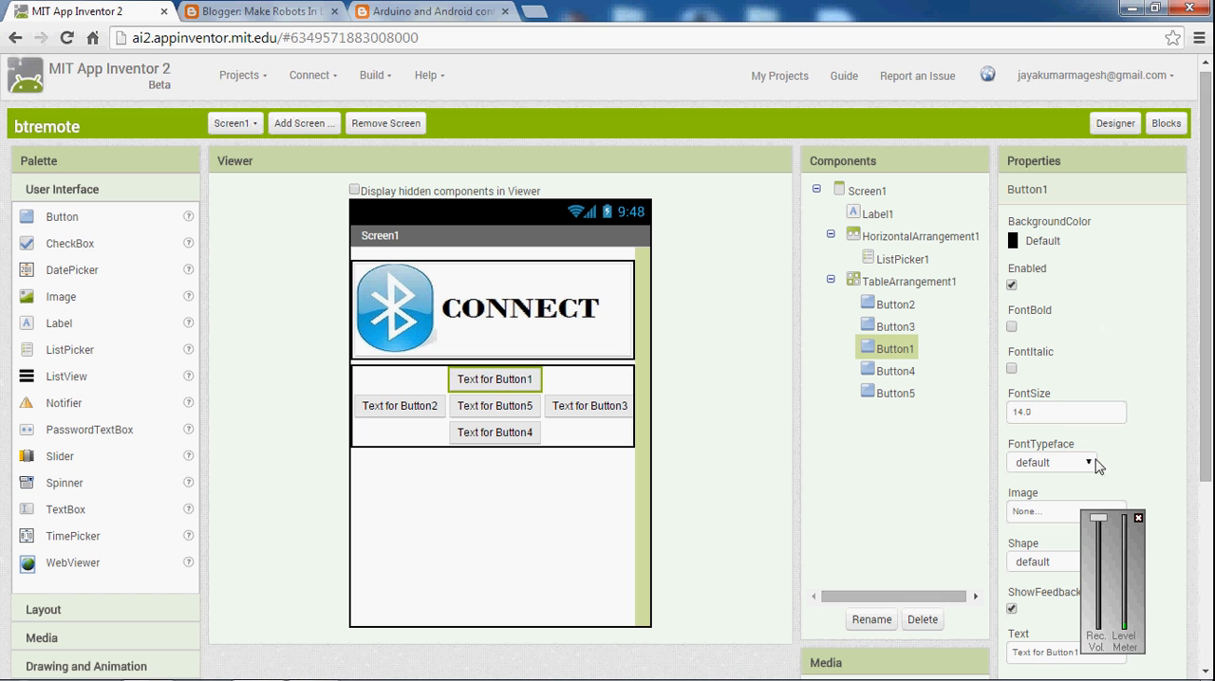
mouse_move(1085, 467)
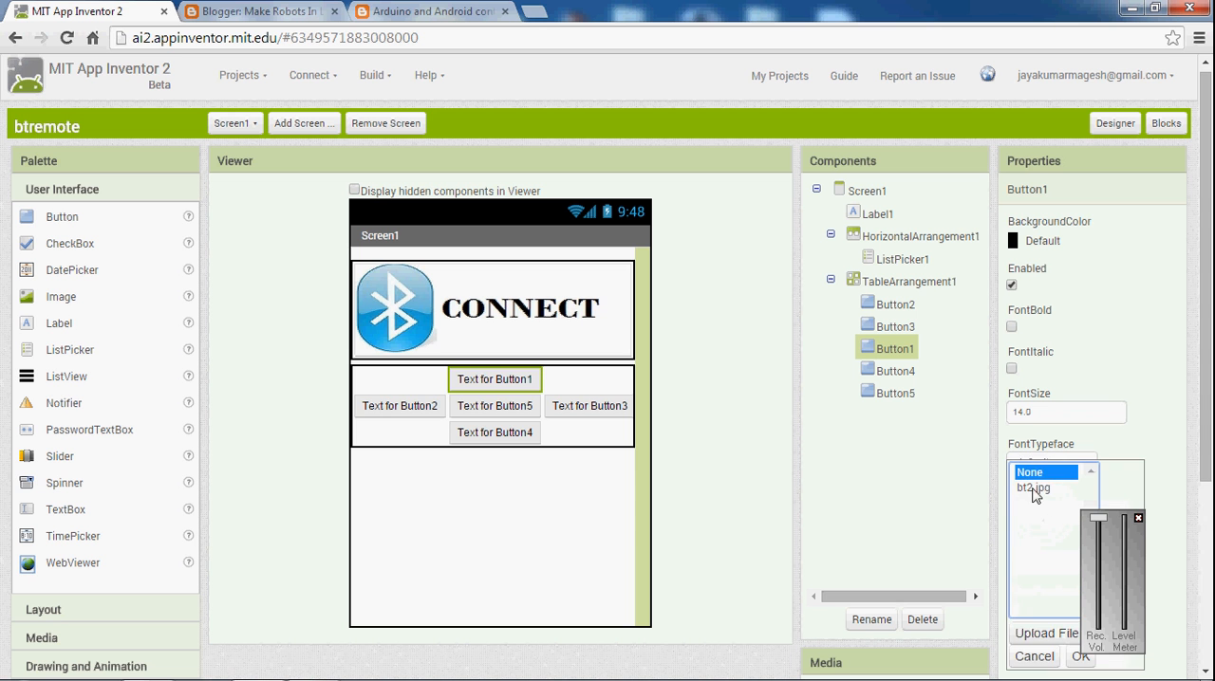
click(1044, 633)
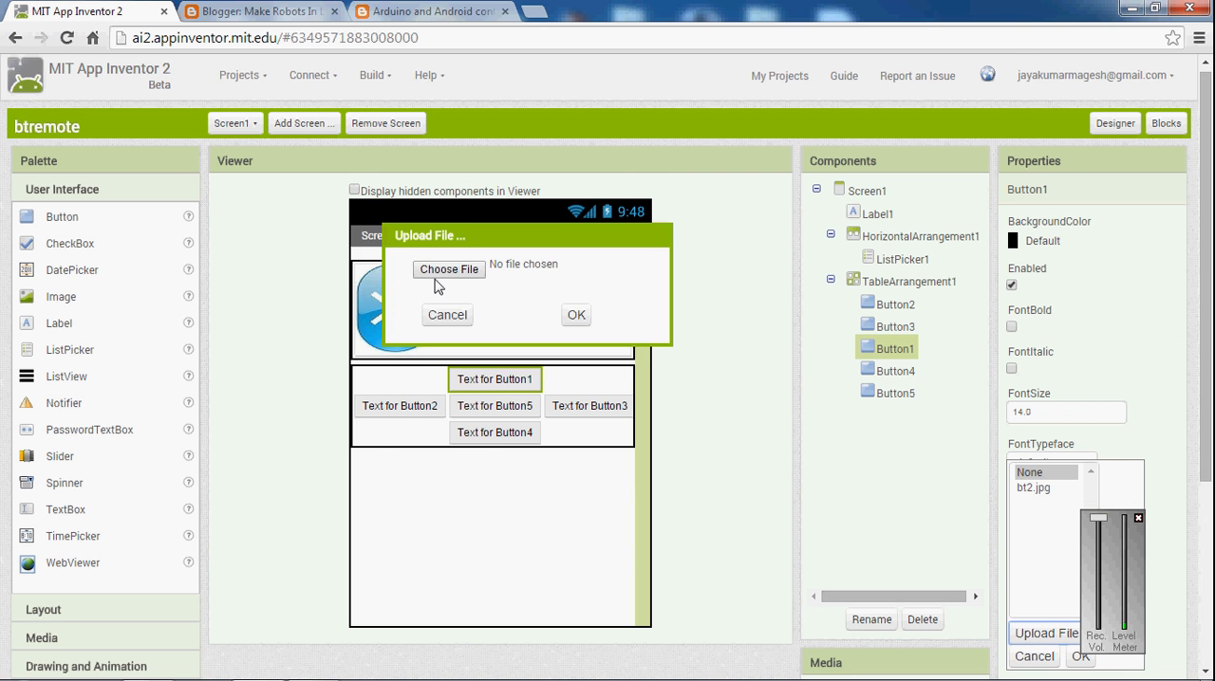
click(447, 269)
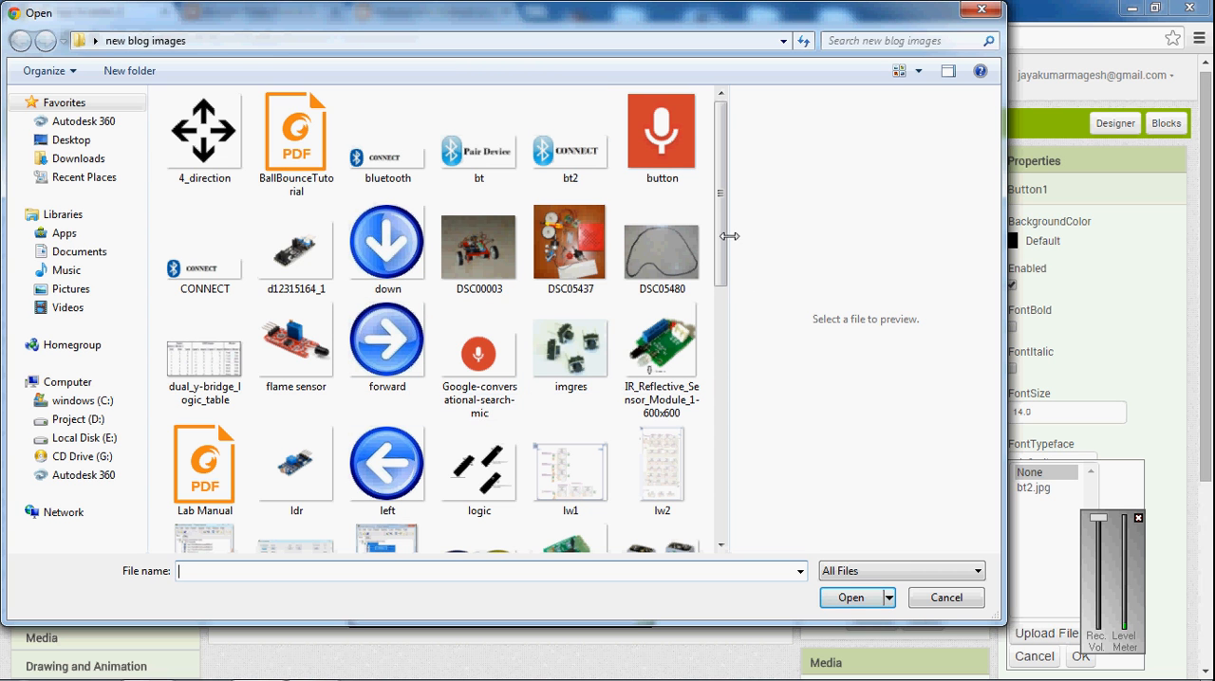
scroll(down, 3)
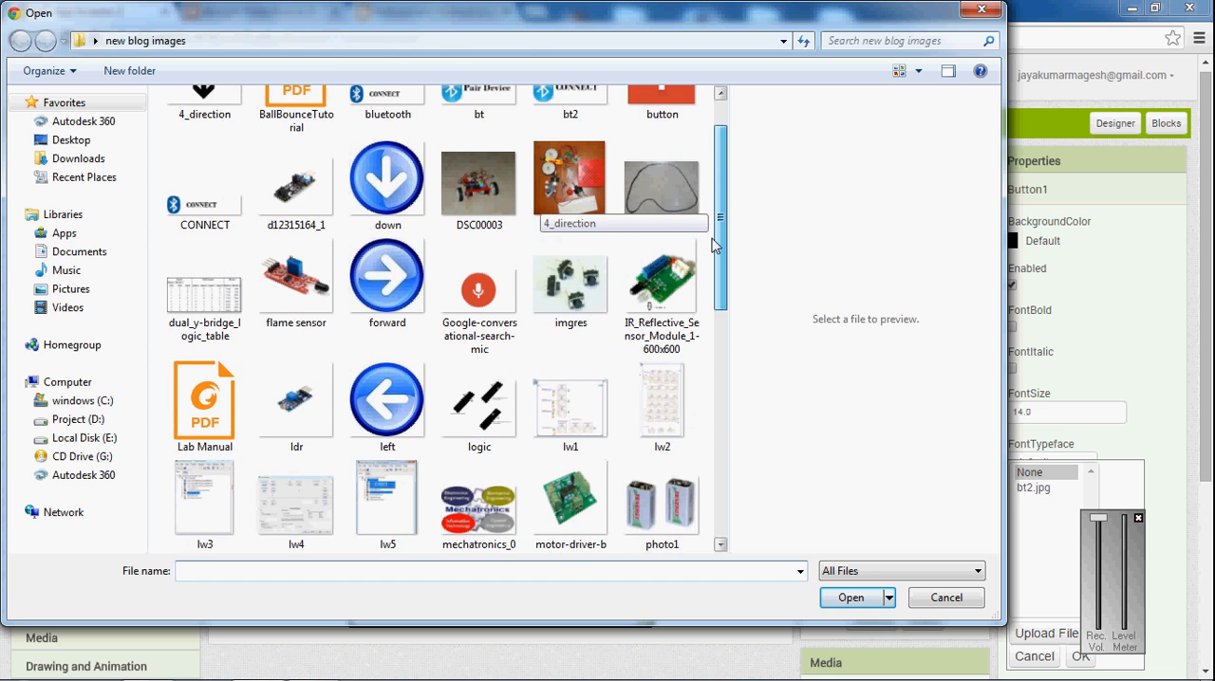
scroll(down, 3)
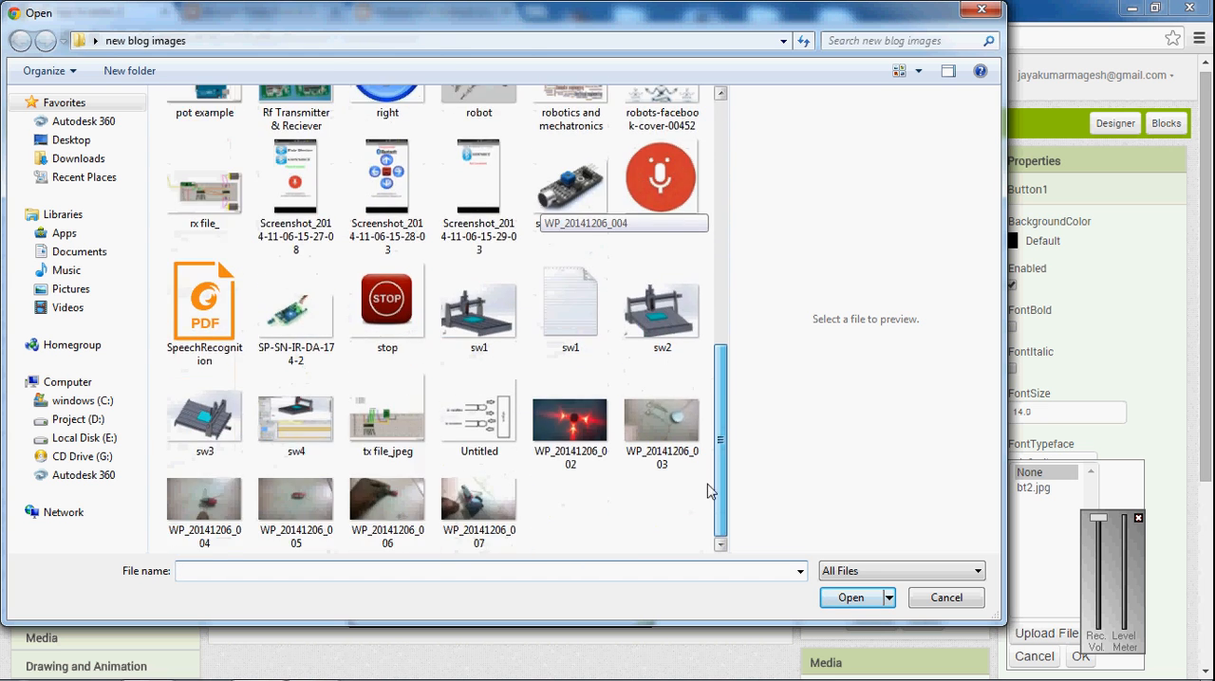
scroll(up, 3)
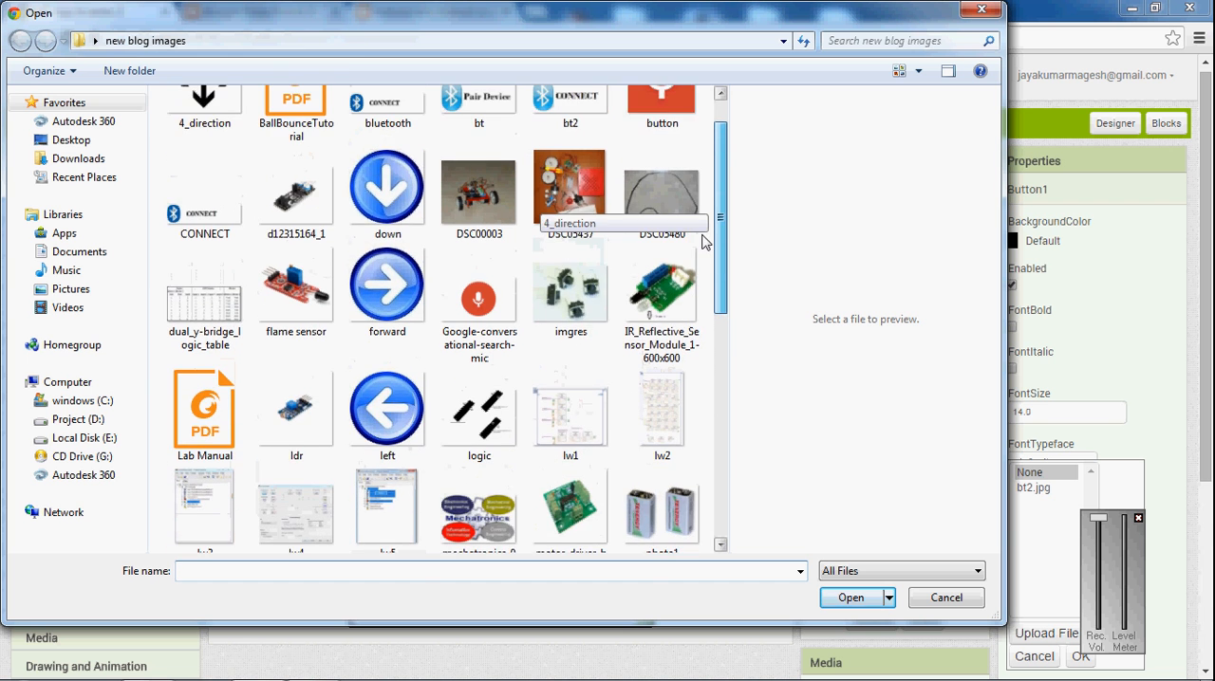
scroll(down, 3)
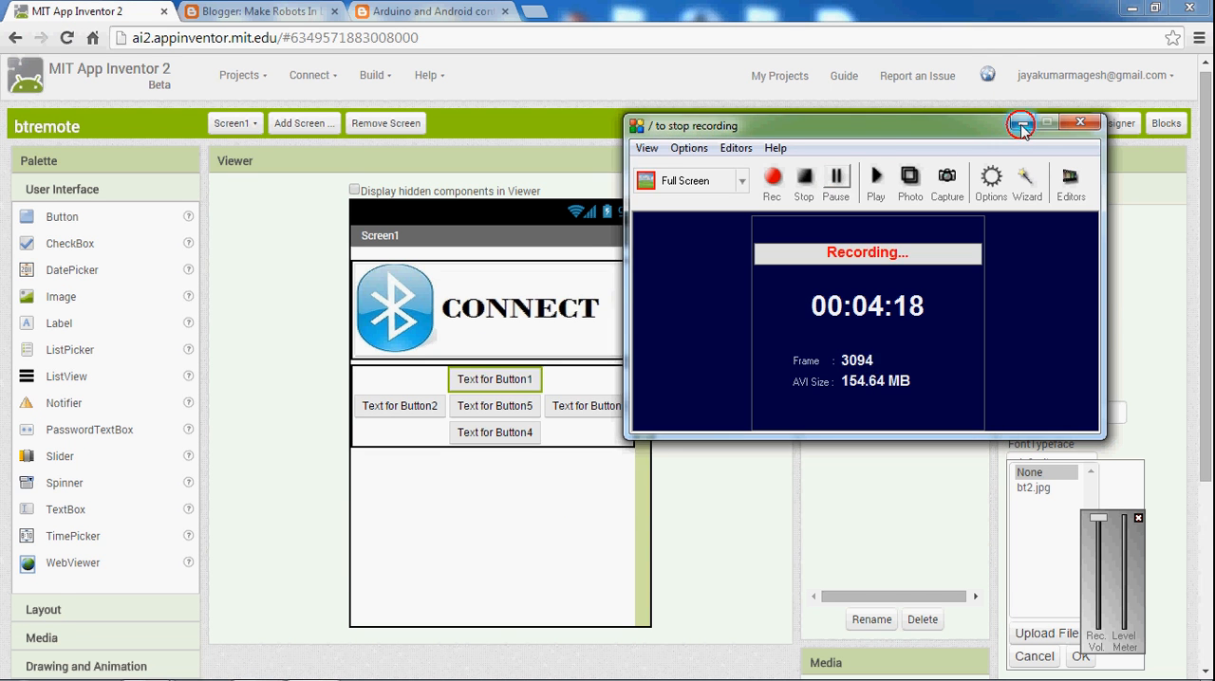
- Upload forward.jpg through Button1's Image property and apply it
click(1079, 122)
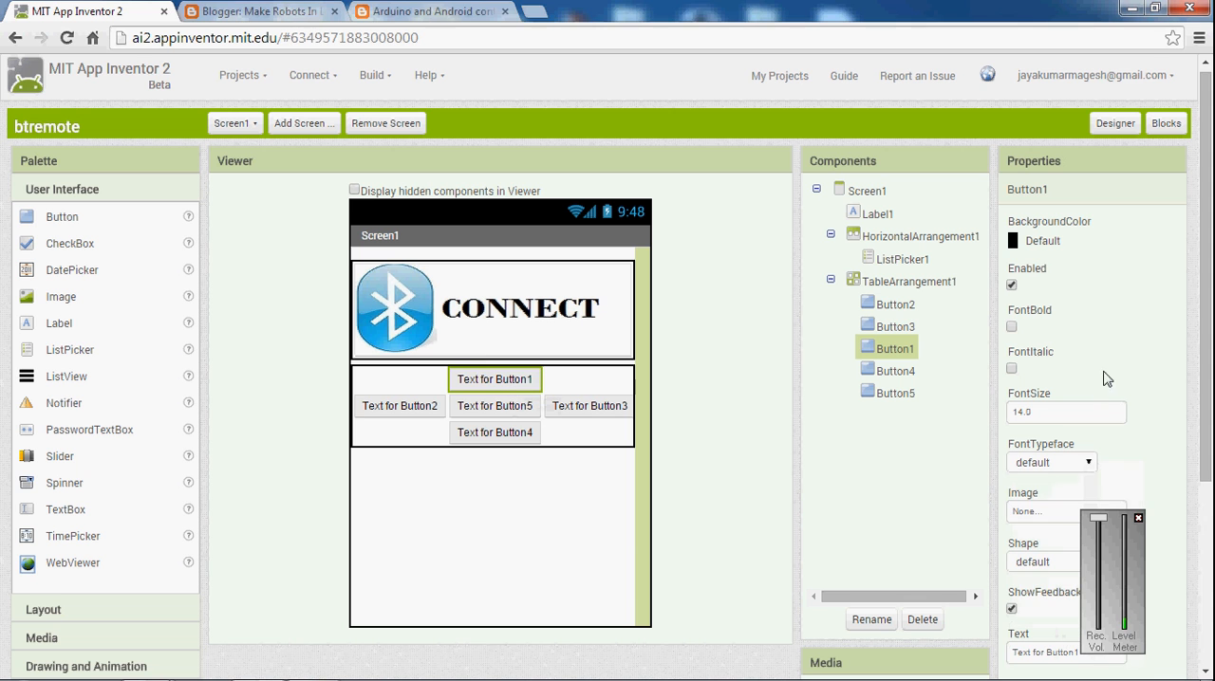
click(1064, 510)
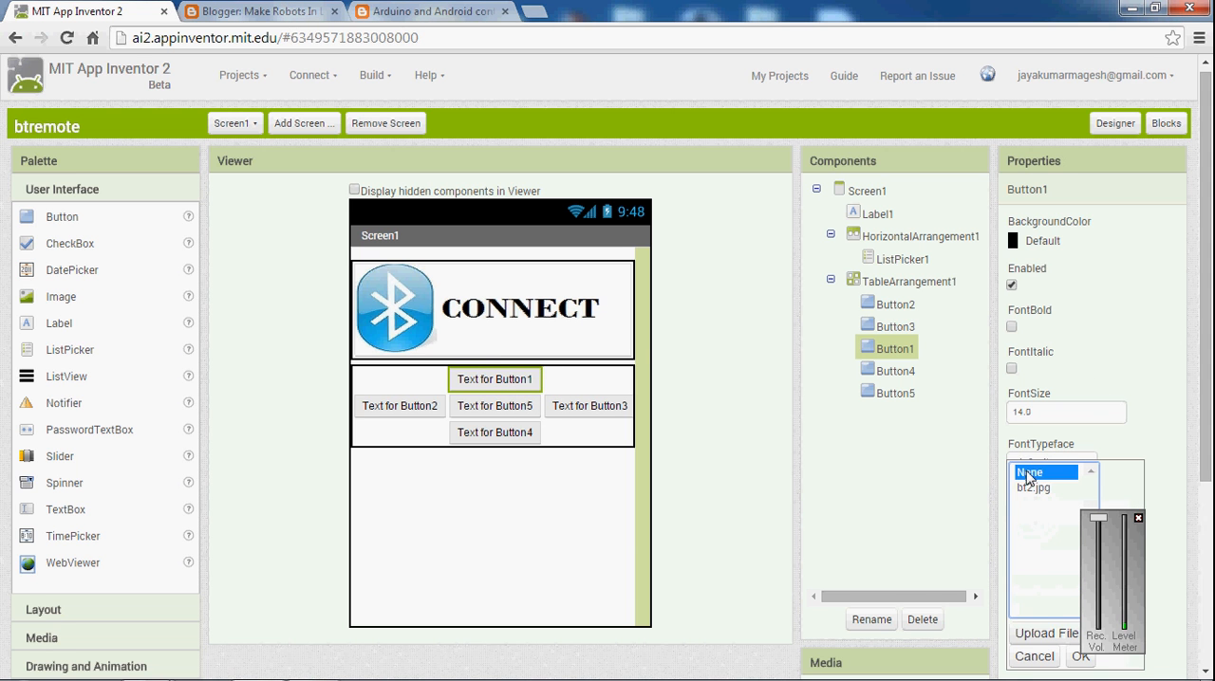
click(1044, 633)
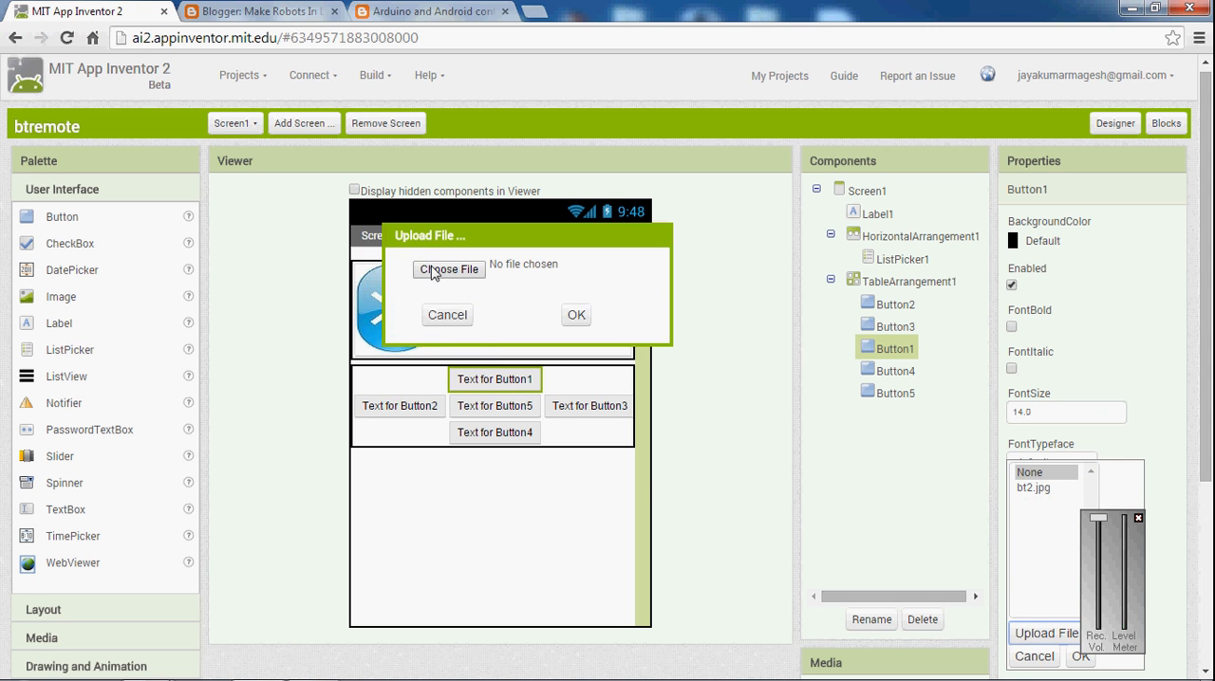
click(448, 270)
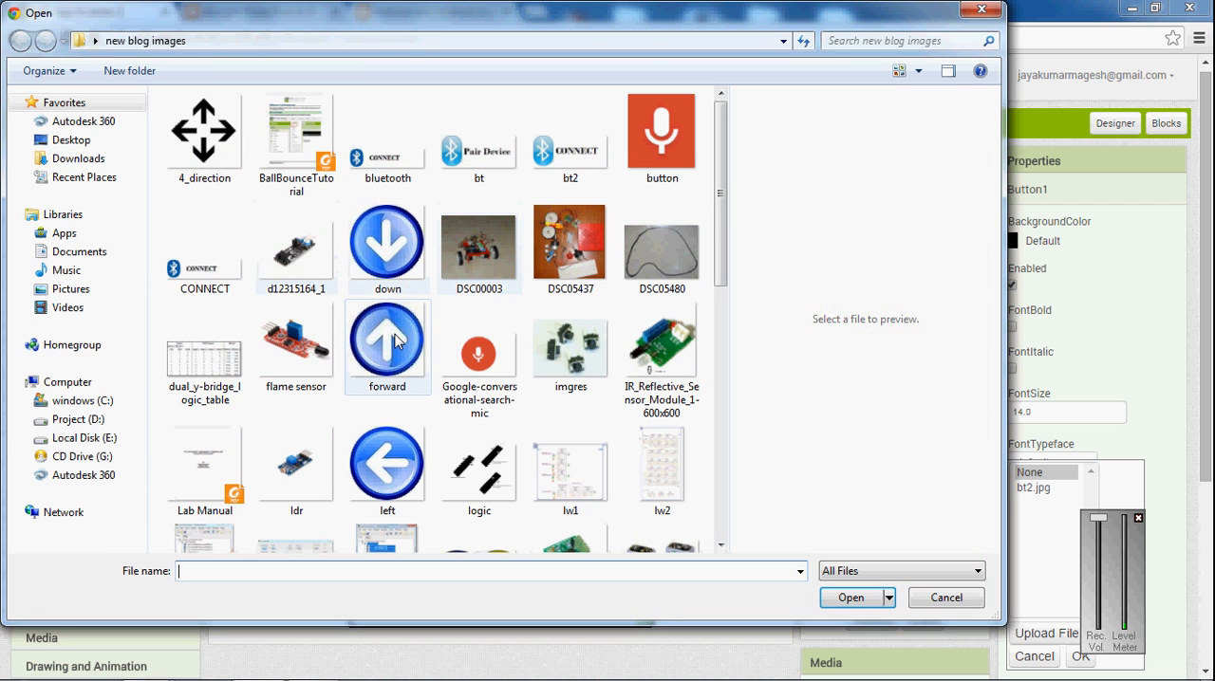
click(386, 346)
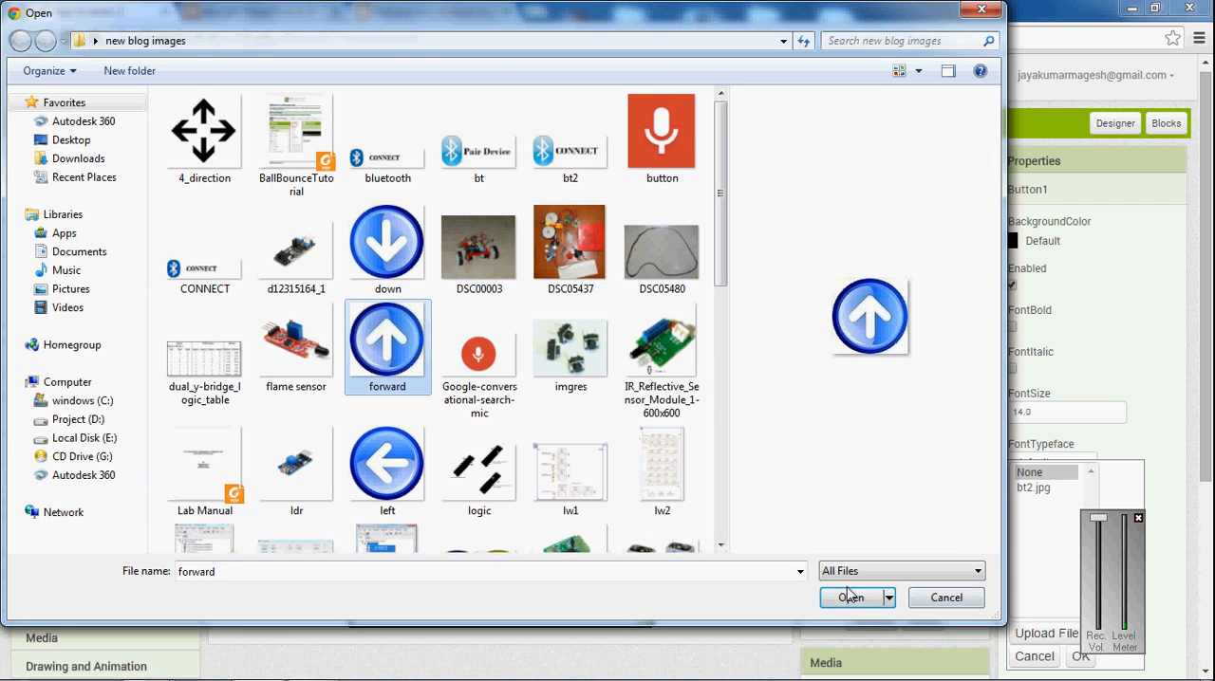
click(849, 597)
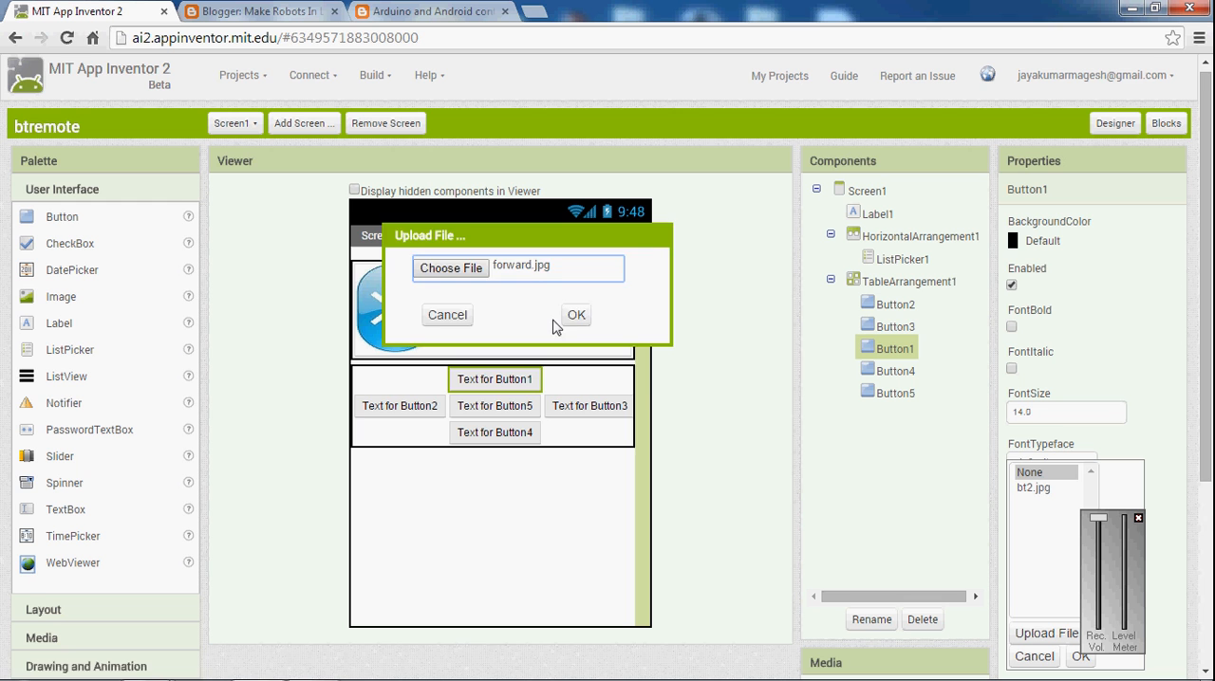
click(575, 314)
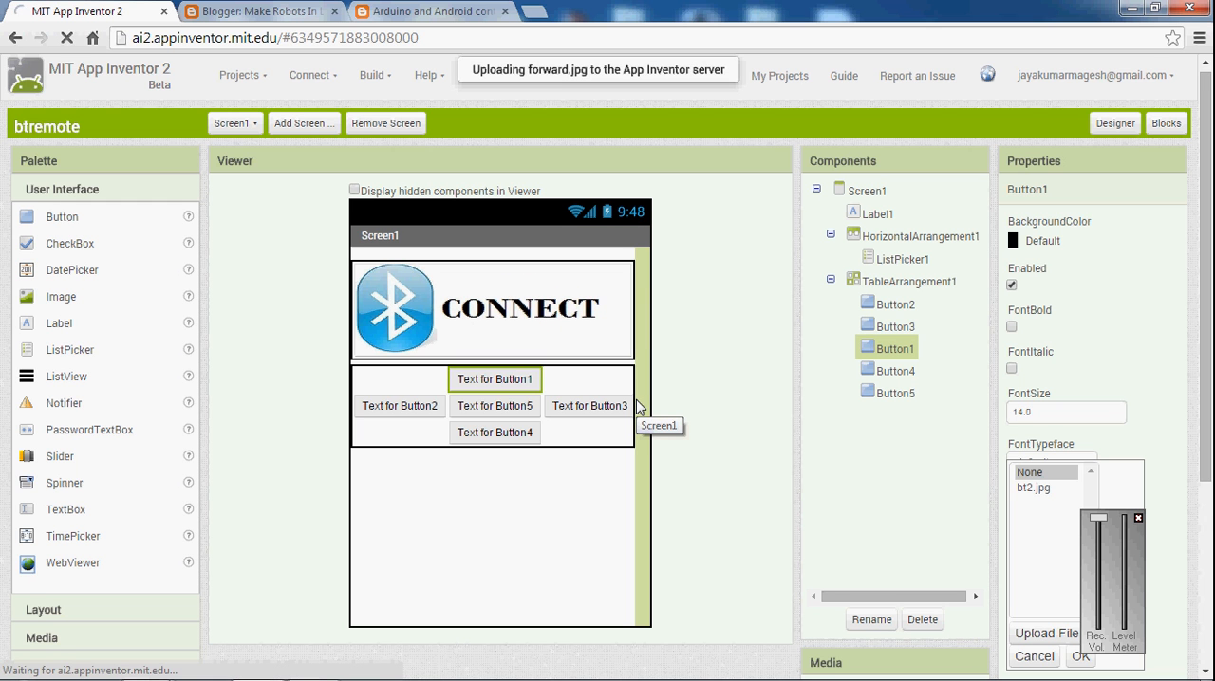
click(1079, 656)
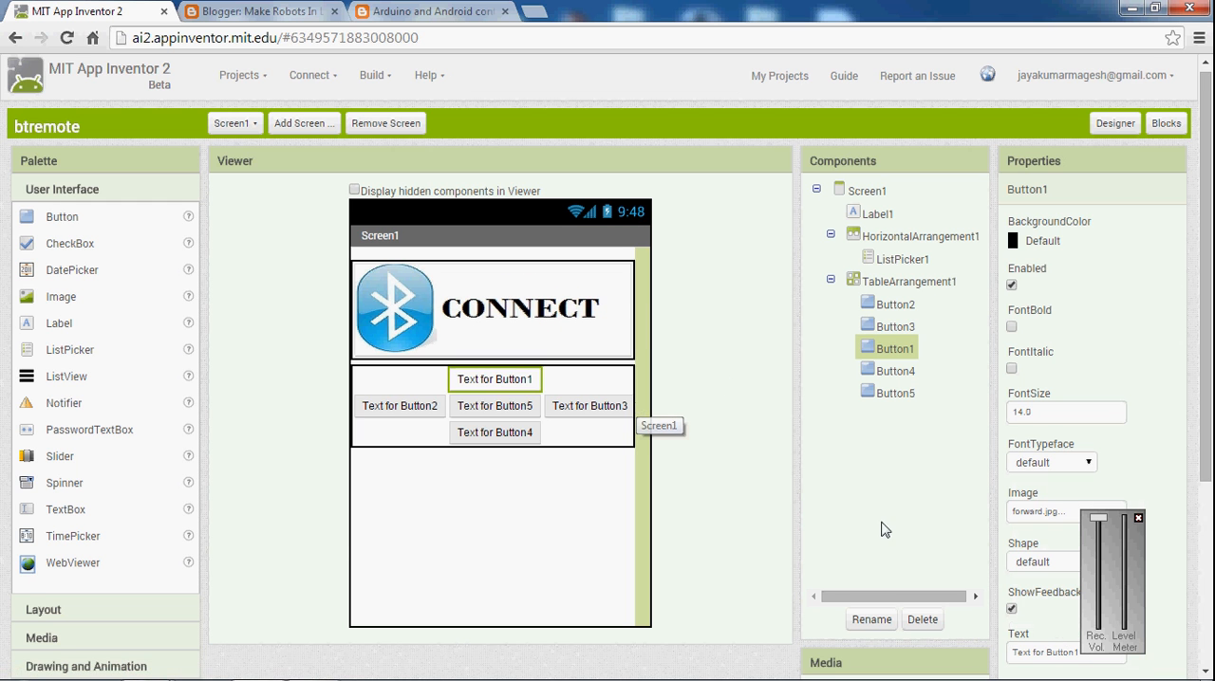
mouse_move(610, 463)
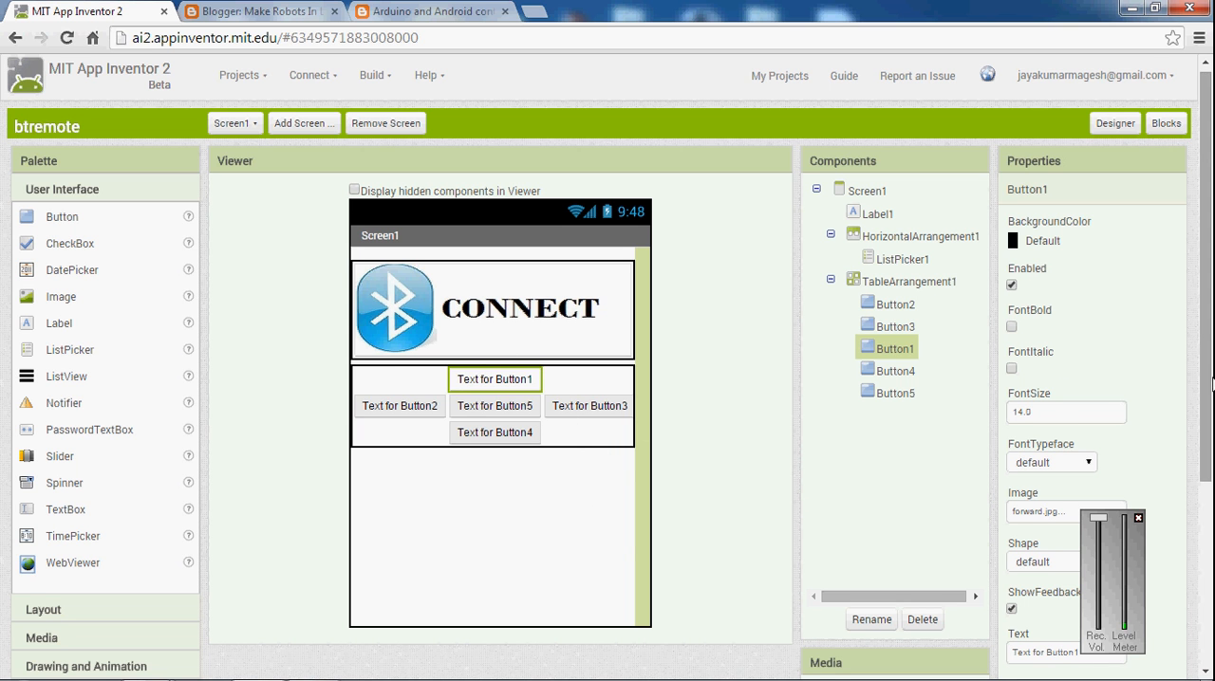
scroll(down, 3)
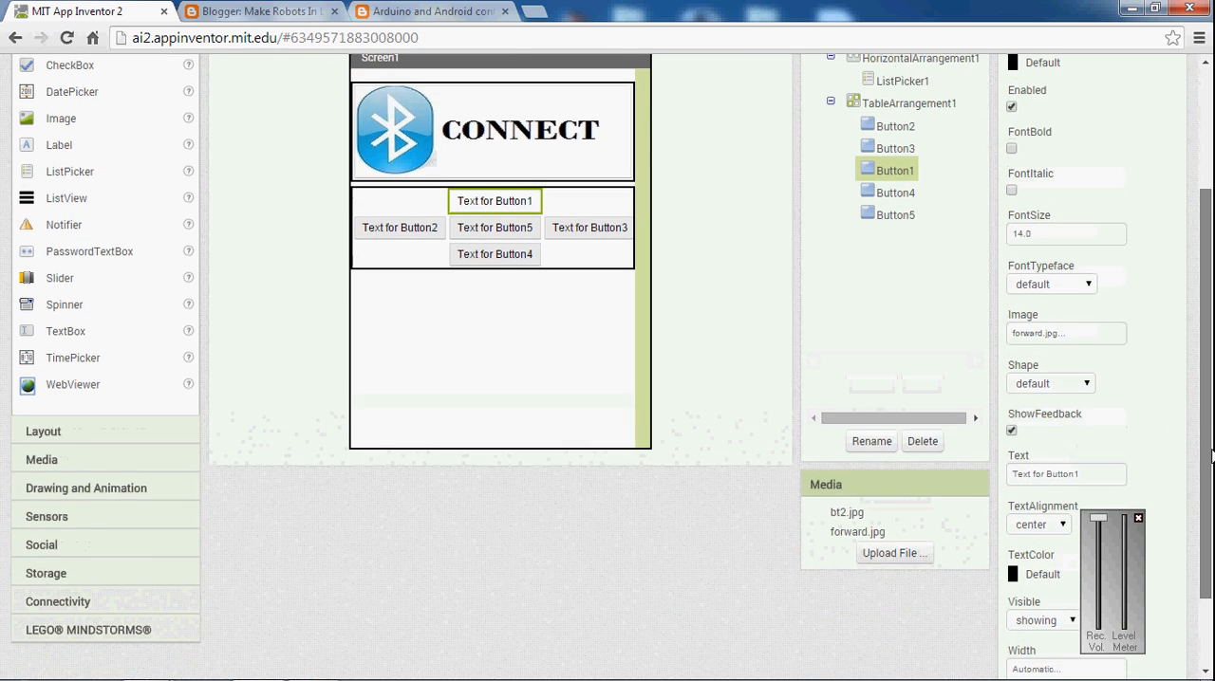
scroll(down, 3)
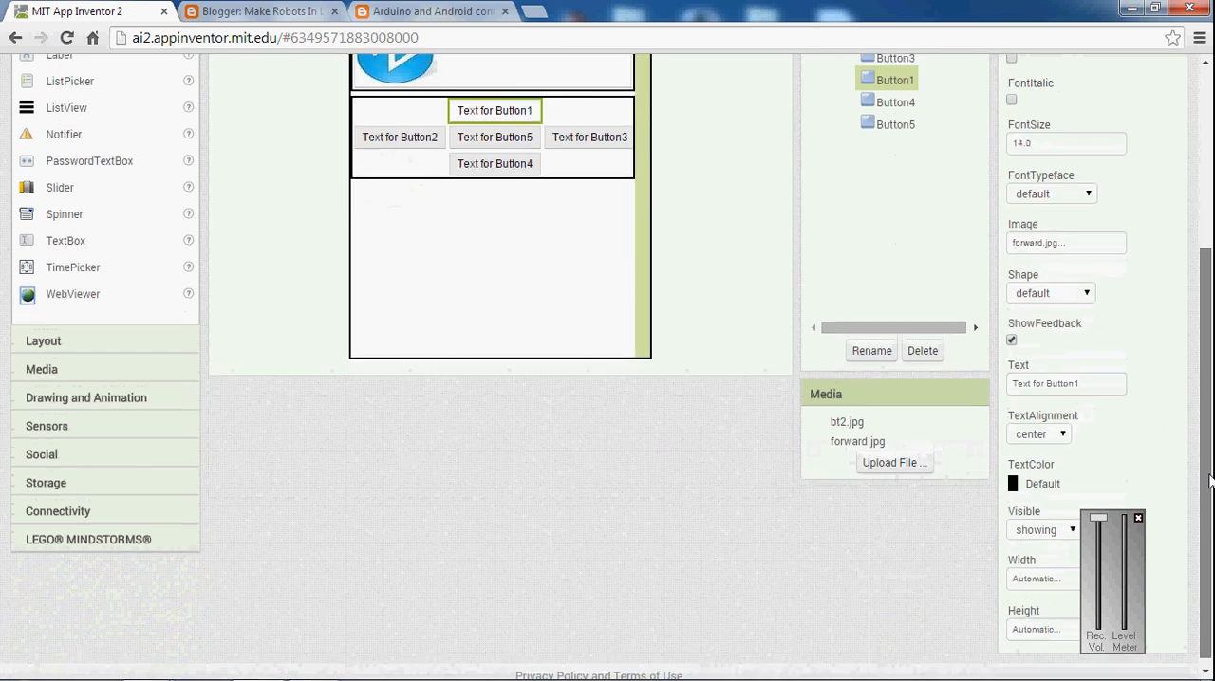
scroll(up, 3)
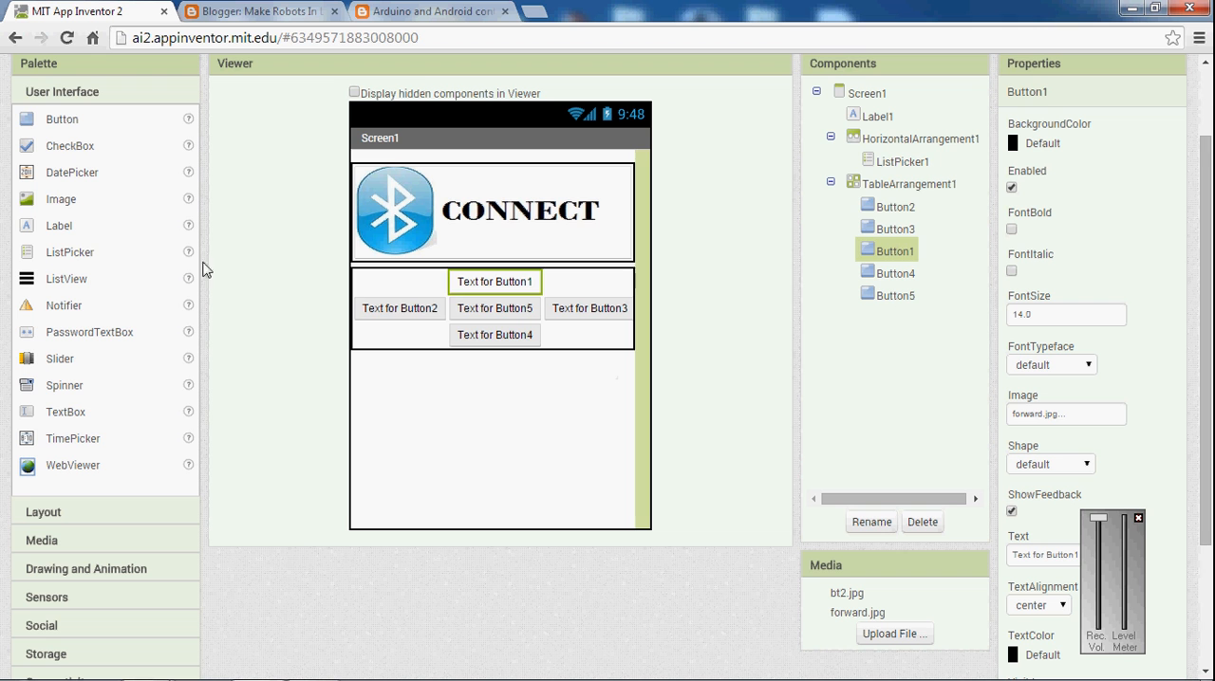
- Select Button2 and upload left.jpg as its image
click(399, 307)
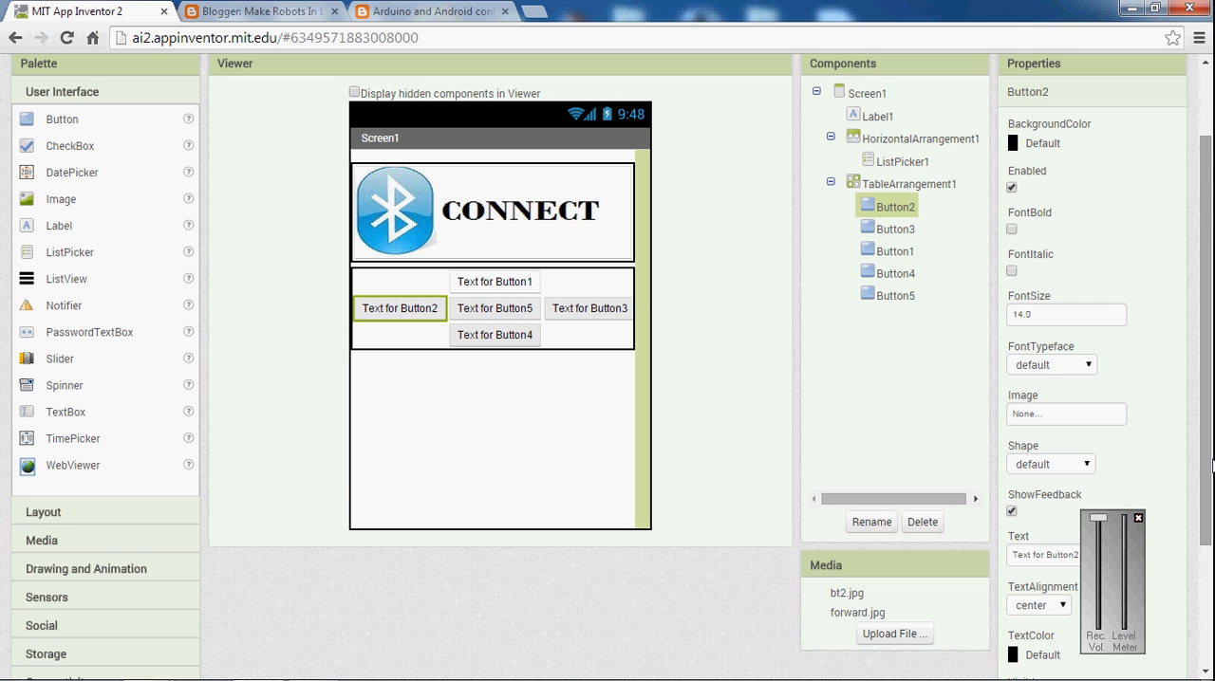
mouse_move(1037, 399)
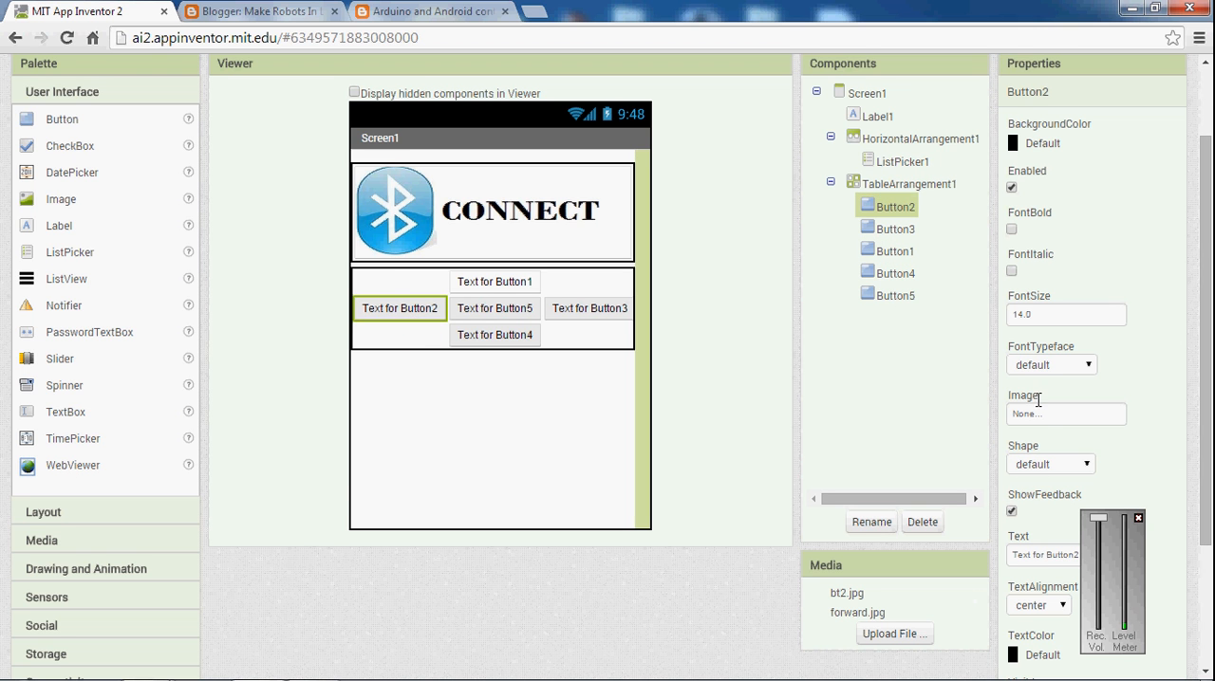
click(1066, 412)
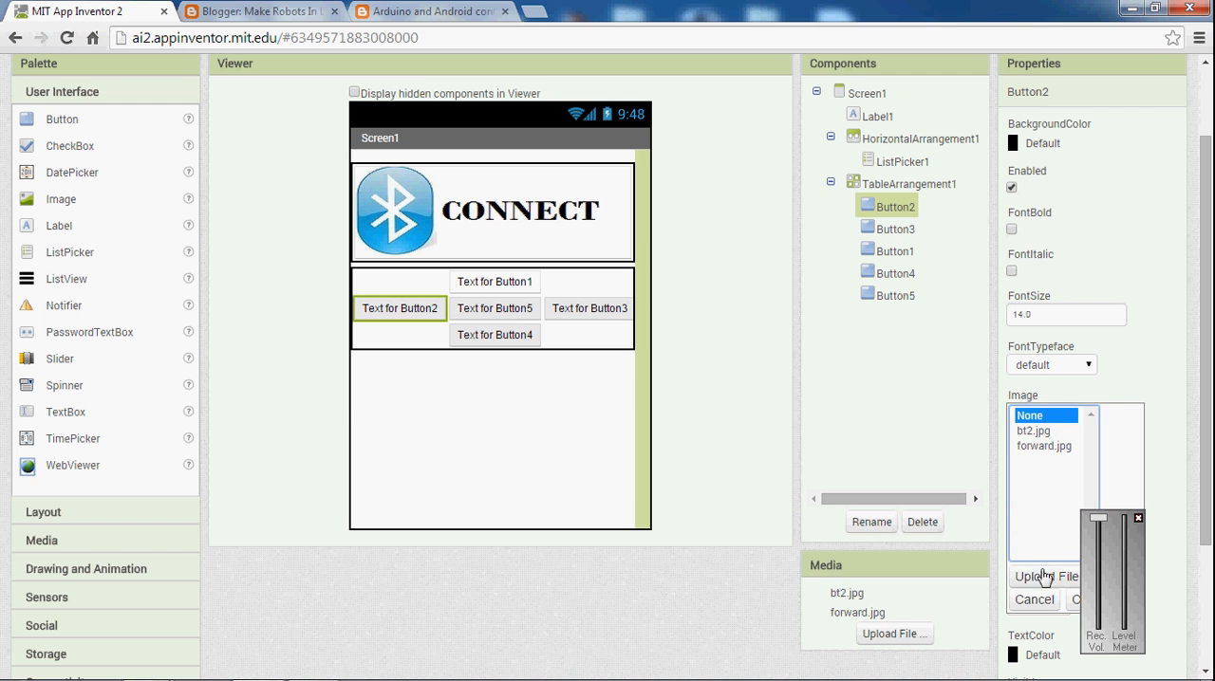
click(1044, 576)
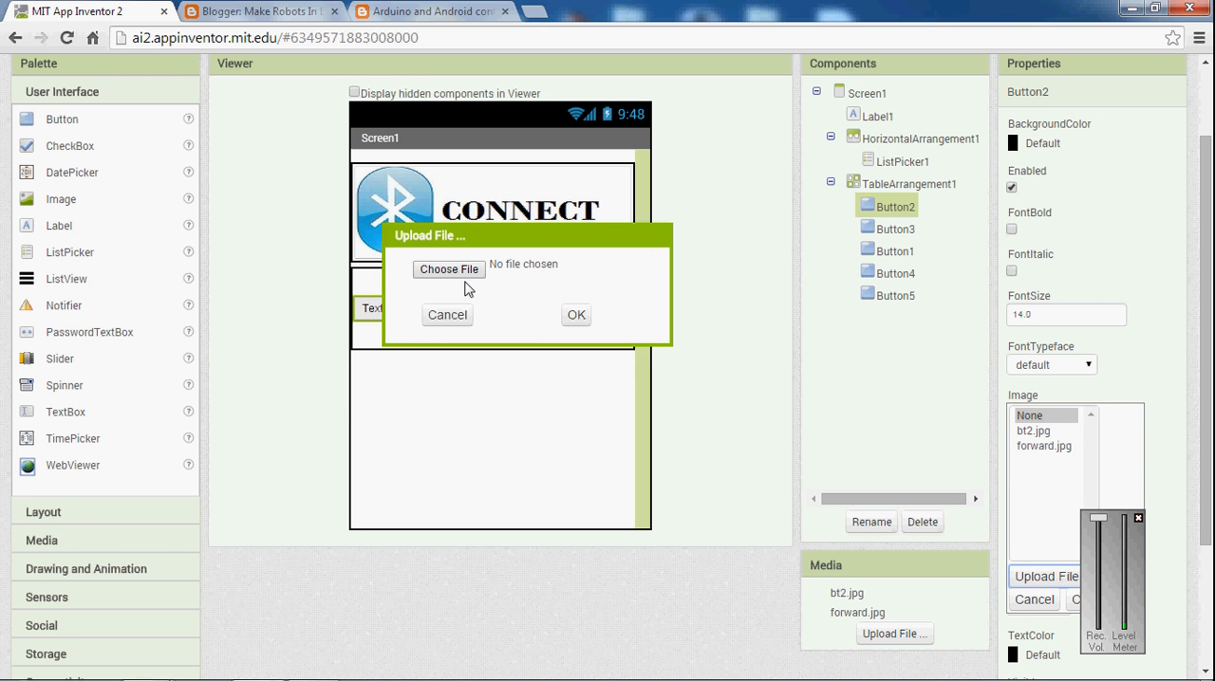
click(448, 269)
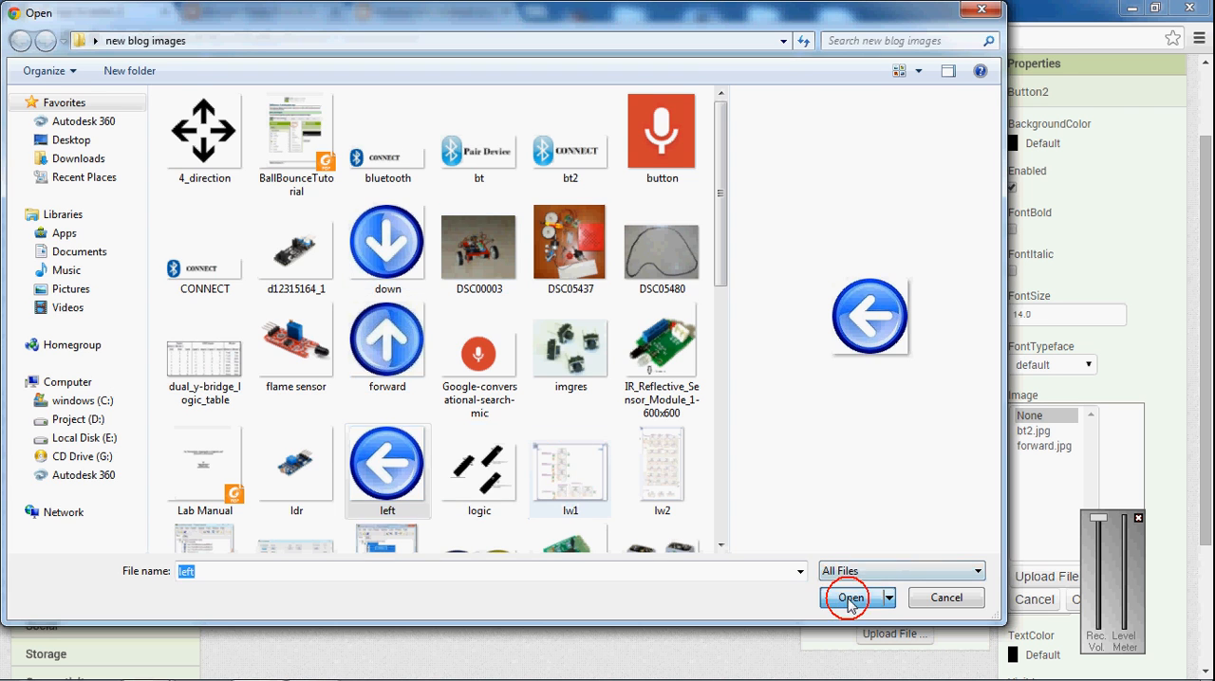
click(845, 598)
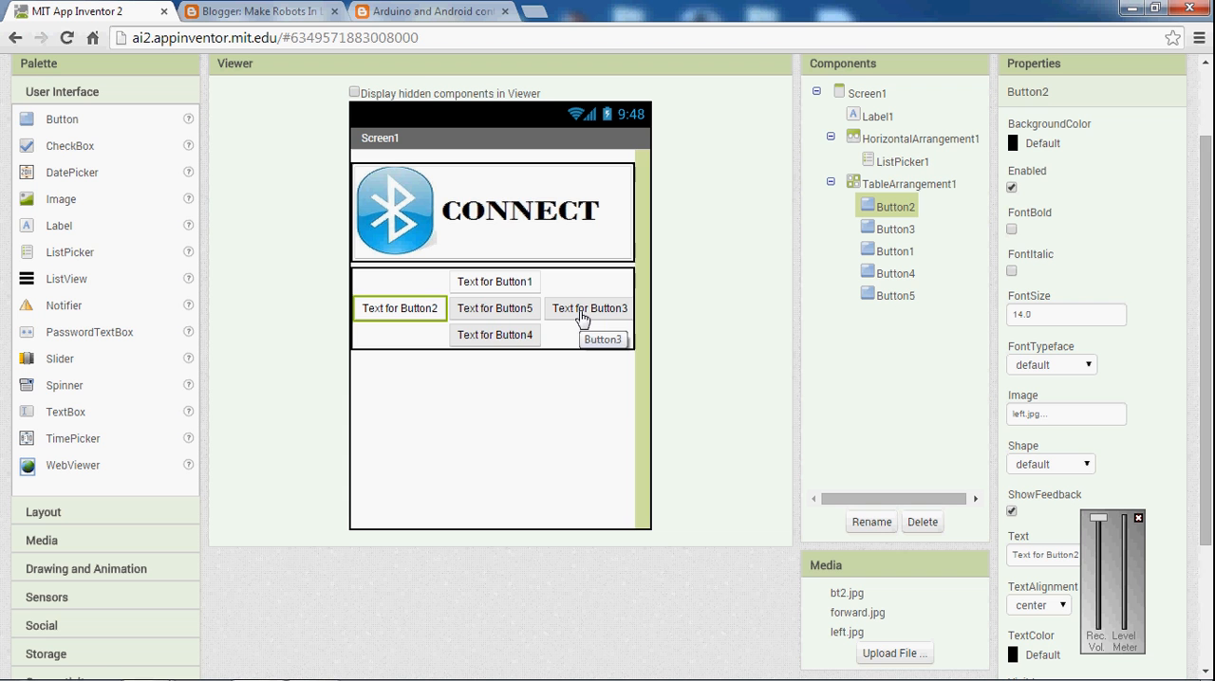
mouse_move(399, 381)
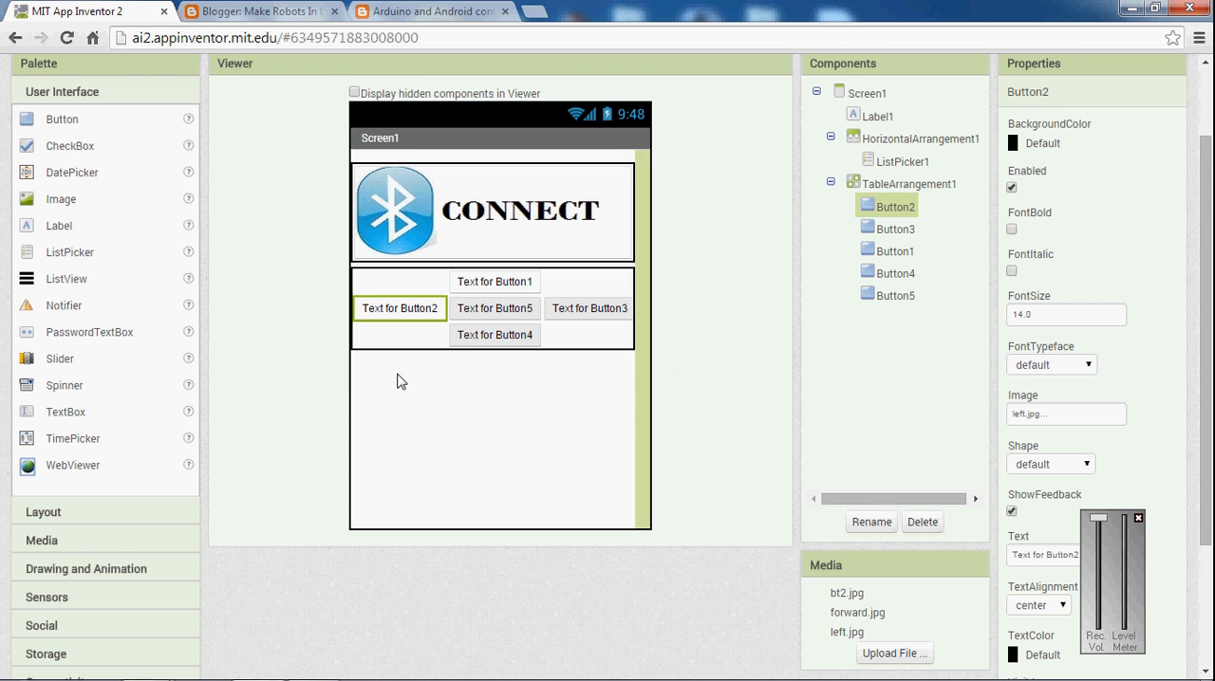
mouse_move(412, 260)
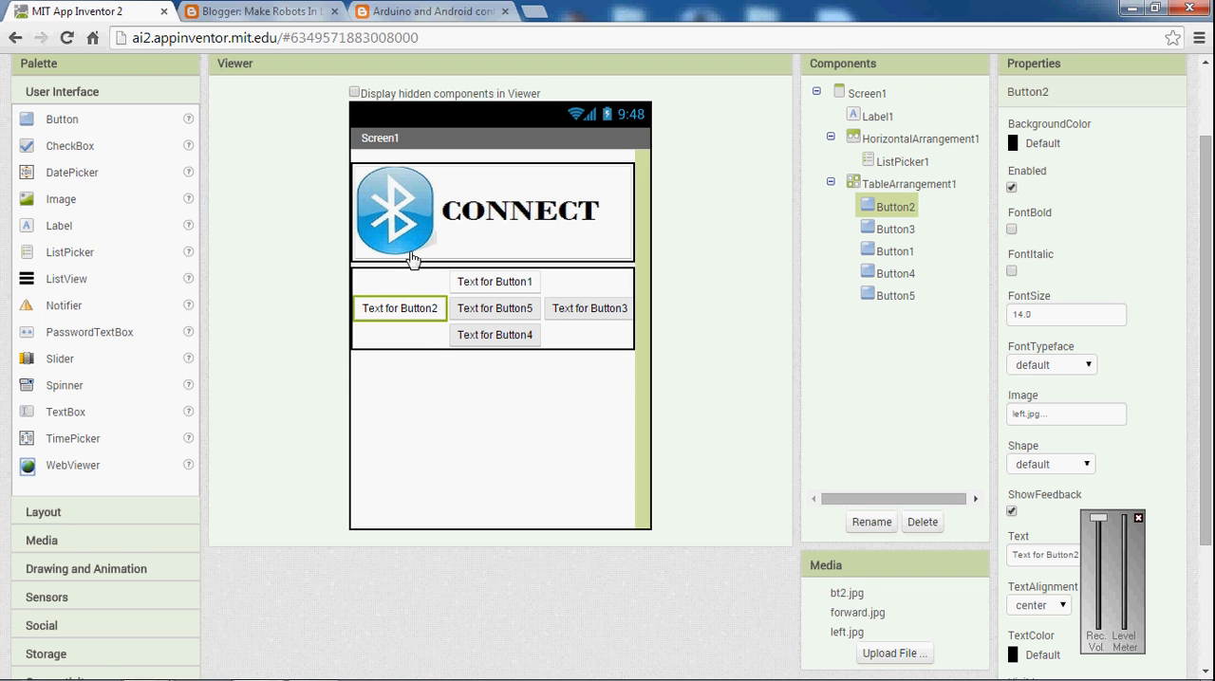
mouse_move(631, 318)
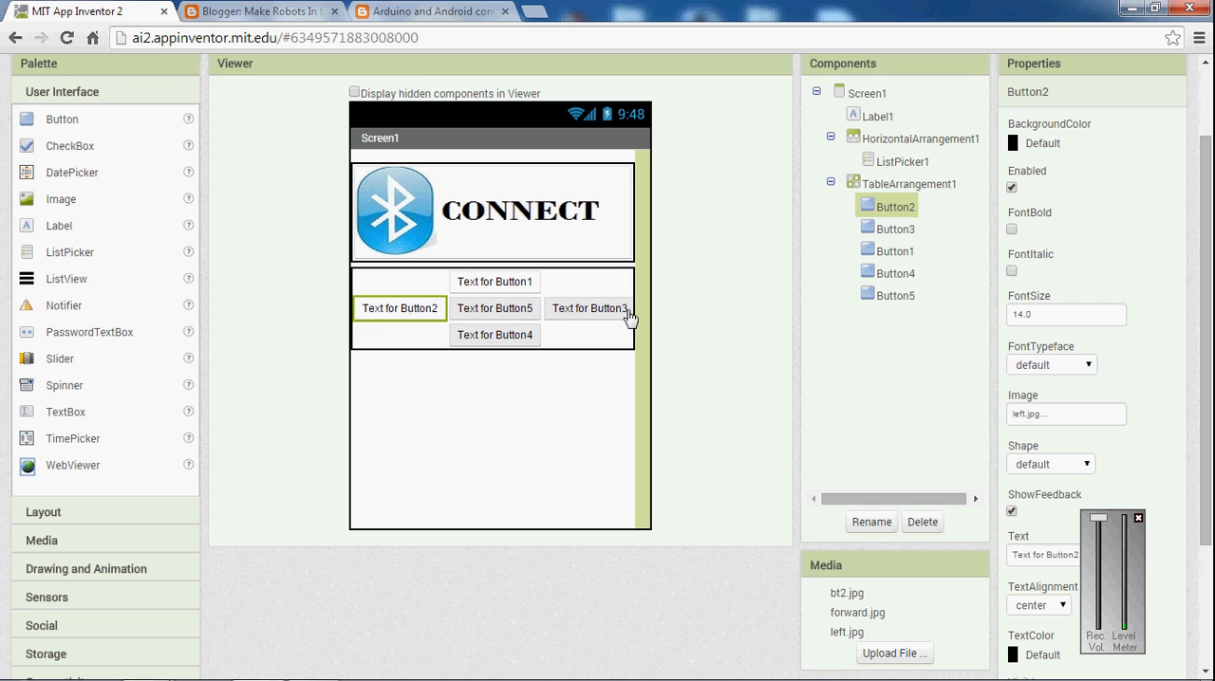
- Select Button3 and upload right.jpg as its image
click(589, 307)
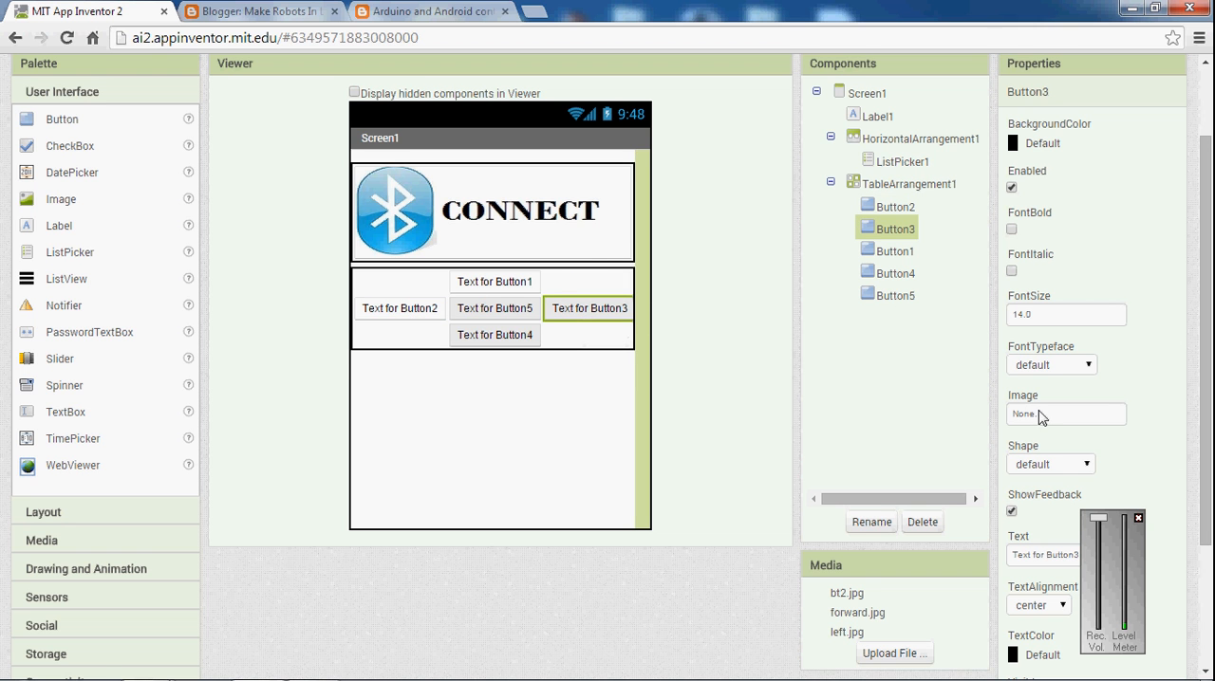
mouse_move(1045, 486)
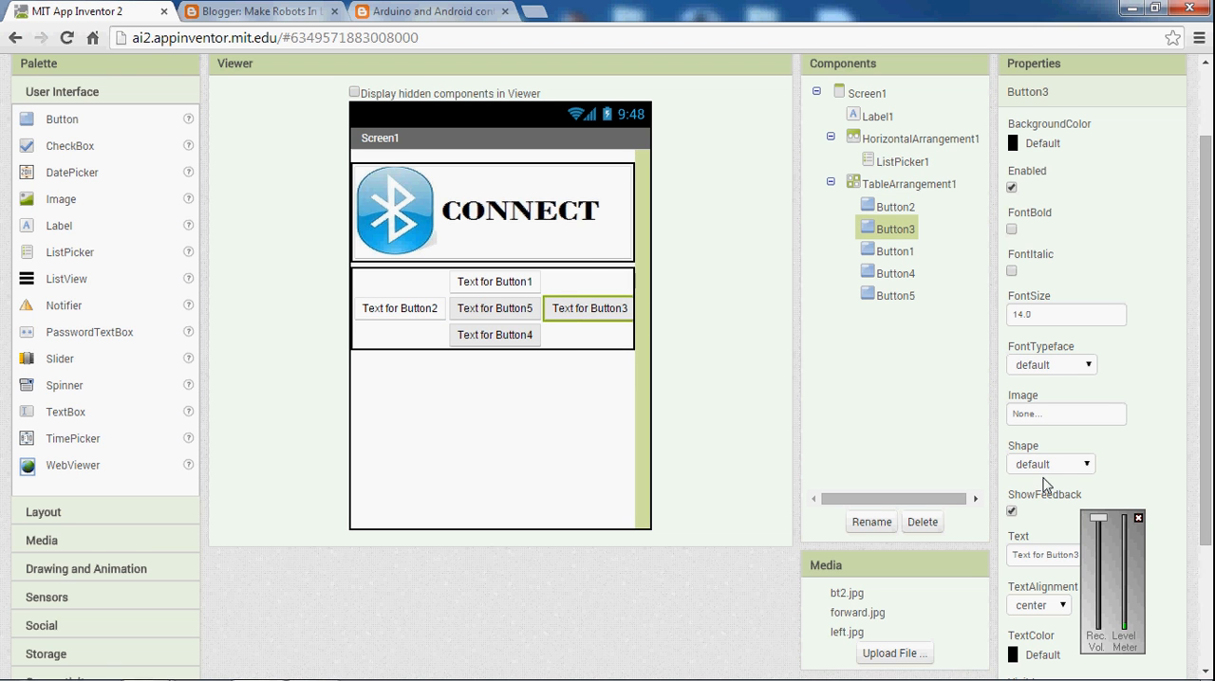
click(1064, 414)
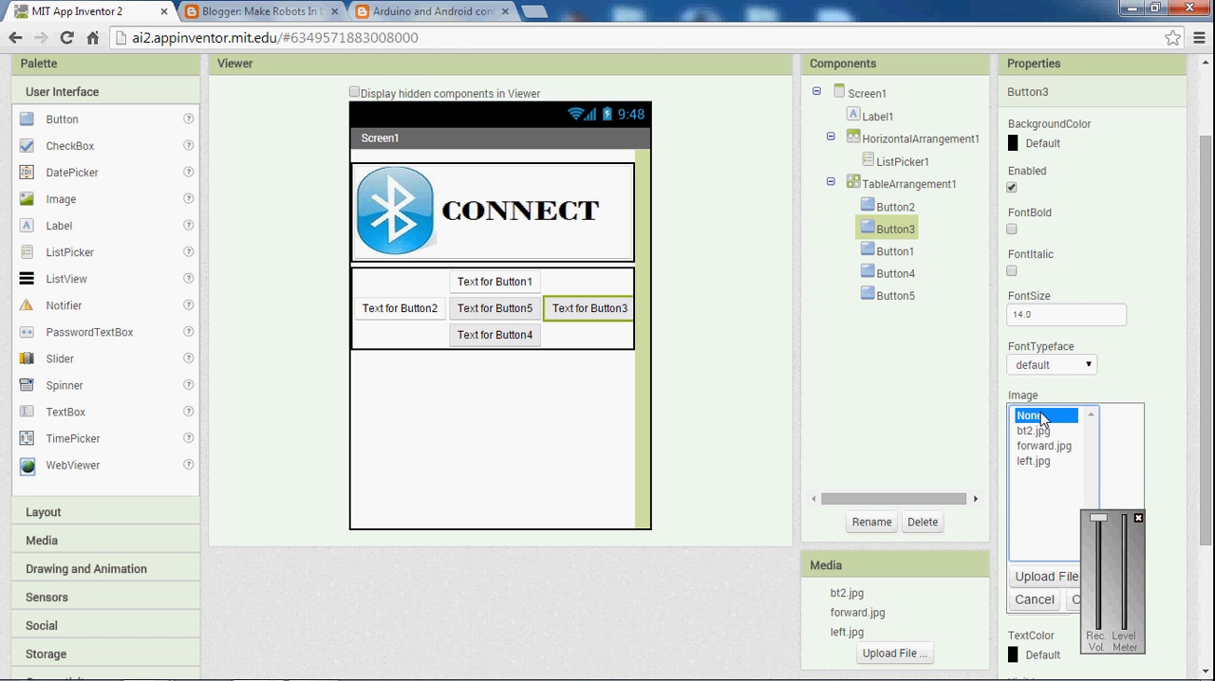
click(1044, 576)
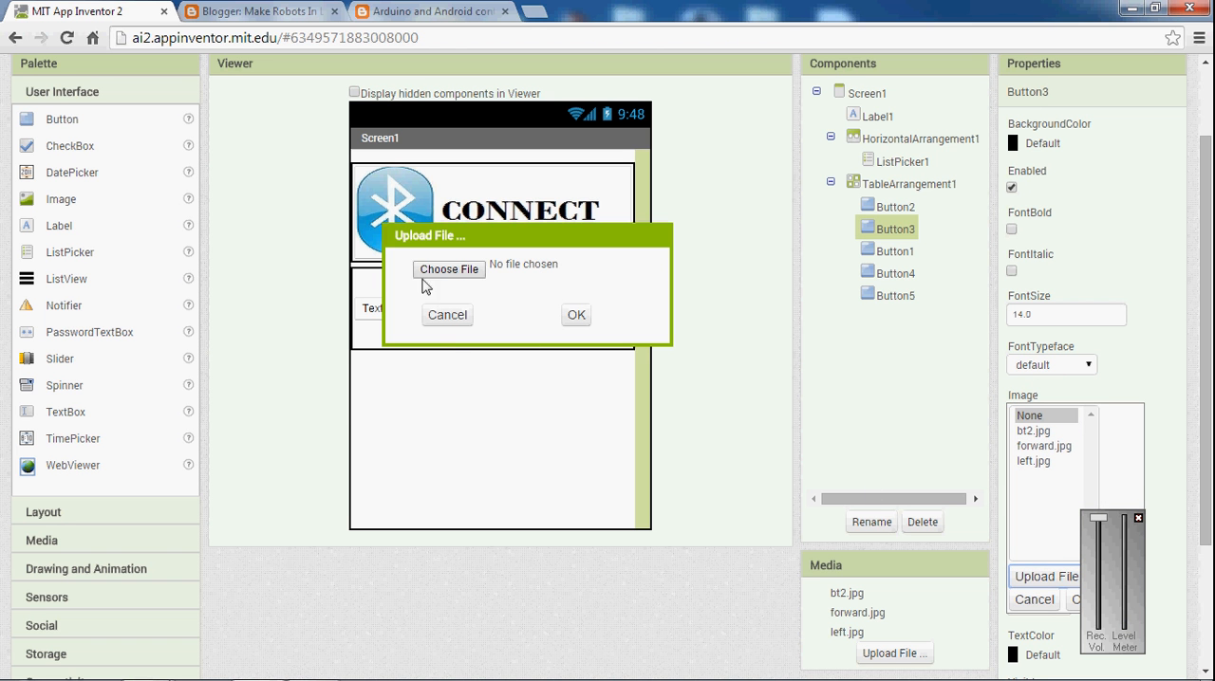
click(448, 269)
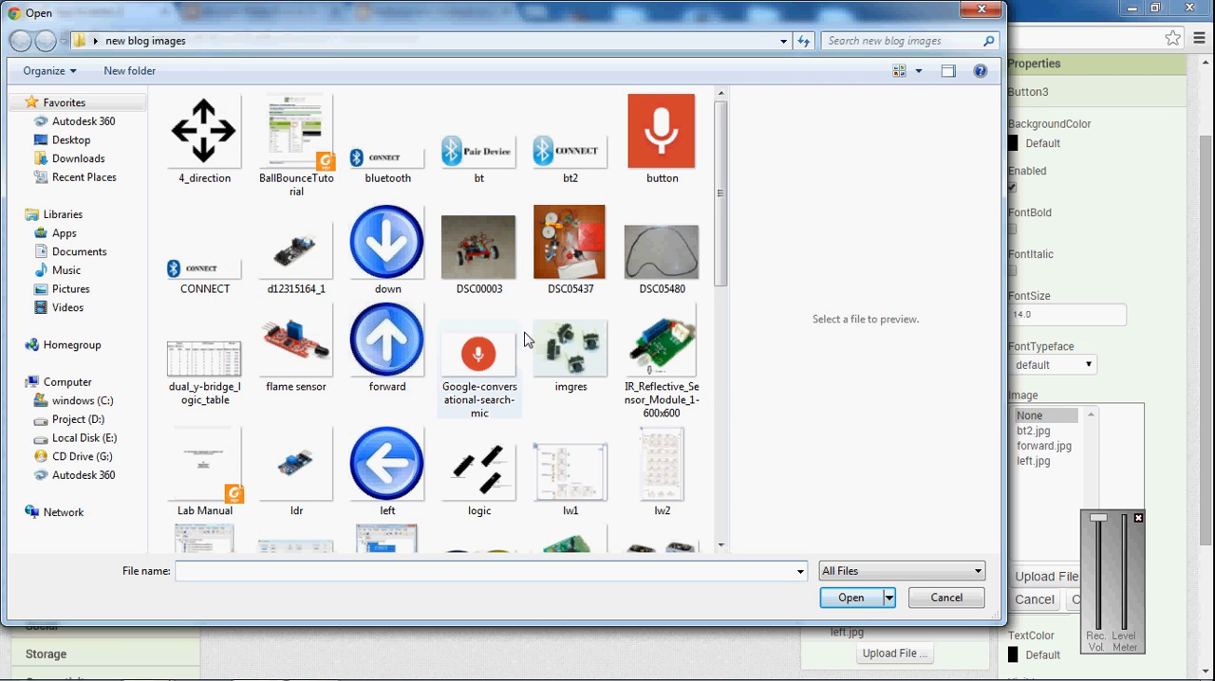
scroll(down, 3)
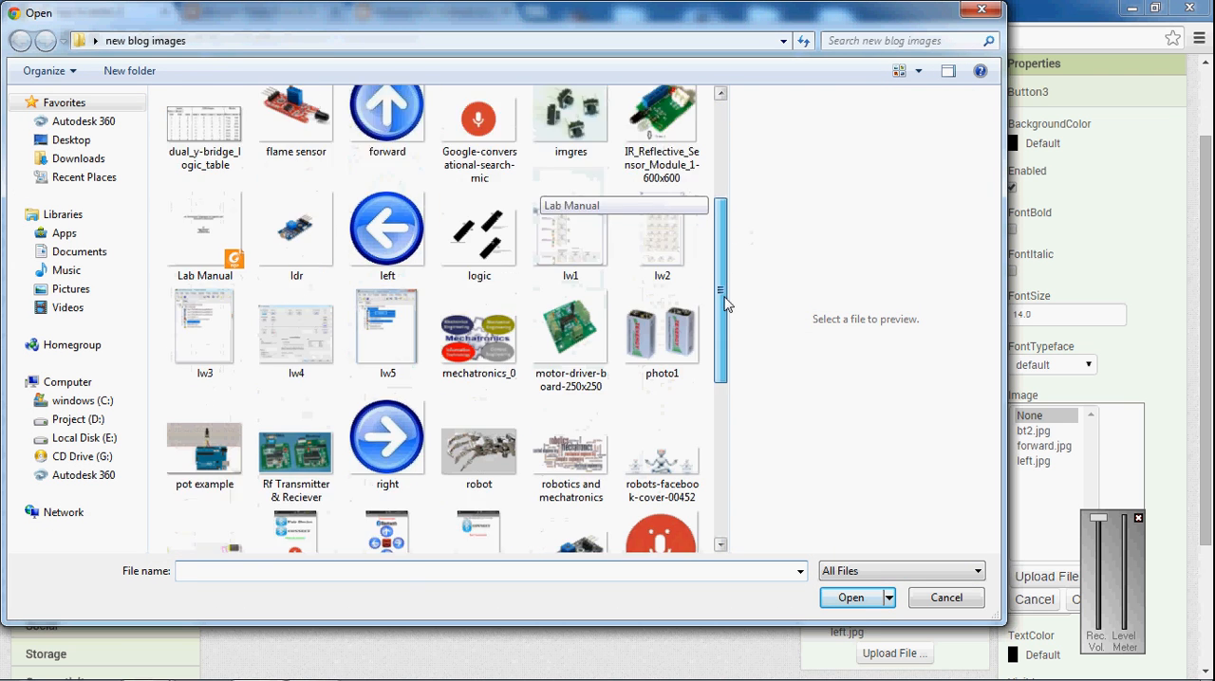
click(388, 370)
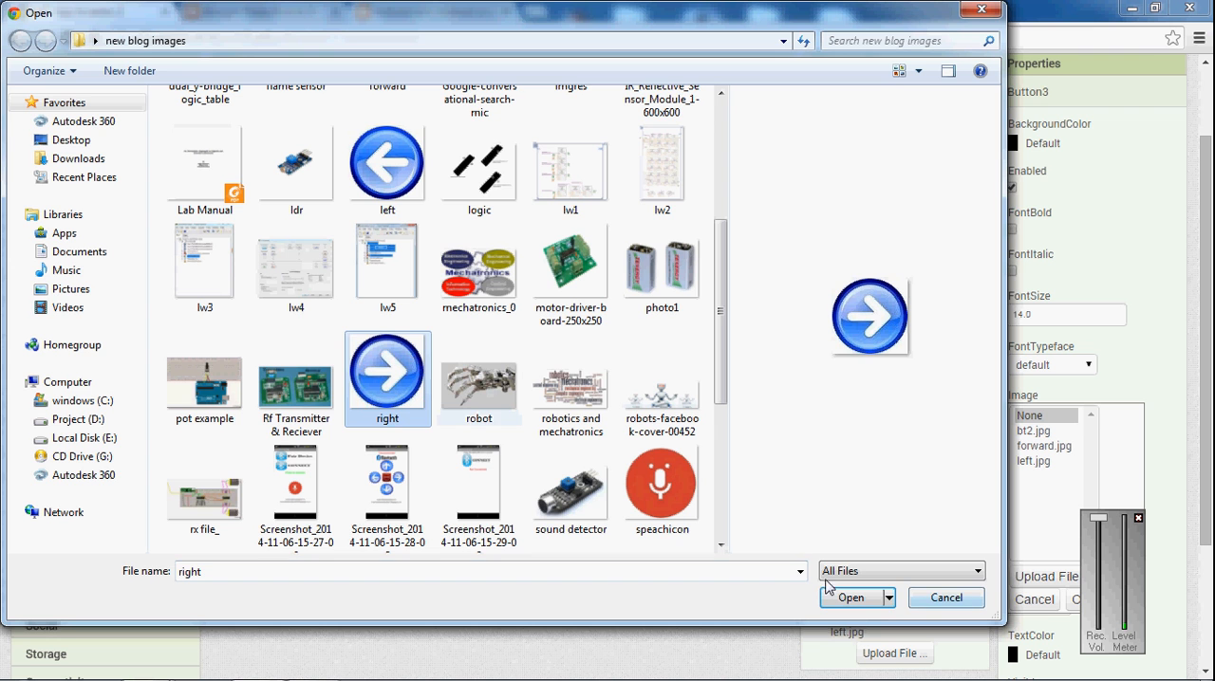
click(849, 598)
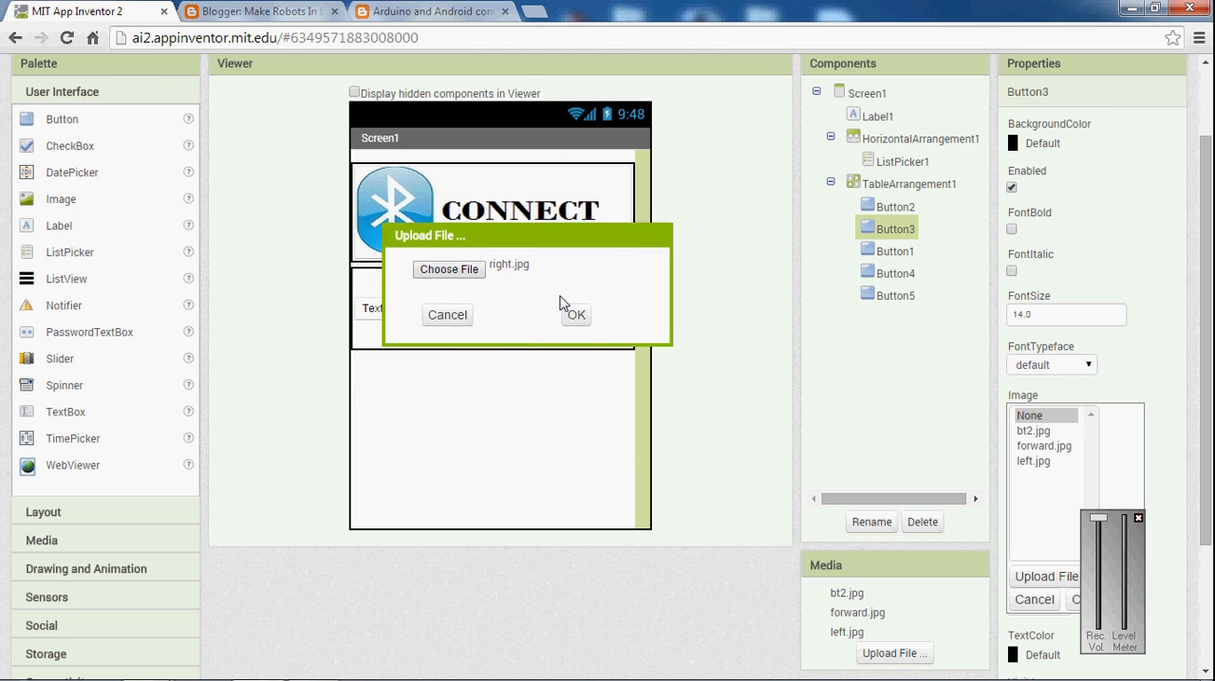
click(575, 315)
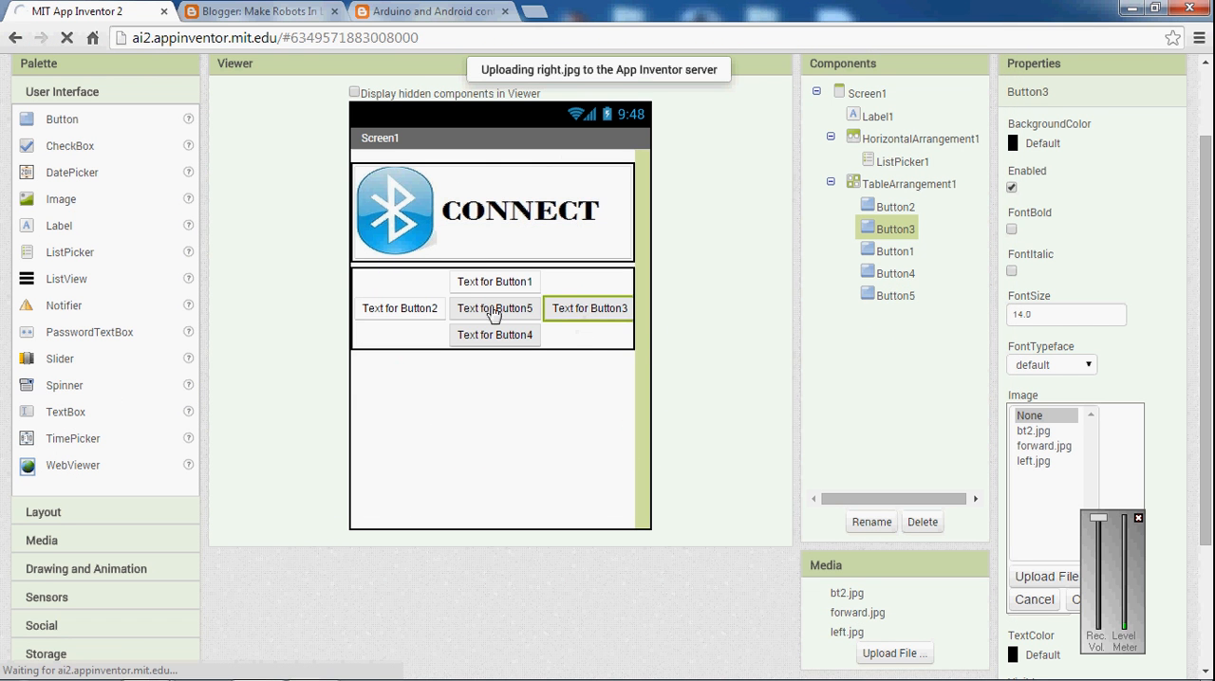
mouse_move(473, 342)
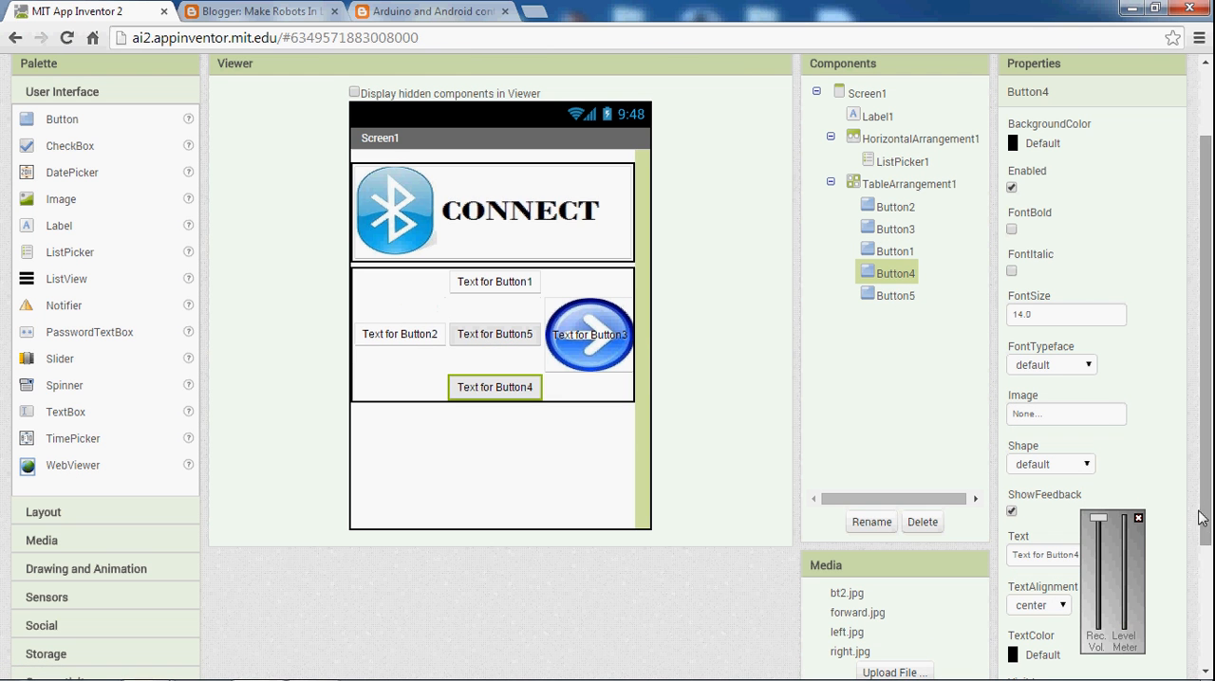
mouse_move(494, 388)
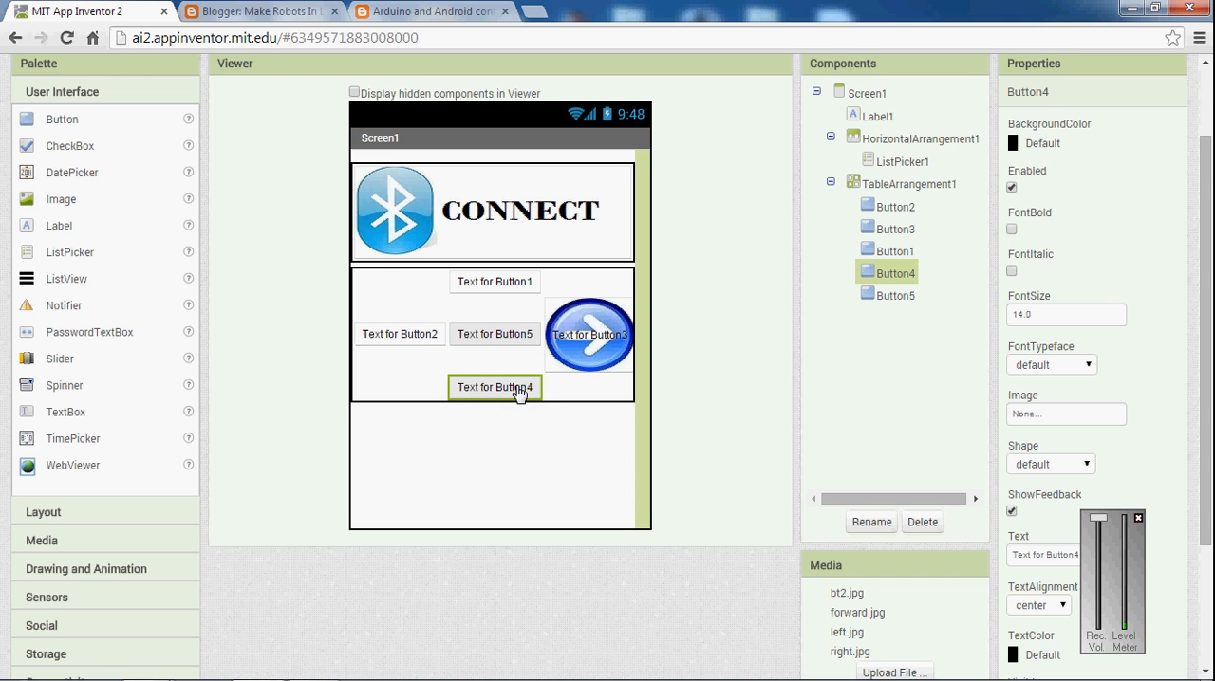
mouse_move(605, 349)
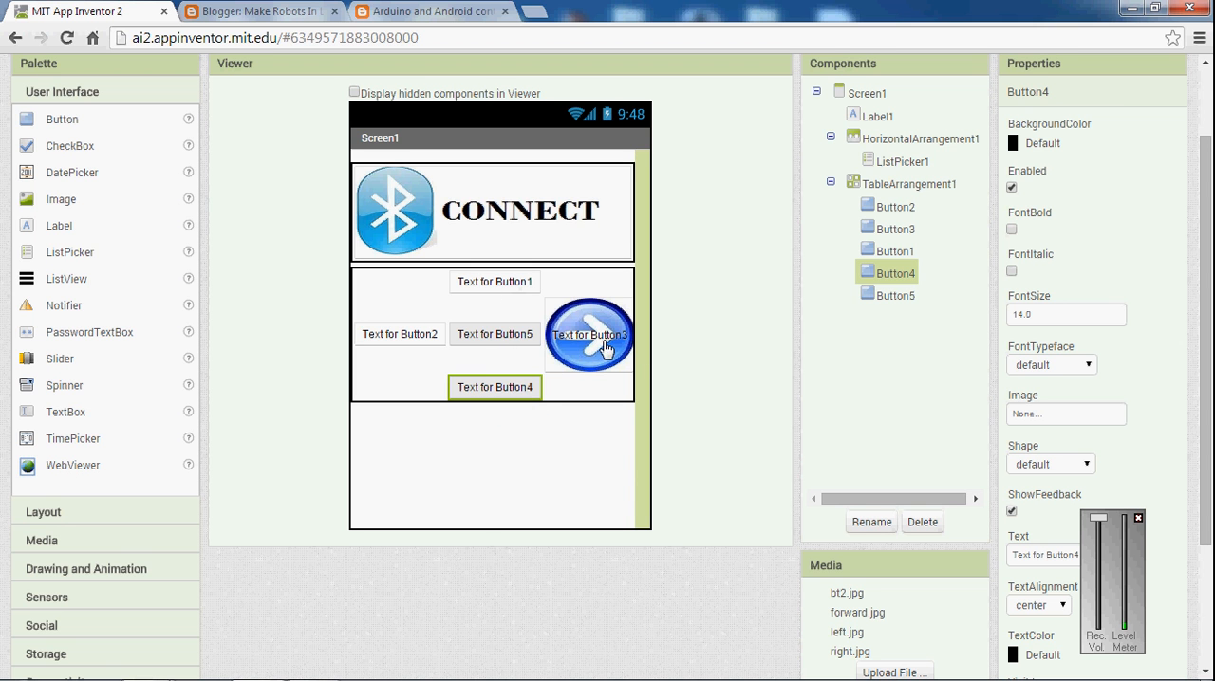
mouse_move(546, 480)
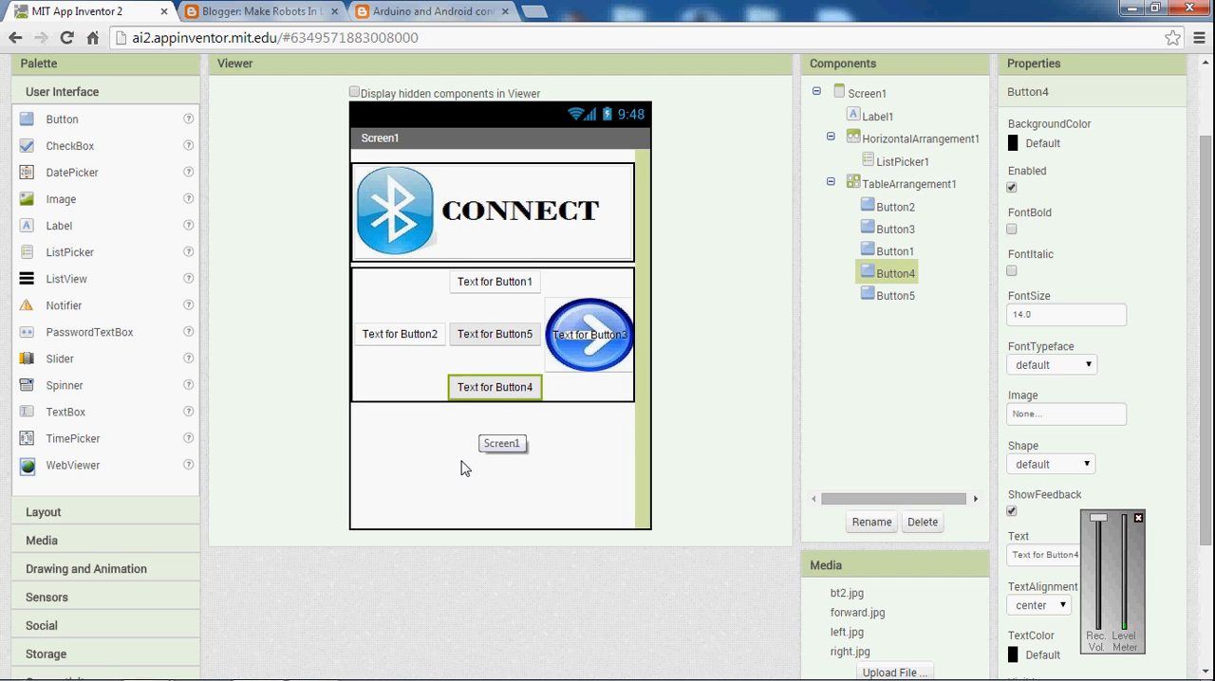
mouse_move(513, 397)
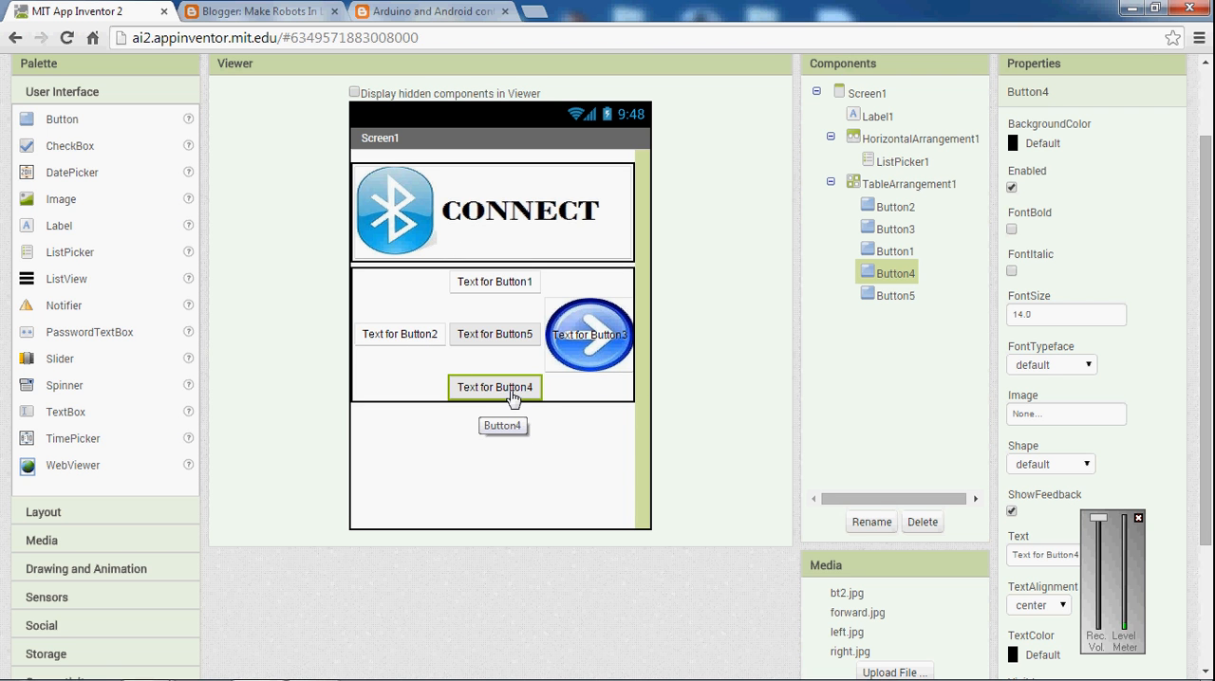
mouse_move(344, 438)
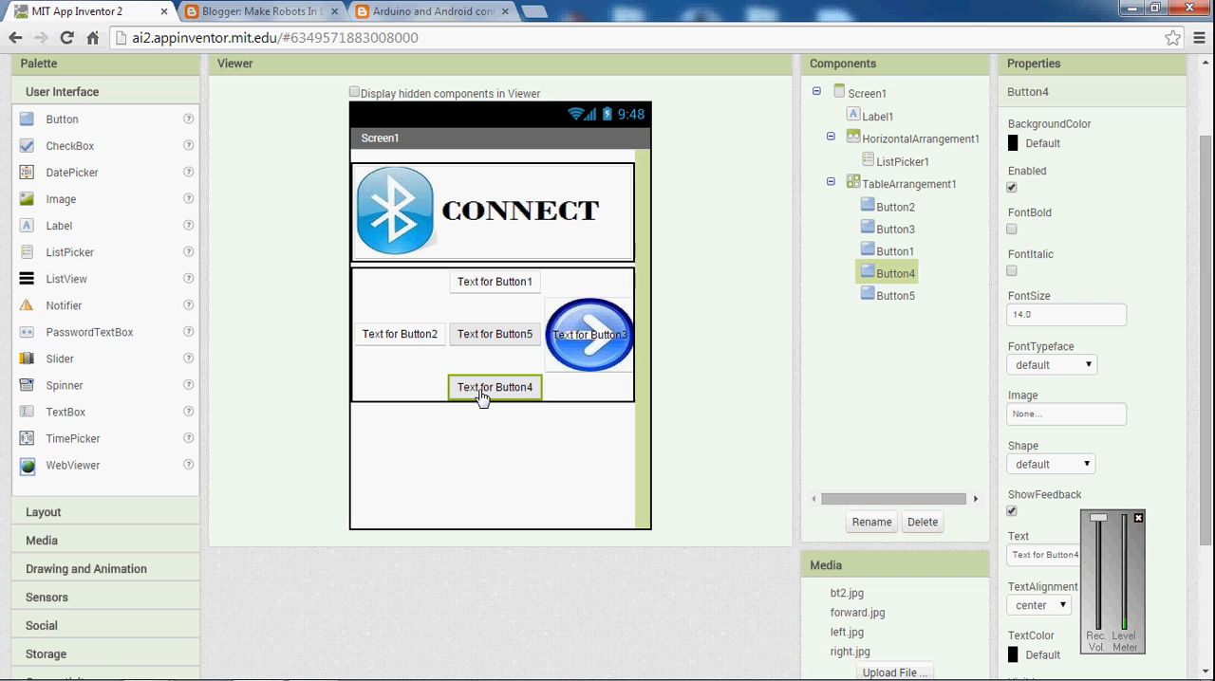
mouse_move(483, 393)
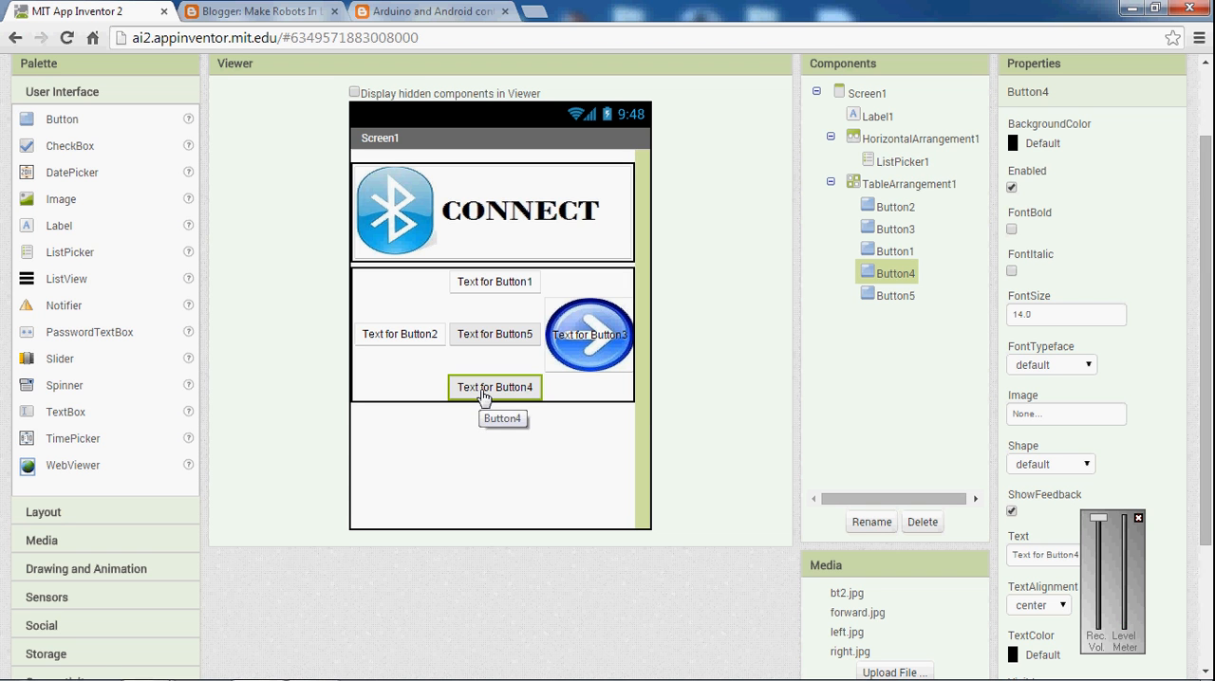
- Upload down.jpg through Button4's Image property and apply it
click(1065, 413)
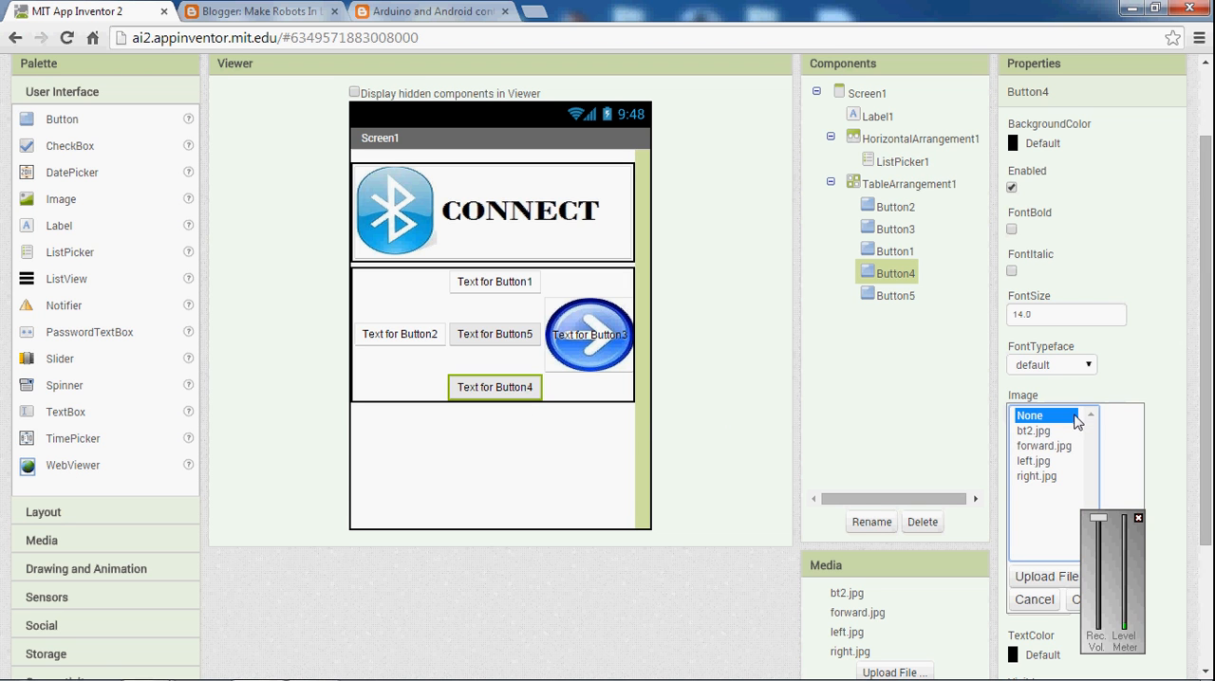
click(1043, 576)
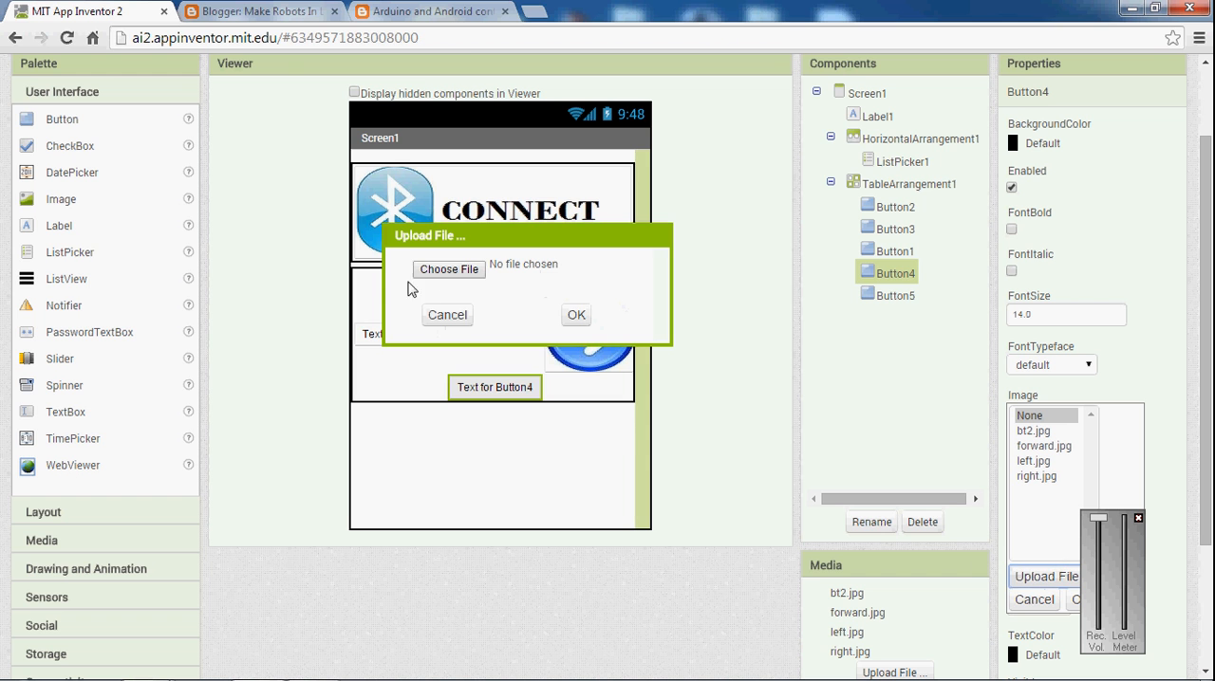
click(448, 270)
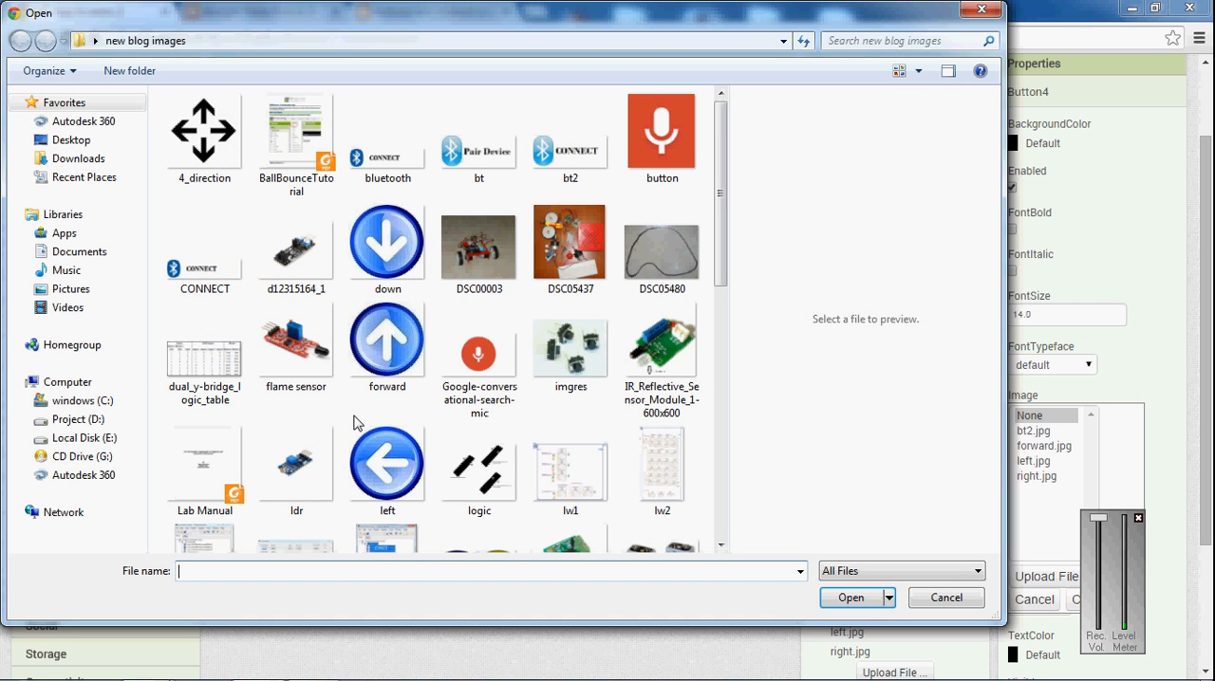
click(386, 242)
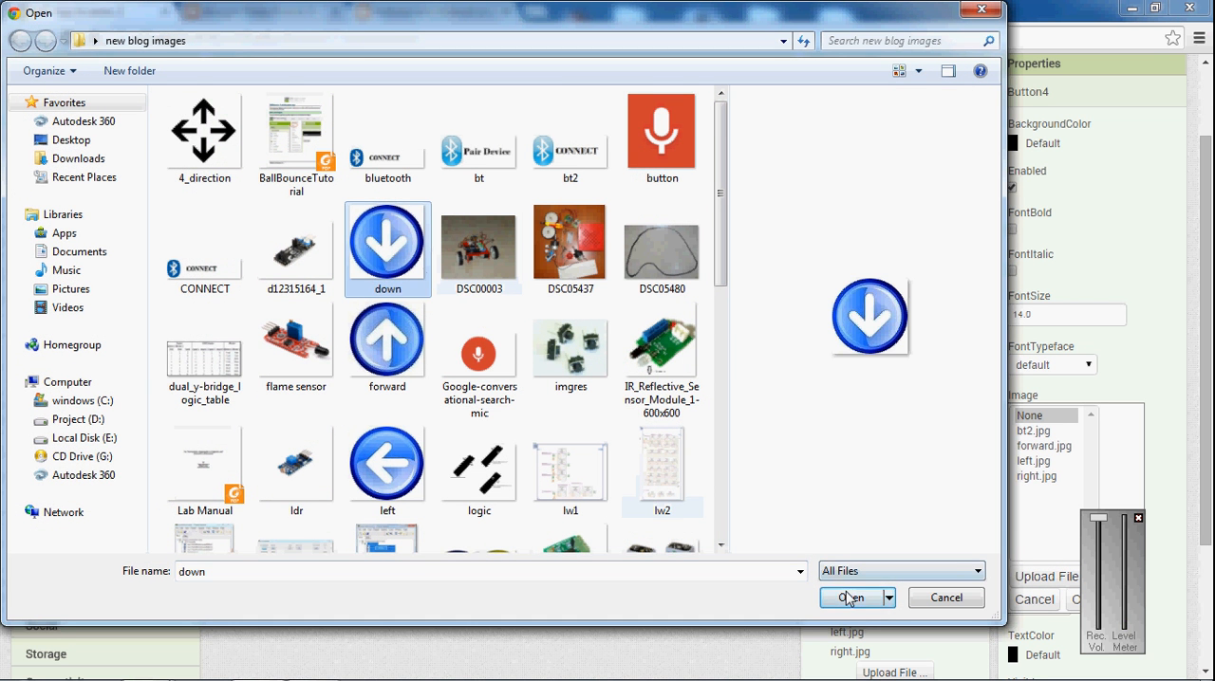
click(847, 598)
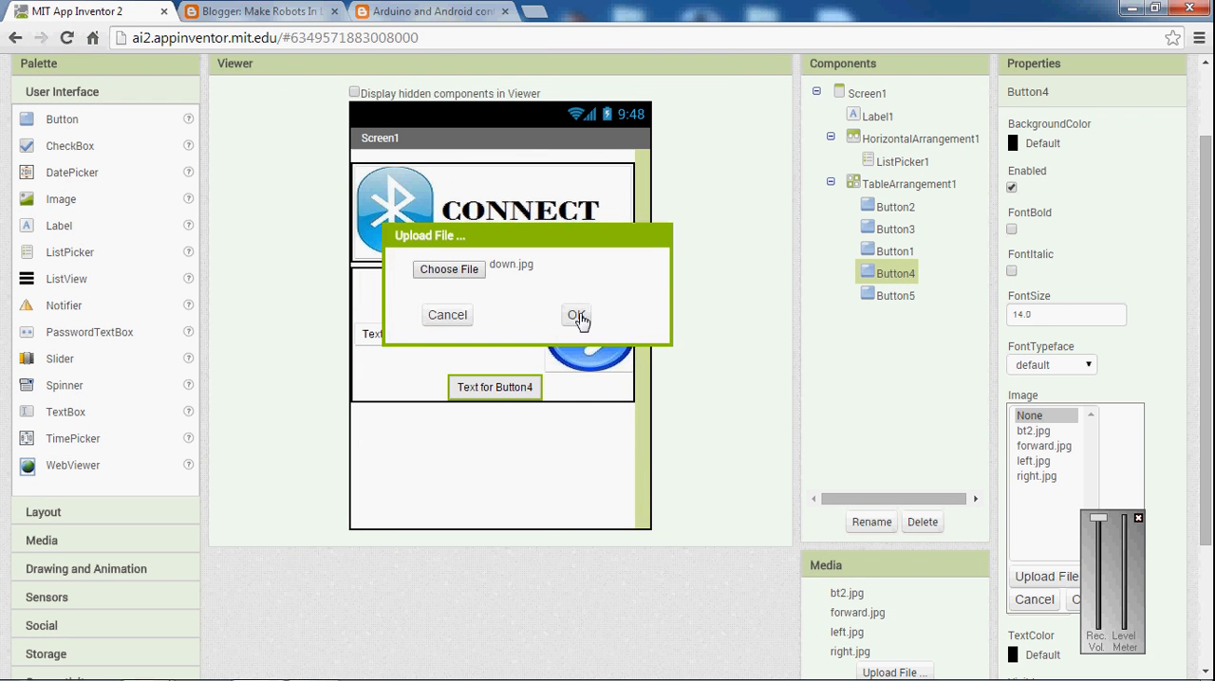
click(576, 315)
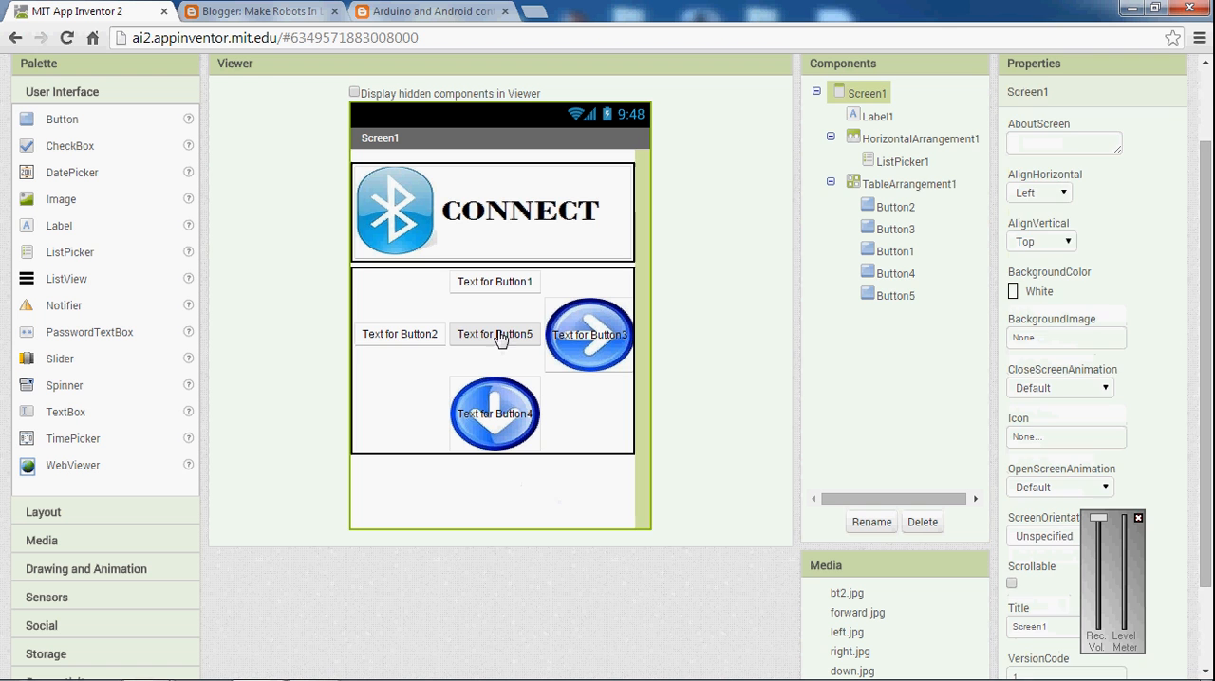
- Upload stop.png and set it as Button5's Image
click(493, 334)
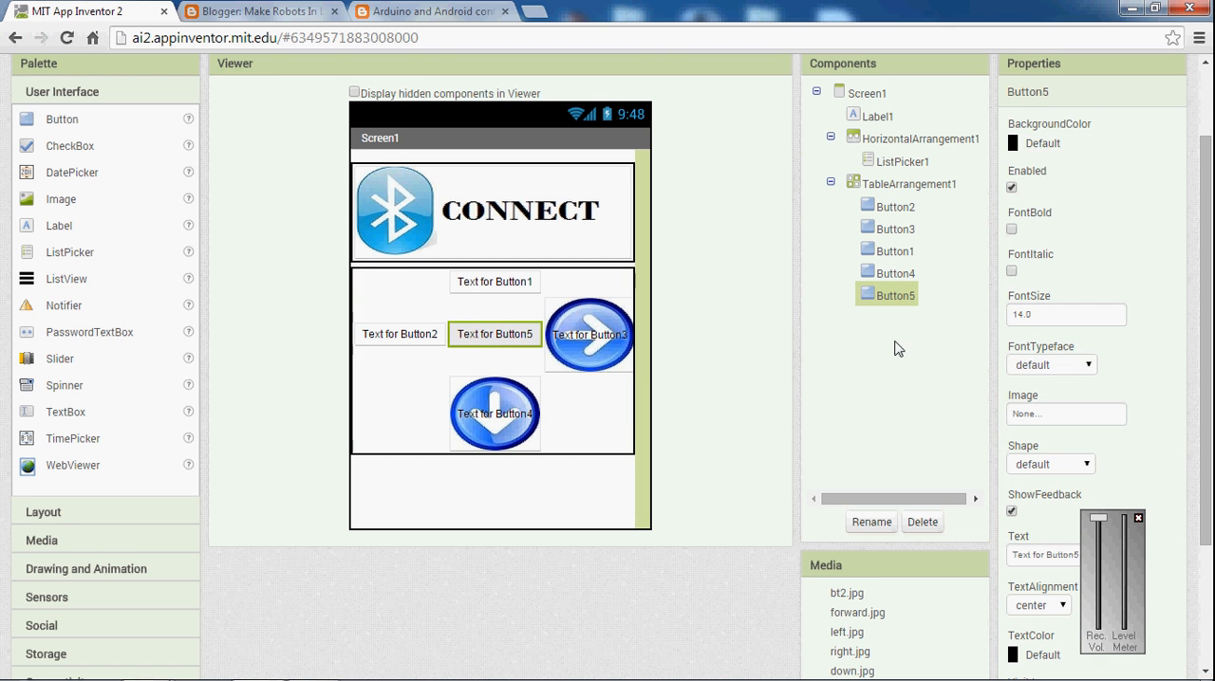
click(1065, 414)
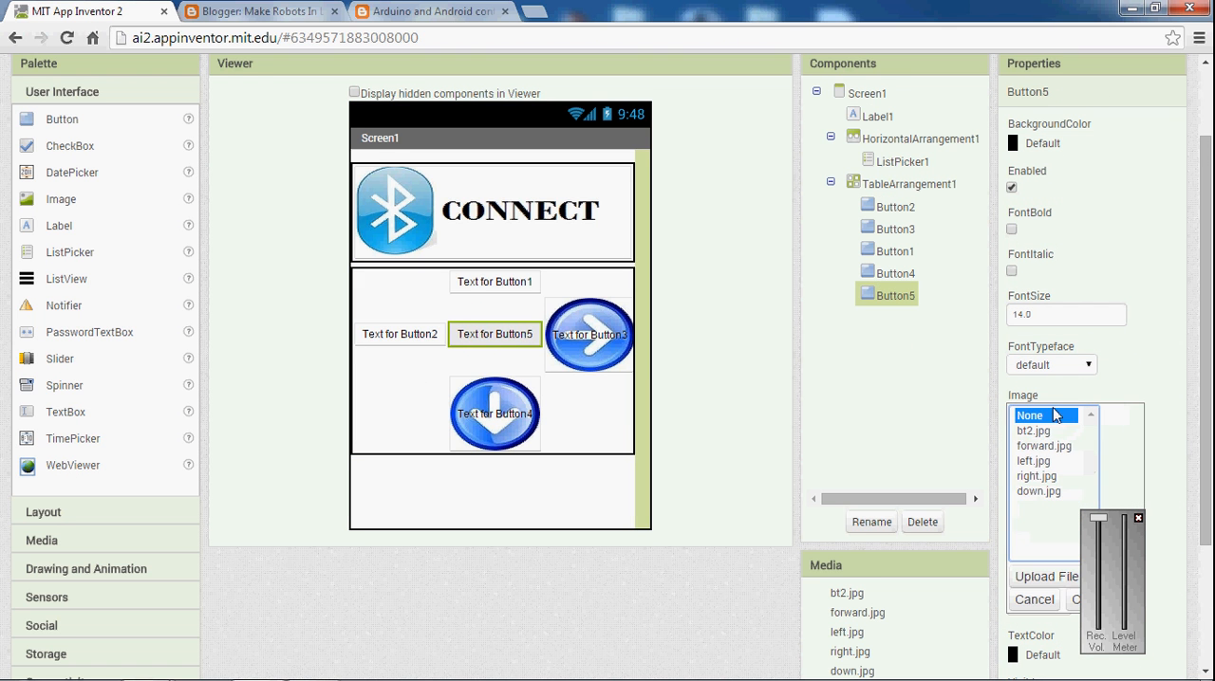
mouse_move(429, 409)
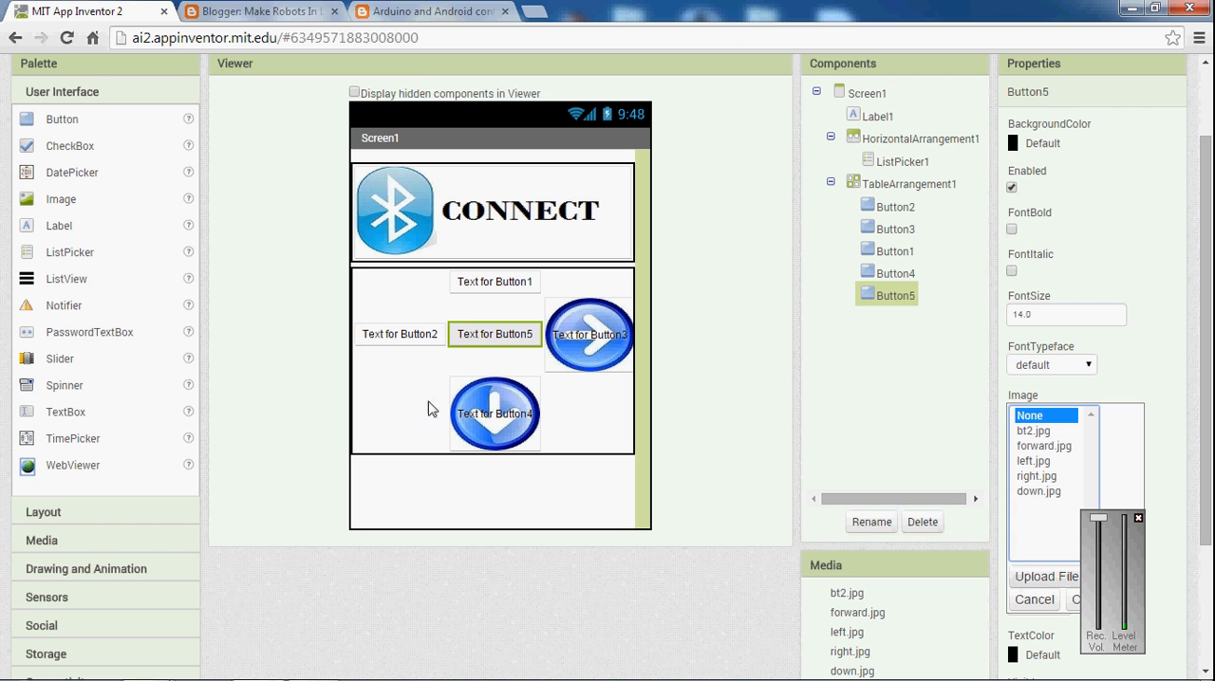
click(1043, 576)
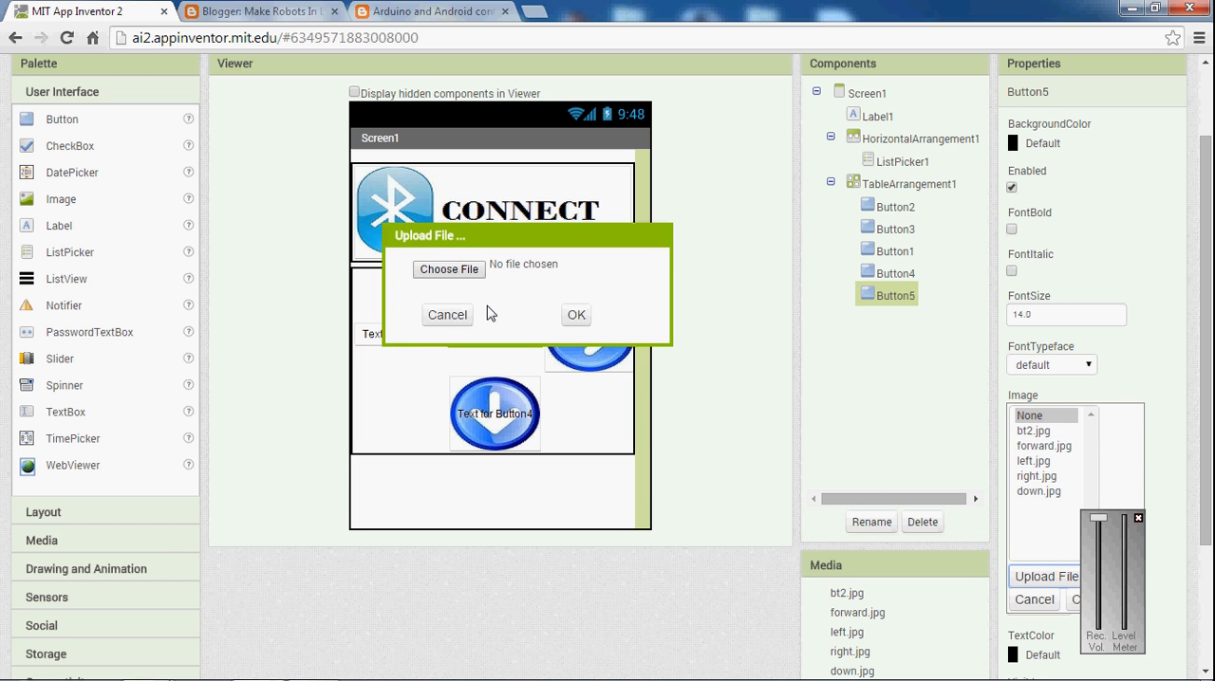
click(448, 269)
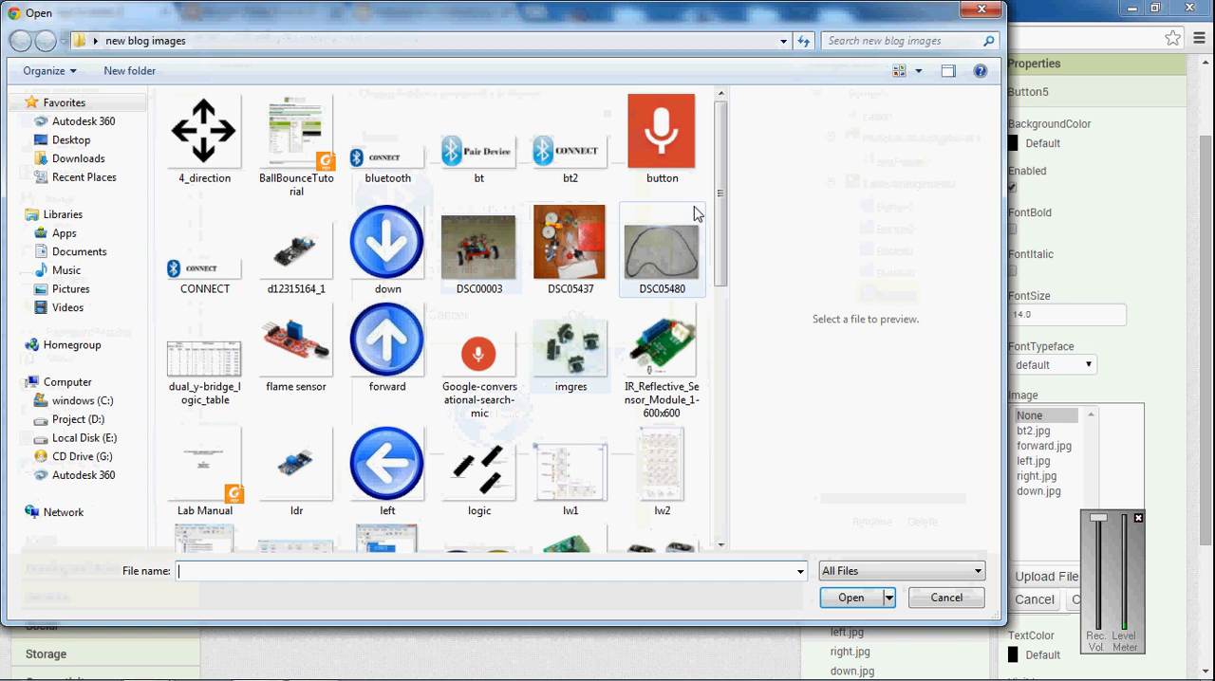
scroll(down, 3)
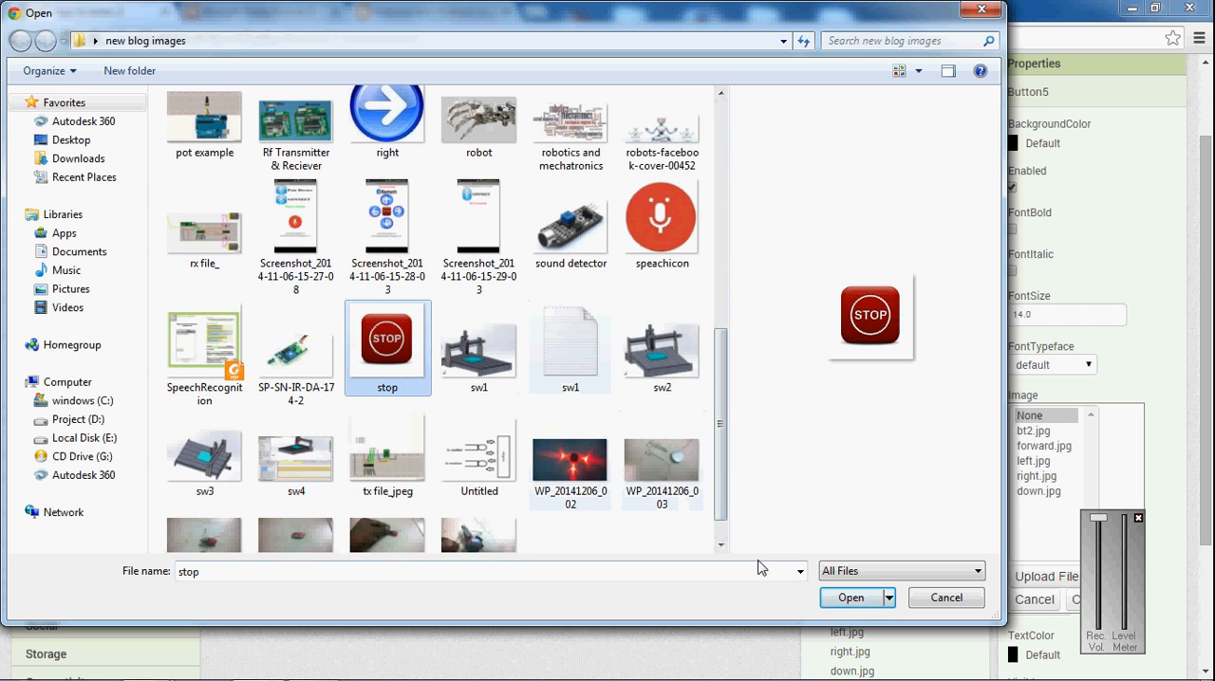
click(850, 598)
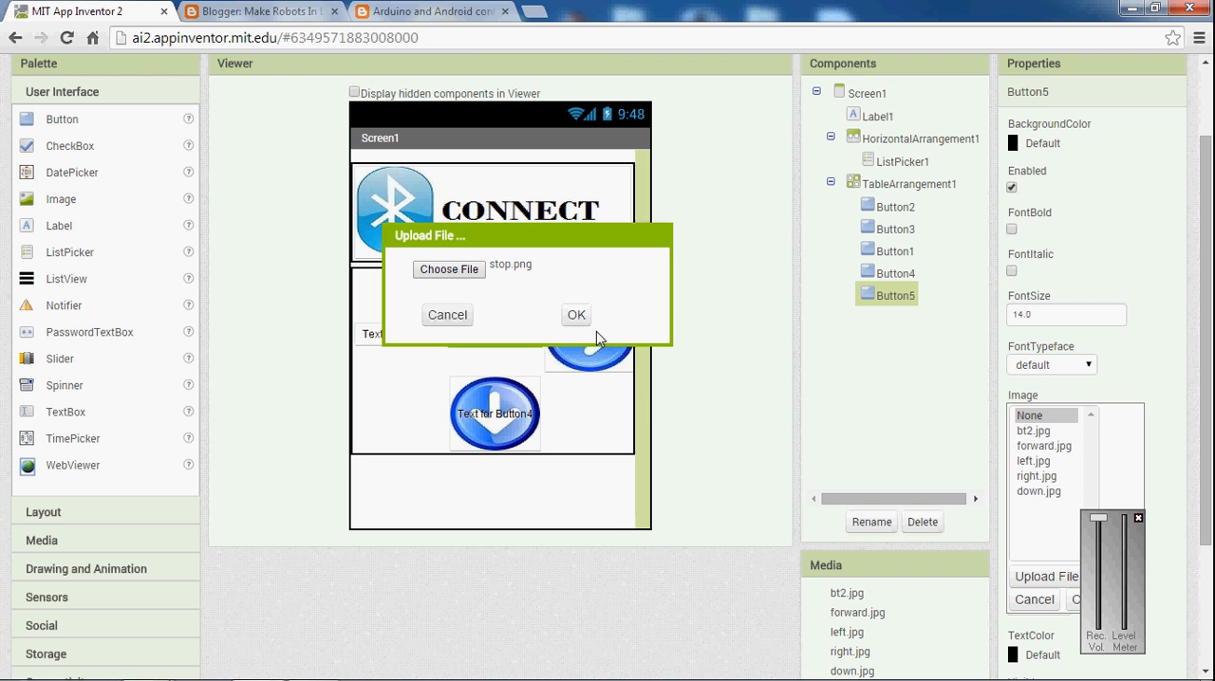
click(575, 314)
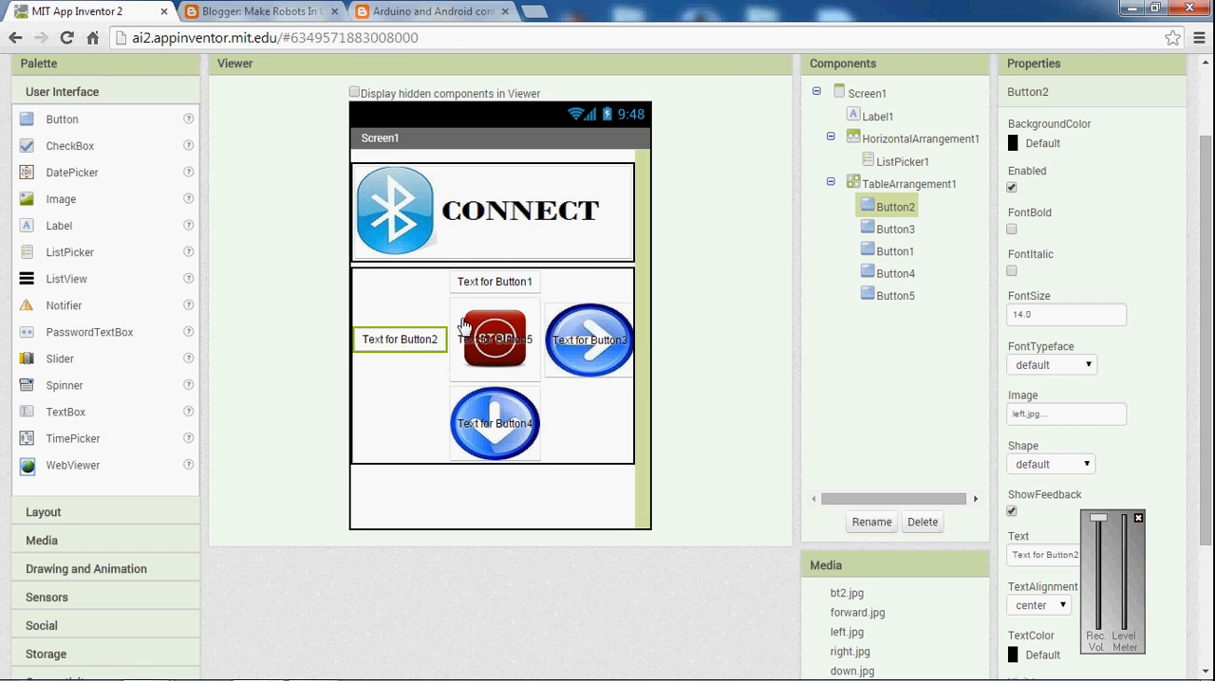
mouse_move(1050, 429)
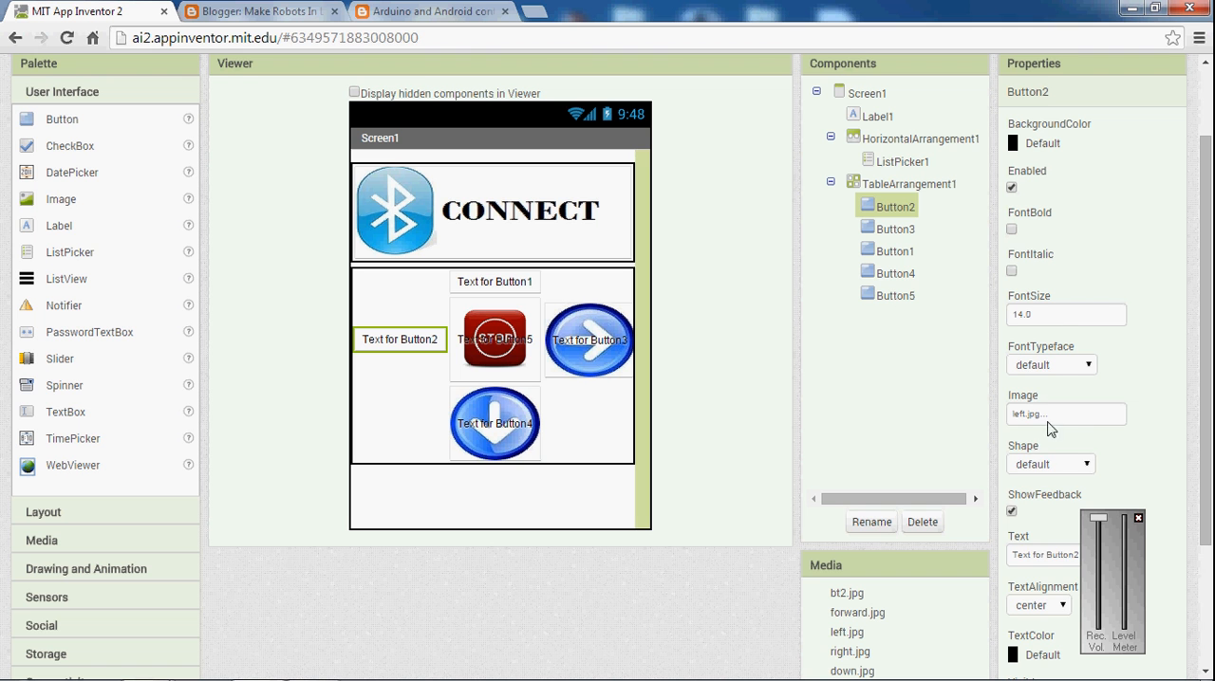
click(1065, 414)
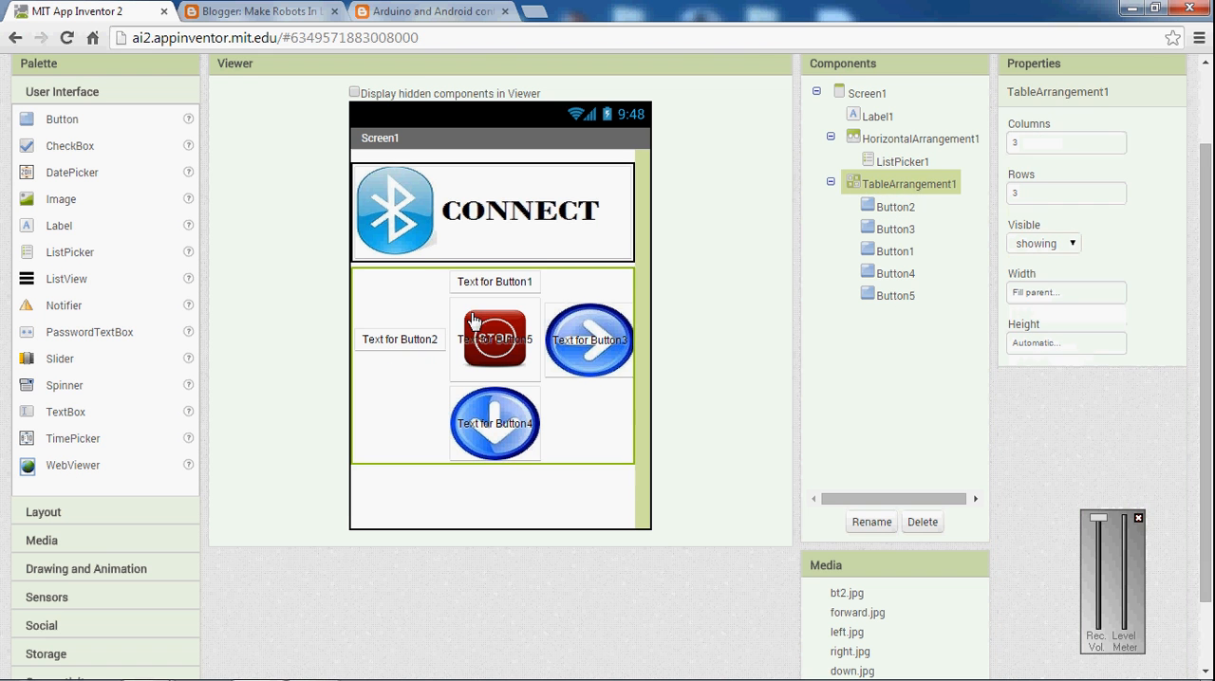
click(494, 282)
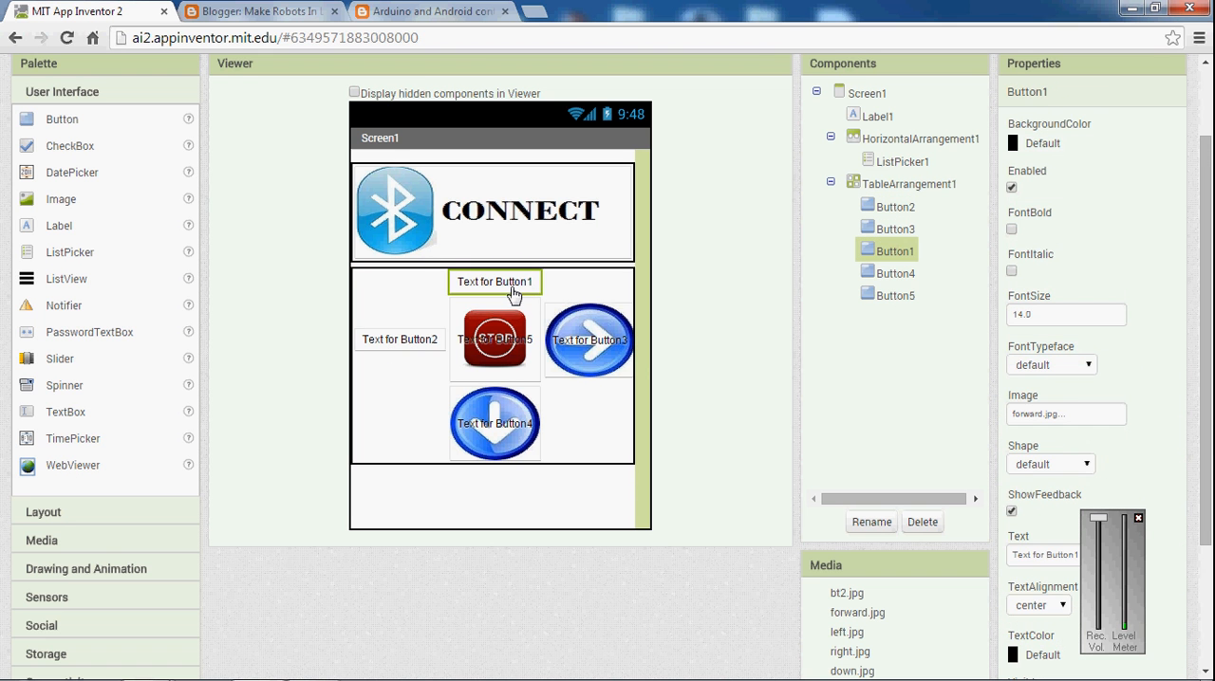
click(1064, 414)
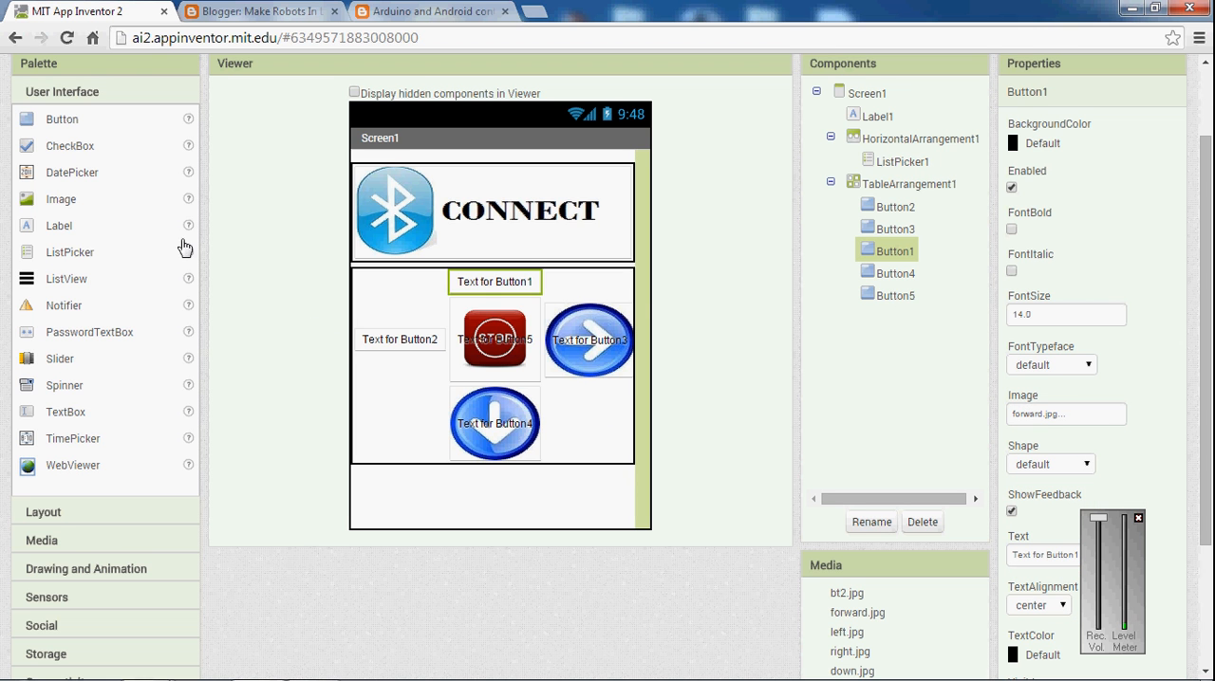
mouse_move(622, 31)
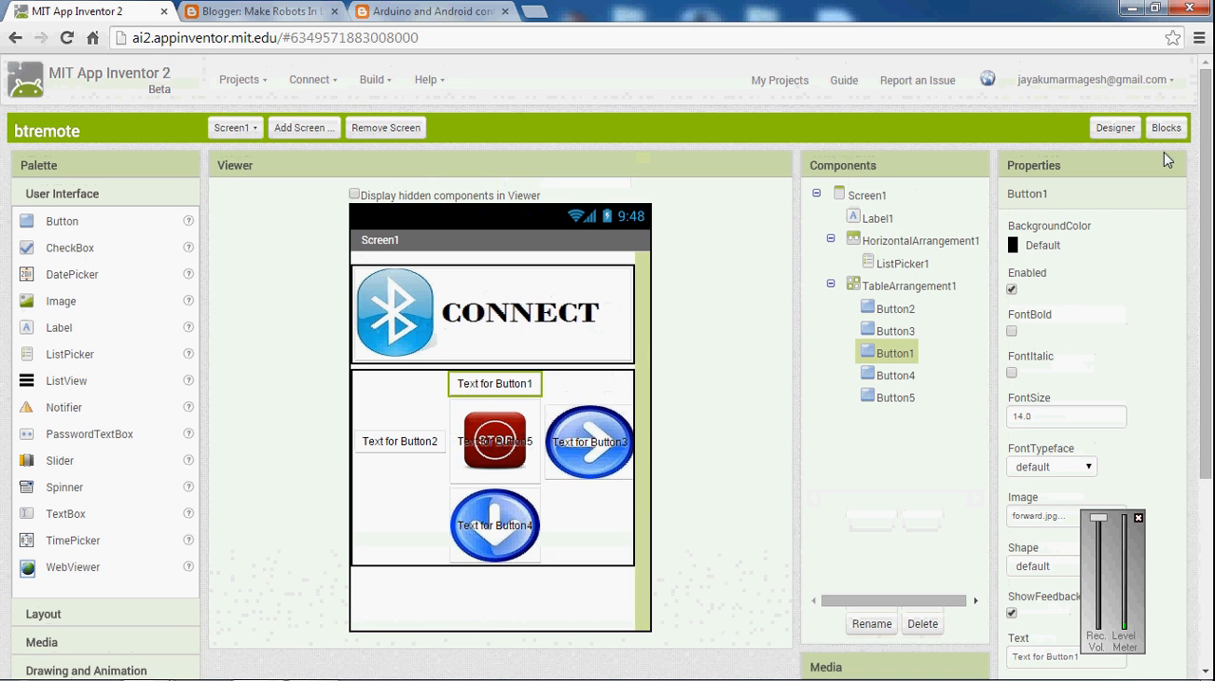
mouse_move(519, 382)
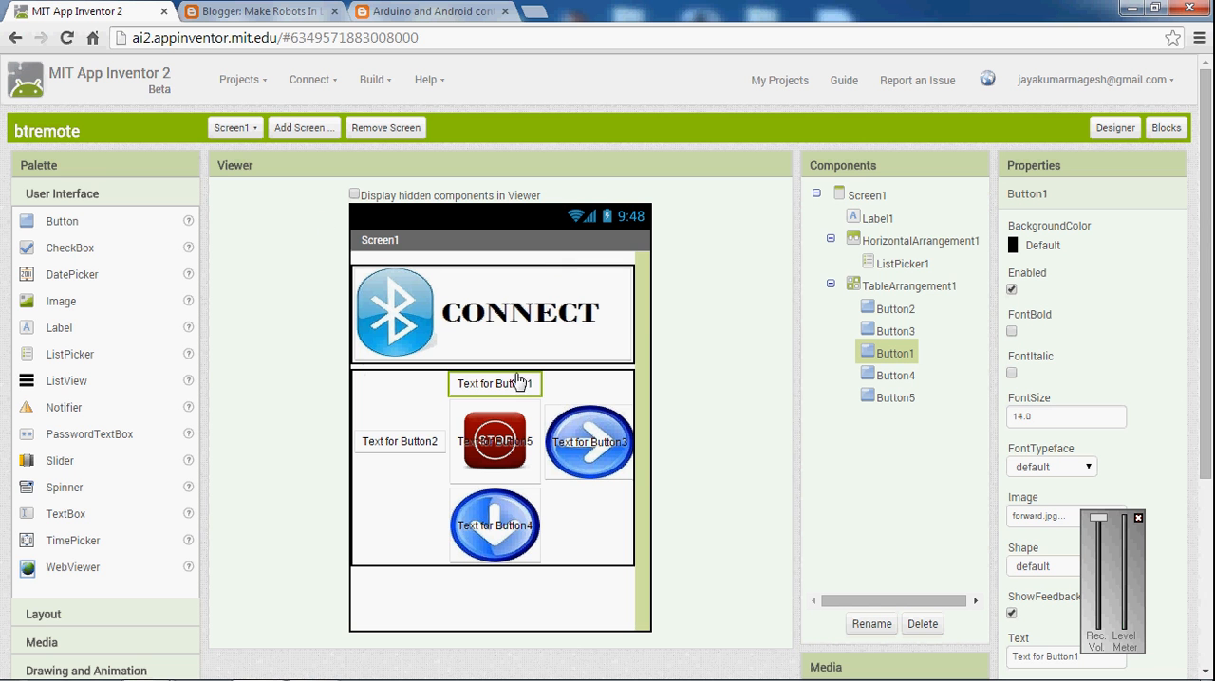
mouse_move(419, 467)
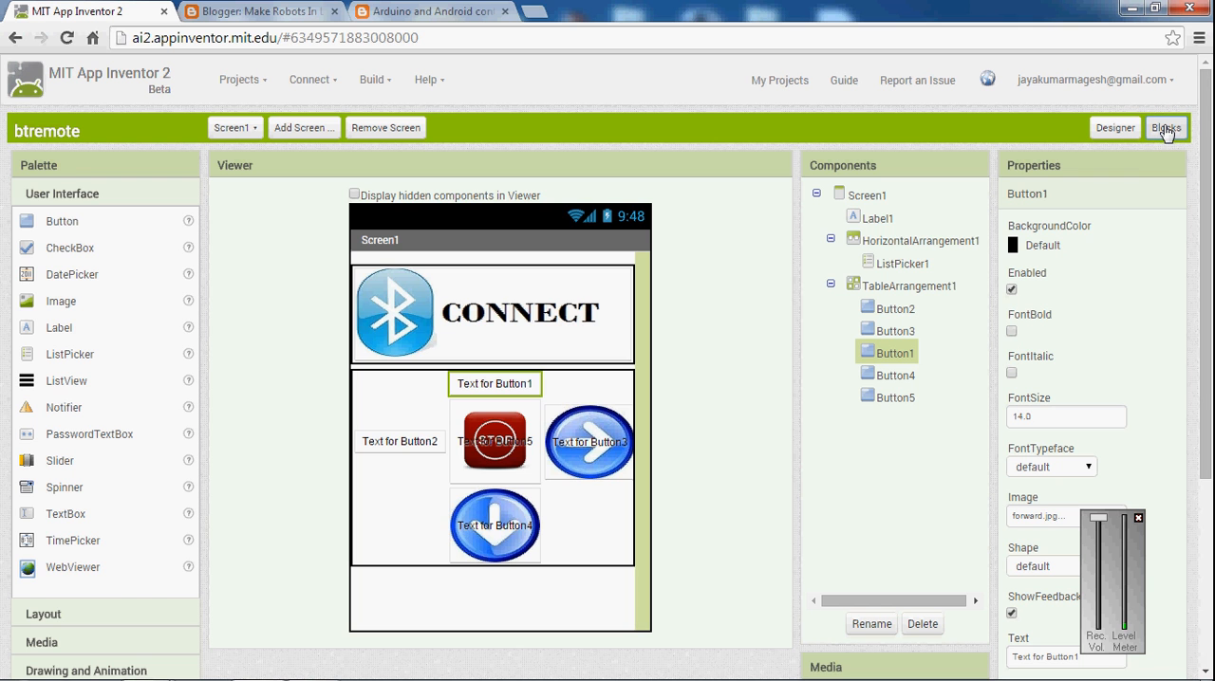
- Place a ListPicker1.BeforePicking event holding a set ListPicker1.Elements block in Blocks
click(1165, 128)
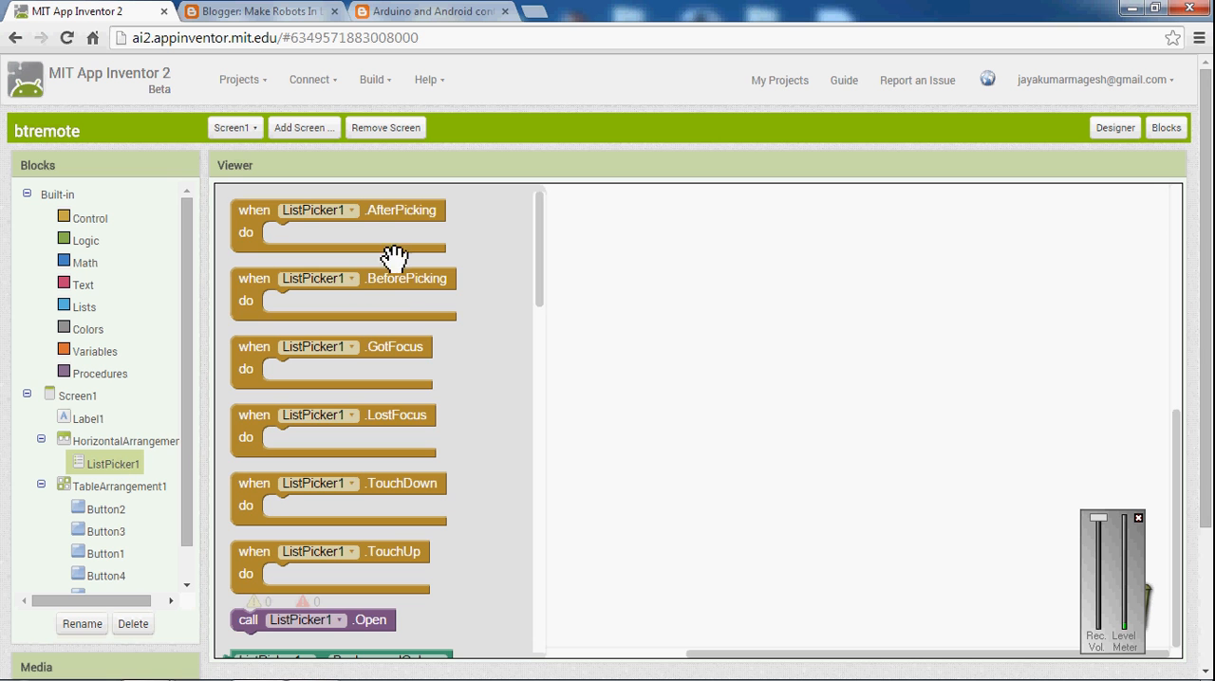
drag(344, 289, 590, 270)
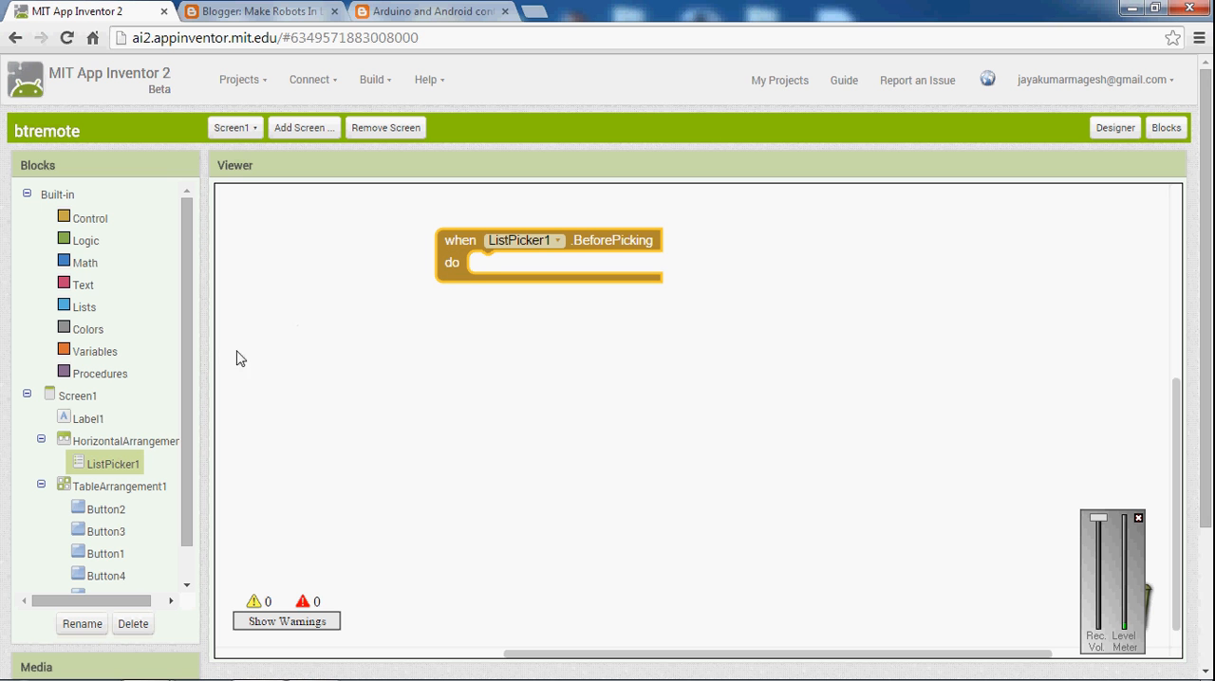
mouse_move(128, 479)
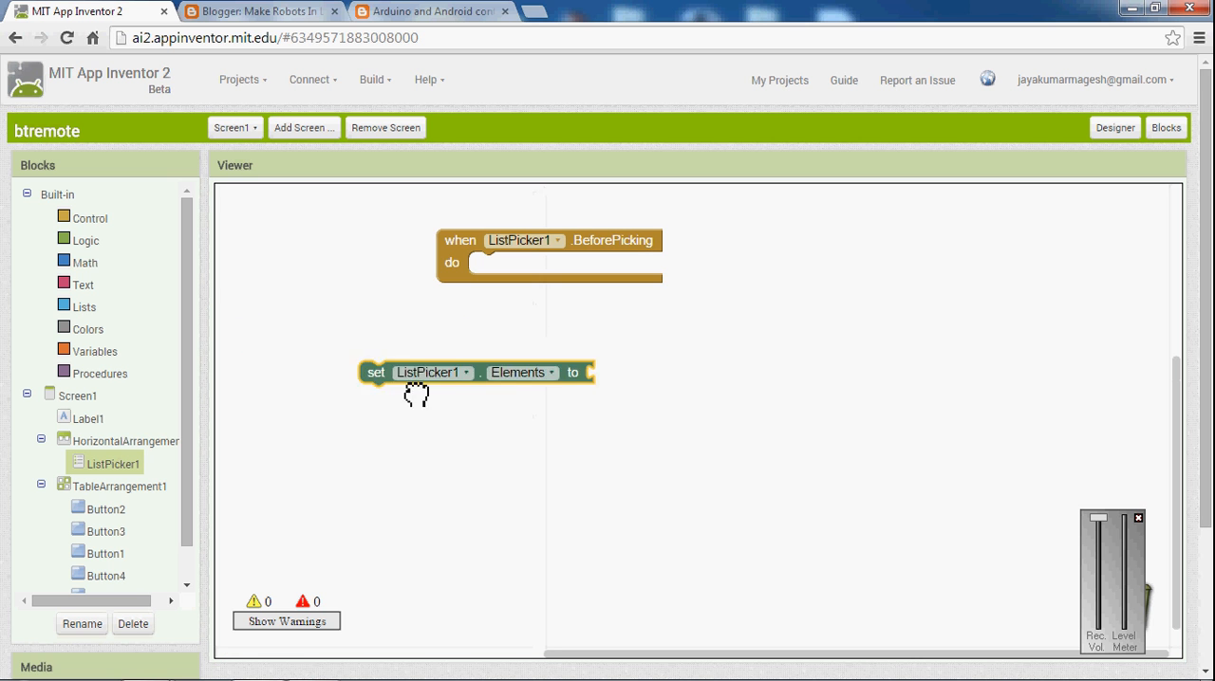
drag(432, 372, 503, 264)
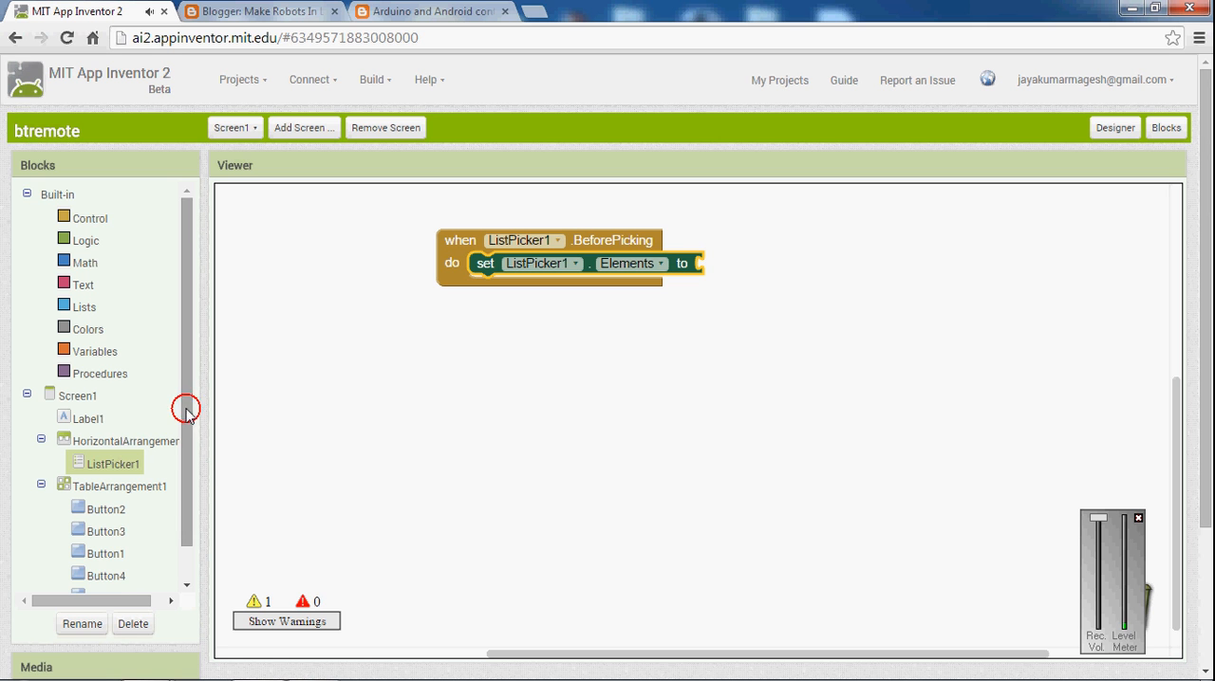
scroll(down, 3)
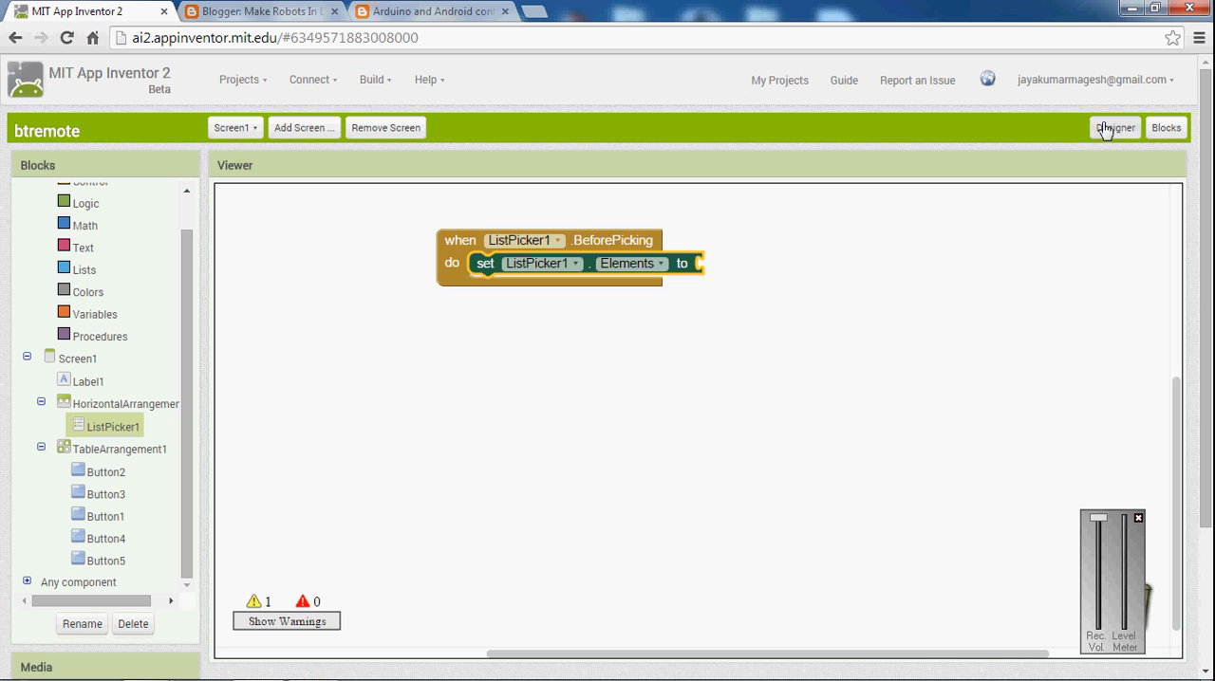
- Add non-visible BluetoothClient1 from Connectivity and Clock1 from Sensors to Screen1
click(1115, 127)
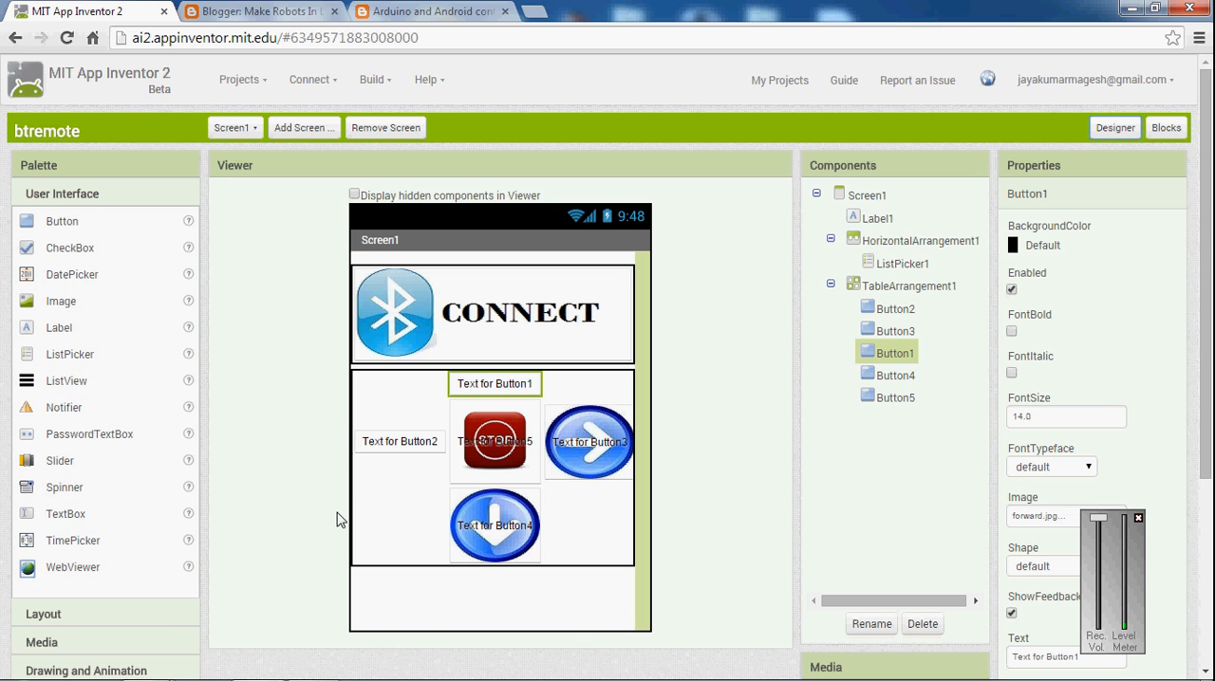
mouse_move(57, 656)
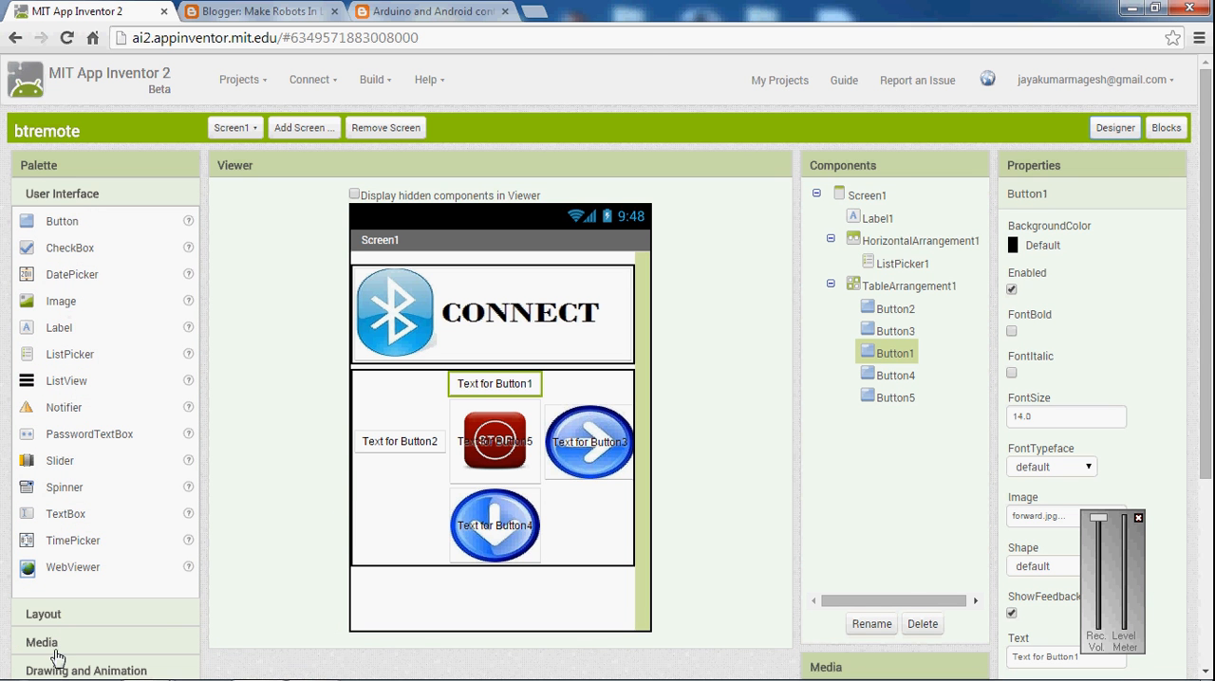
scroll(down, 3)
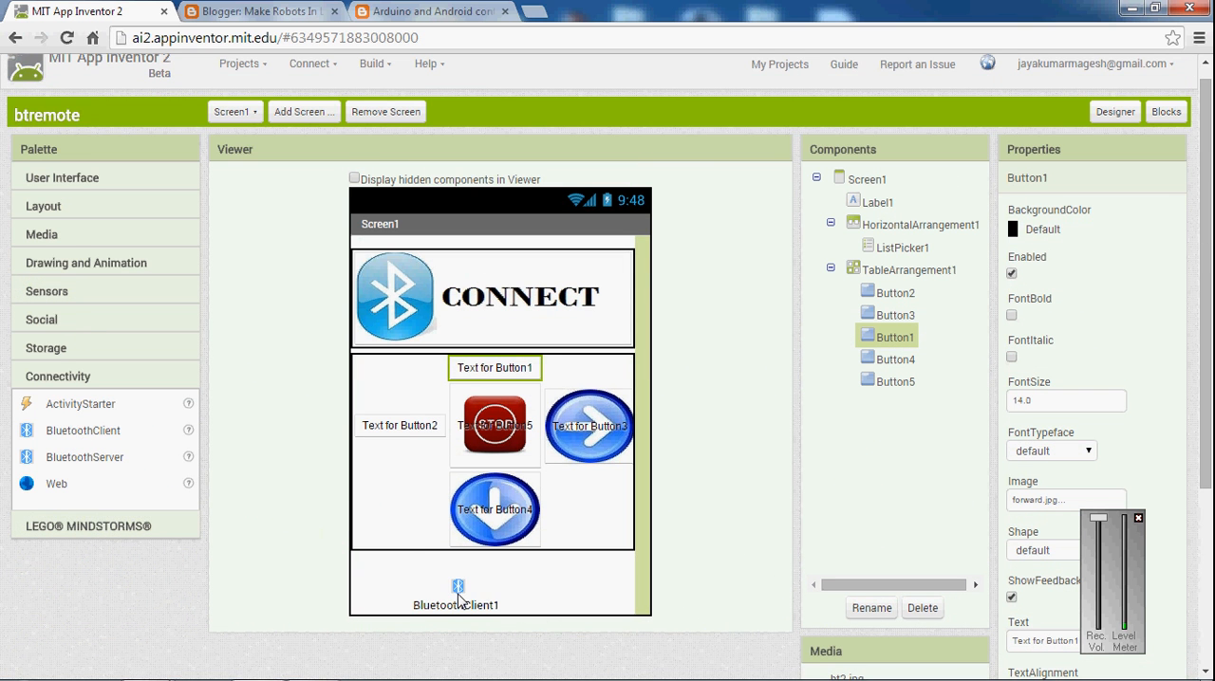
click(902, 402)
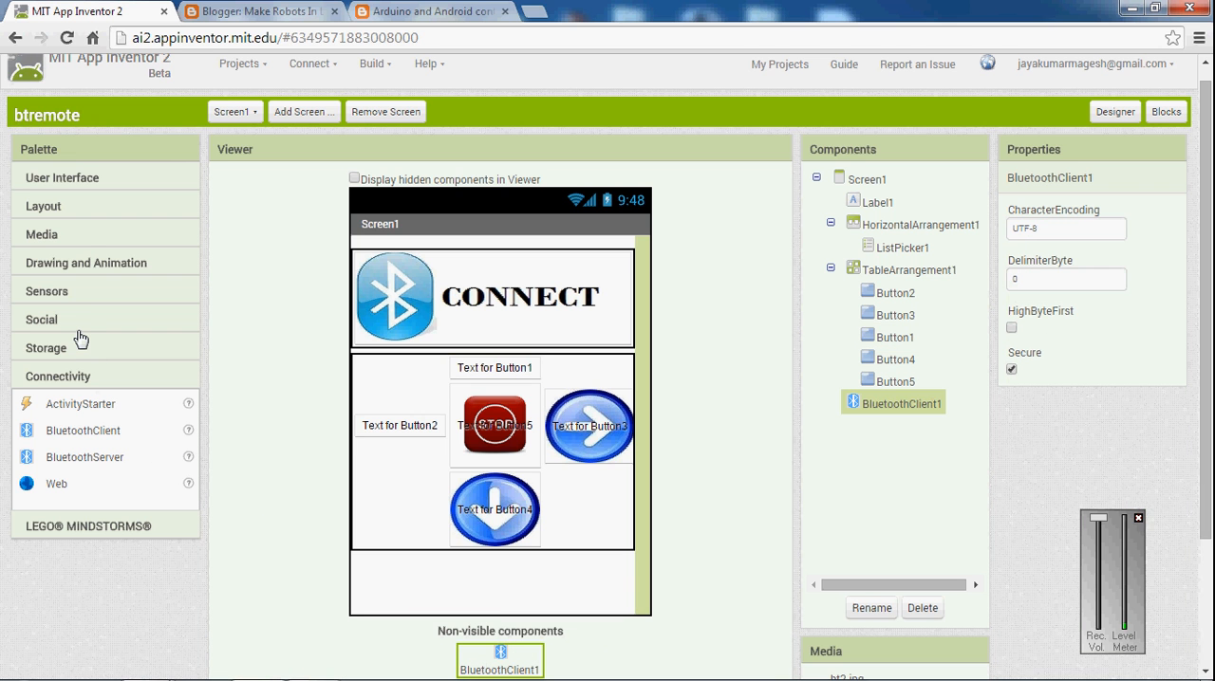
click(46, 291)
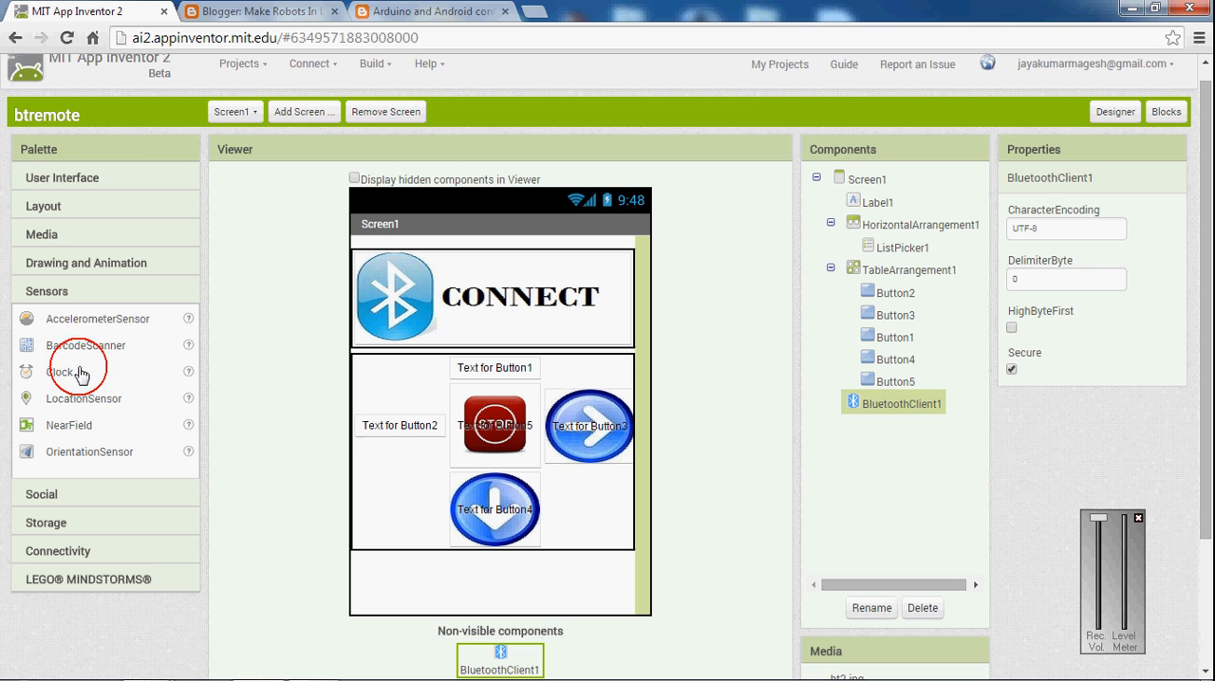
drag(61, 372, 503, 583)
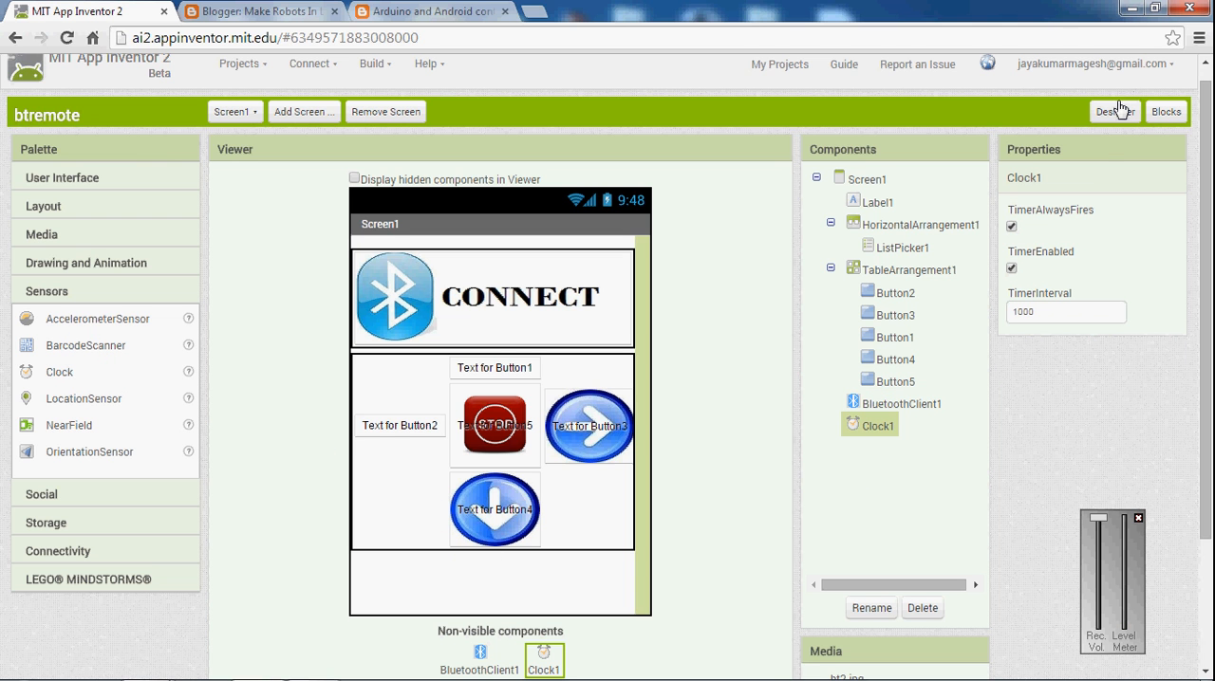
mouse_move(1166, 112)
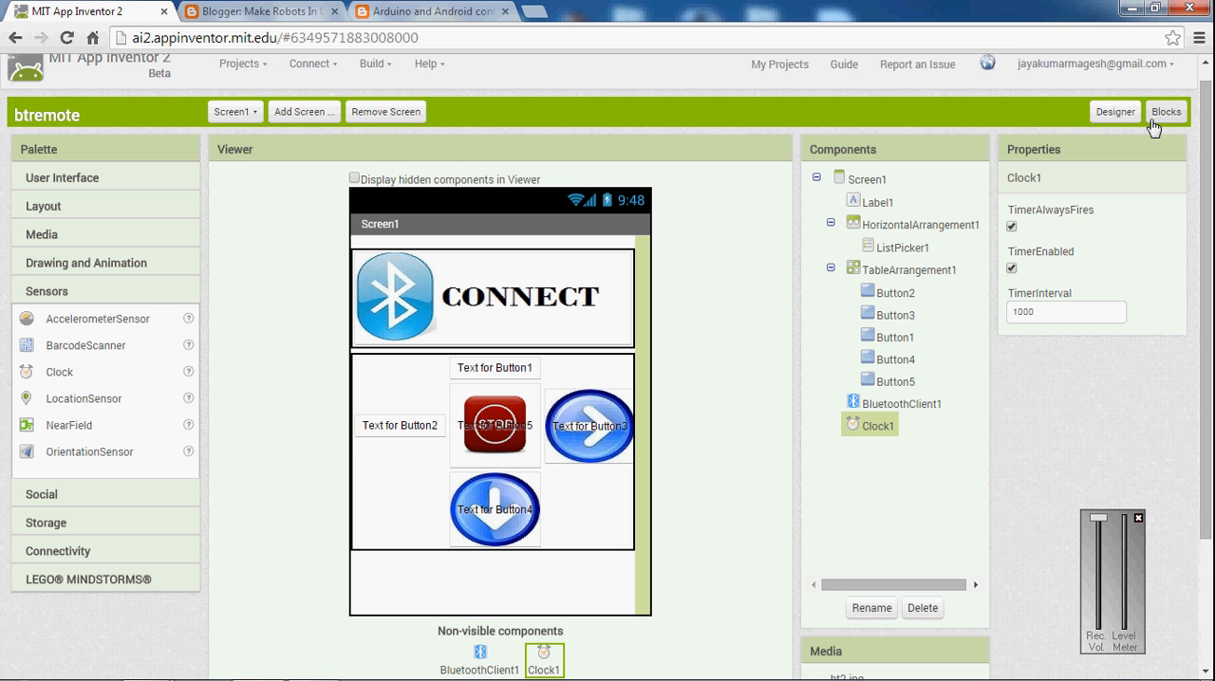
mouse_move(747, 336)
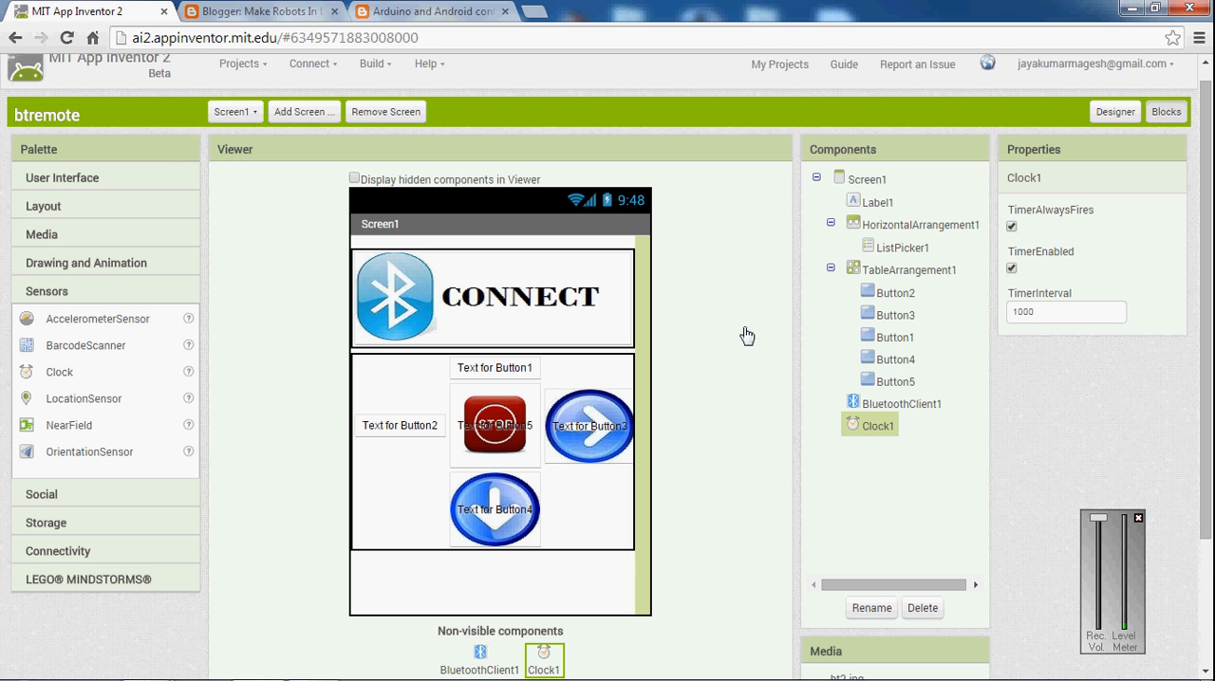
- Plug BluetoothClient1.AddressesAndNames into the set ListPicker1.Elements block
click(1165, 111)
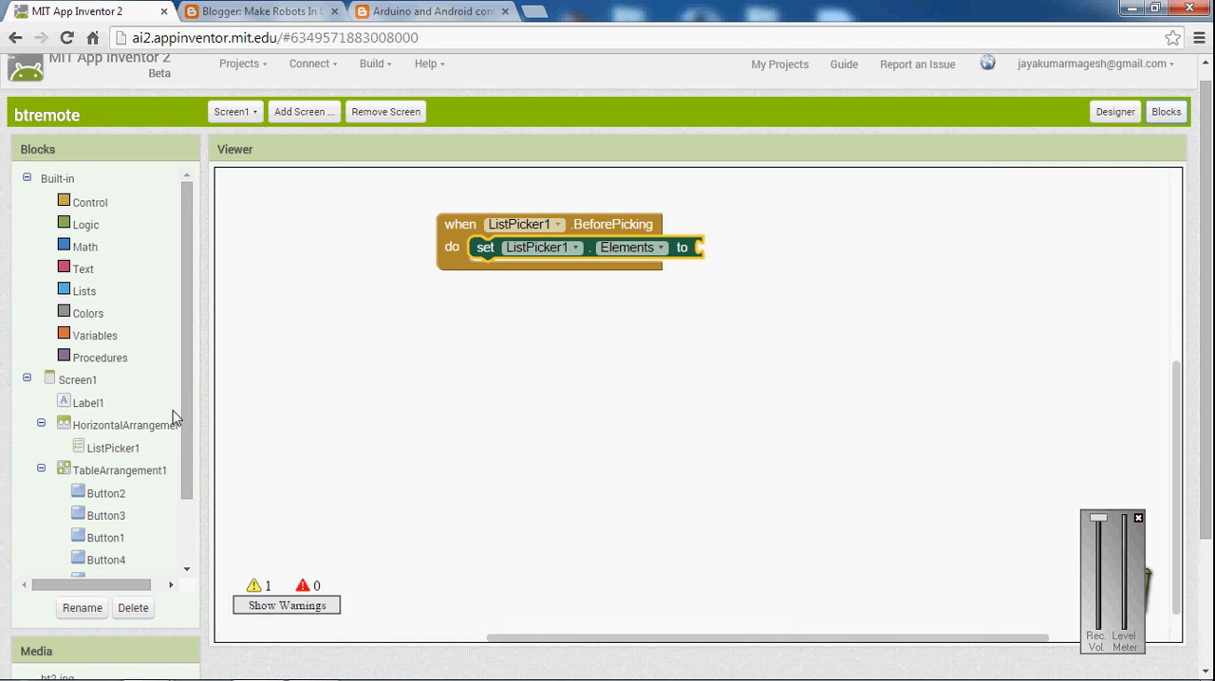
scroll(down, 3)
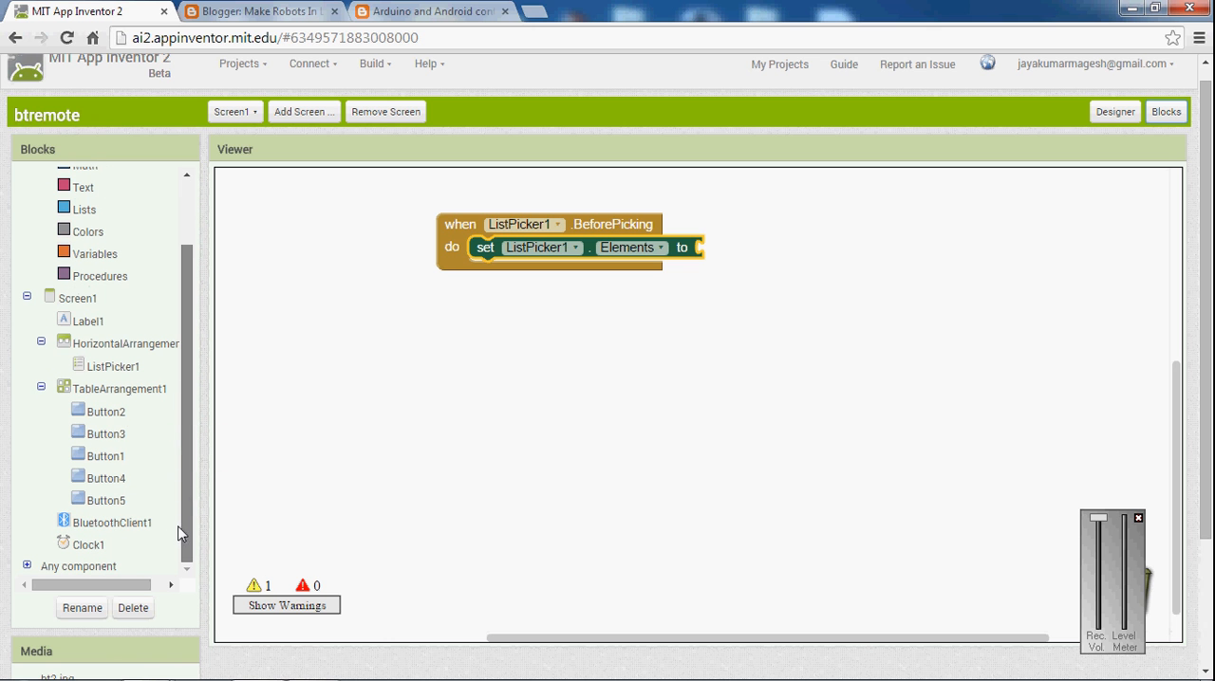
click(111, 522)
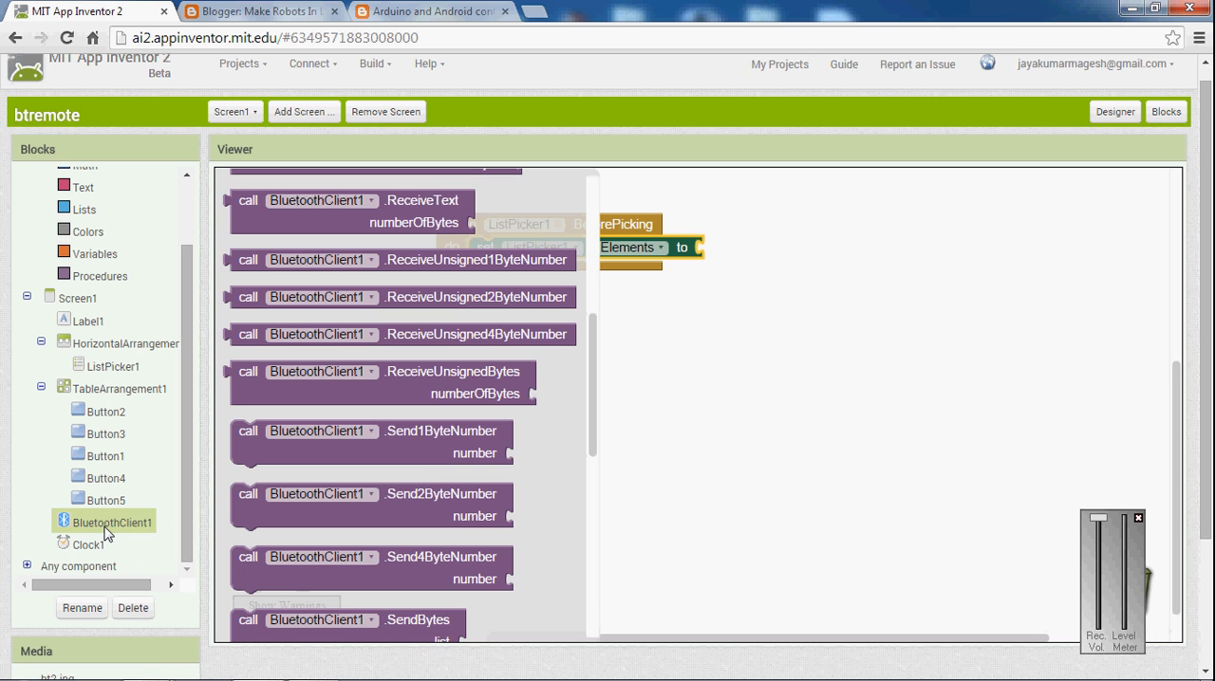
scroll(down, 3)
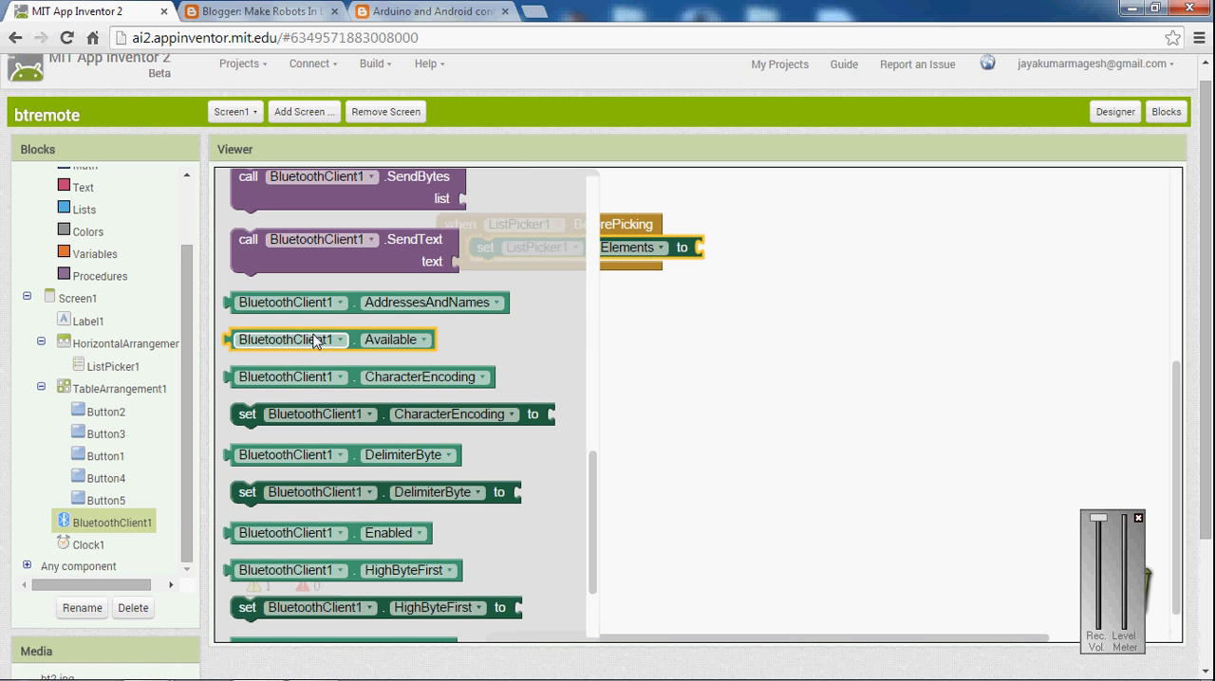
drag(290, 302, 844, 304)
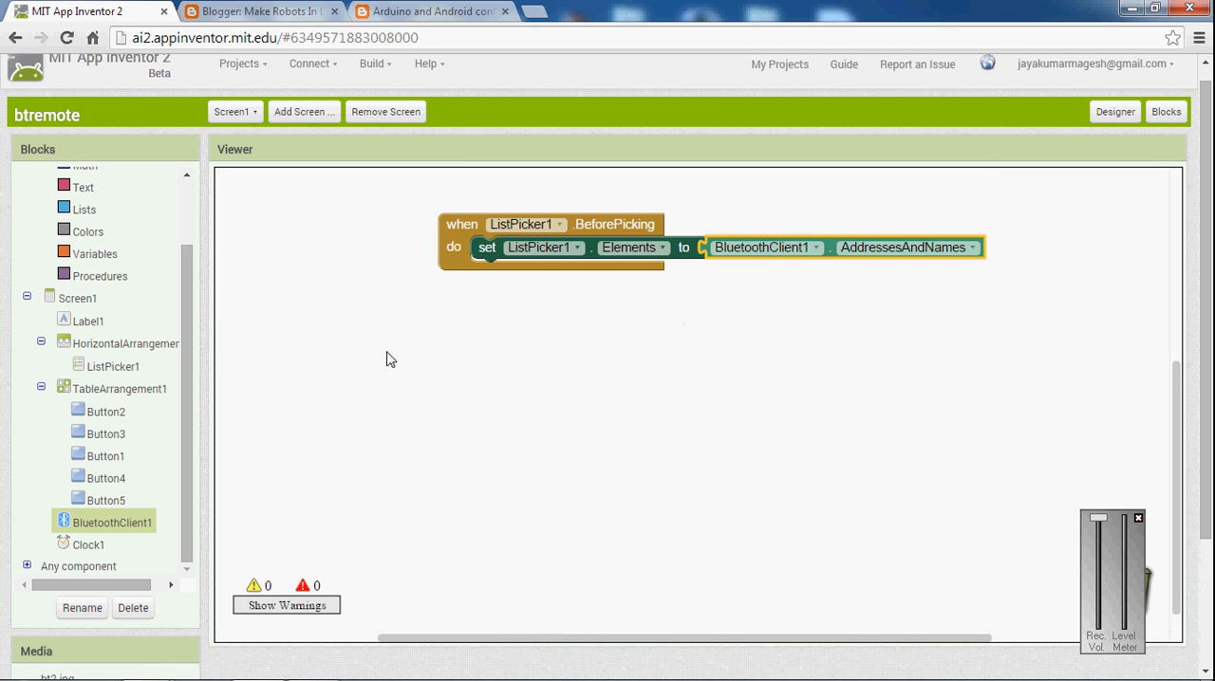
click(113, 365)
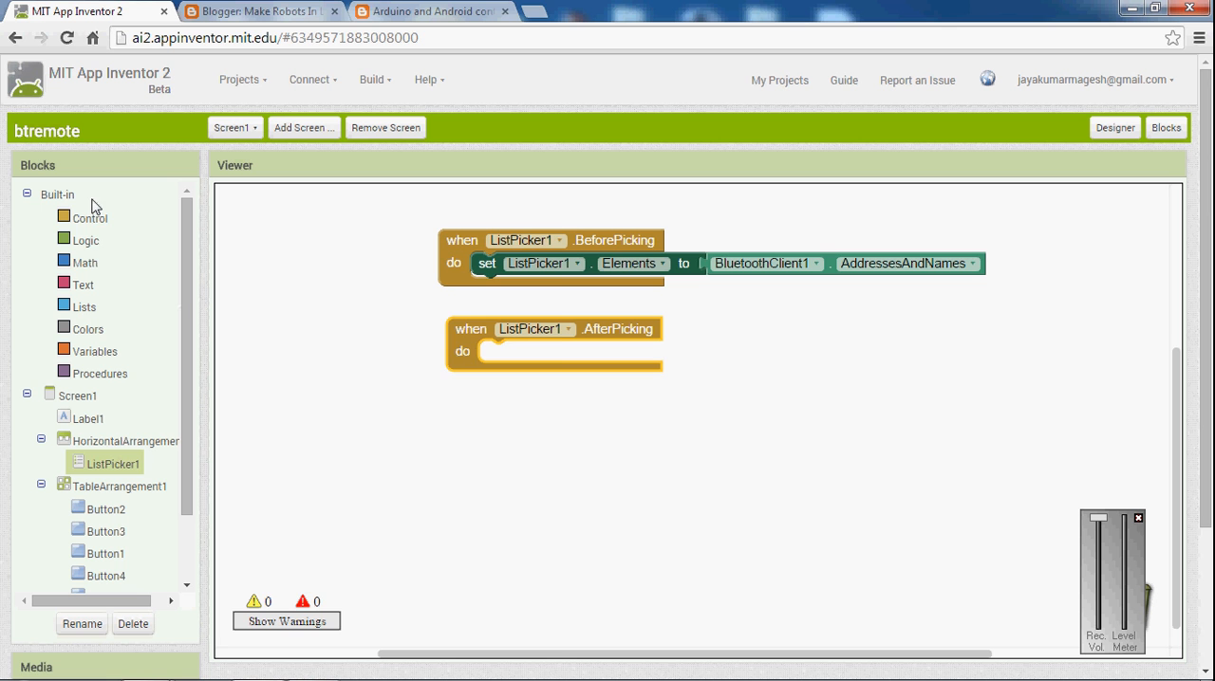
- Connect BluetoothClient1 to ListPicker1.Selection inside the AfterPicking event
click(90, 217)
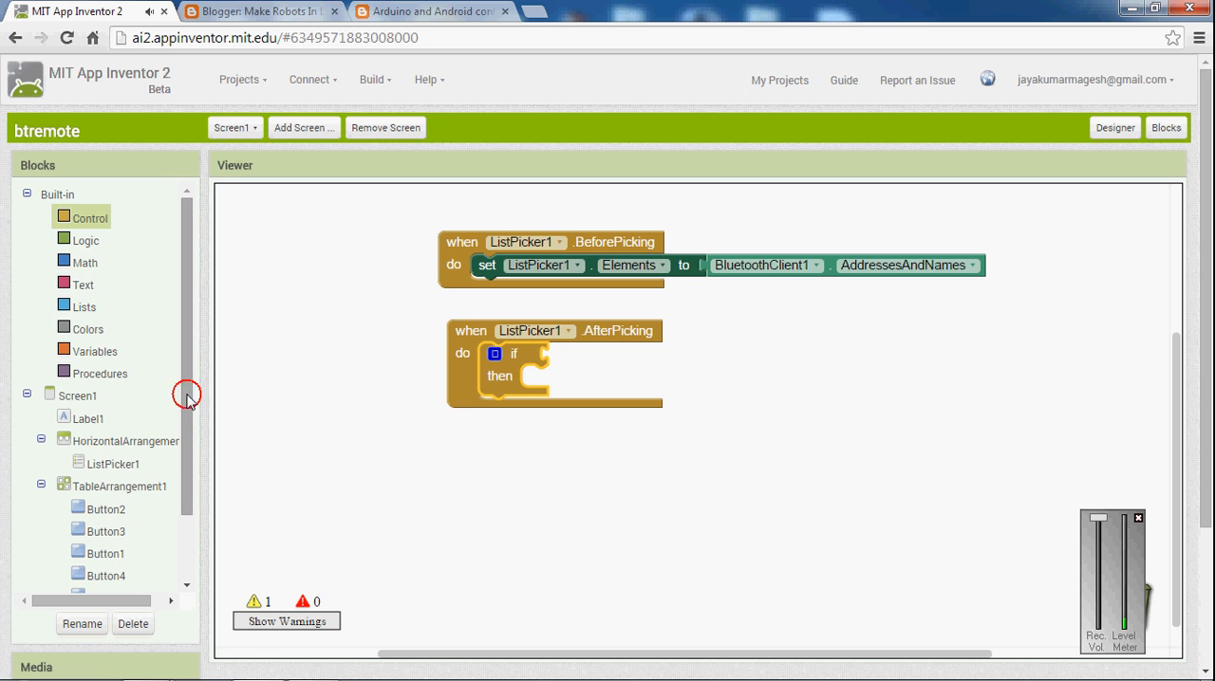
click(112, 538)
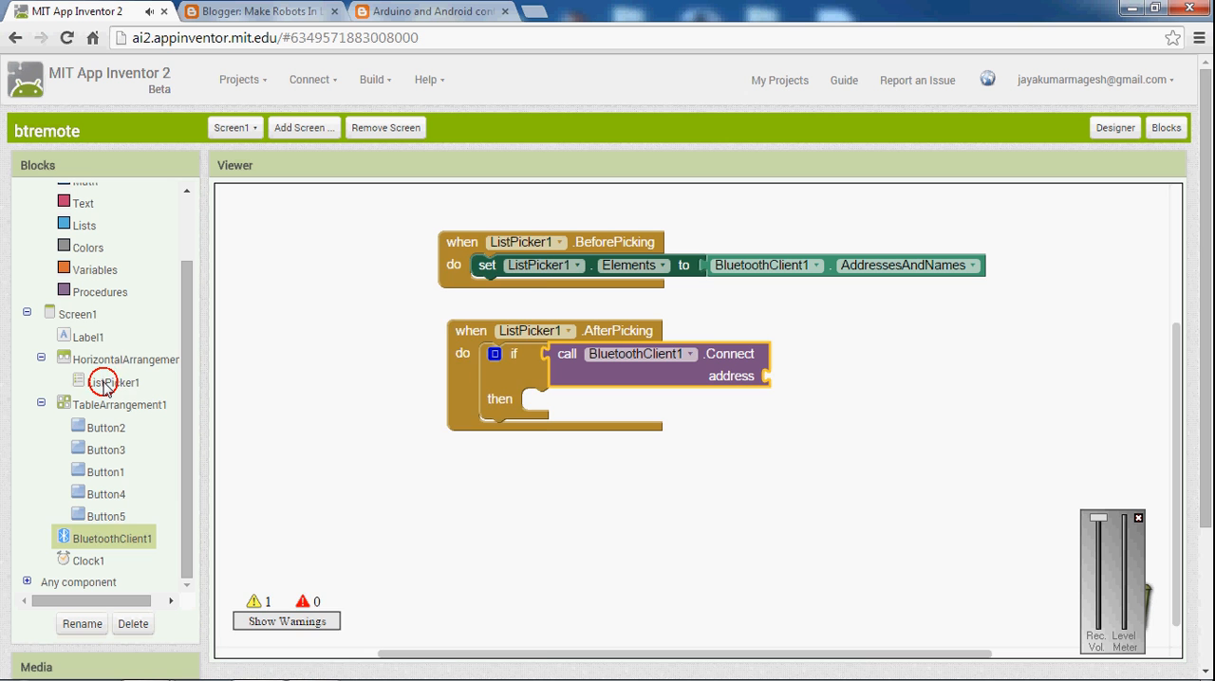
click(104, 381)
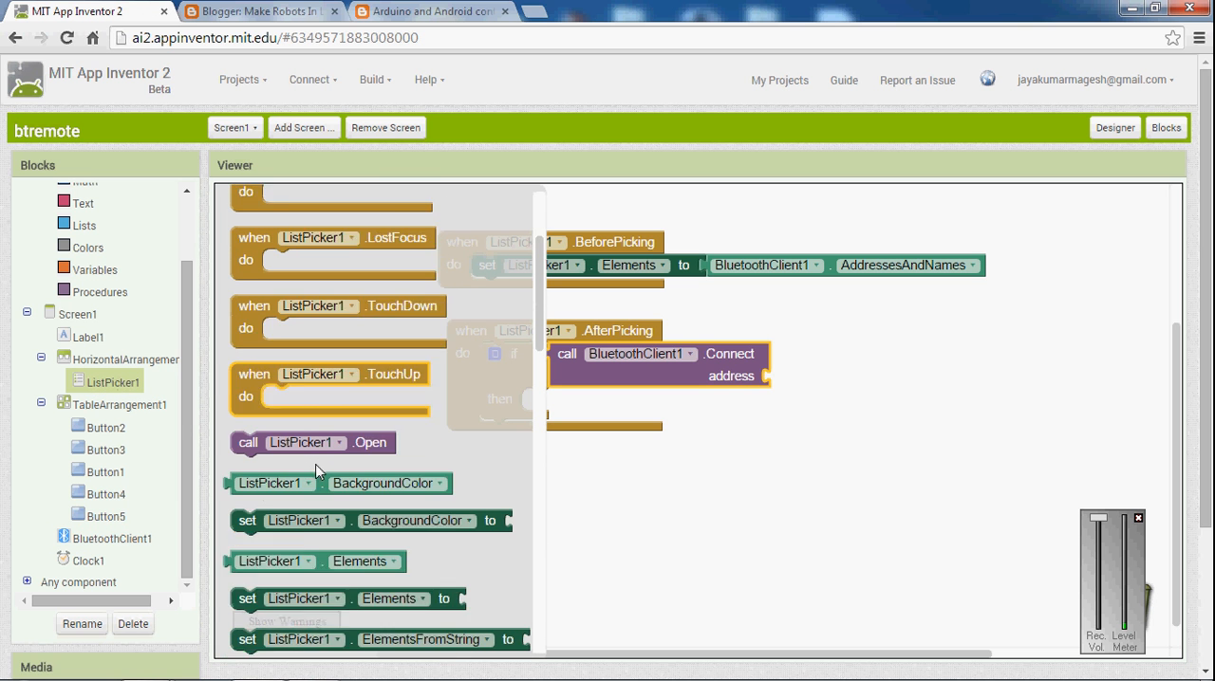
scroll(down, 3)
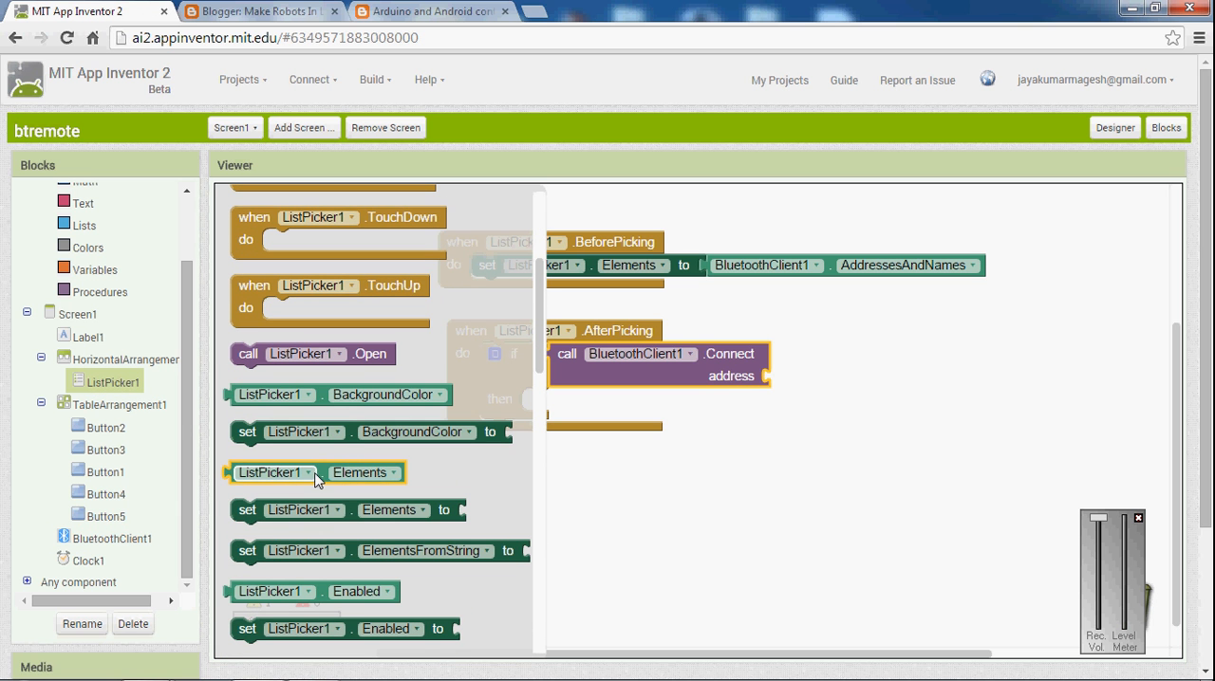
scroll(down, 3)
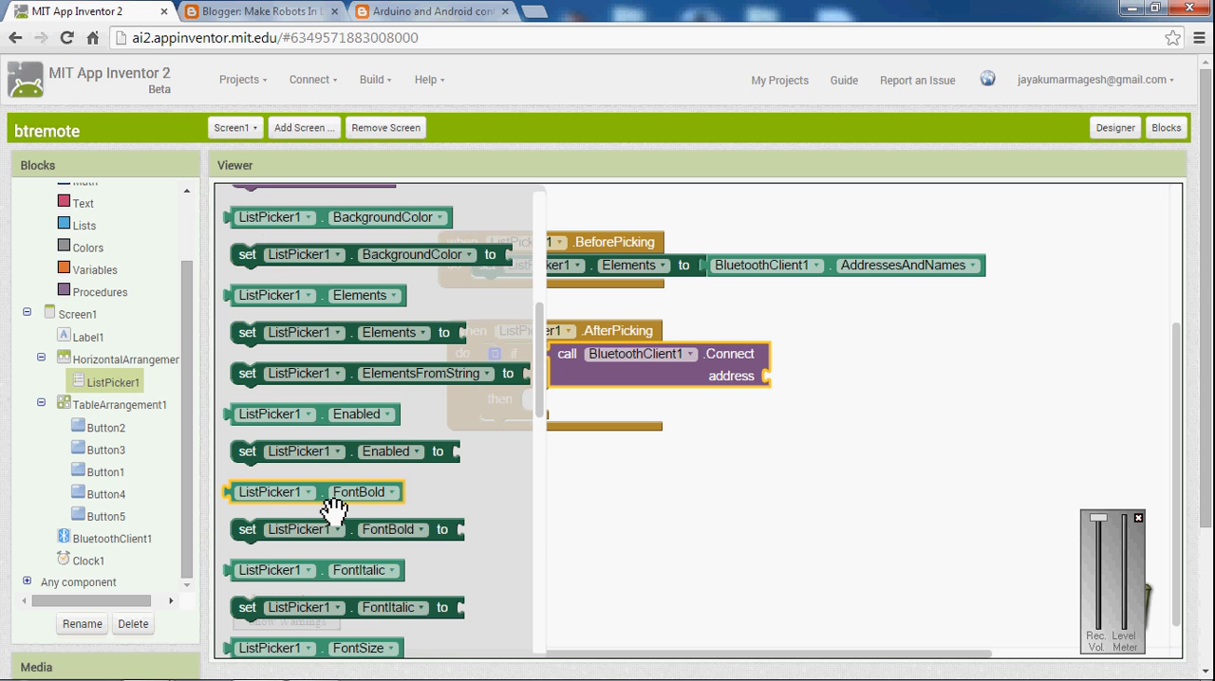
scroll(down, 3)
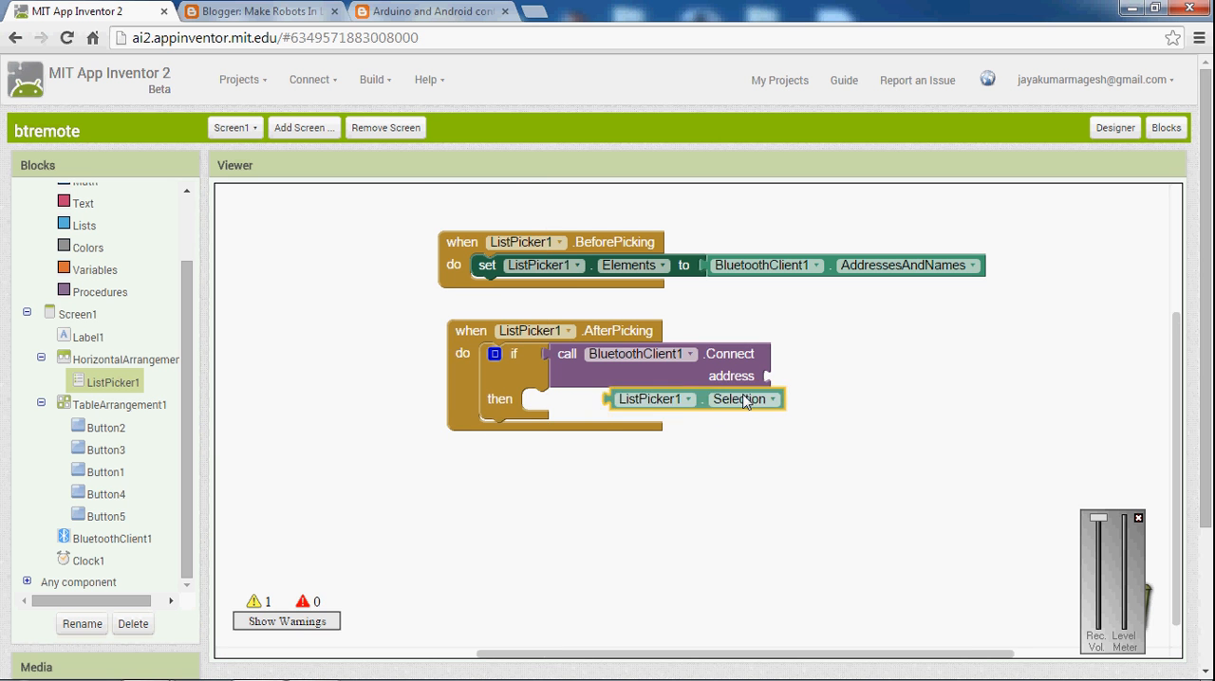
drag(698, 399, 854, 376)
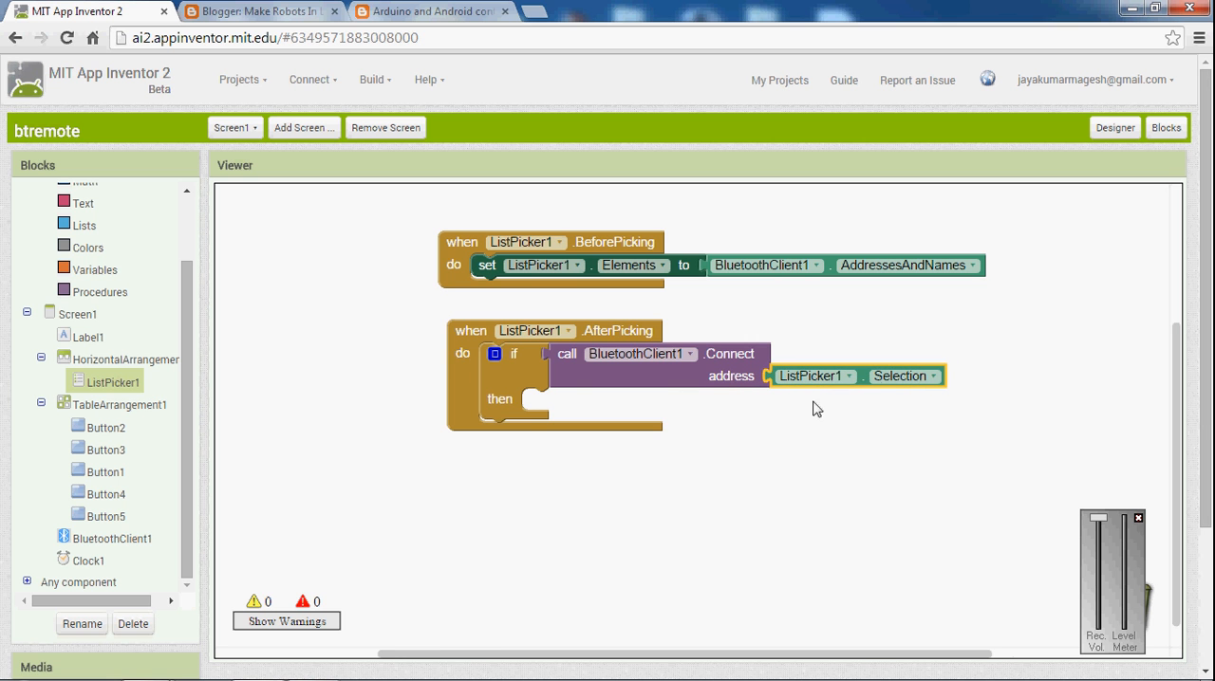
- Duplicate the set ListPicker1.Elements block into the if's then slot
right_click(487, 265)
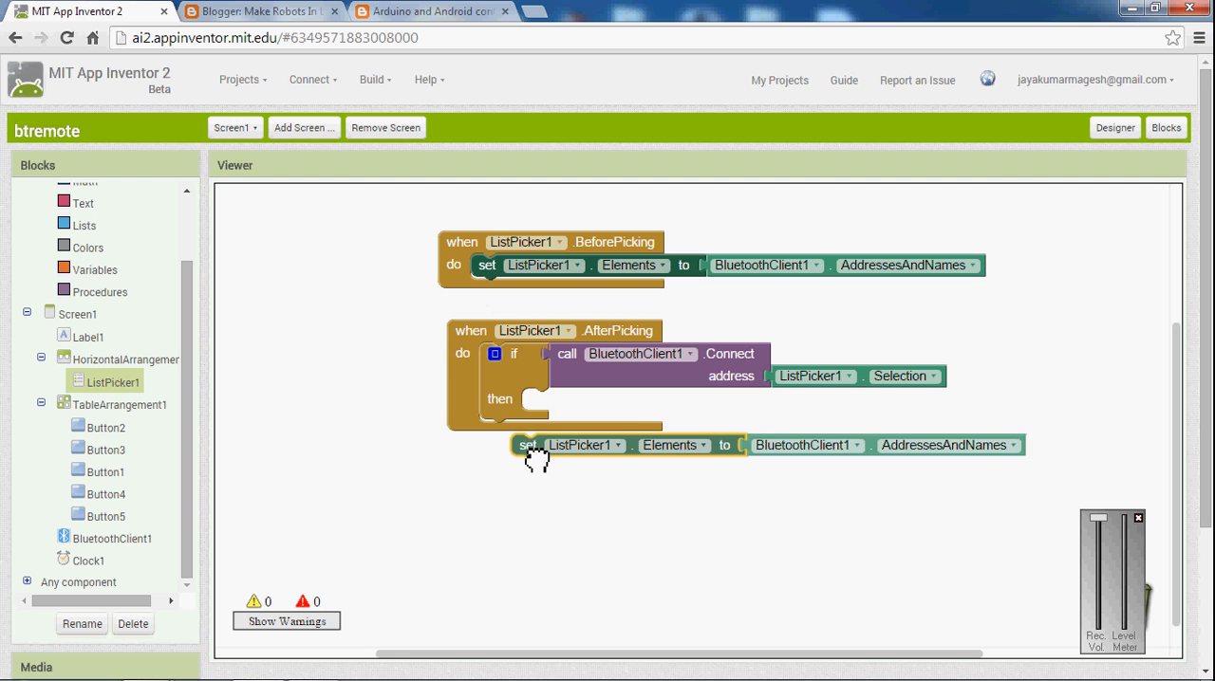
drag(530, 445, 538, 399)
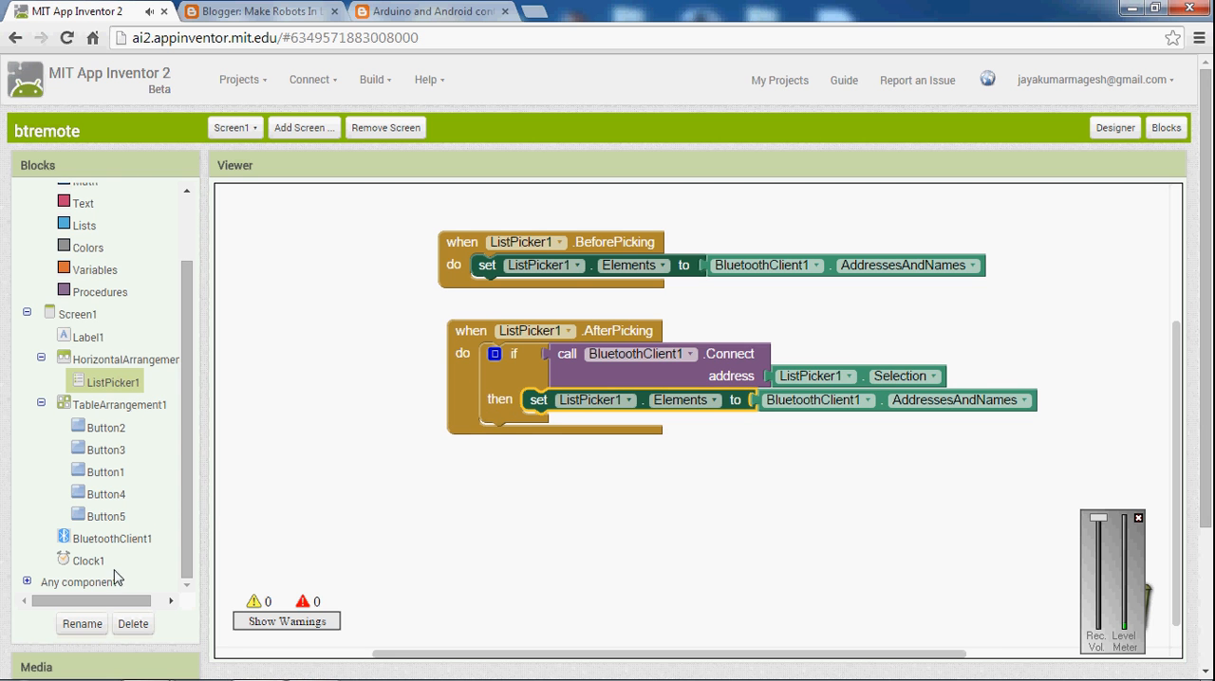
click(88, 560)
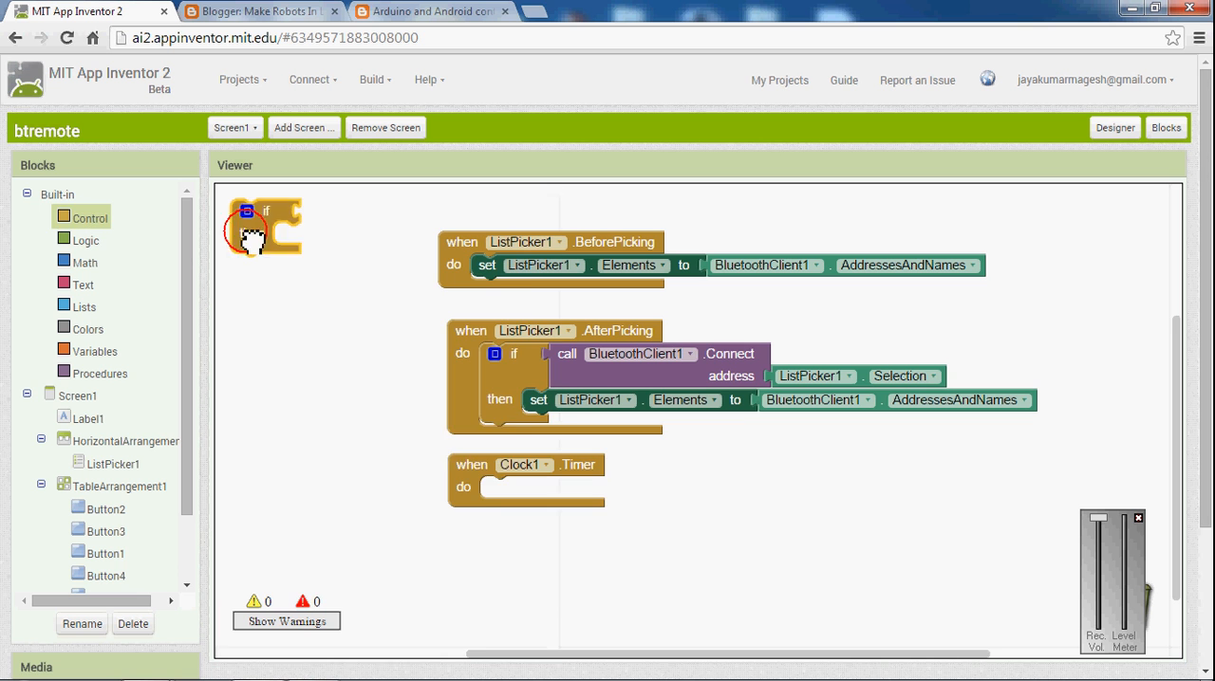
- Add an if testing BluetoothClient1.IsConnected inside Clock1.Timer
drag(266, 227, 503, 503)
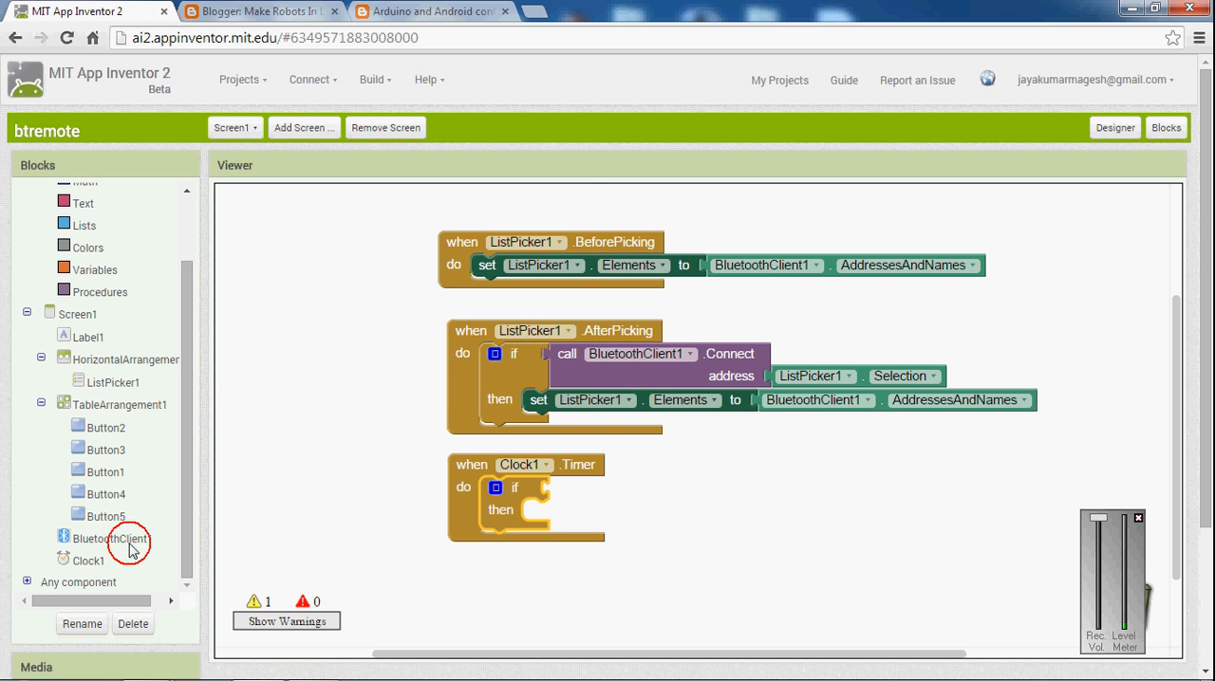
click(111, 539)
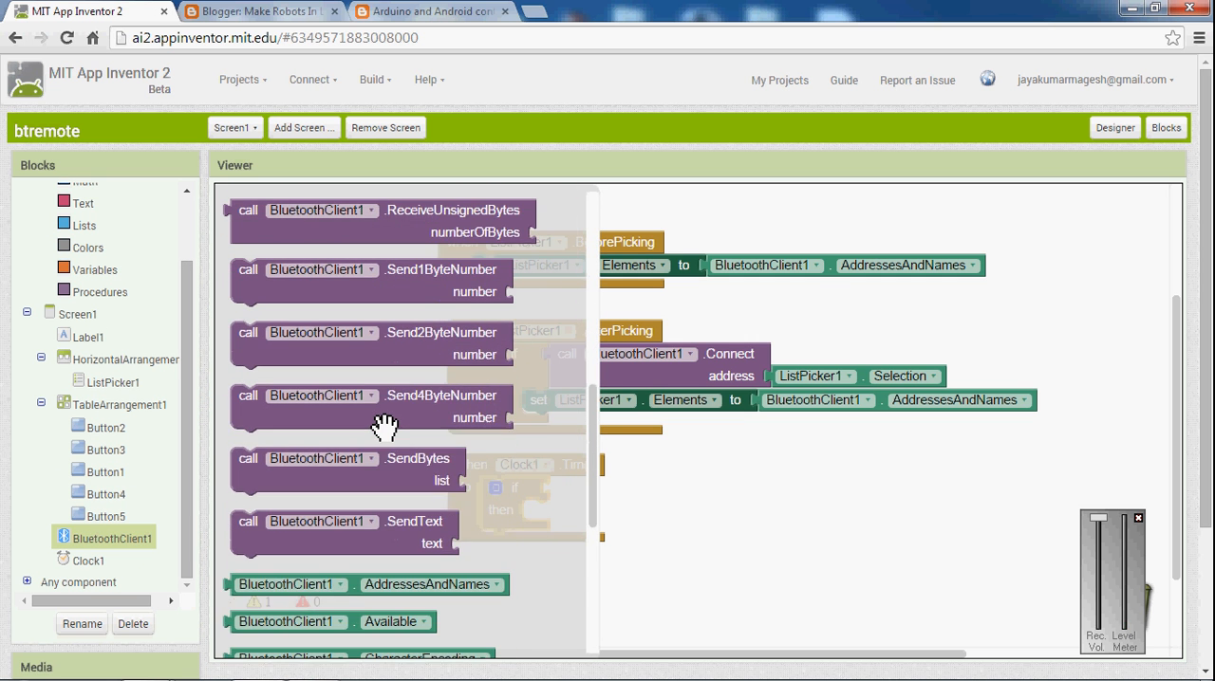
scroll(down, 3)
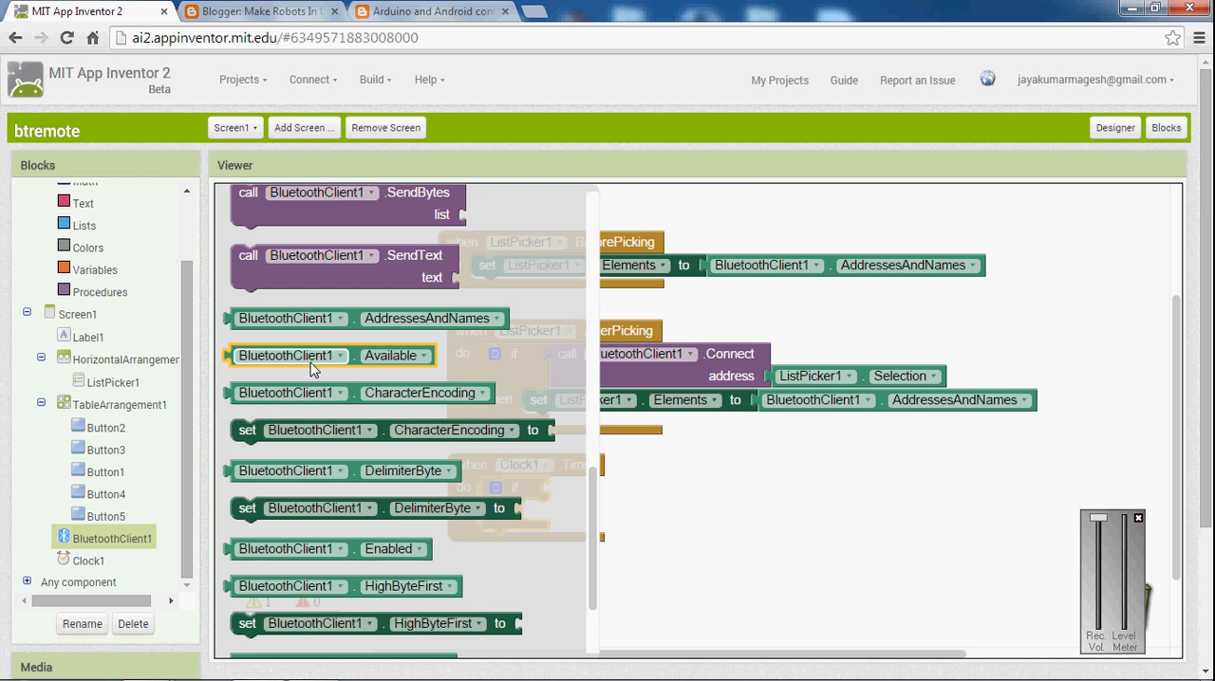
scroll(down, 3)
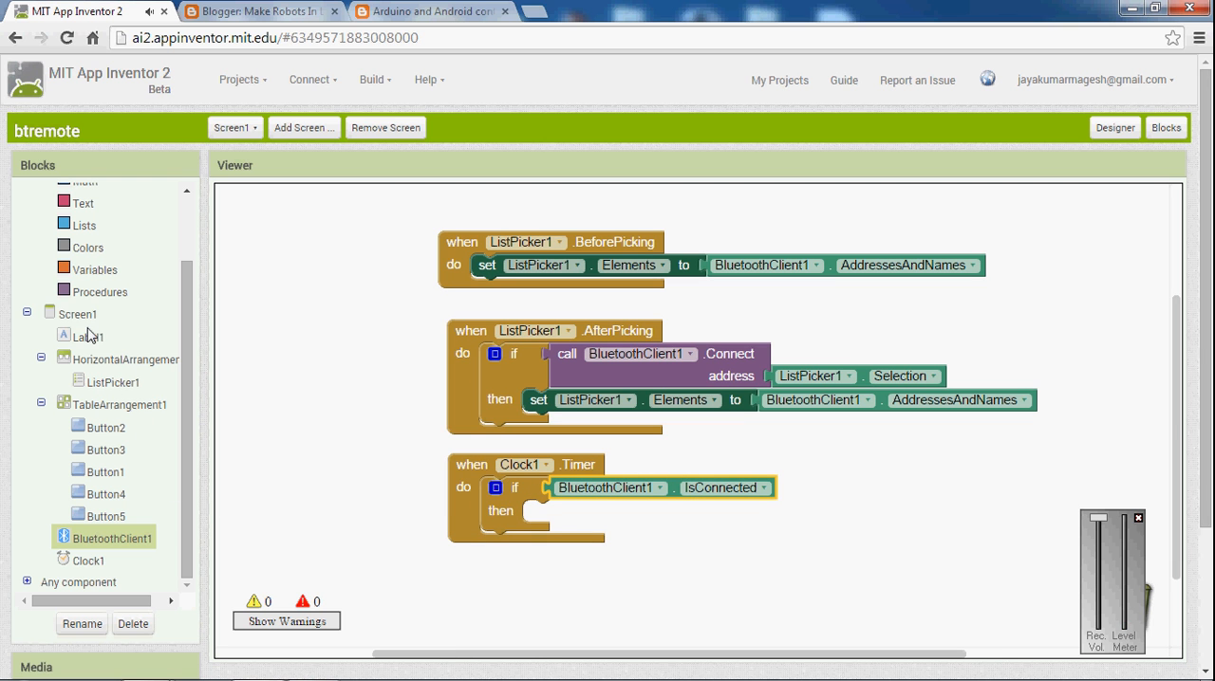
- Set Label1.Text to the text "connected" in that if
click(88, 336)
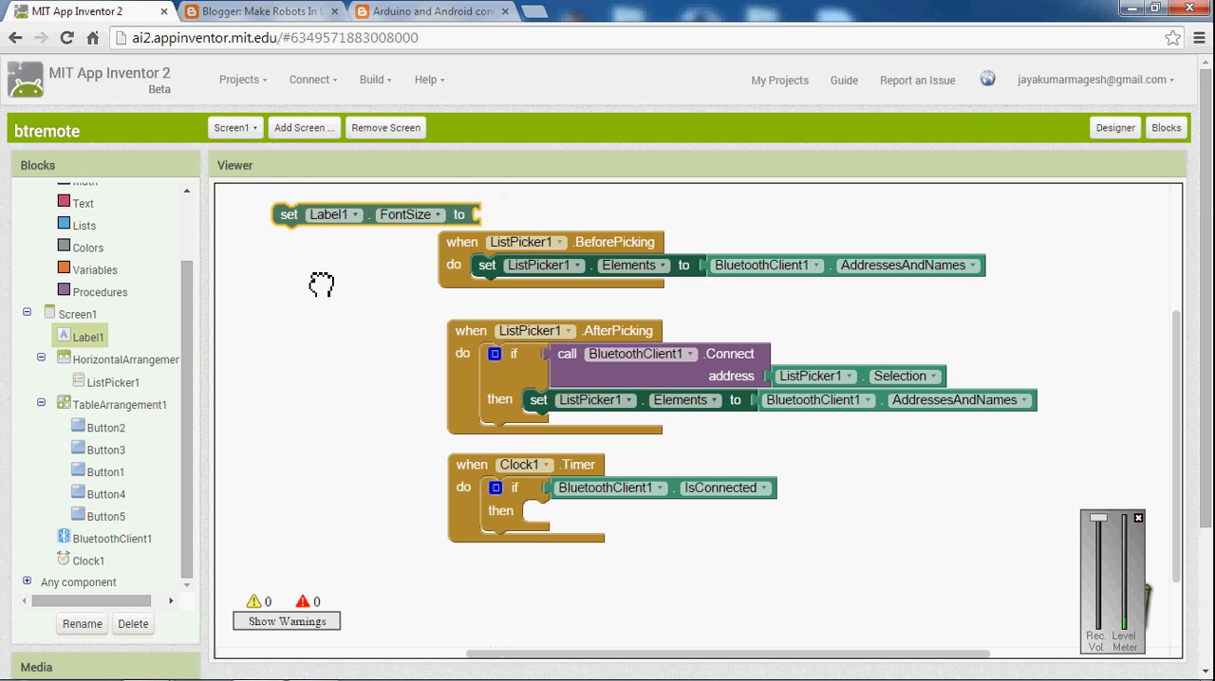
drag(375, 213, 360, 444)
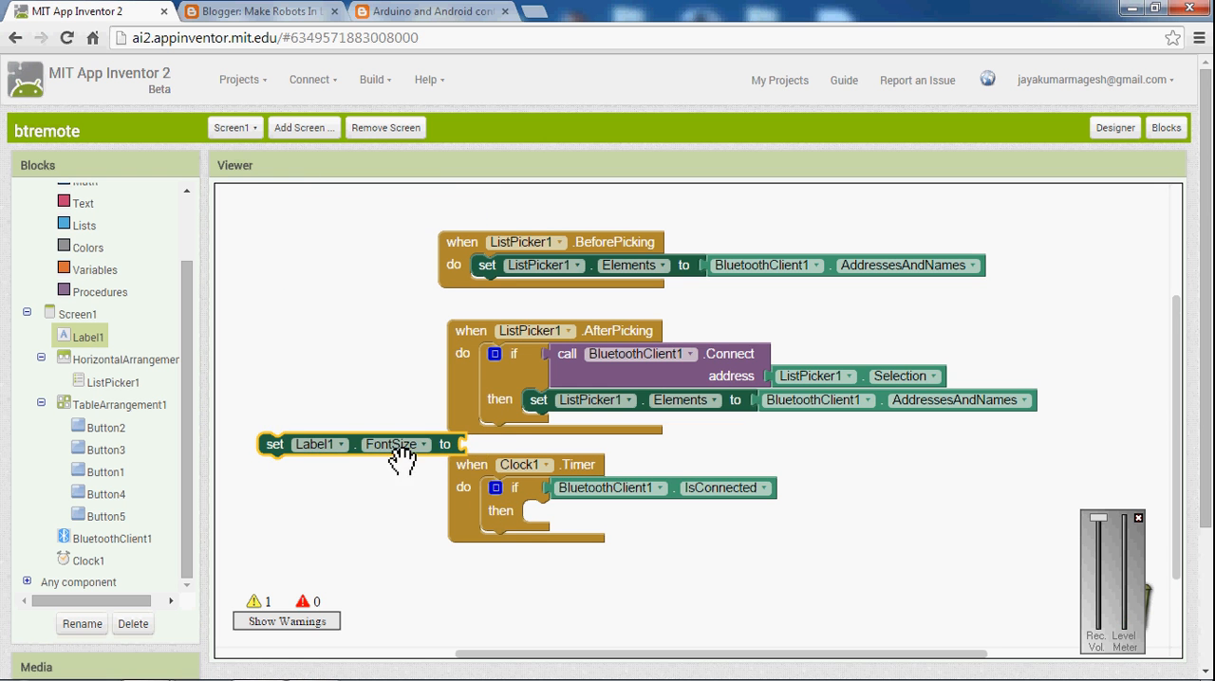
click(394, 444)
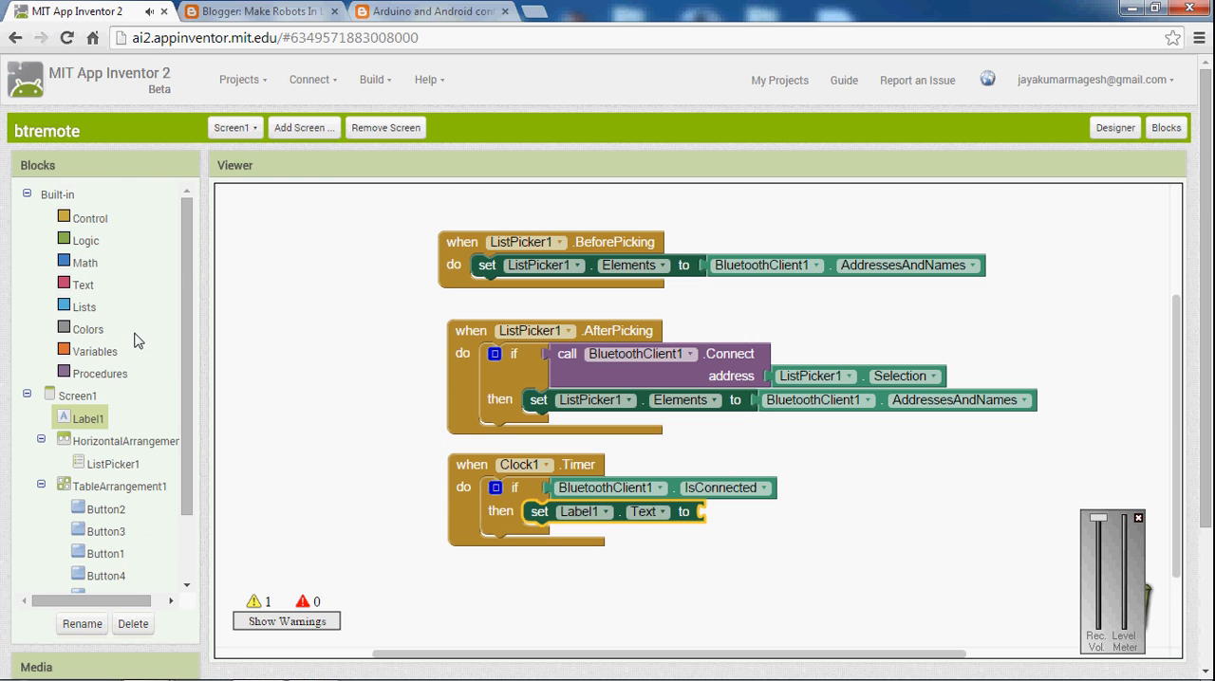
click(84, 285)
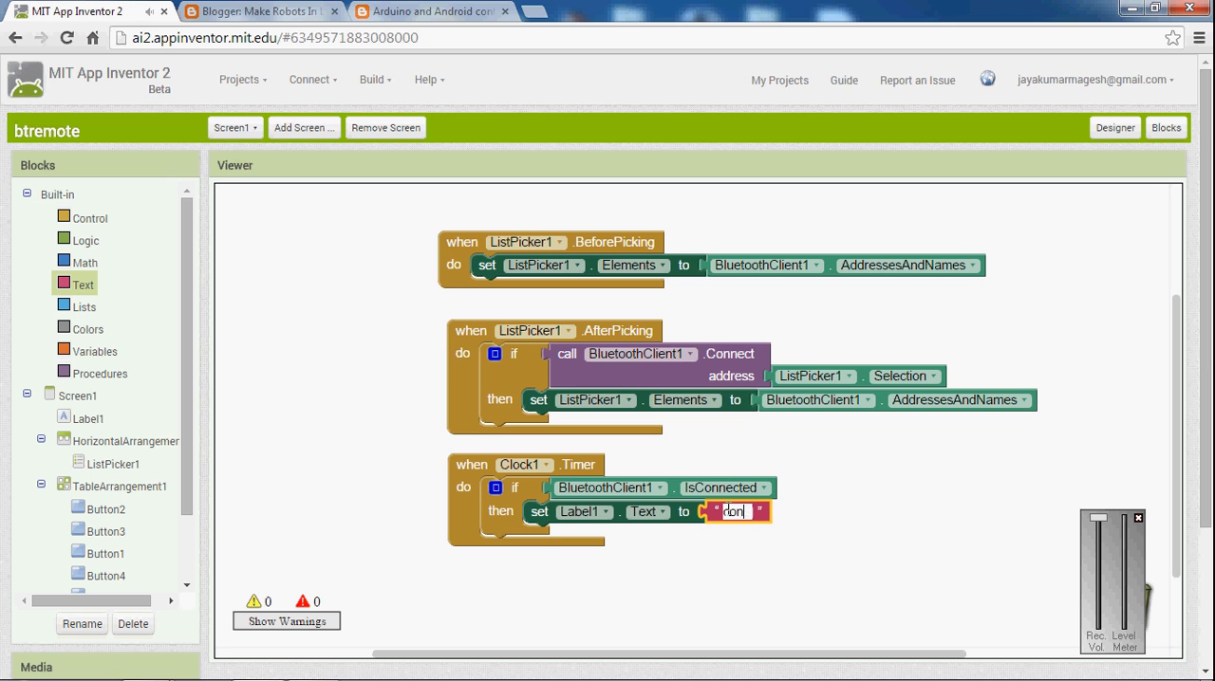
text(connected)
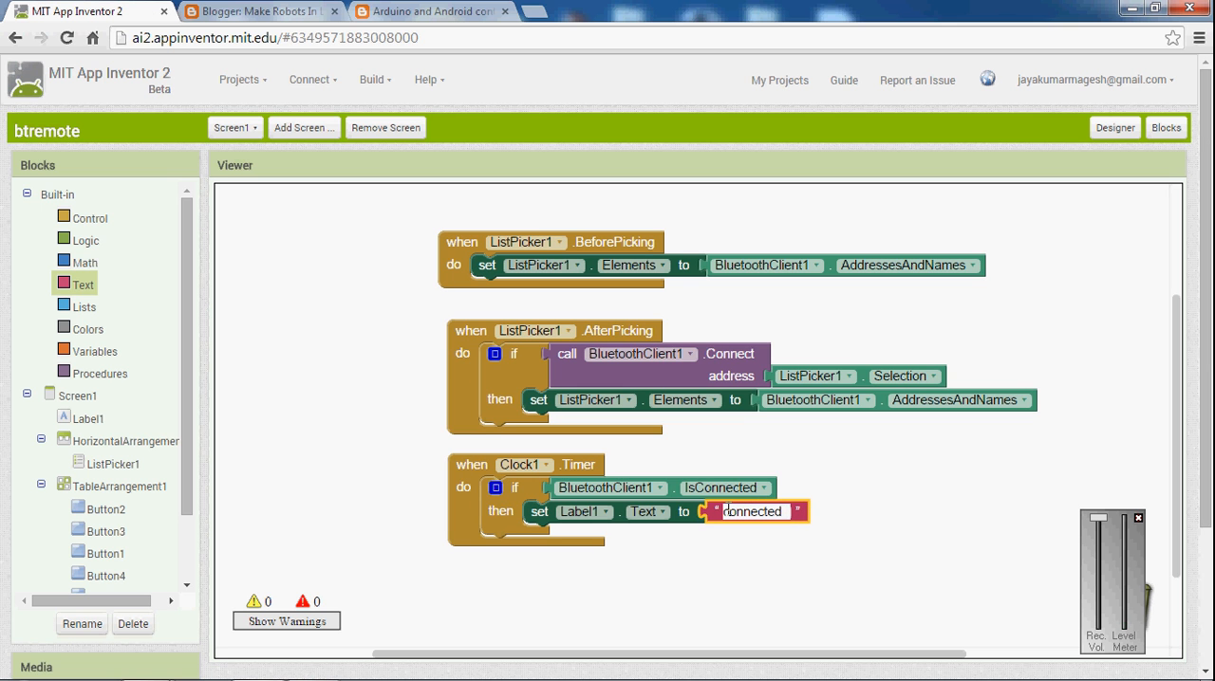
click(756, 511)
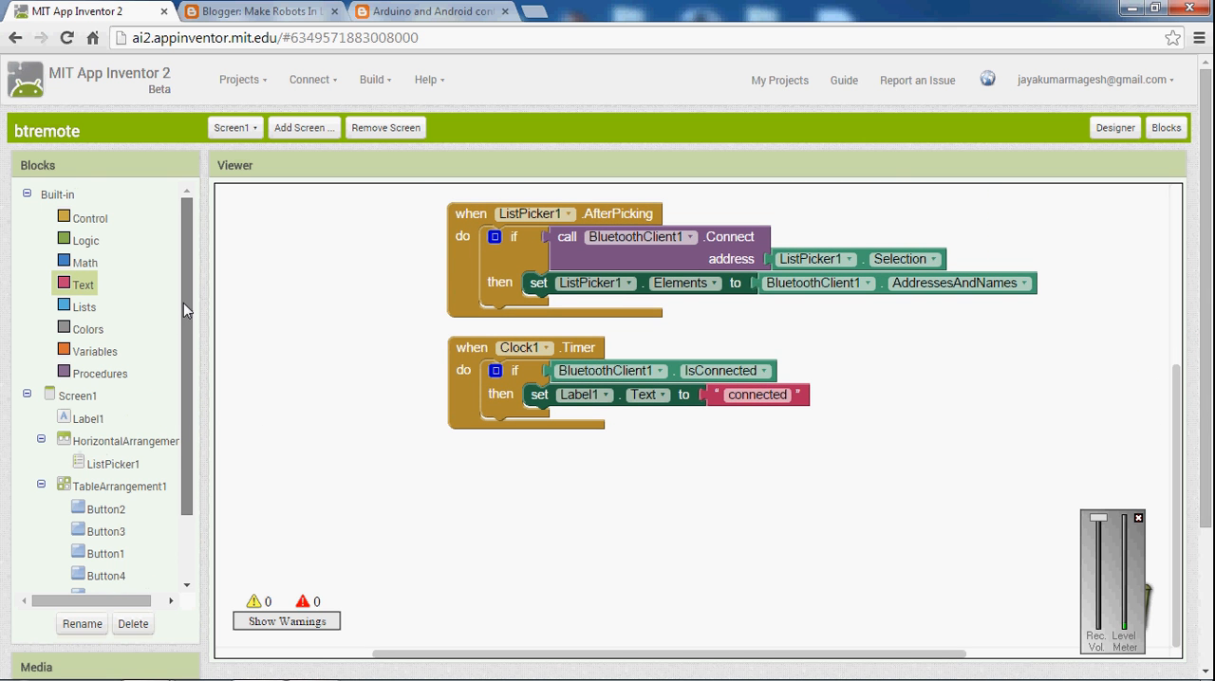
- Add a second if with not IsConnected, showing "not connected" in Label1
click(89, 217)
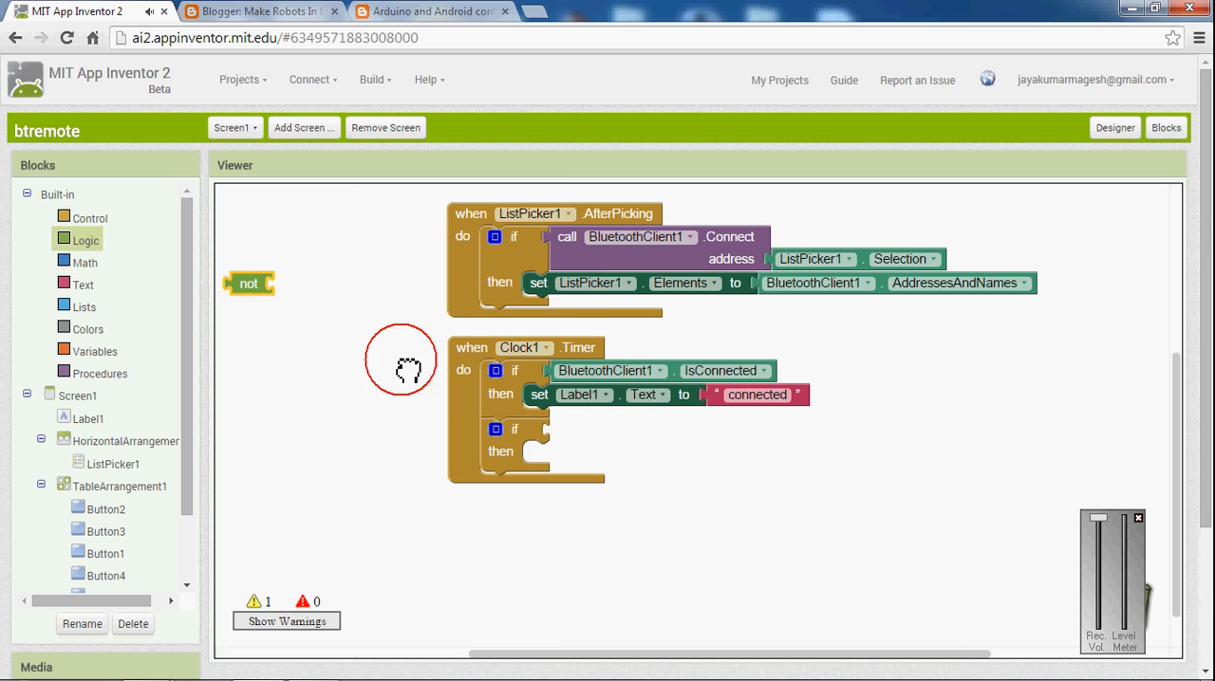
drag(248, 282, 567, 429)
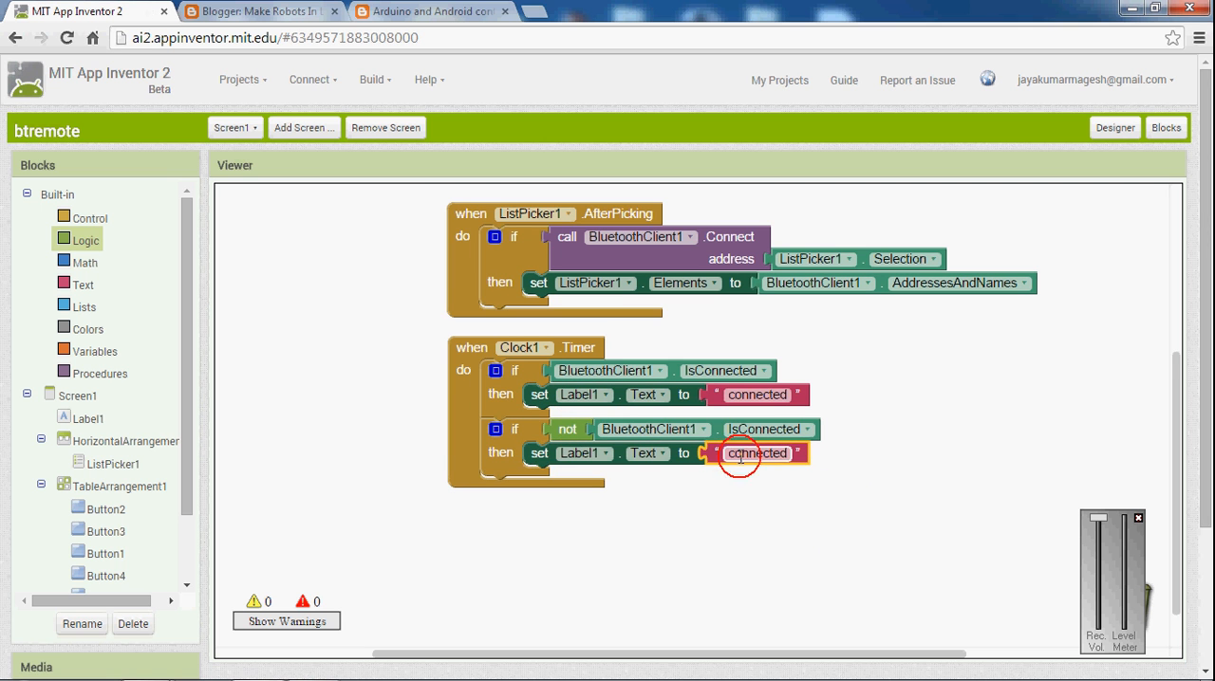
double_click(756, 453)
text(not )
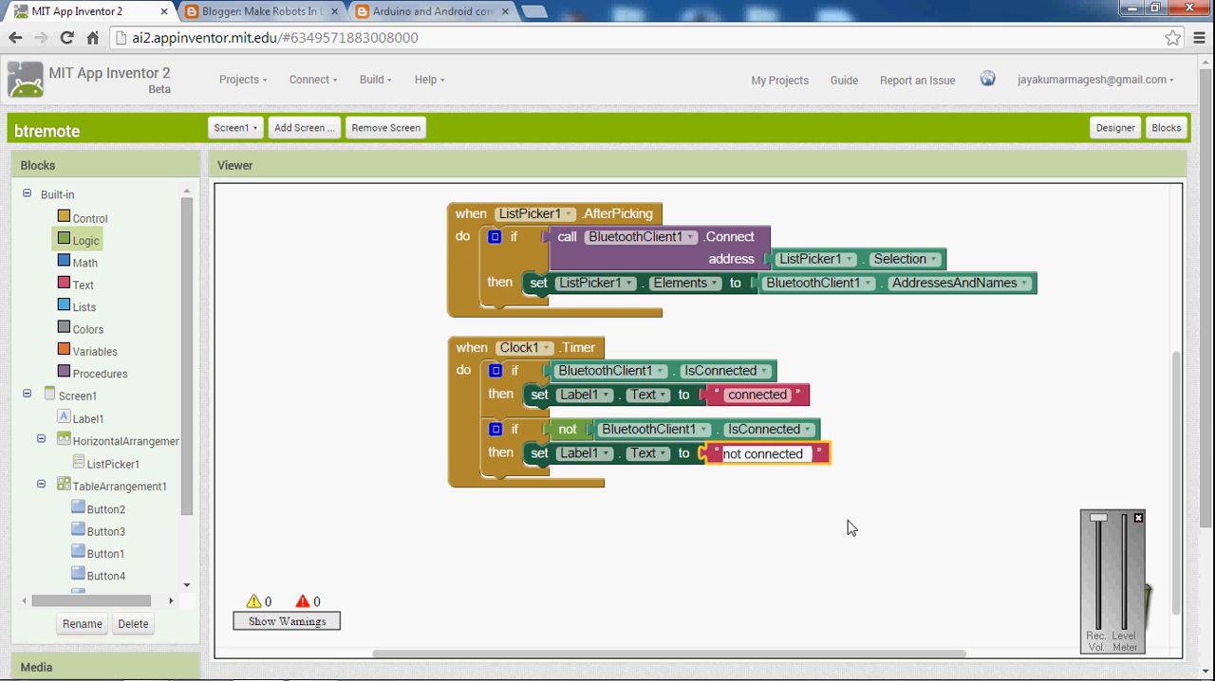
- Add Label1.TextColor setters, green when connected and red when not
right_click(545, 393)
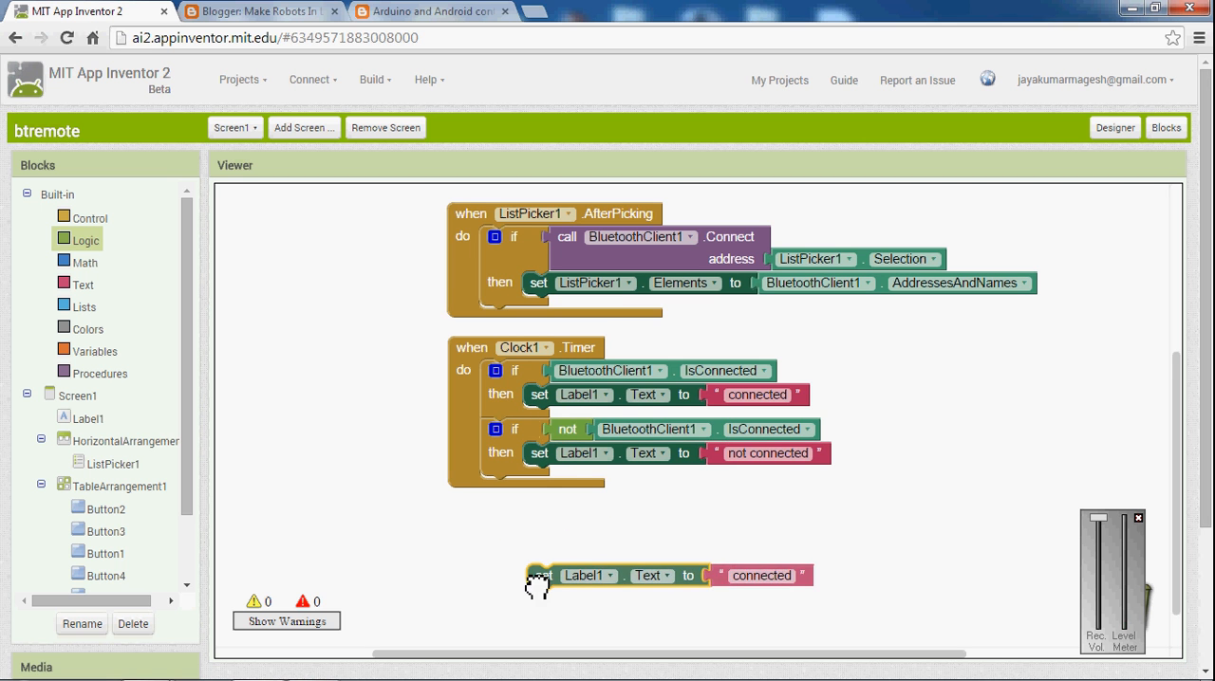
click(648, 576)
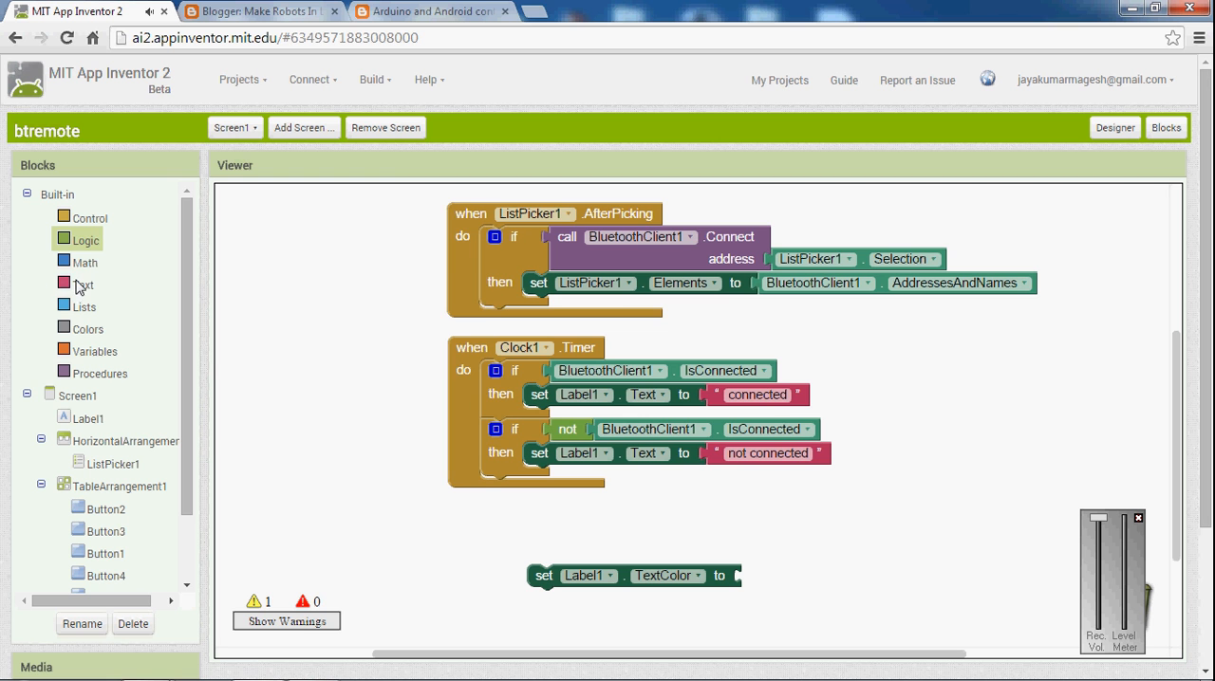
click(87, 330)
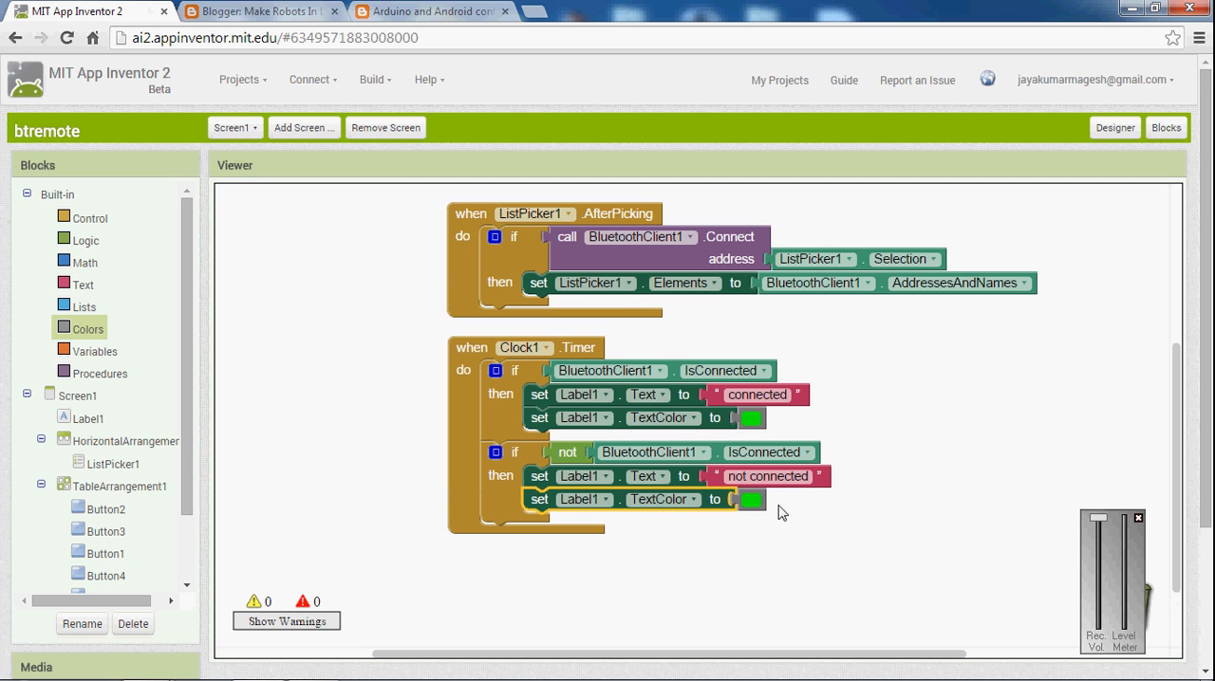
click(751, 500)
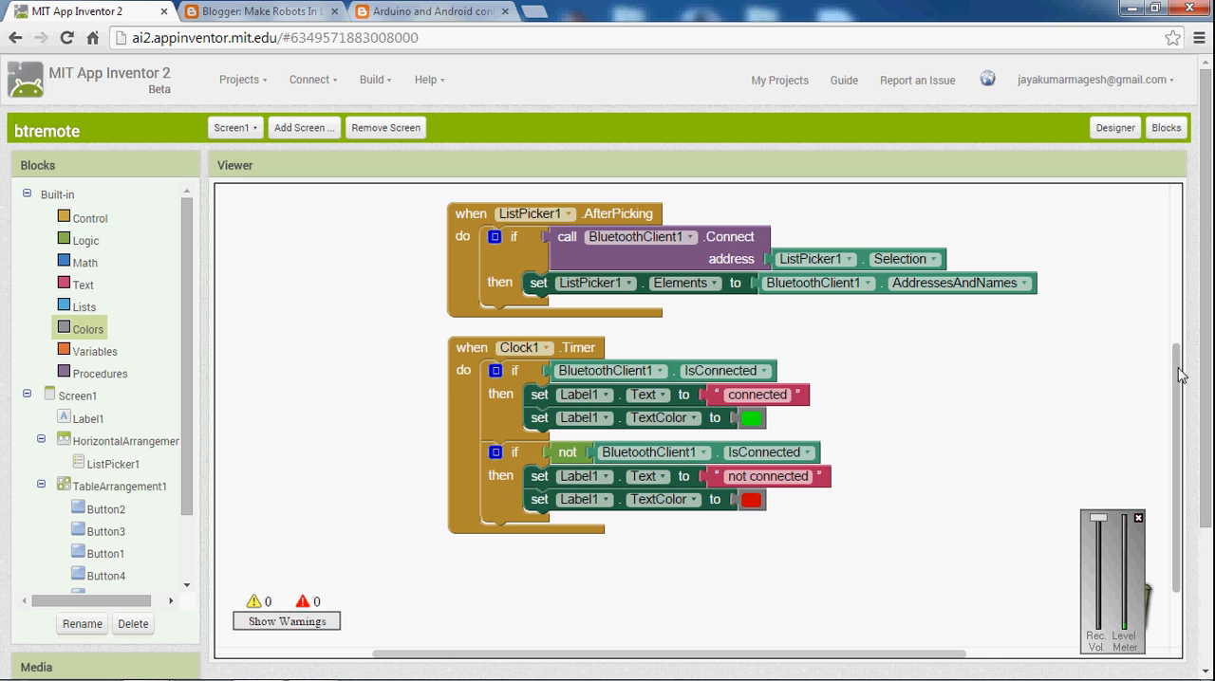
scroll(down, 3)
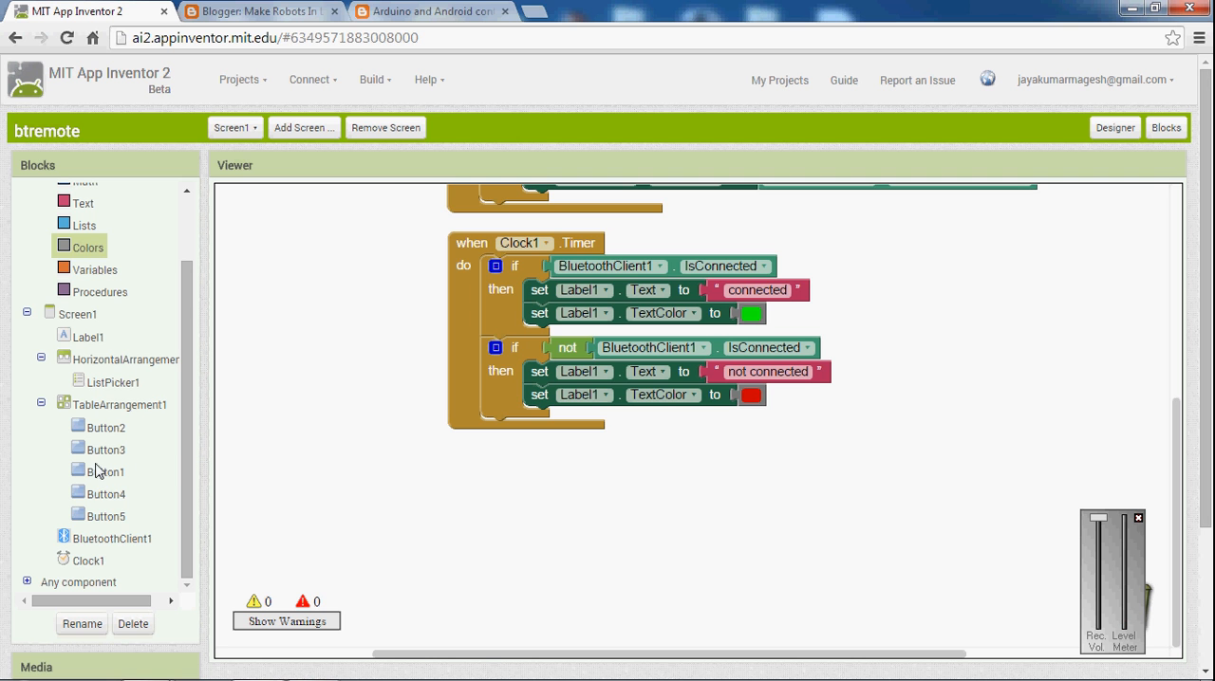
- Make Button1.Click call BluetoothClient1.SendText with the text "forward"
click(105, 471)
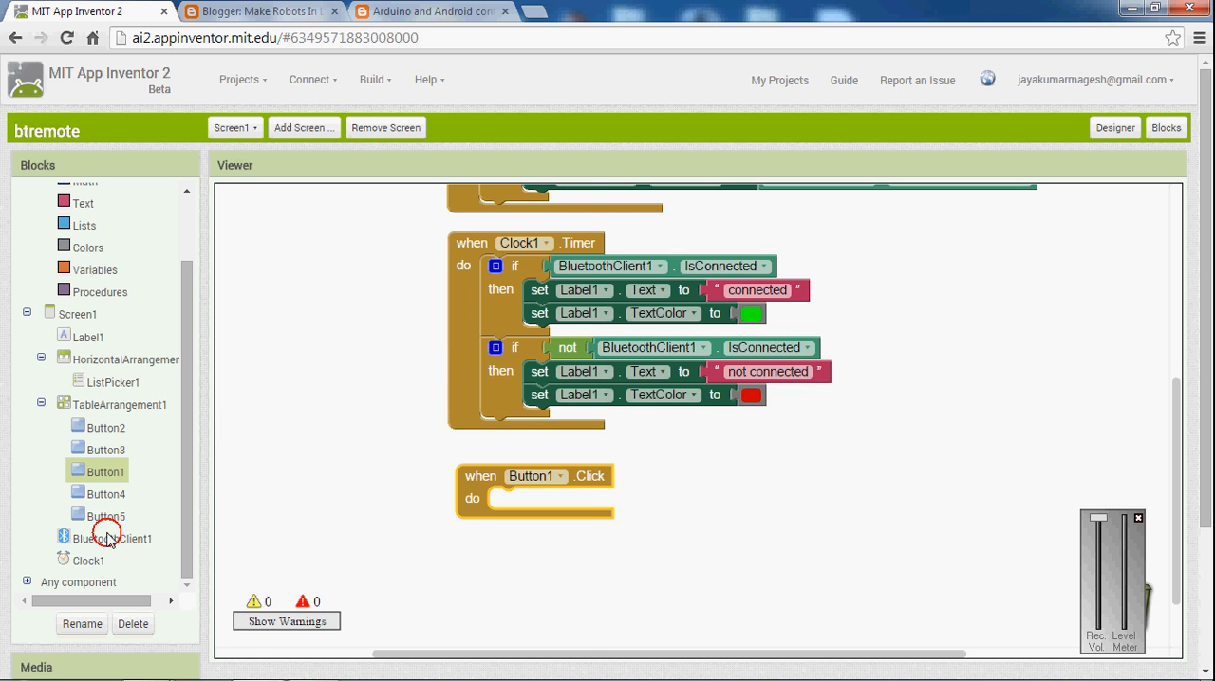
click(120, 538)
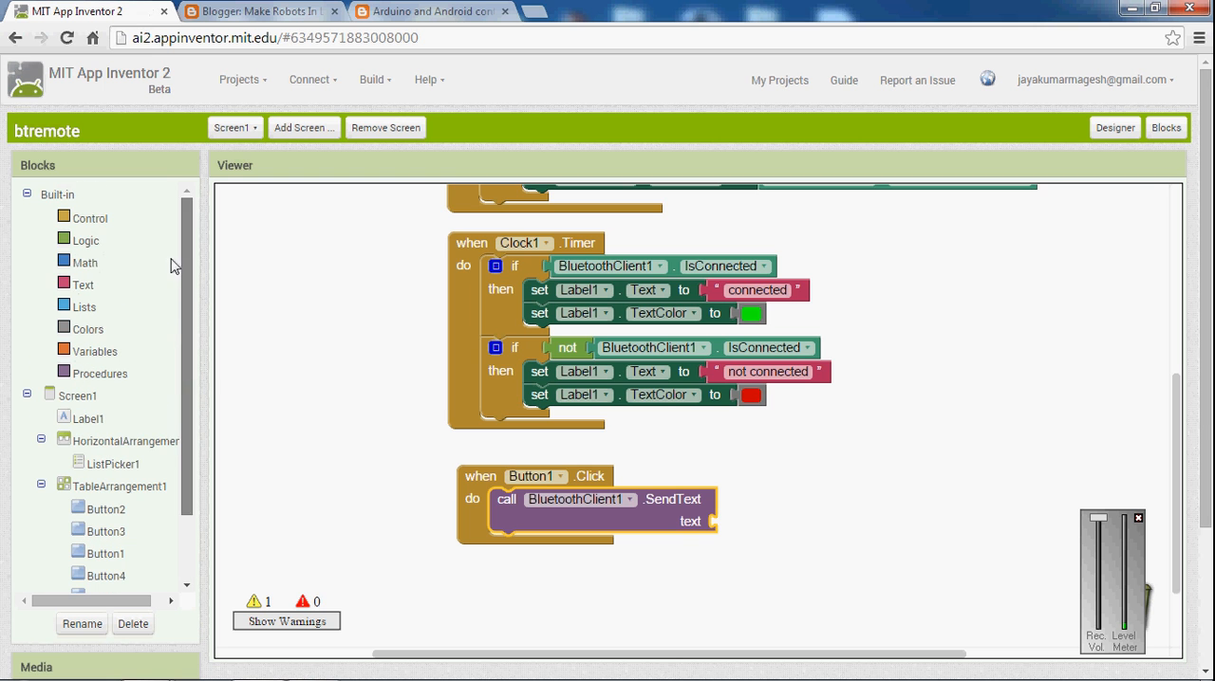
mouse_move(87, 276)
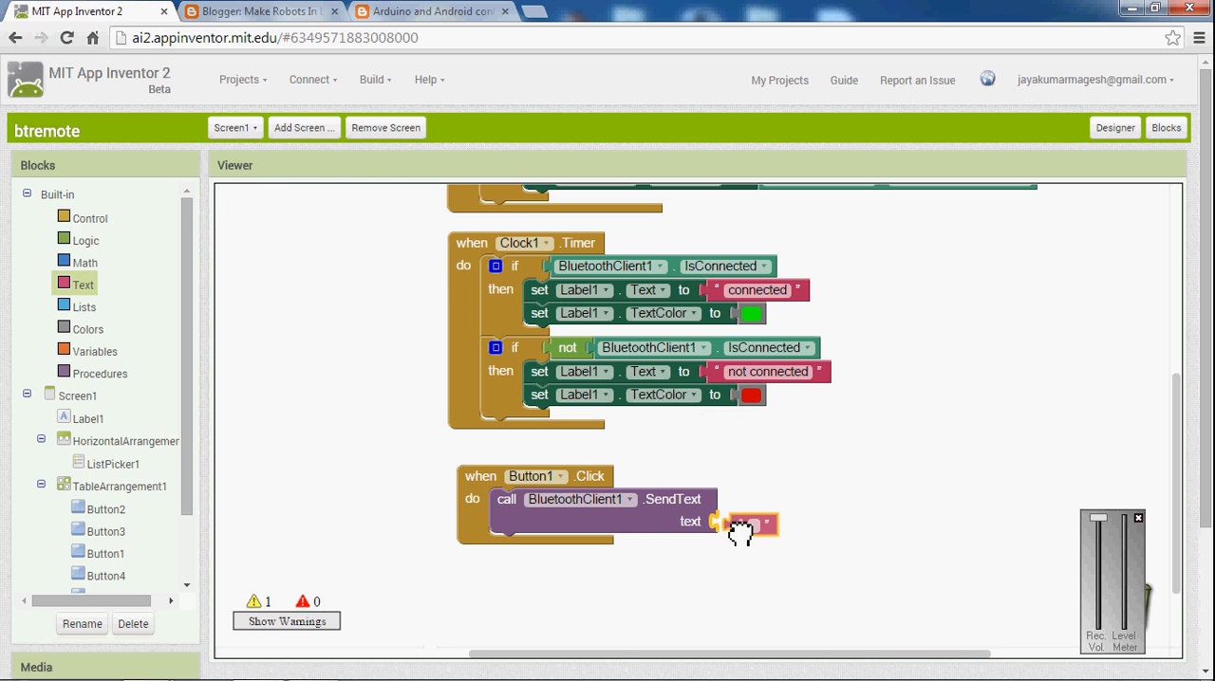
click(745, 522)
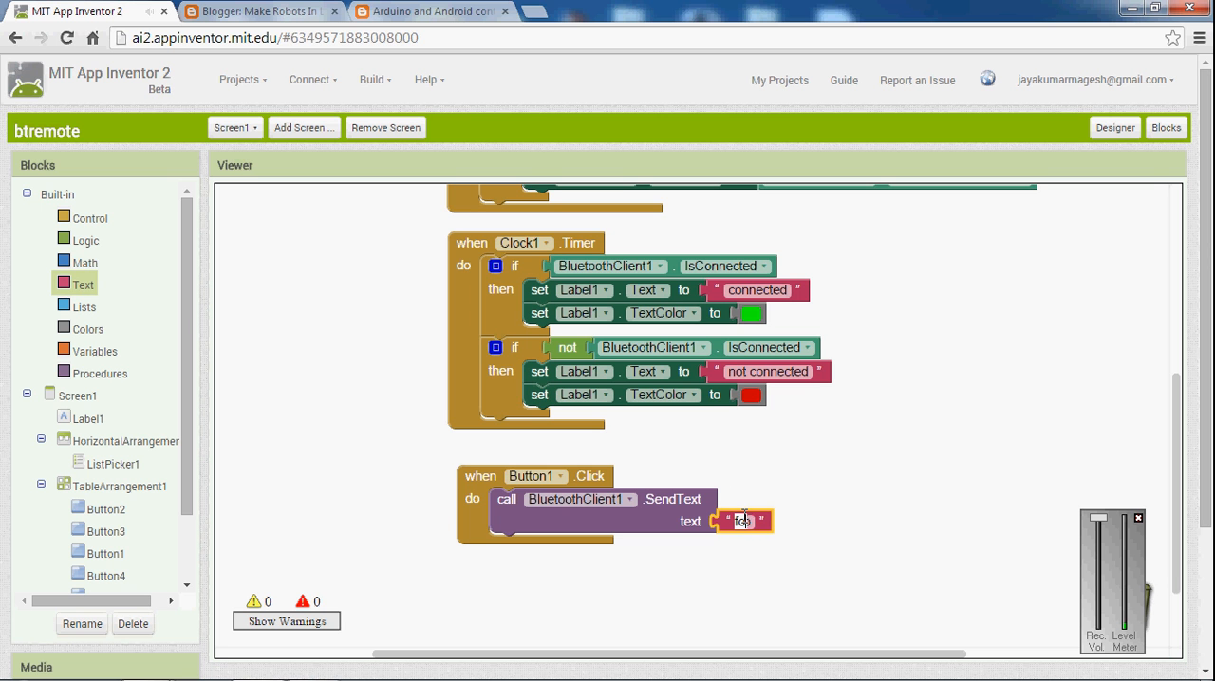
text(forward)
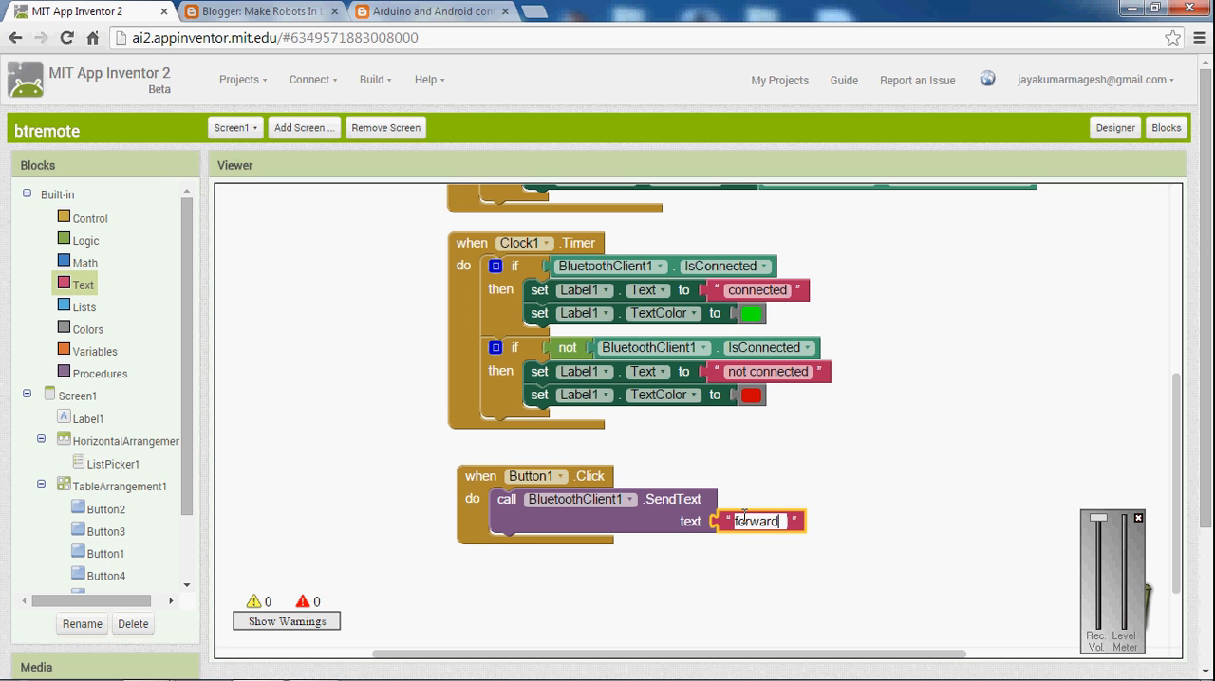
click(838, 495)
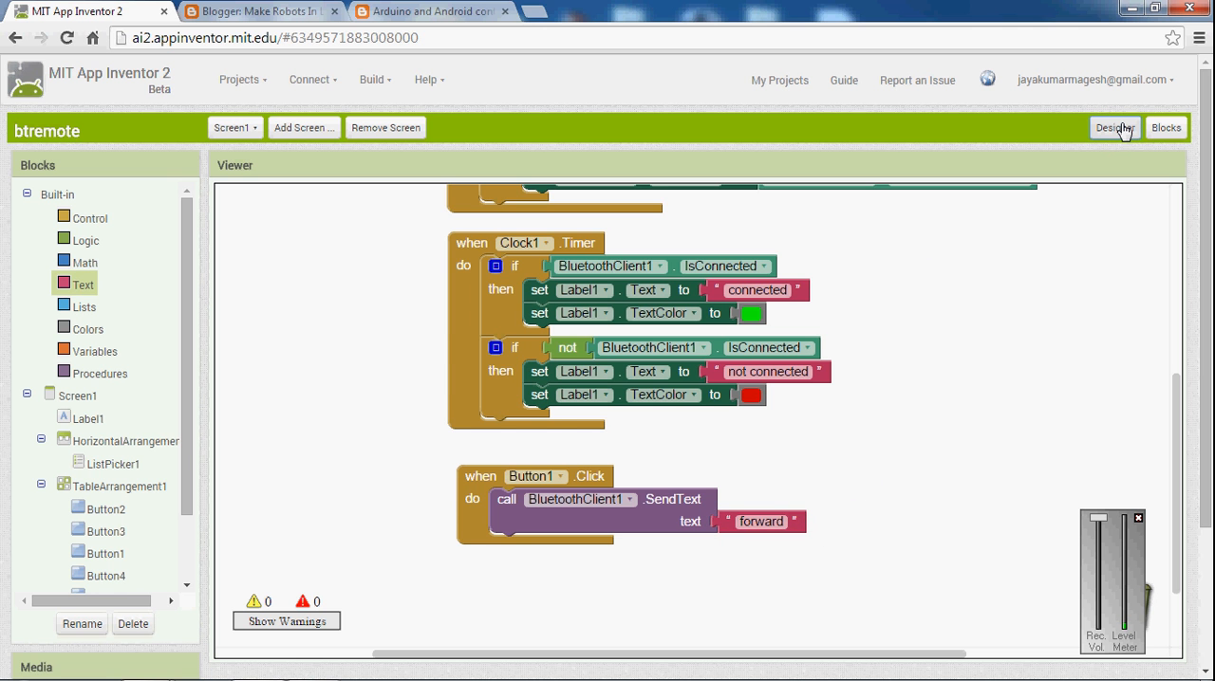
- Add Label2 below the button table: empty text, centred, Fill parent width, FontSize 20
click(1114, 127)
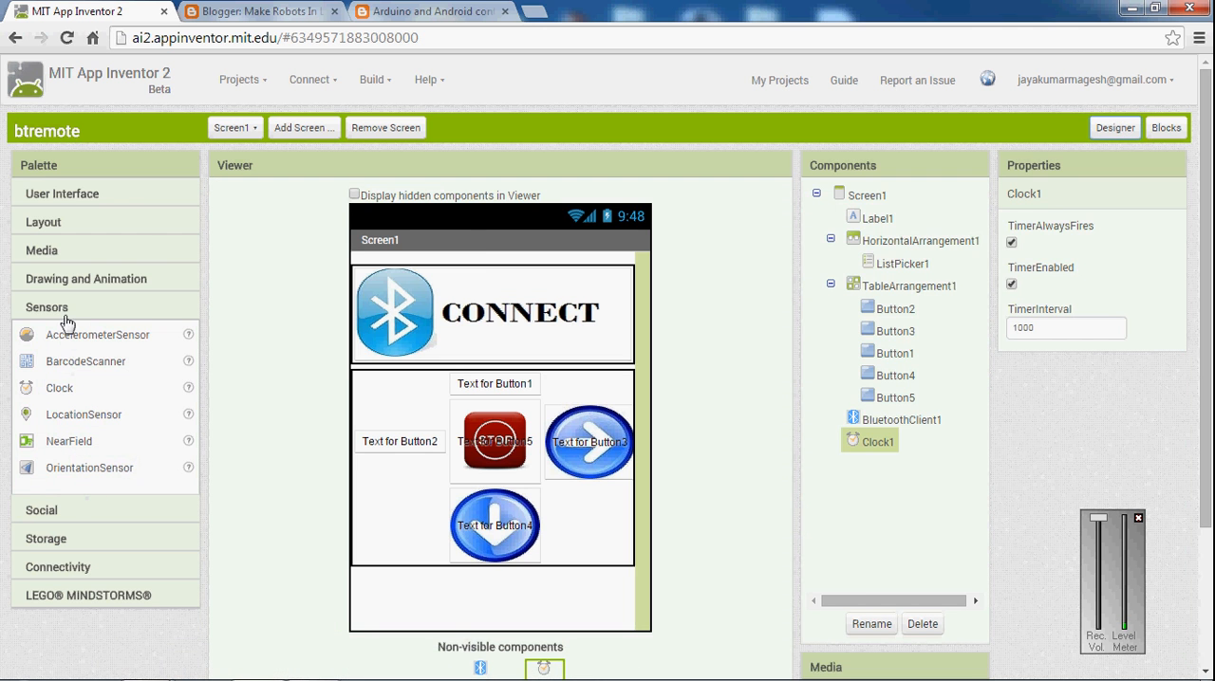
click(62, 194)
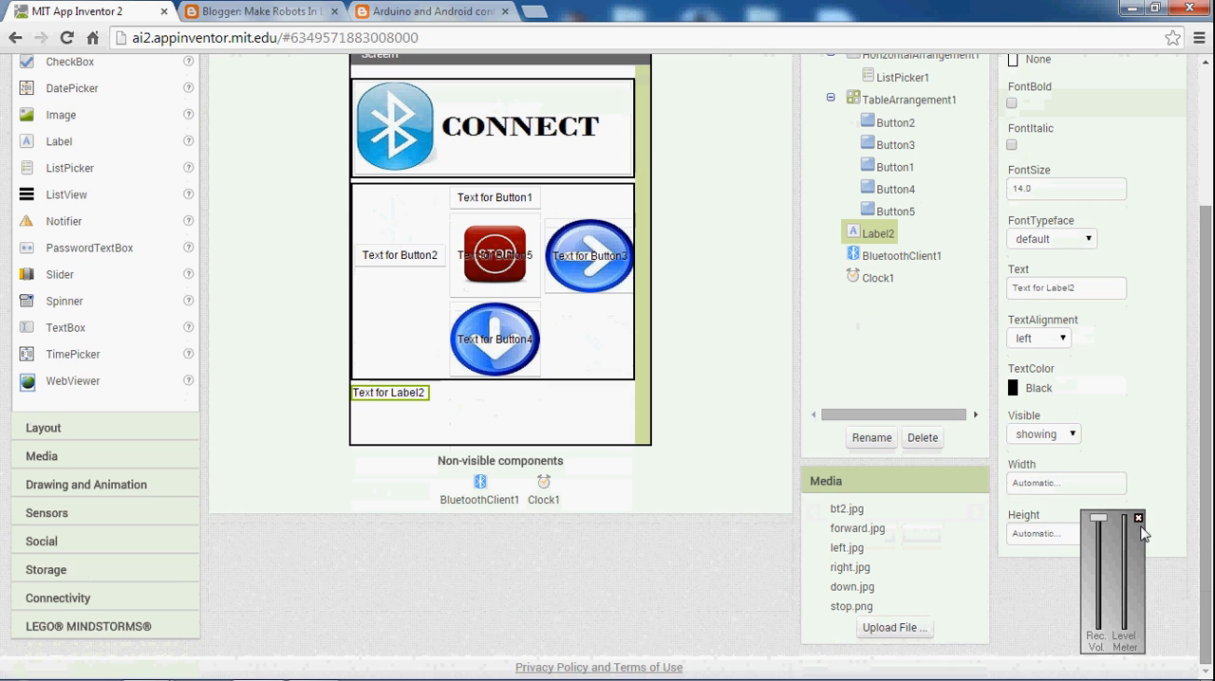
click(1065, 483)
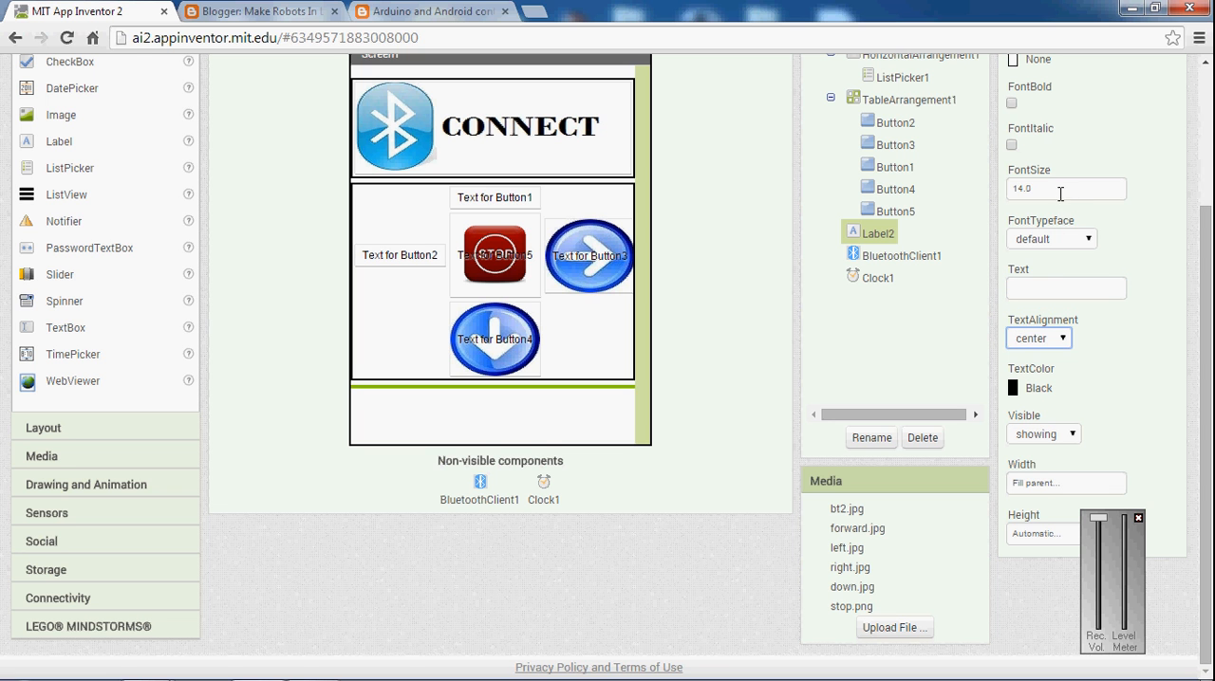
text(2)
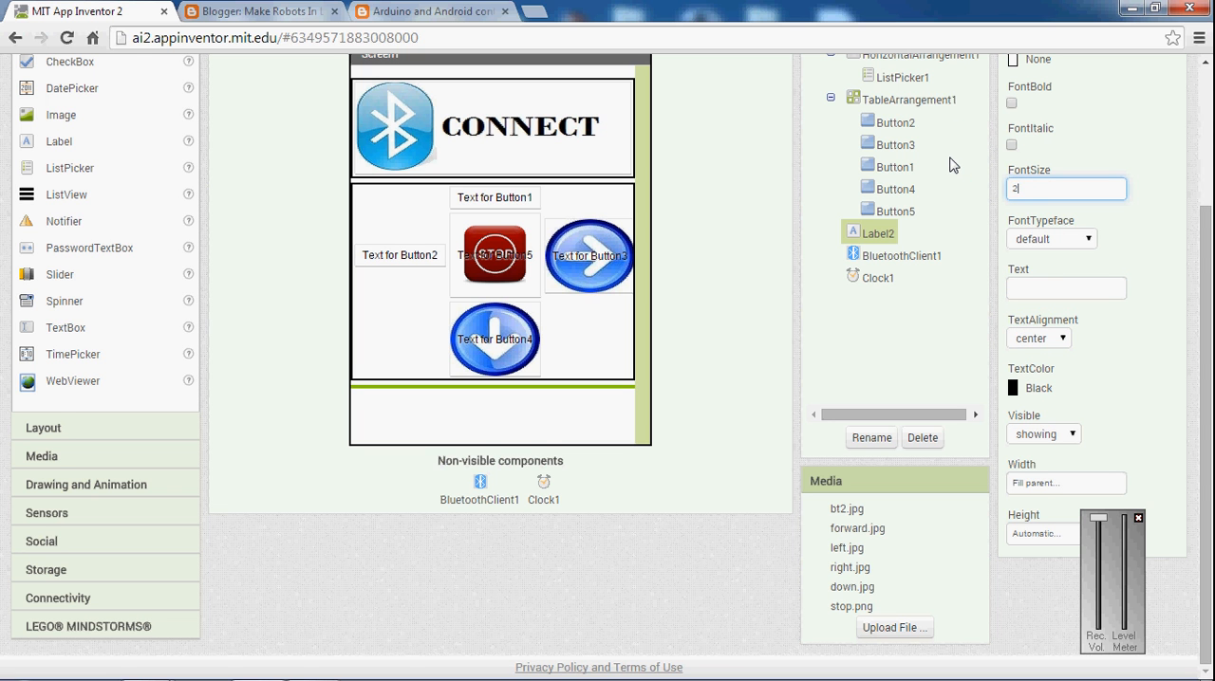
text(0)
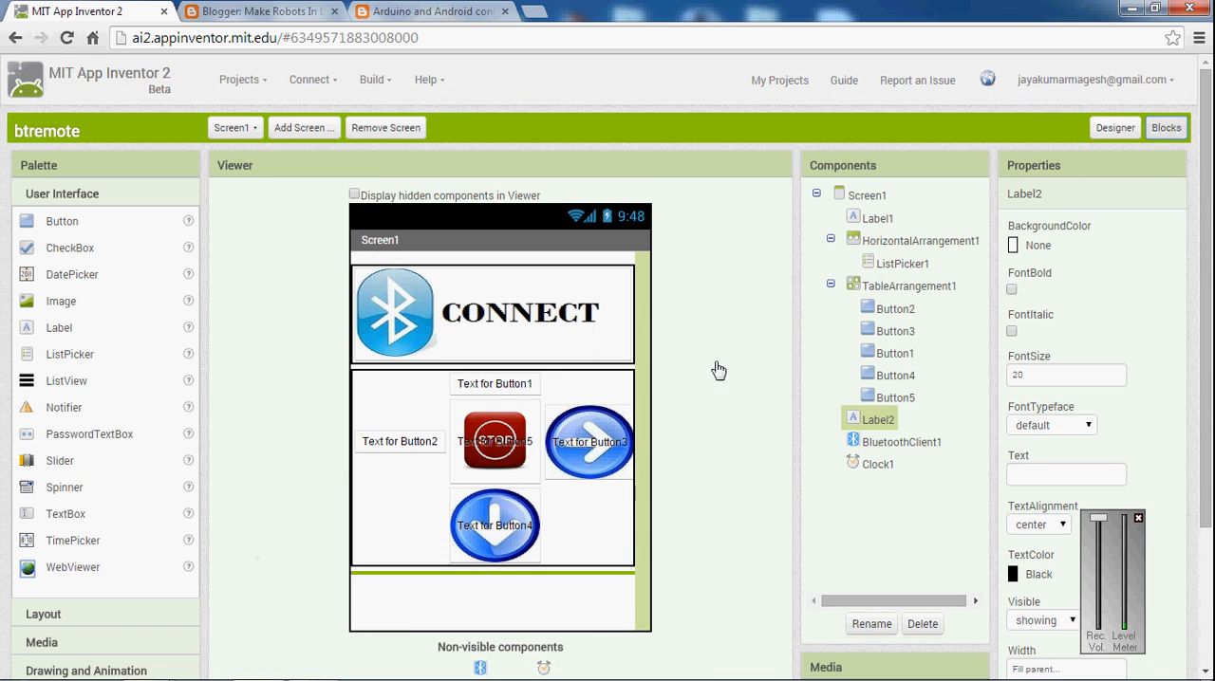
click(1165, 127)
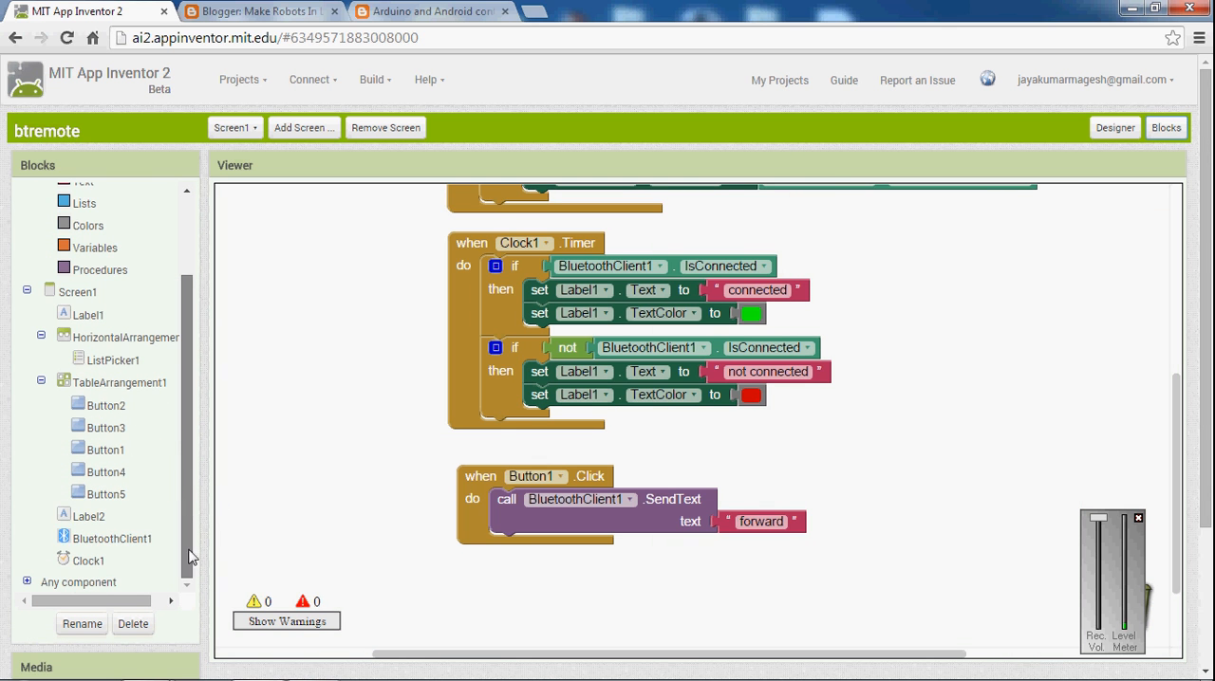
- Put a set Label2.Text block in Button1.Click and copy the "forward" text block
click(91, 515)
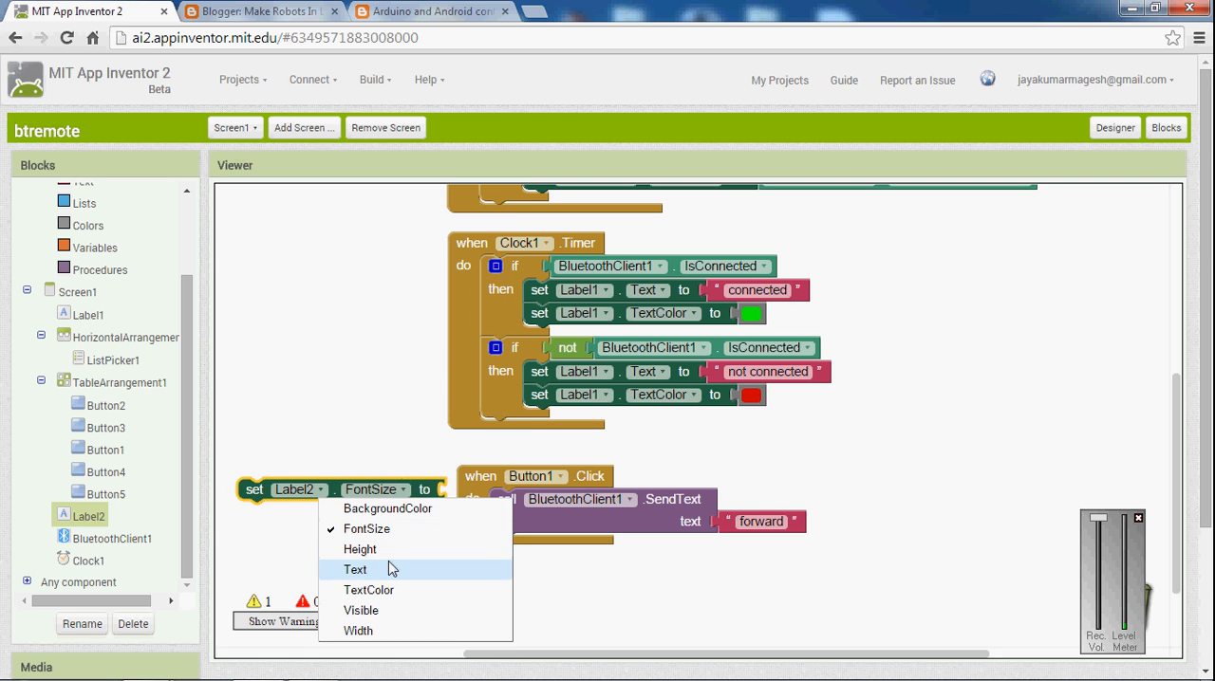
click(355, 570)
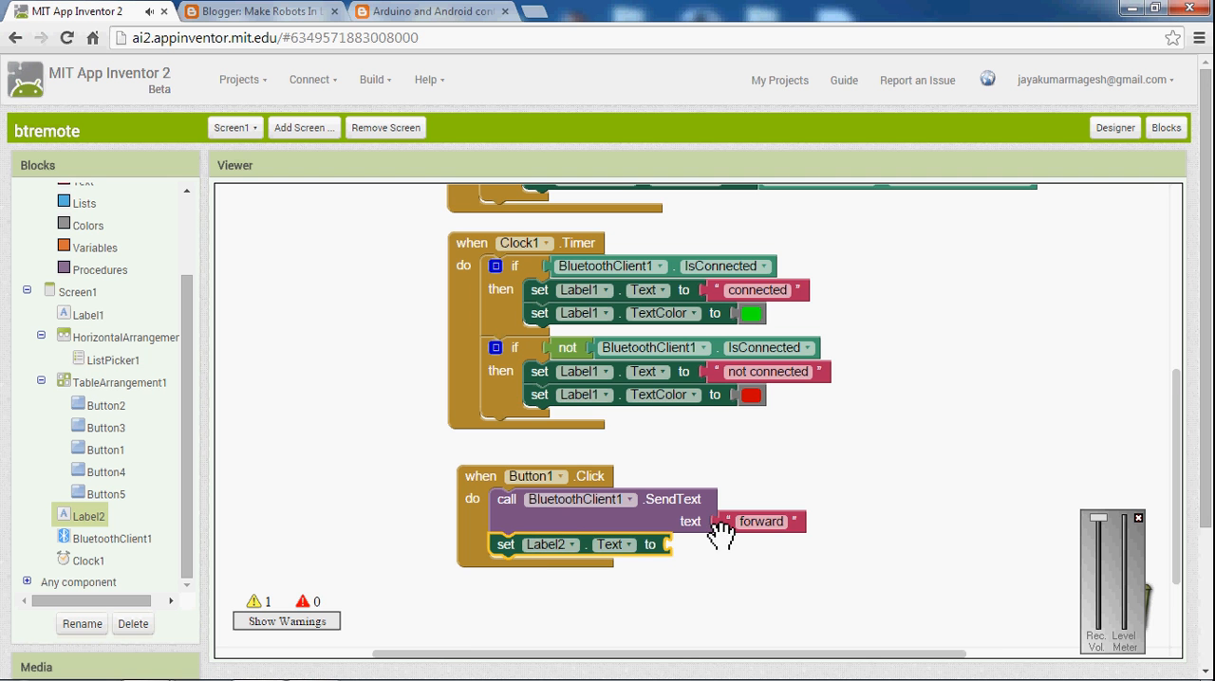
right_click(761, 521)
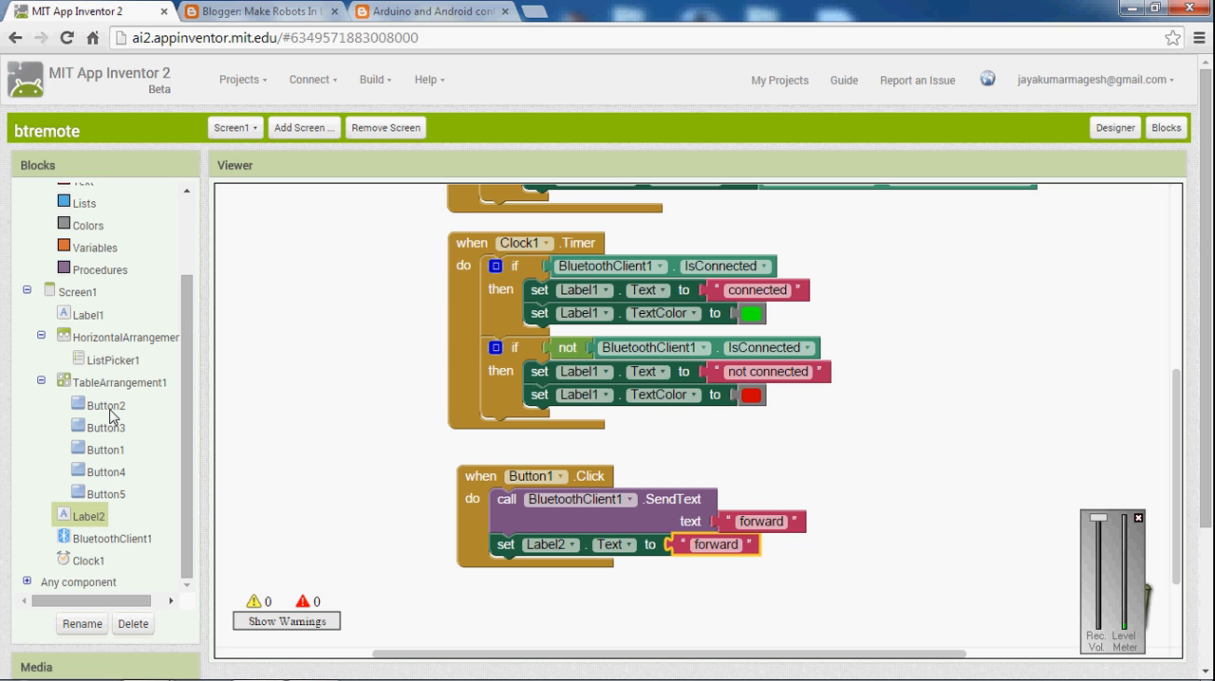
- Give Button2.Click a SendText of 'left' and set Label2.Text to 'left'
click(105, 405)
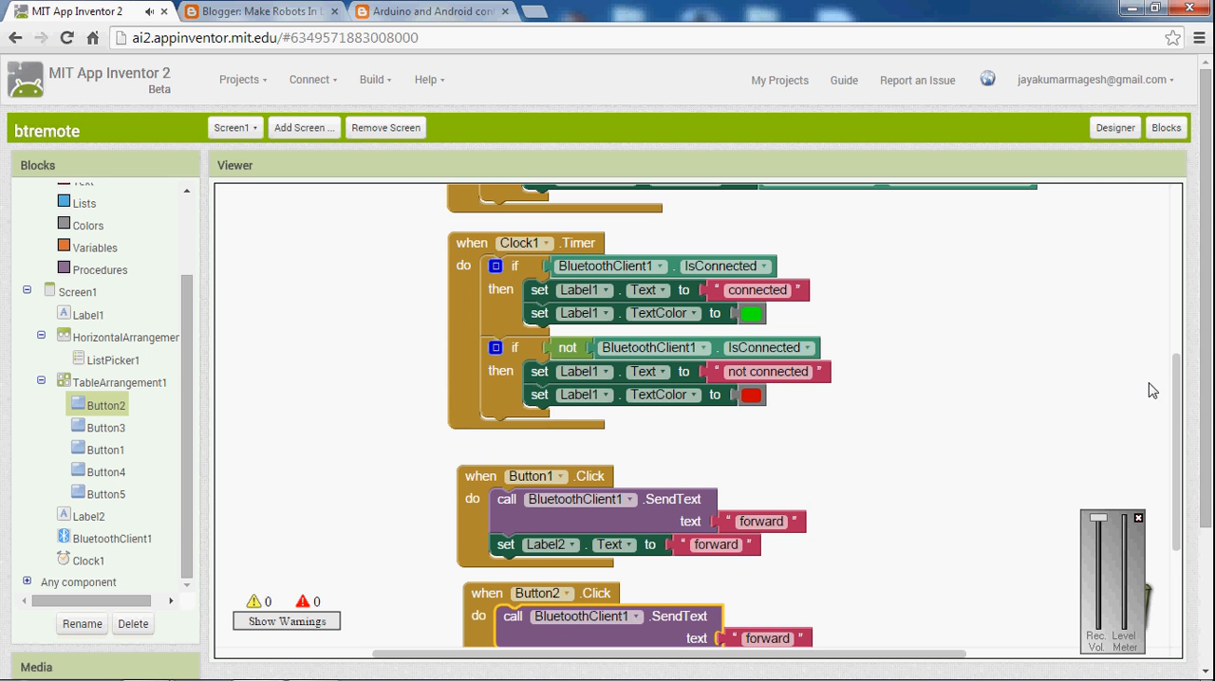
scroll(down, 3)
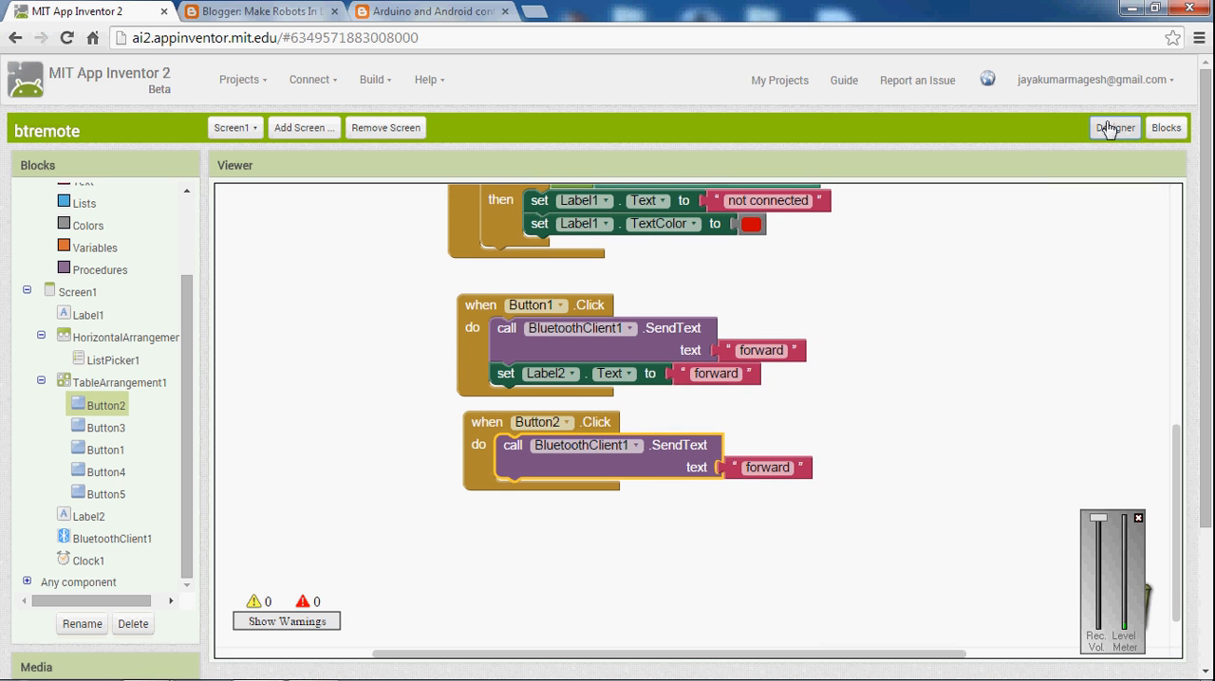
click(1114, 128)
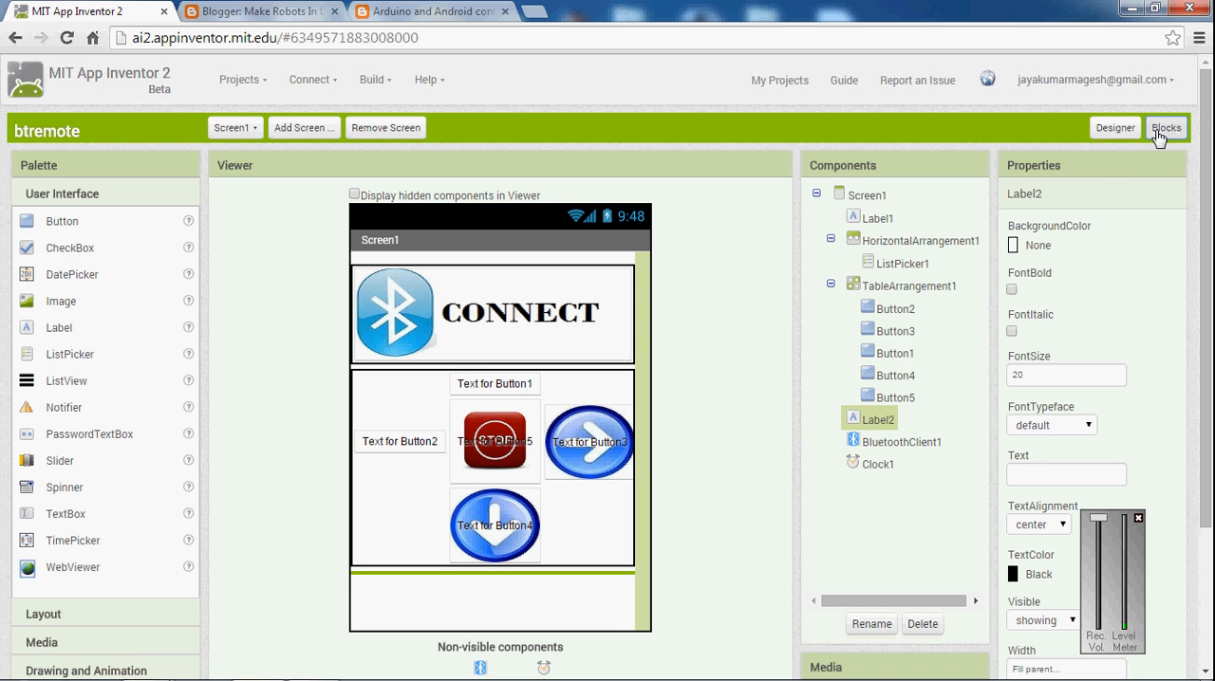
click(1165, 127)
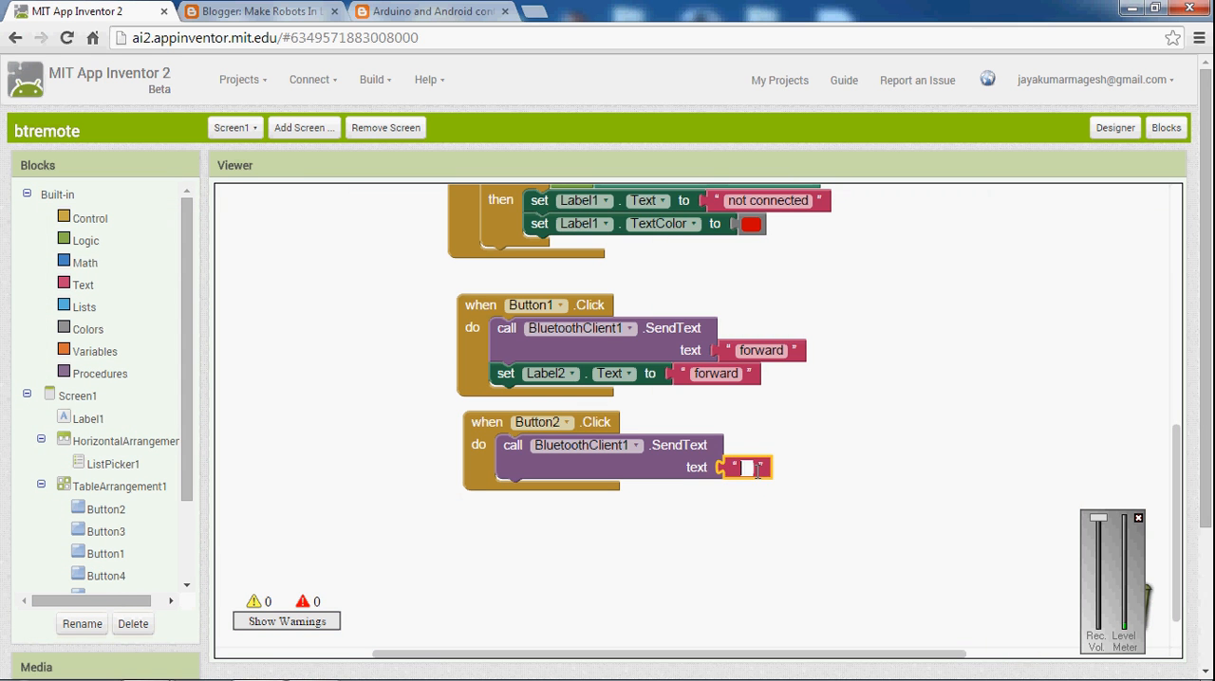
text(left)
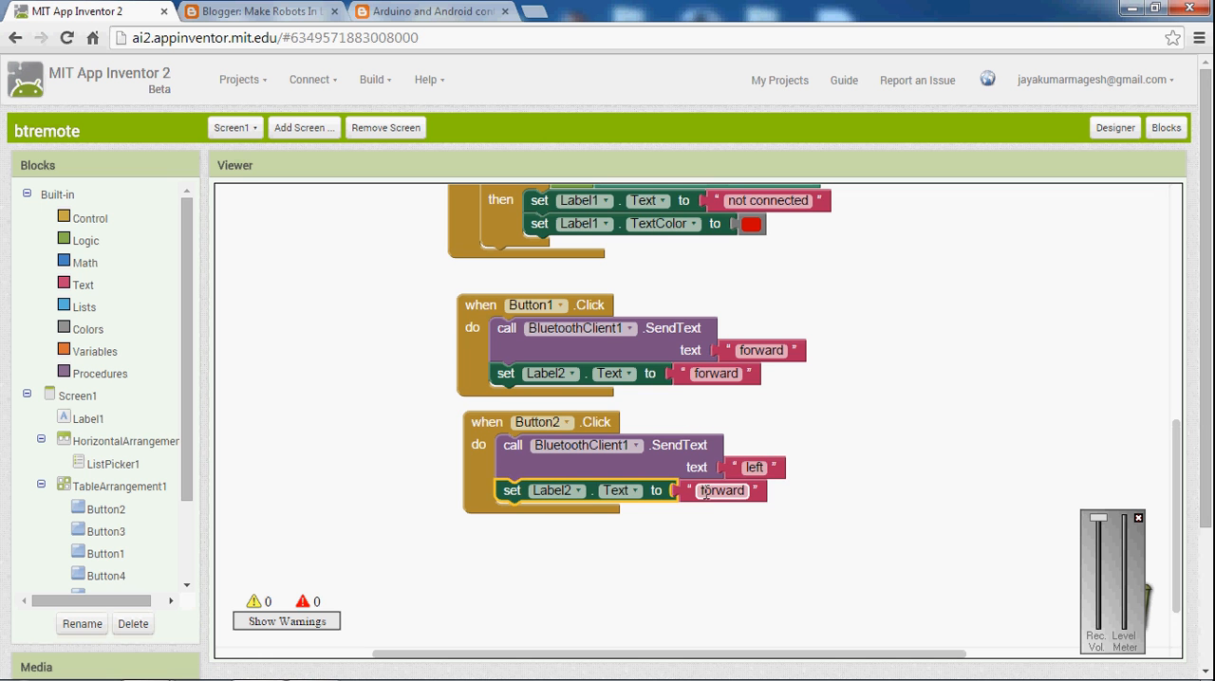
double_click(721, 490)
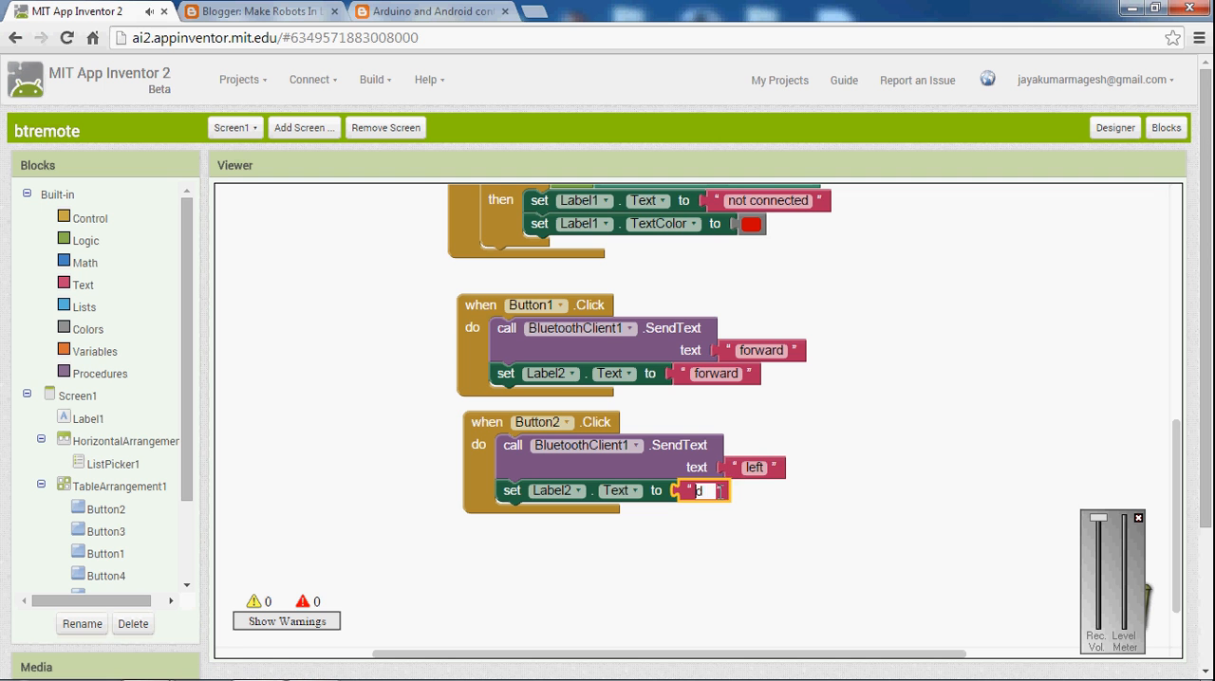
text(left)
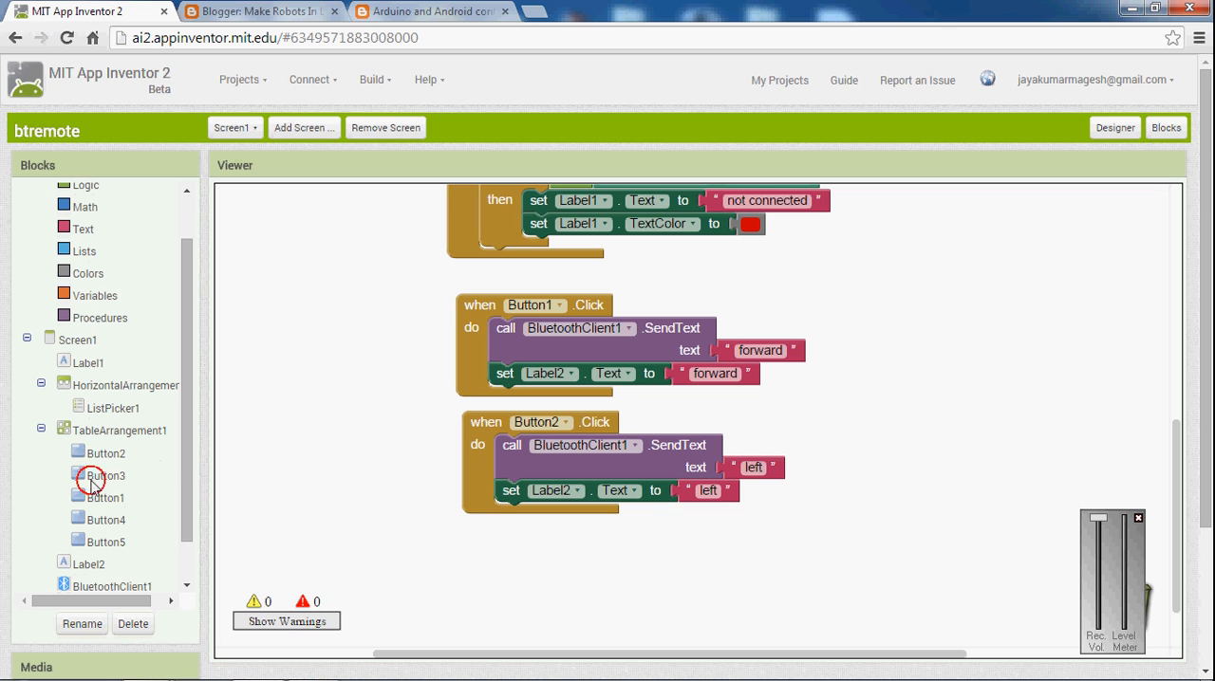
- Place a when Button3.Click handler and duplicate Button2's SendText and Label2 blocks into it
click(105, 474)
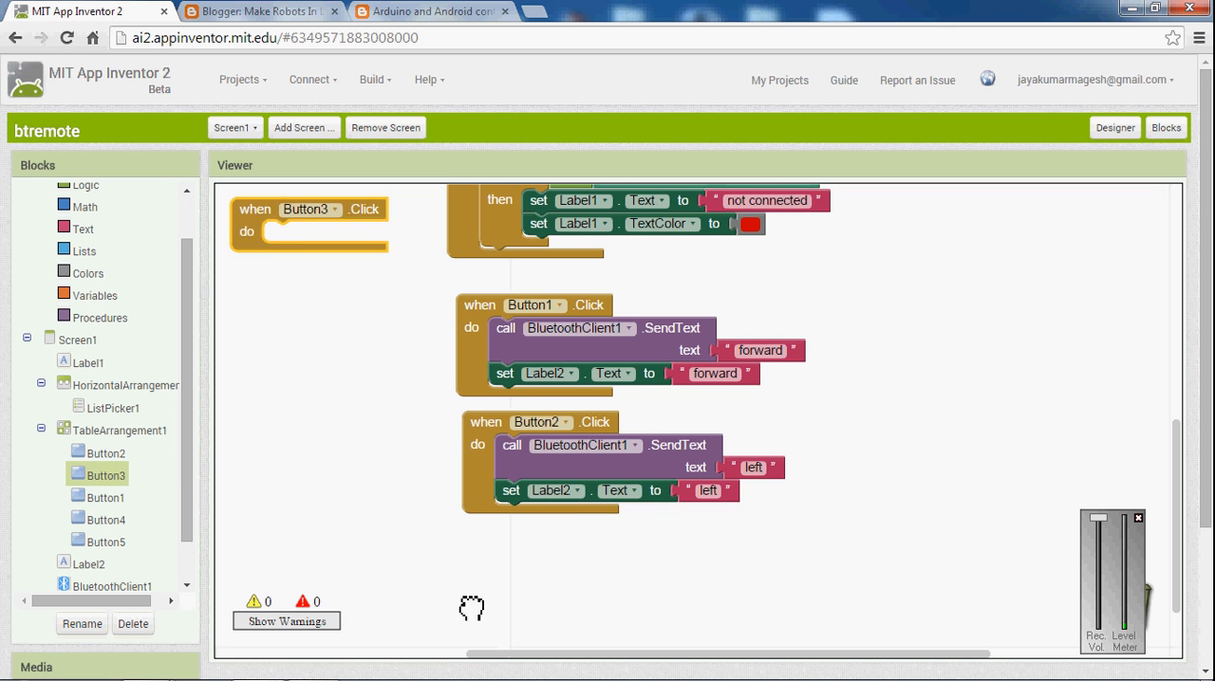
drag(308, 223, 548, 567)
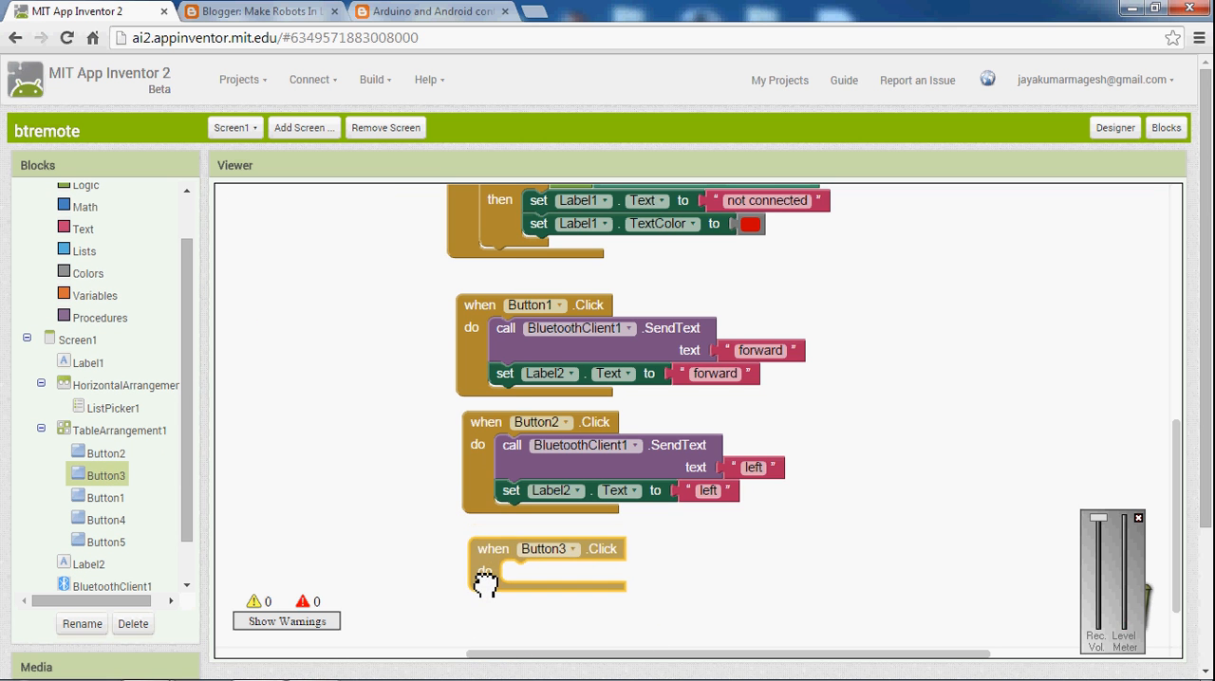
right_click(579, 445)
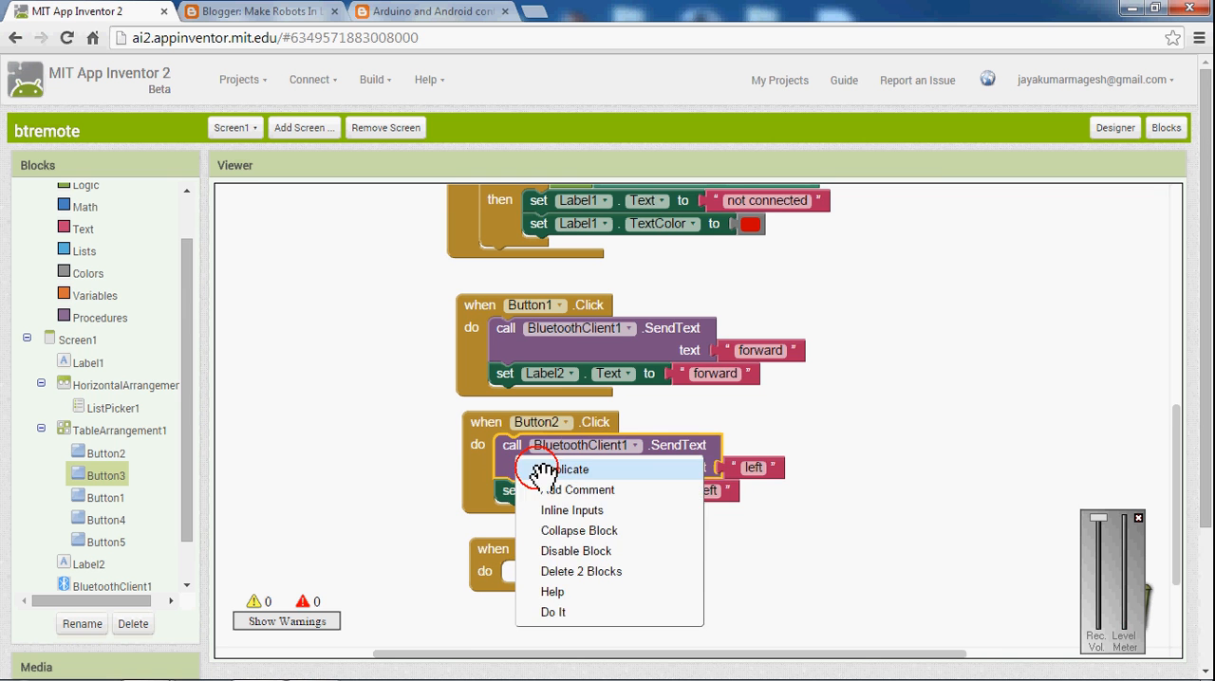
click(566, 468)
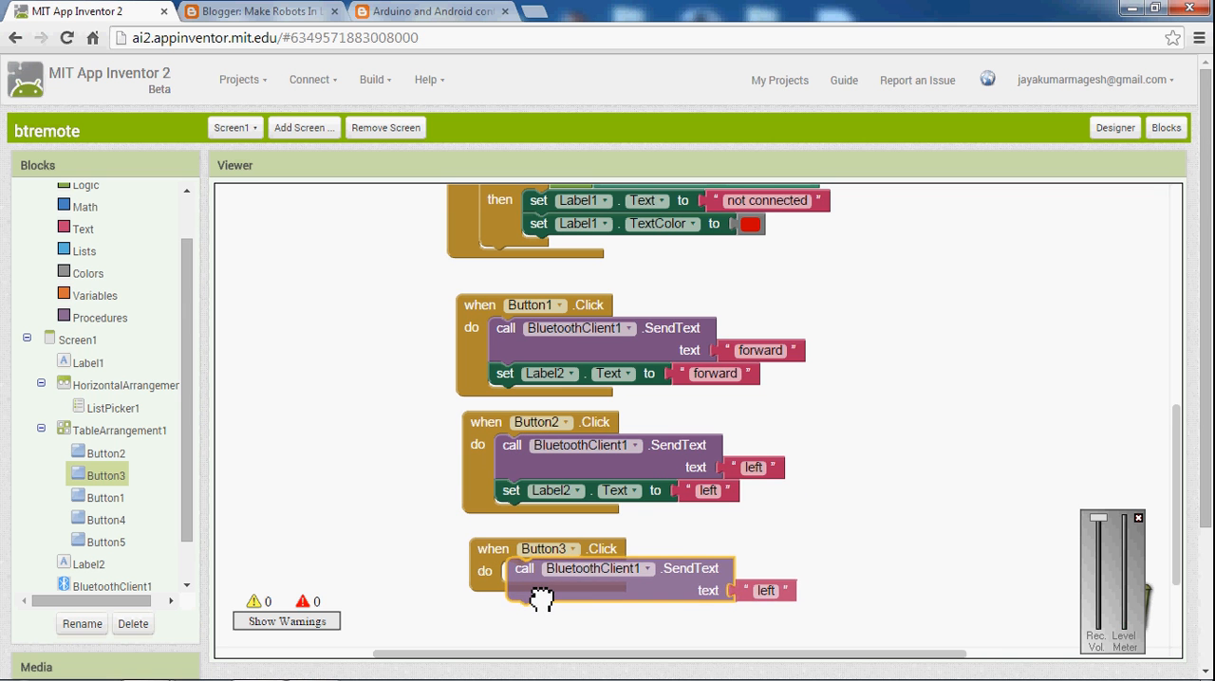
- Change Button3's sent text and Label2 text both to 'right'
double_click(765, 594)
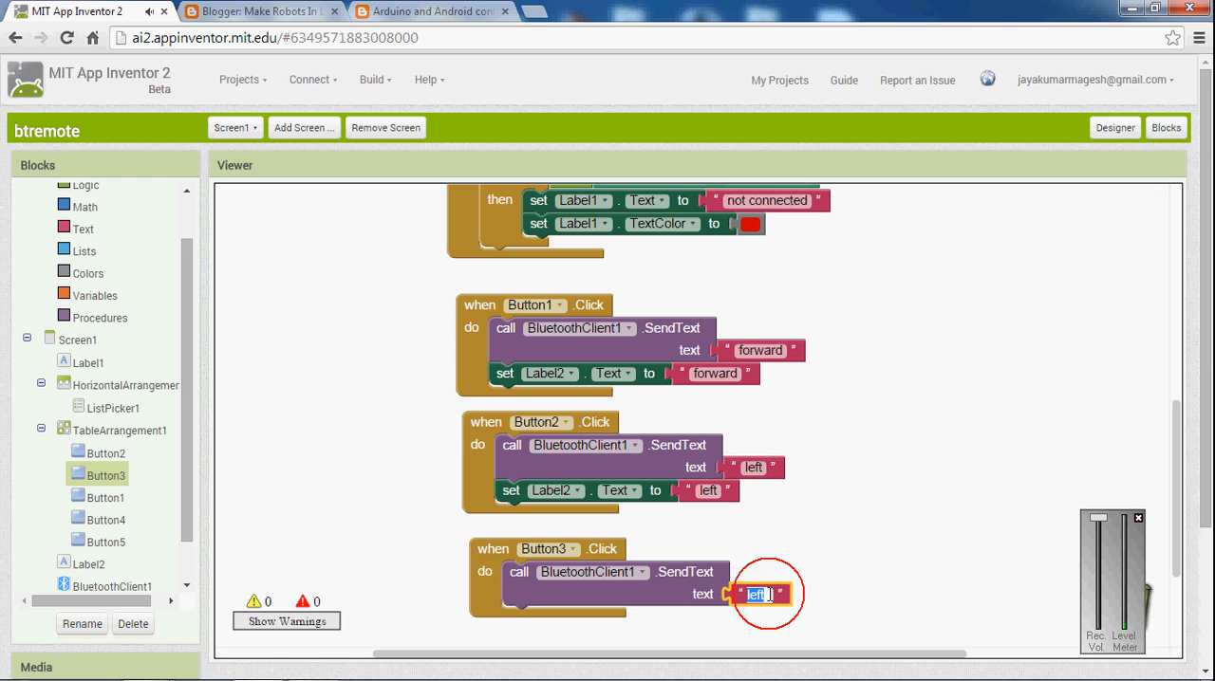
text(right)
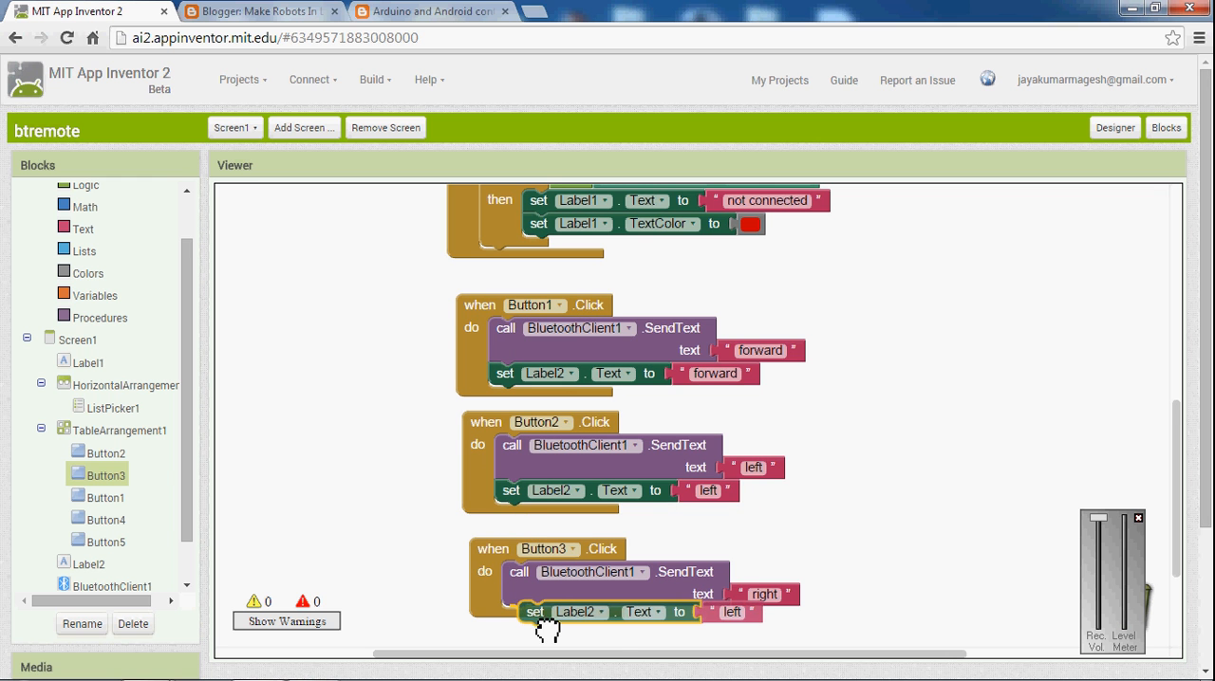
click(714, 617)
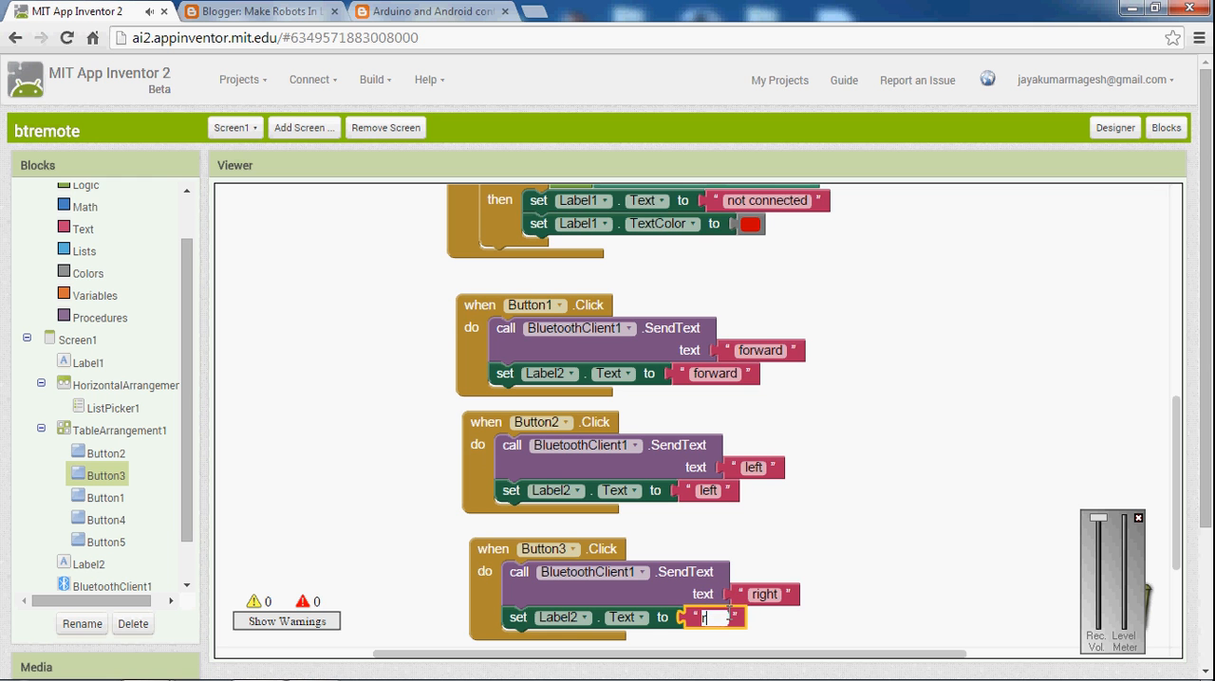
text(right)
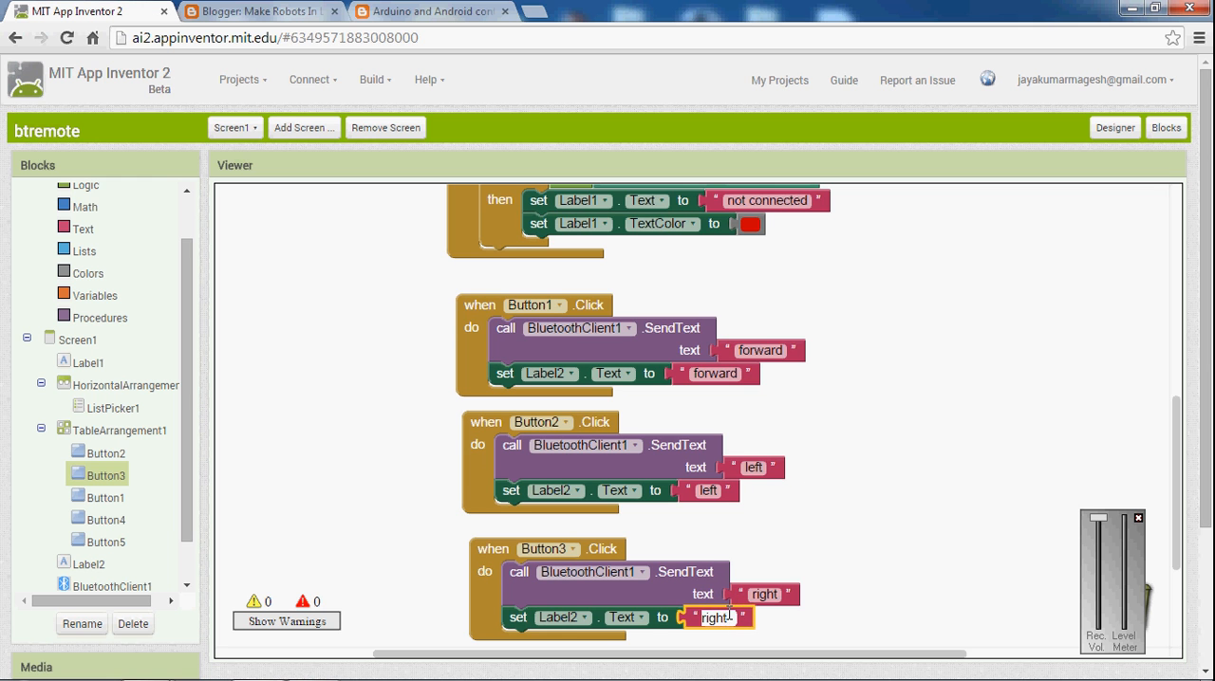
scroll(down, 3)
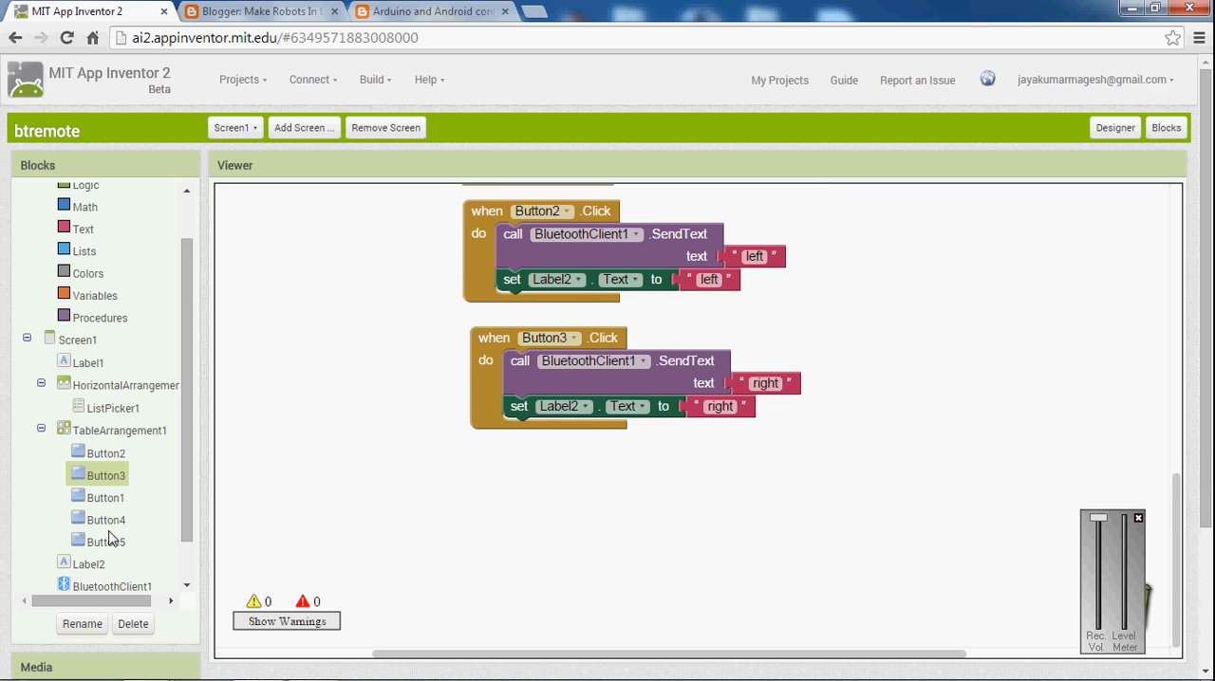
mouse_move(109, 529)
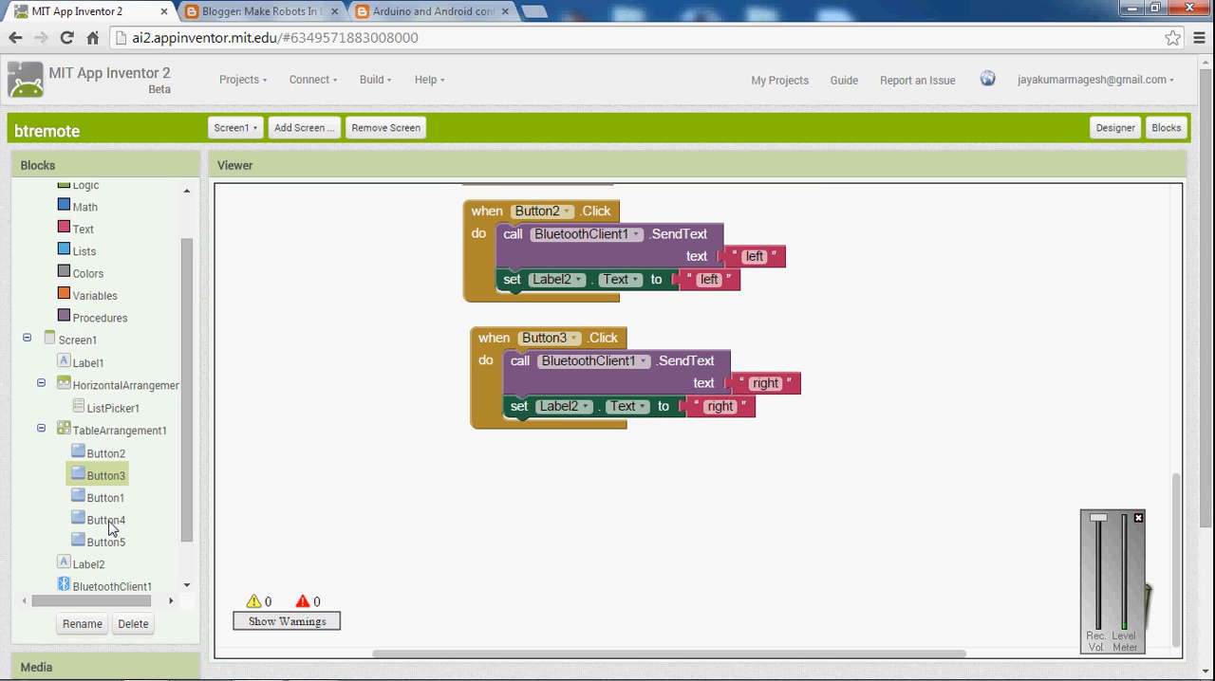
- Duplicate Button3's send and Label2 blocks into Button4.Click, changing both texts to 'reverse'
click(105, 519)
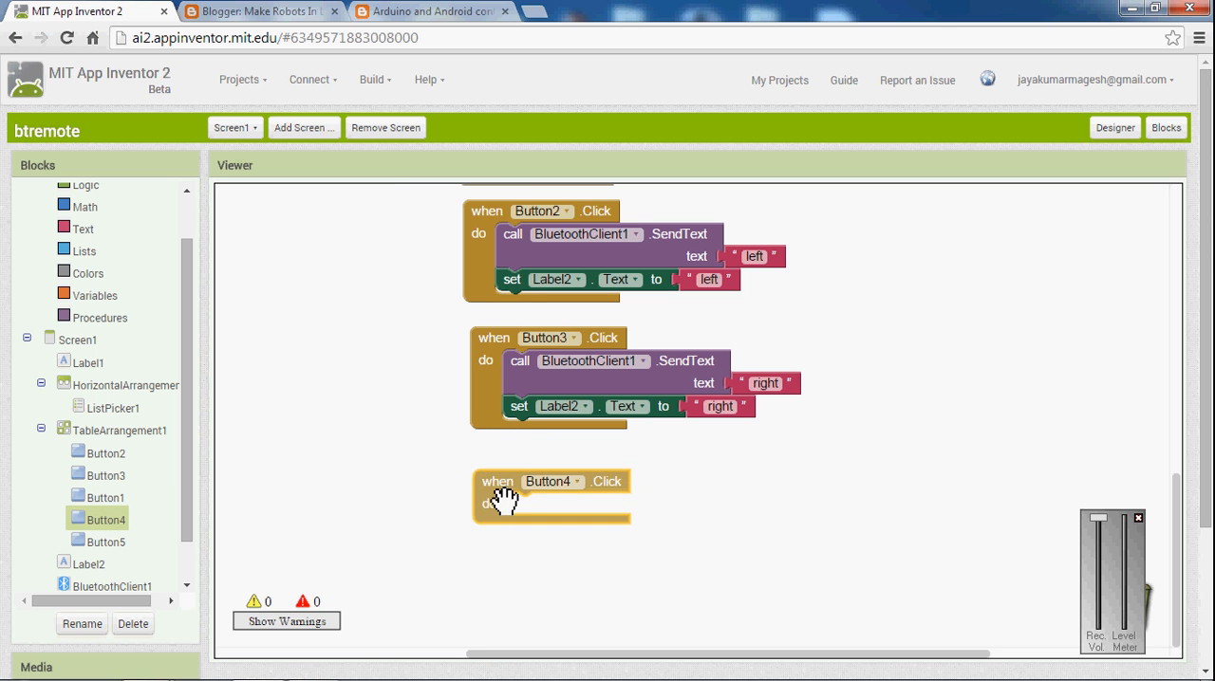
right_click(588, 361)
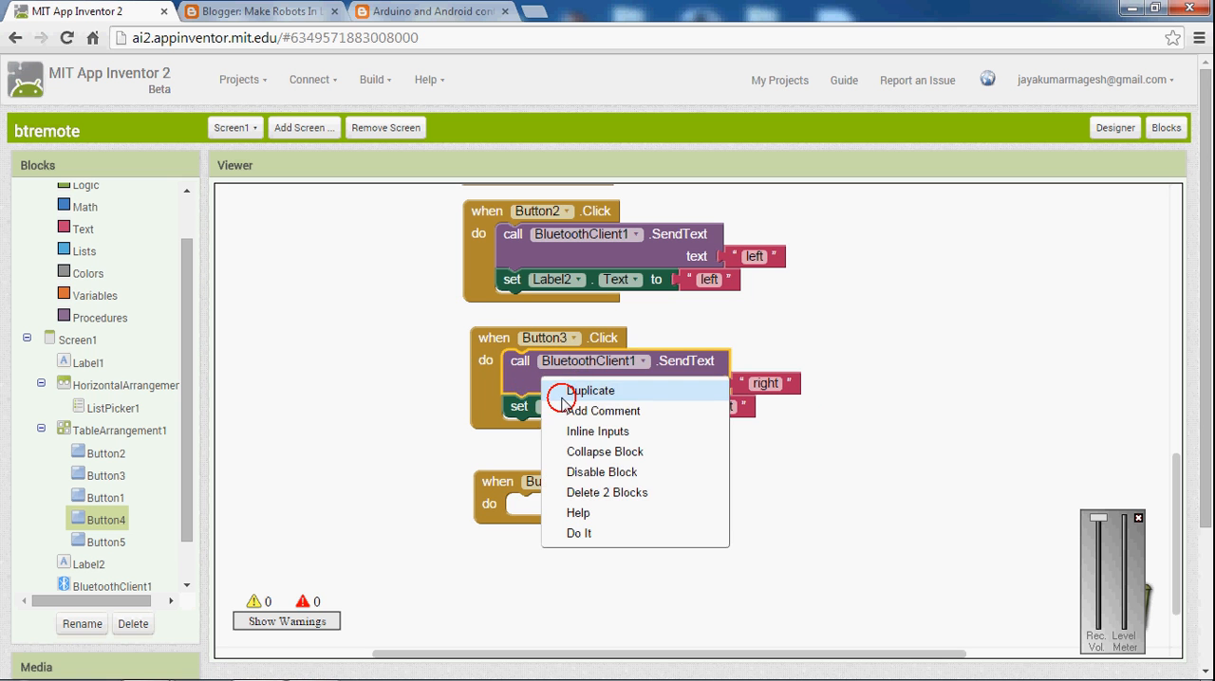
click(590, 390)
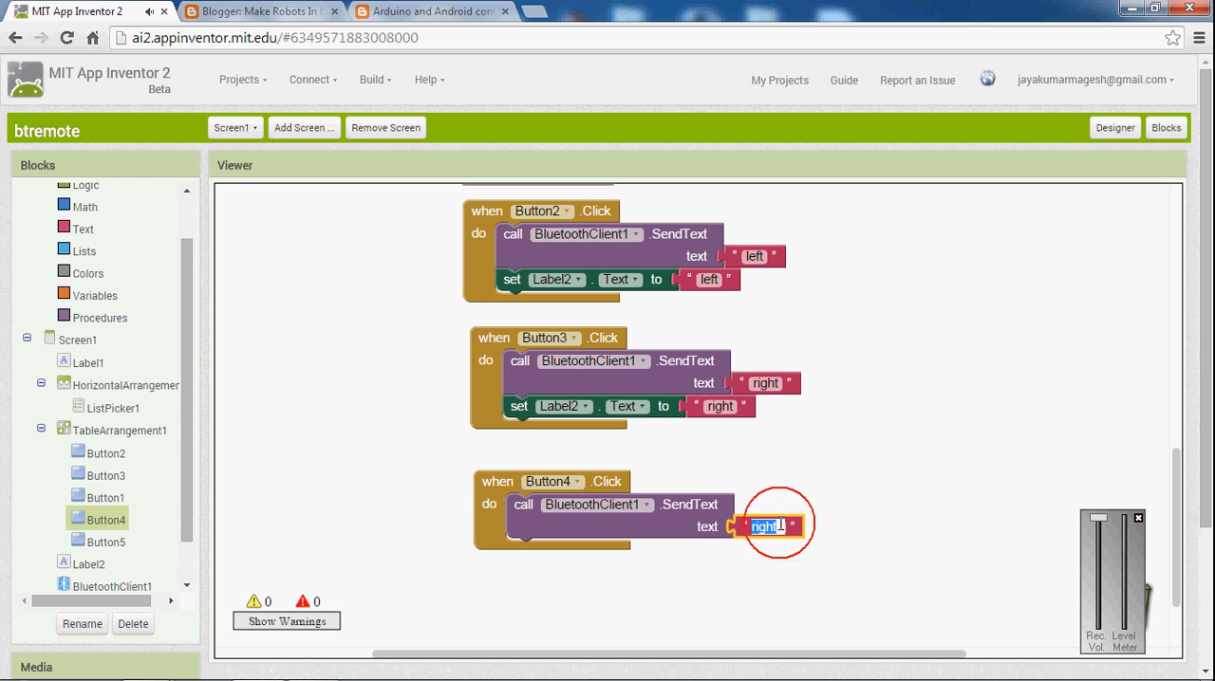
text(reverse)
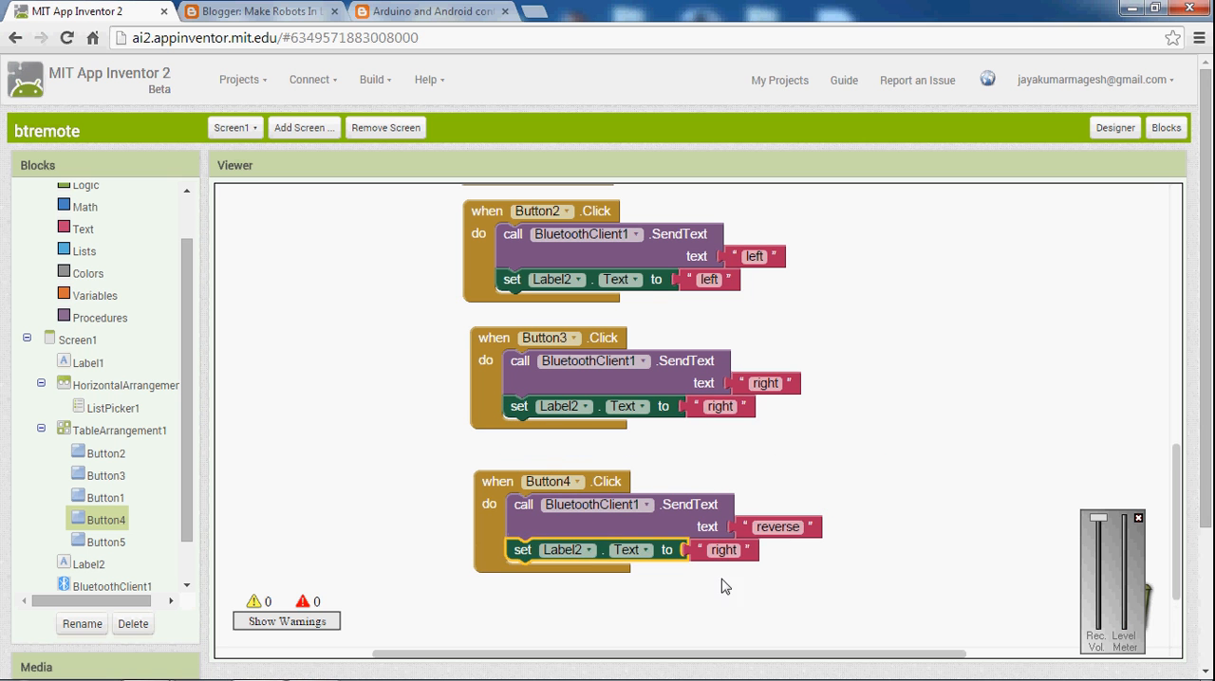
click(723, 549)
text(reverse)
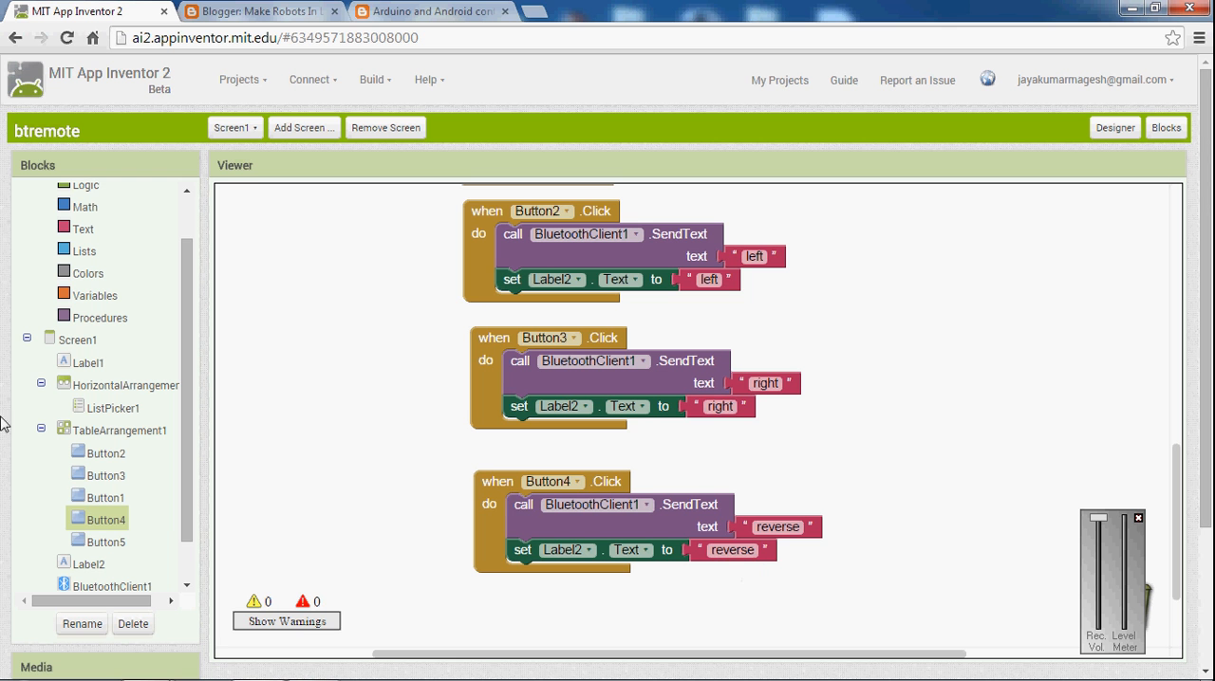
click(106, 541)
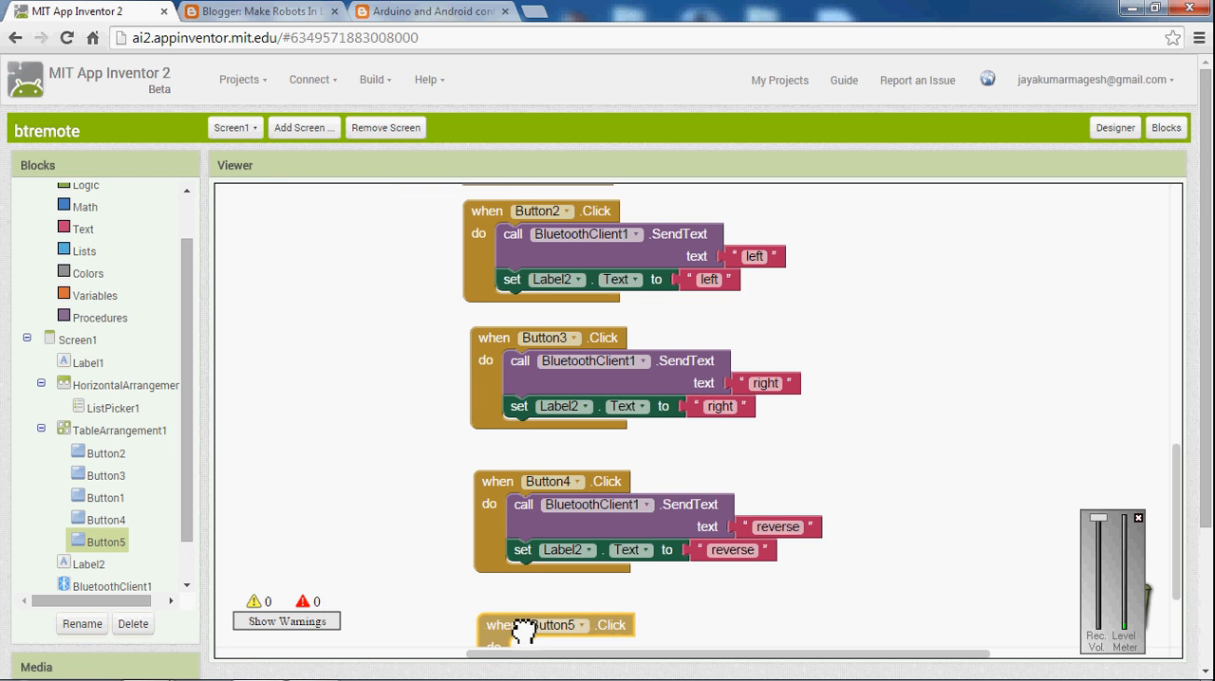
- Duplicate Button4's SendText block into Button5.Click and change its text to 'stop'
right_click(588, 360)
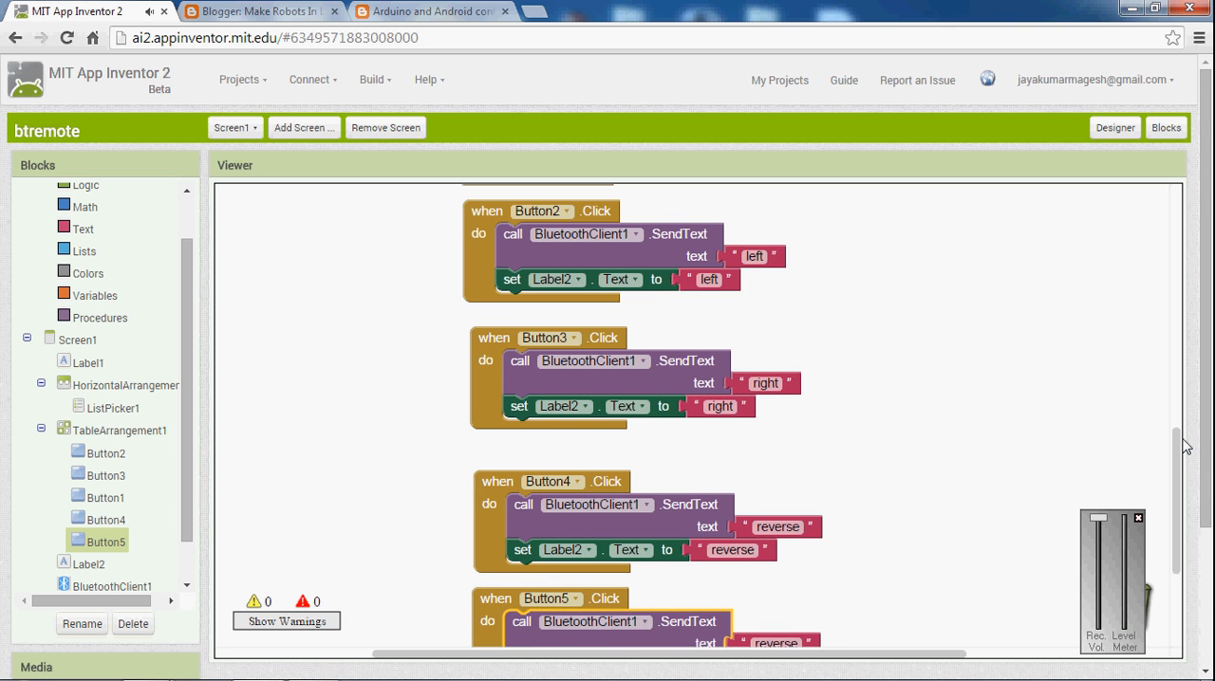
scroll(down, 3)
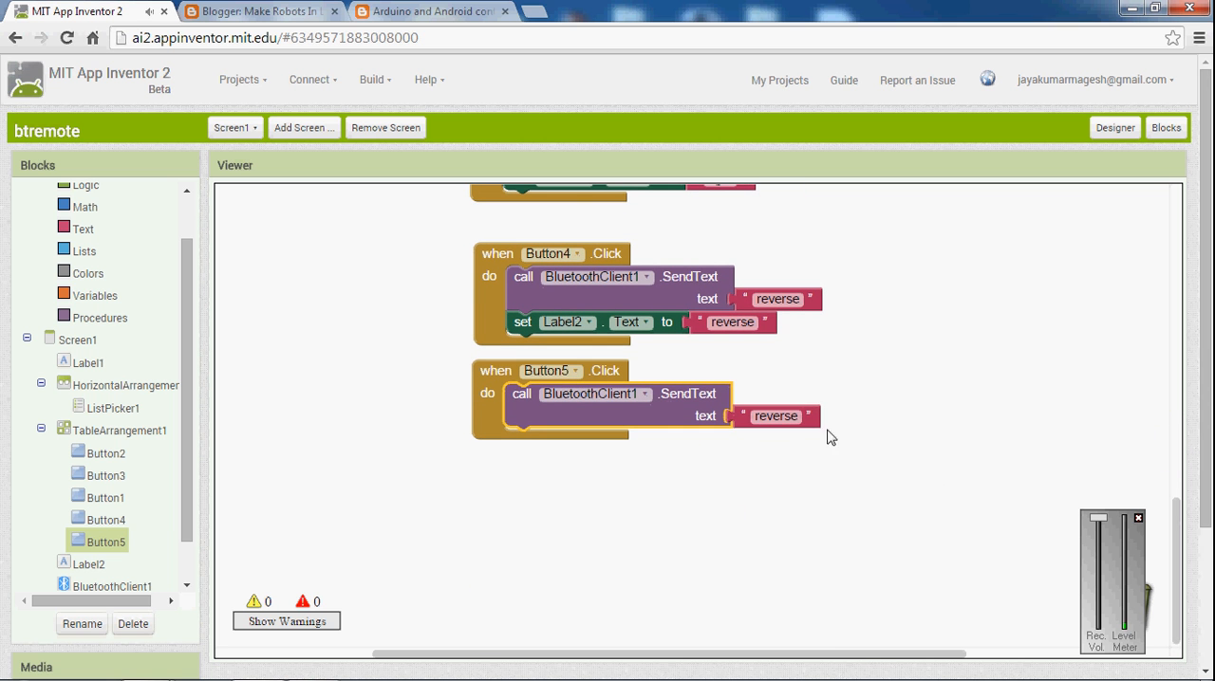
click(775, 416)
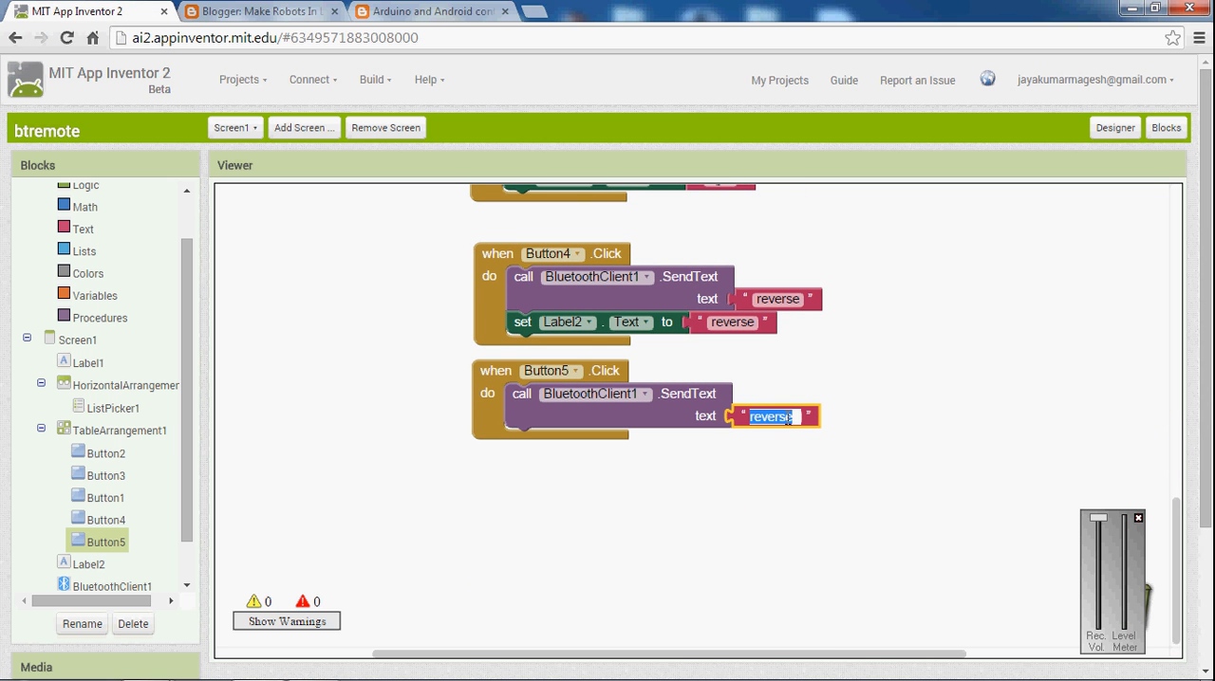
text(stop)
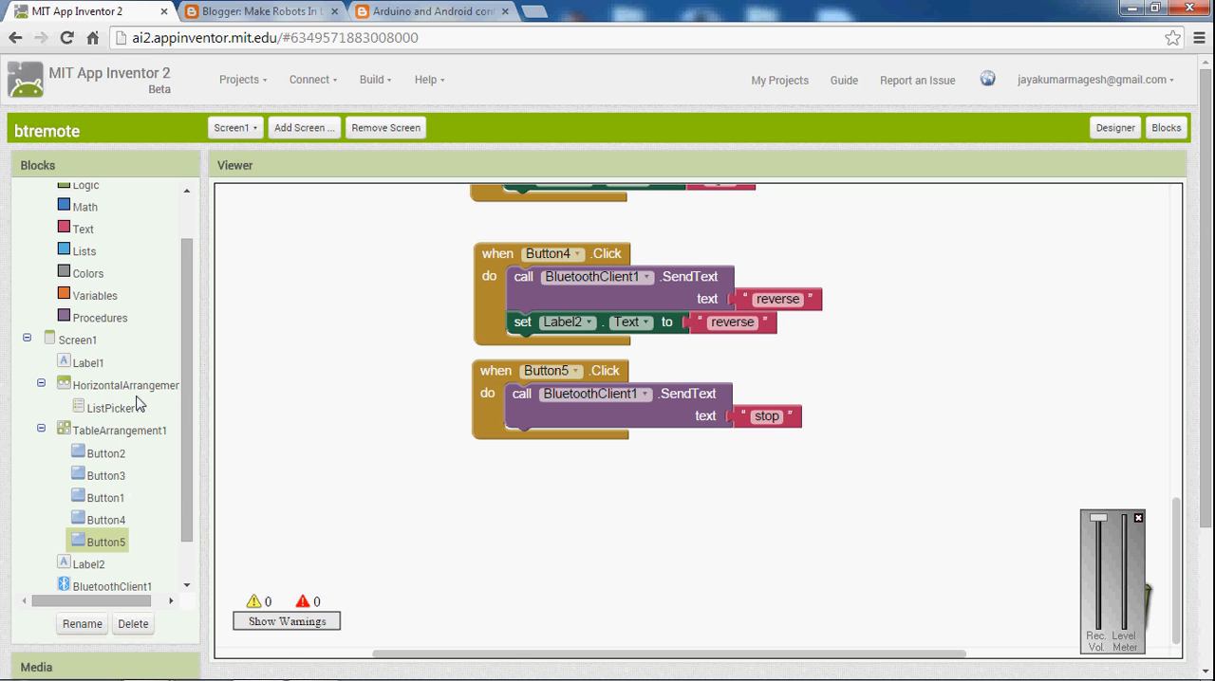
- Duplicate the set Label2.Text block into Button5.Click with text 'stop'
right_click(565, 321)
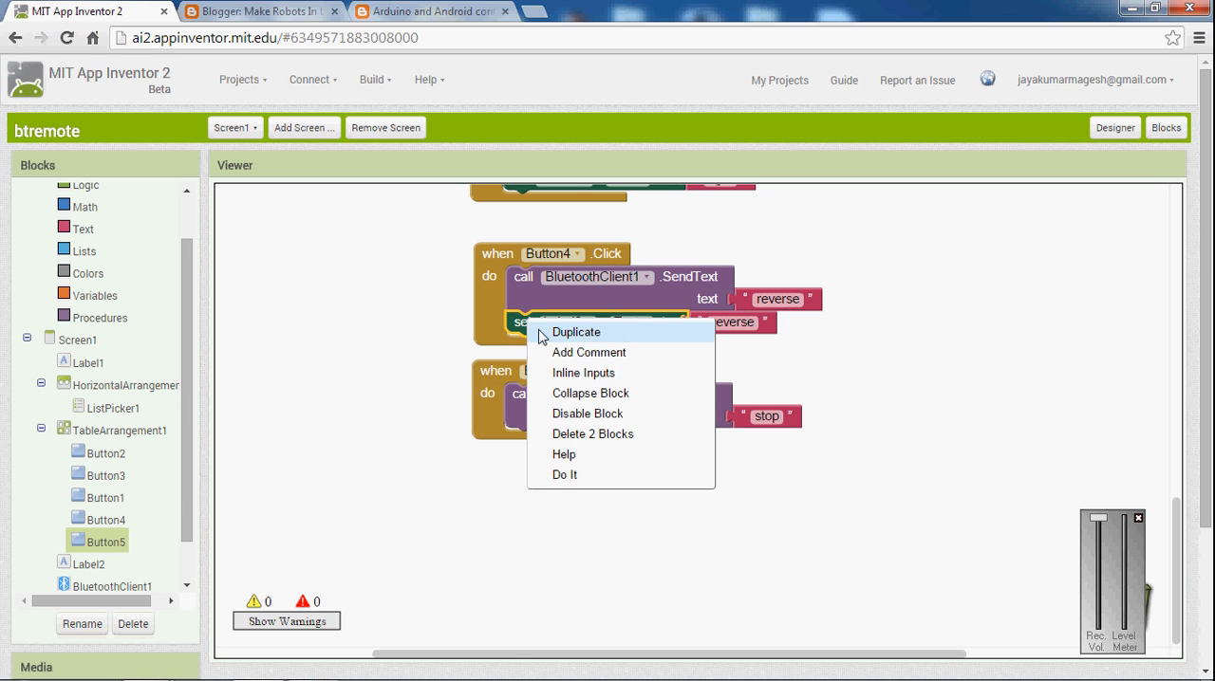
click(576, 331)
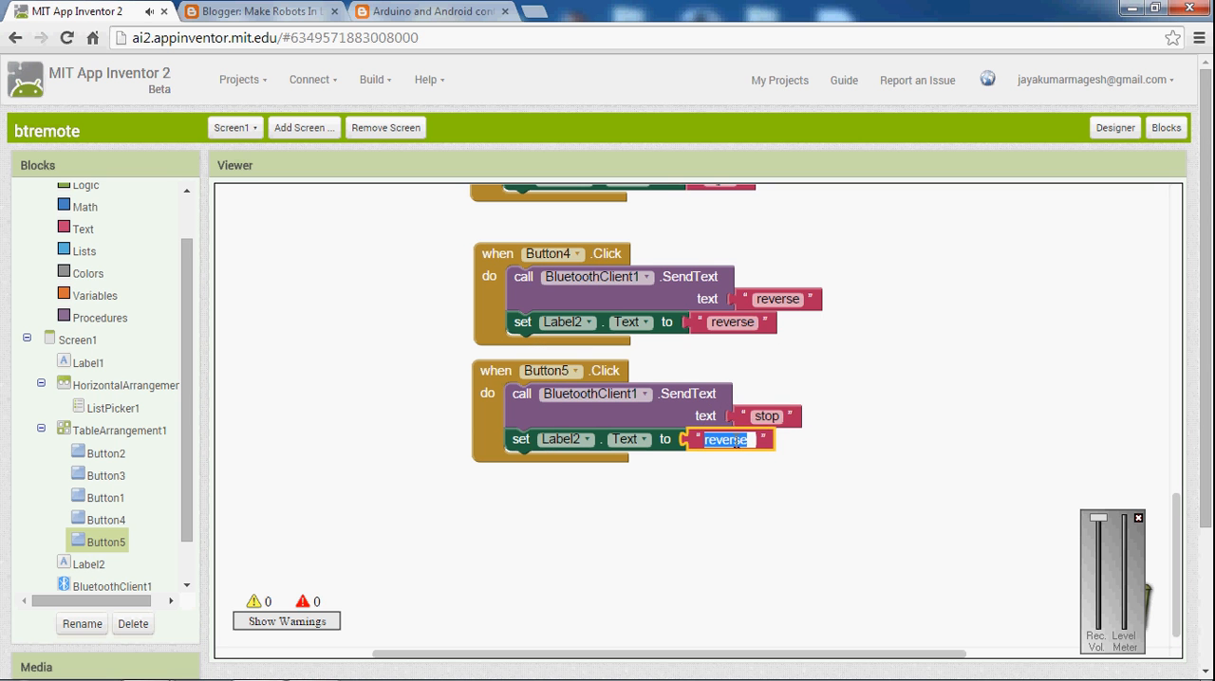
text(stop)
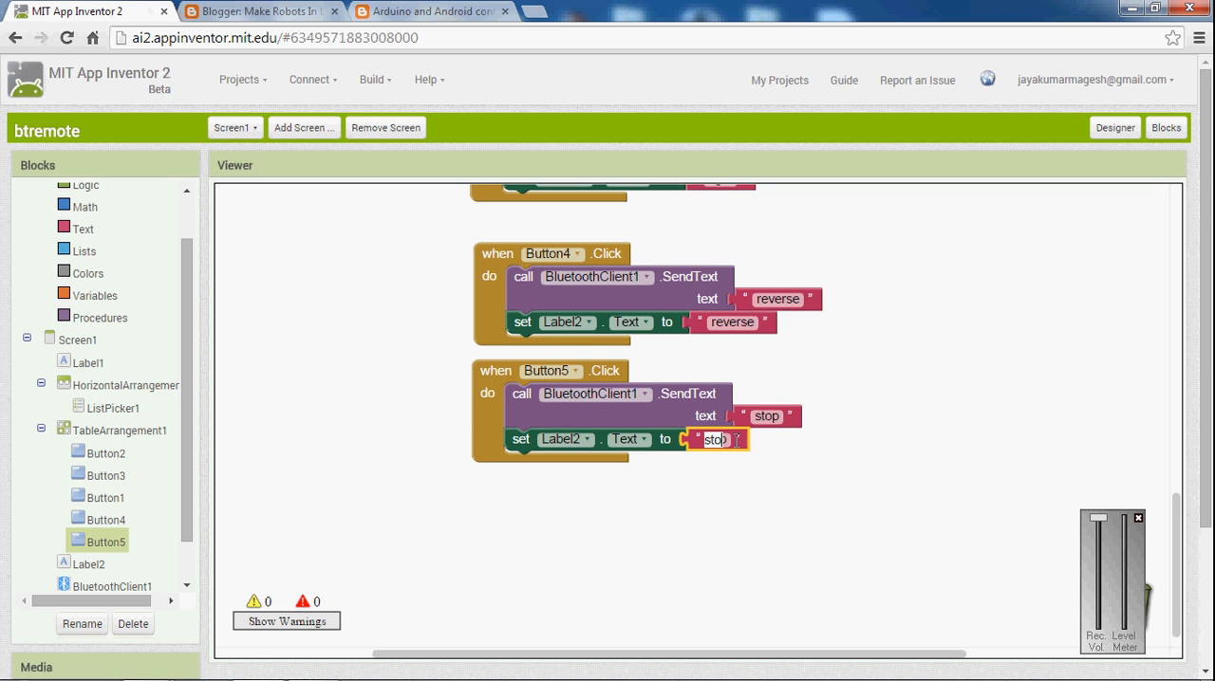
click(750, 498)
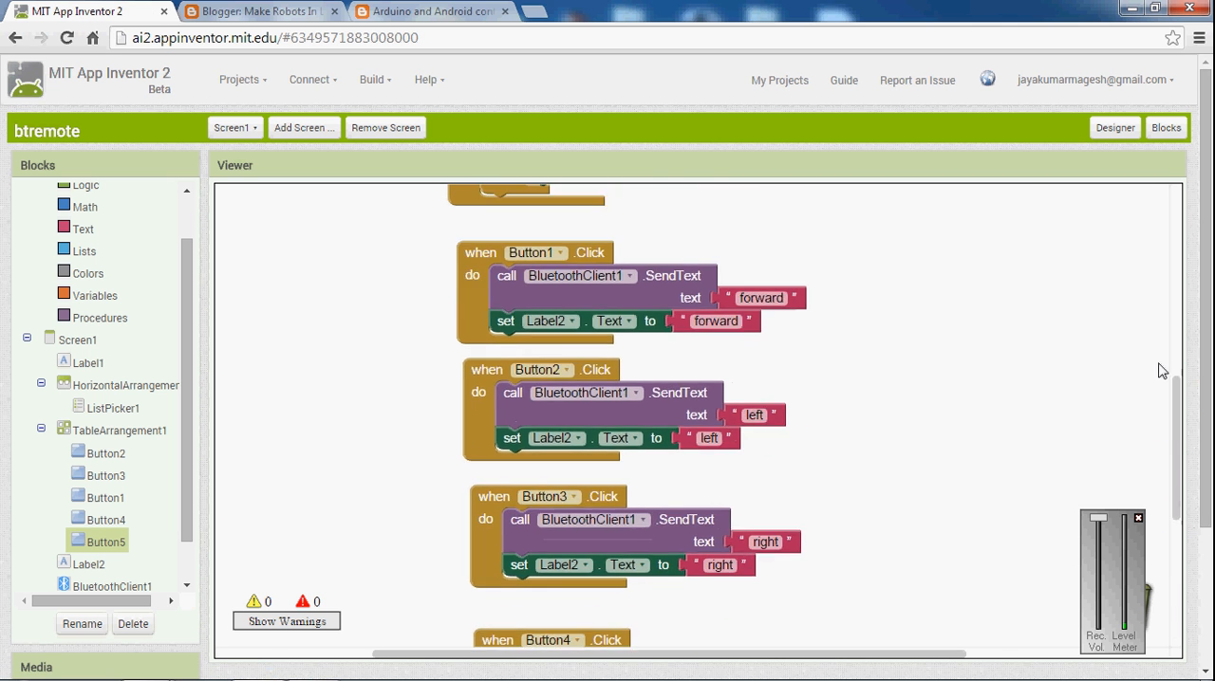
scroll(down, 3)
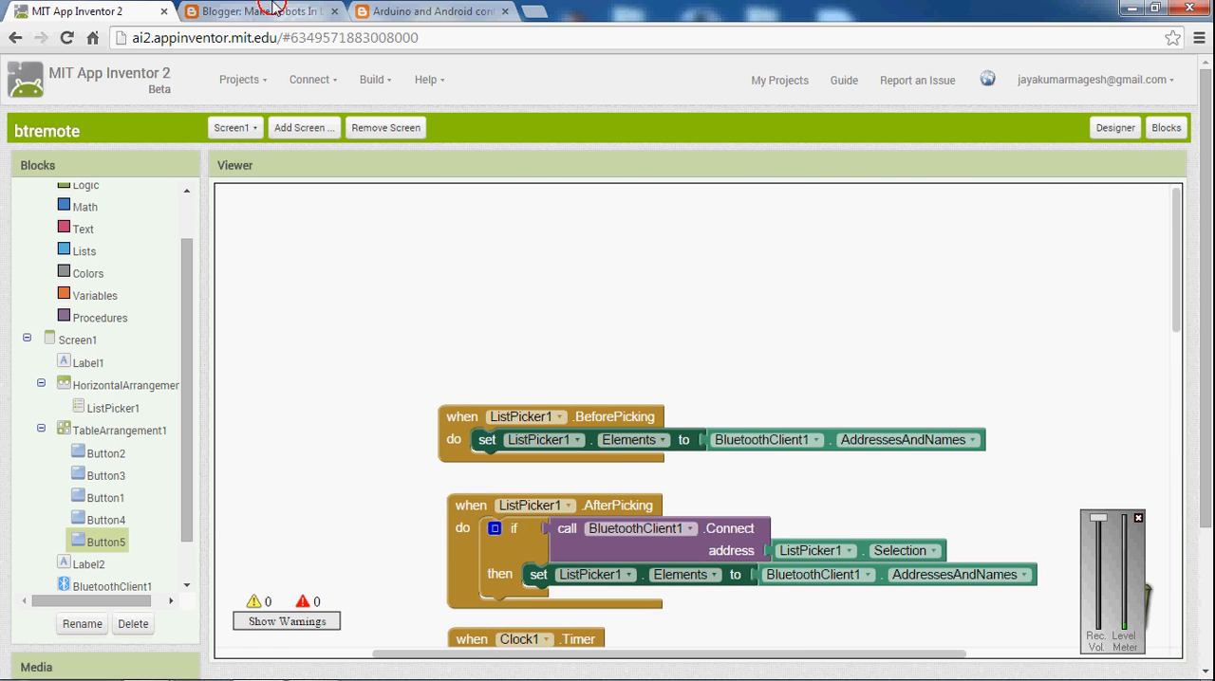
- Switch to the Arduino and Android control blog tab and scroll through the app screenshot and loop() code
click(432, 11)
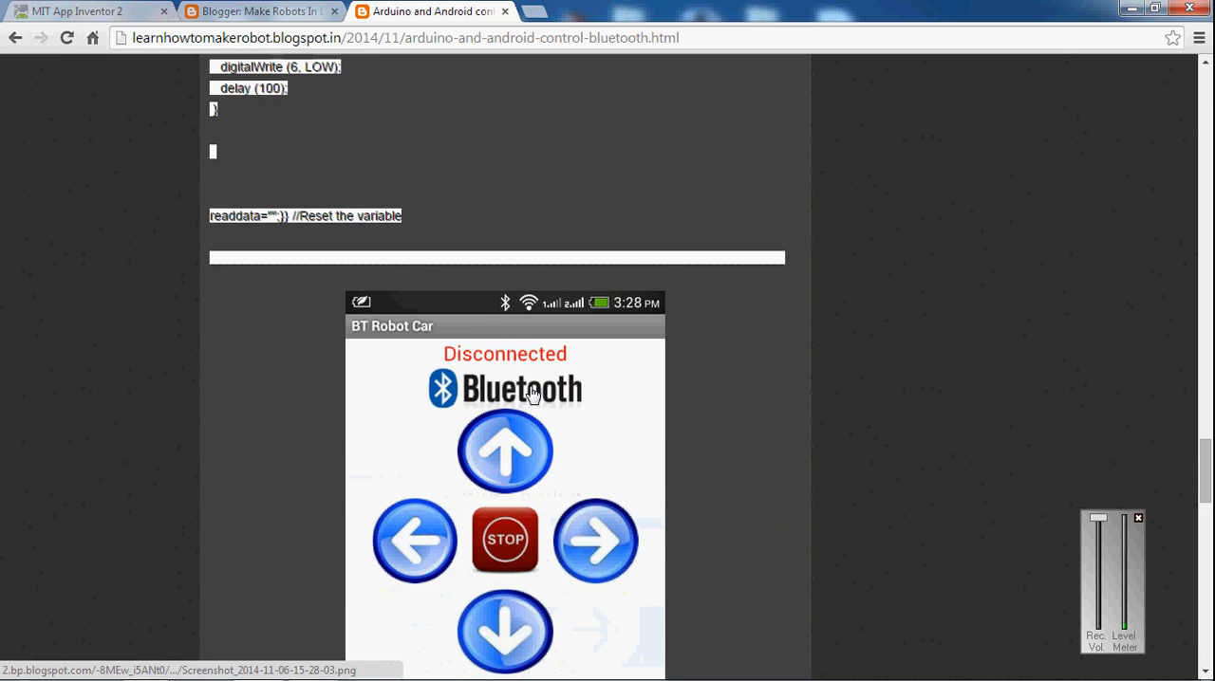
scroll(down, 3)
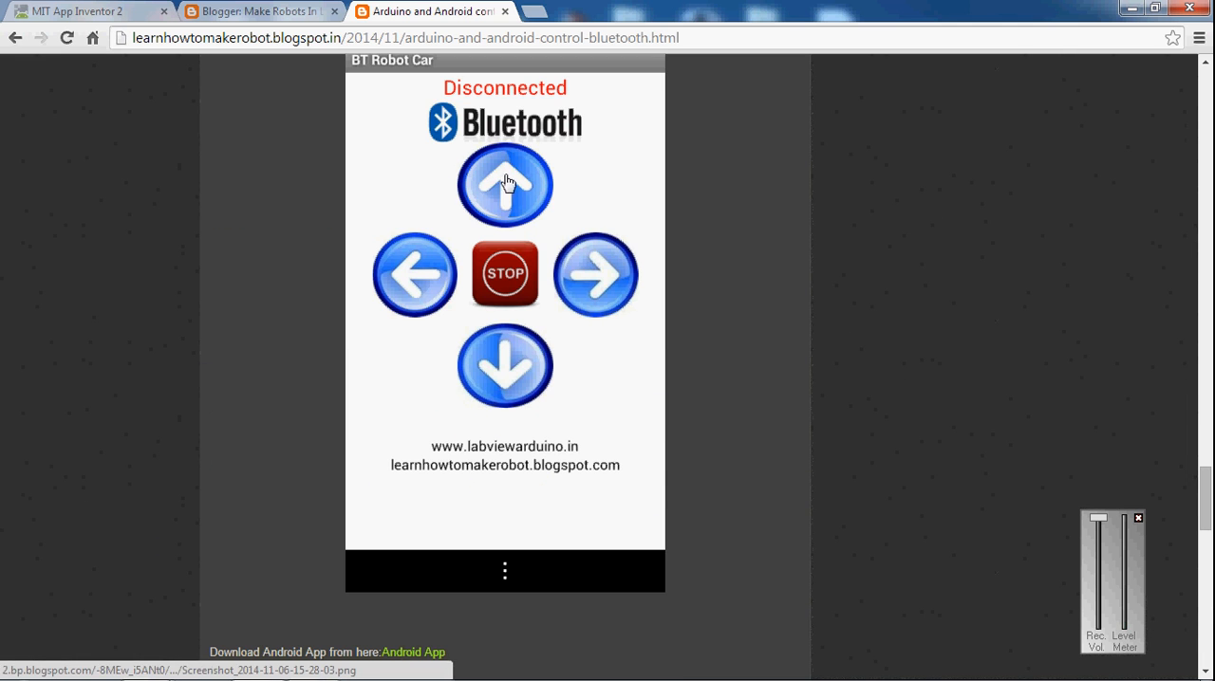
mouse_move(625, 443)
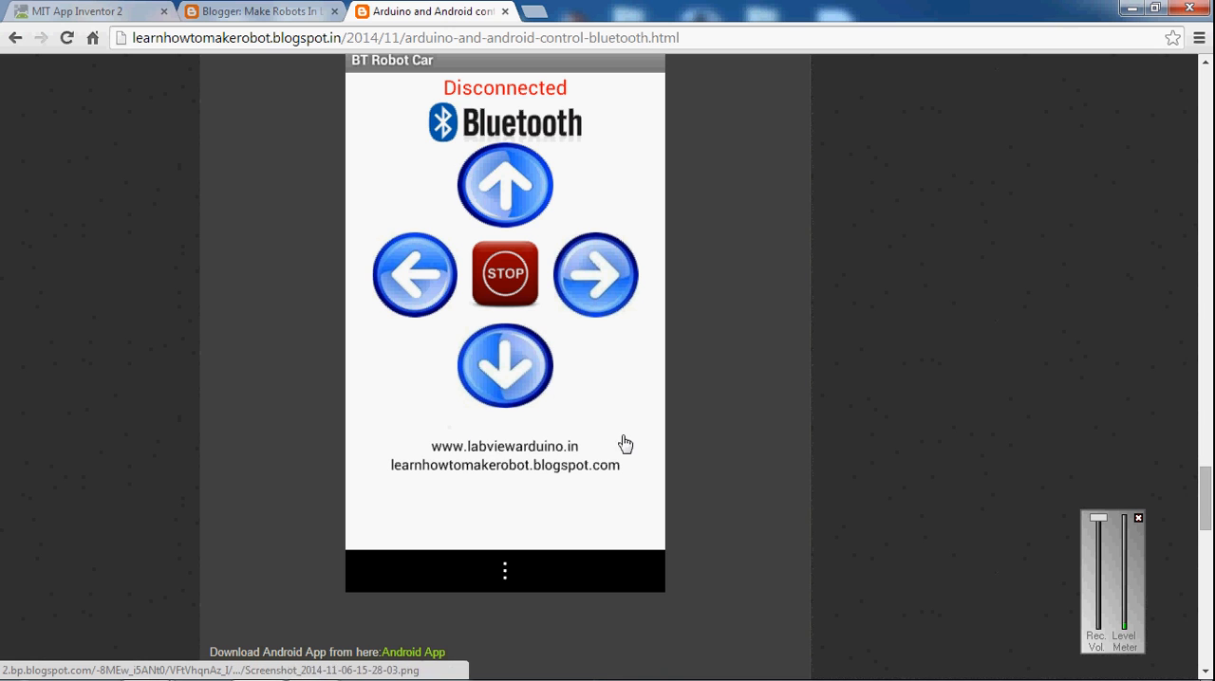
mouse_move(597, 452)
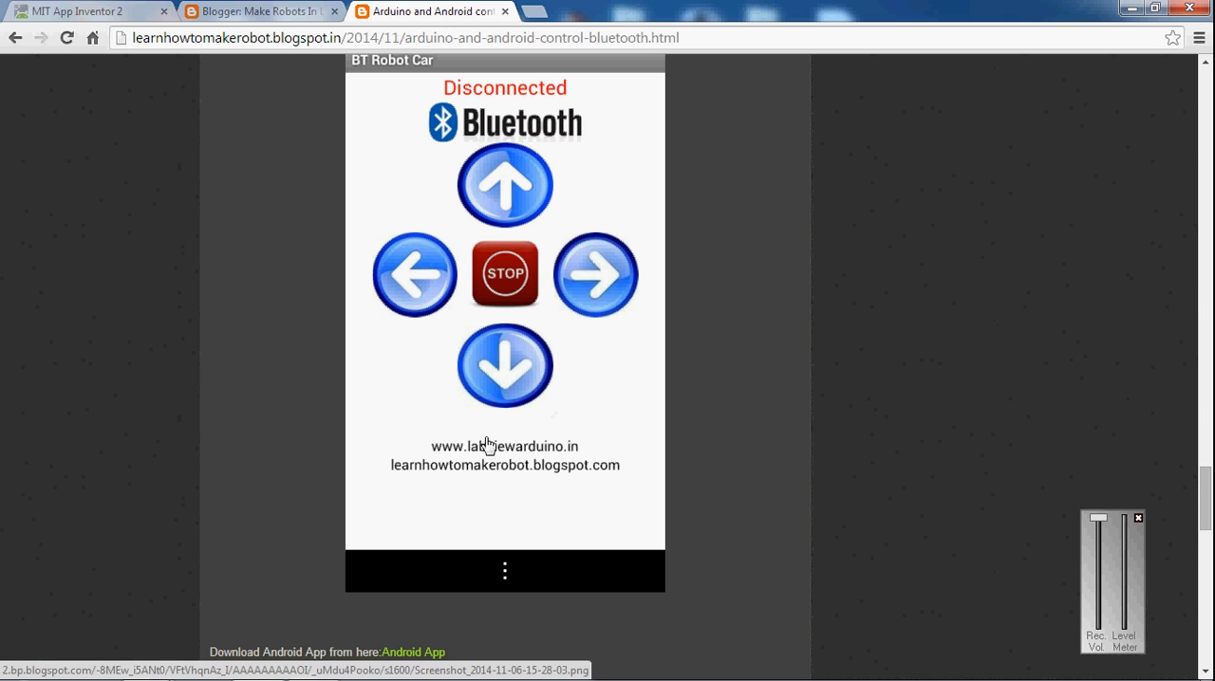
mouse_move(531, 444)
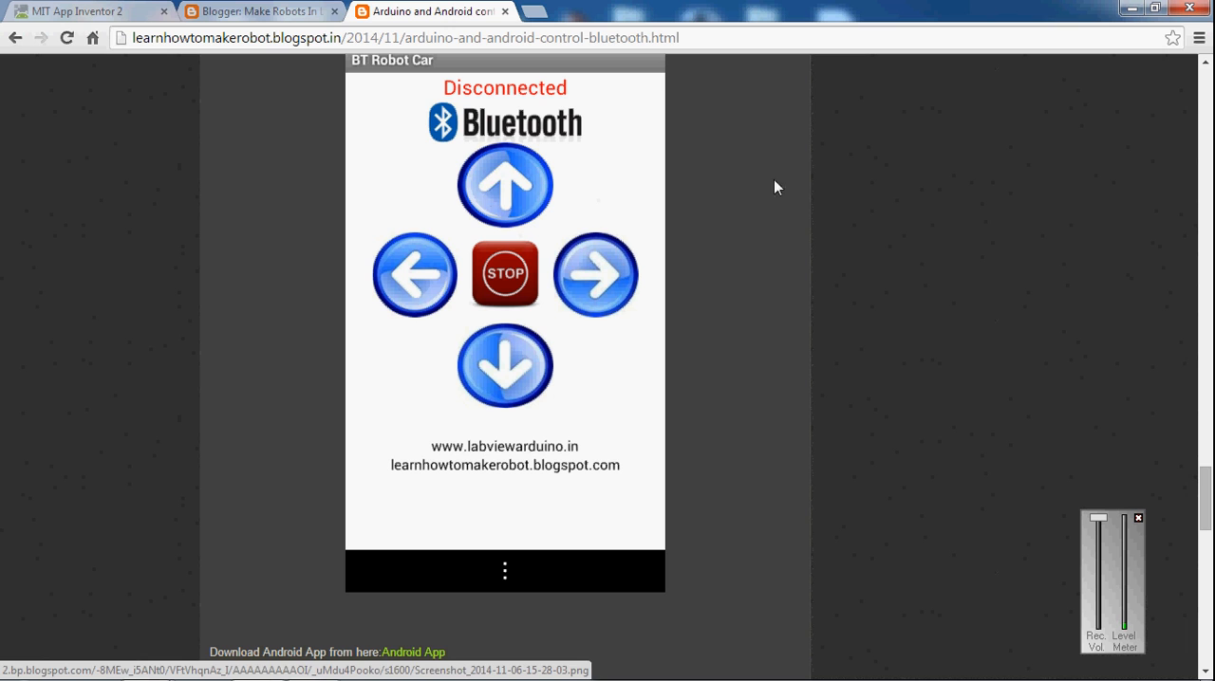
mouse_move(404, 210)
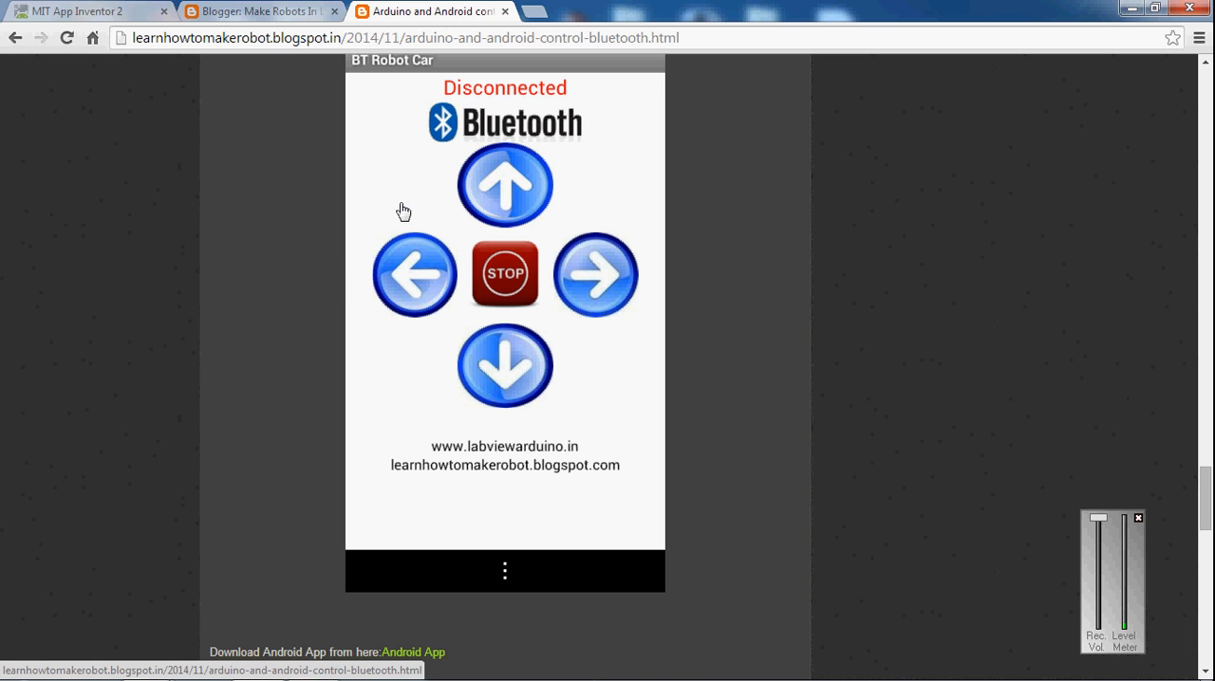
mouse_move(282, 203)
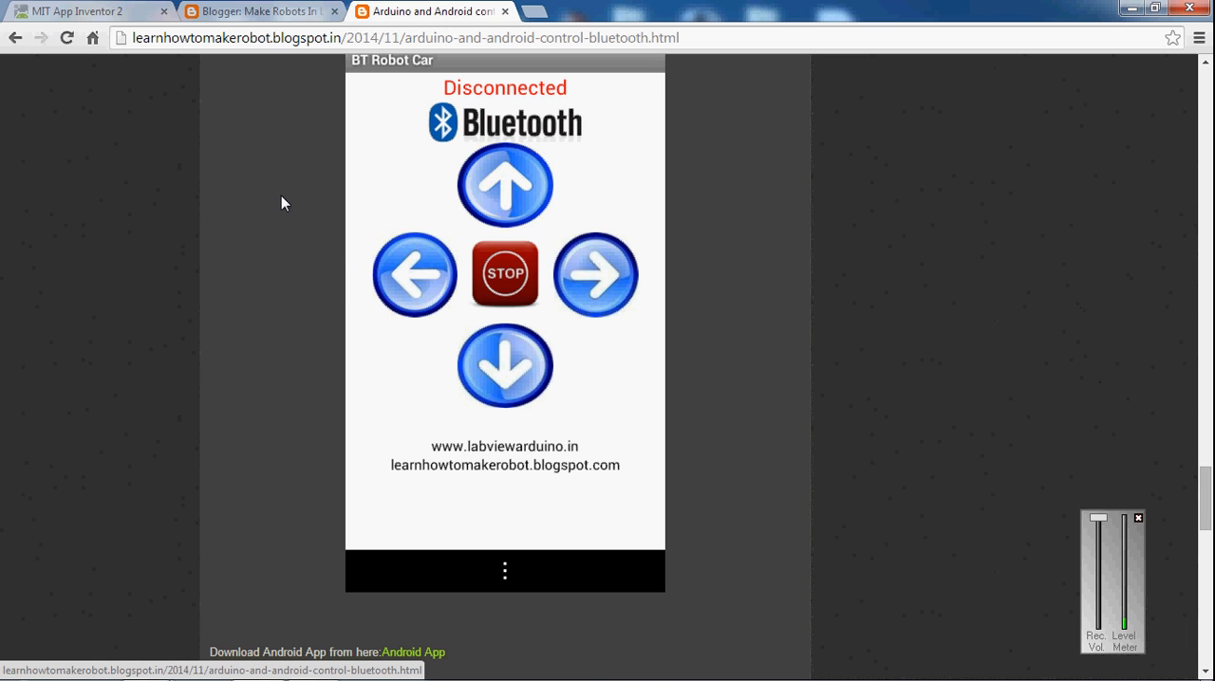
scroll(down, 3)
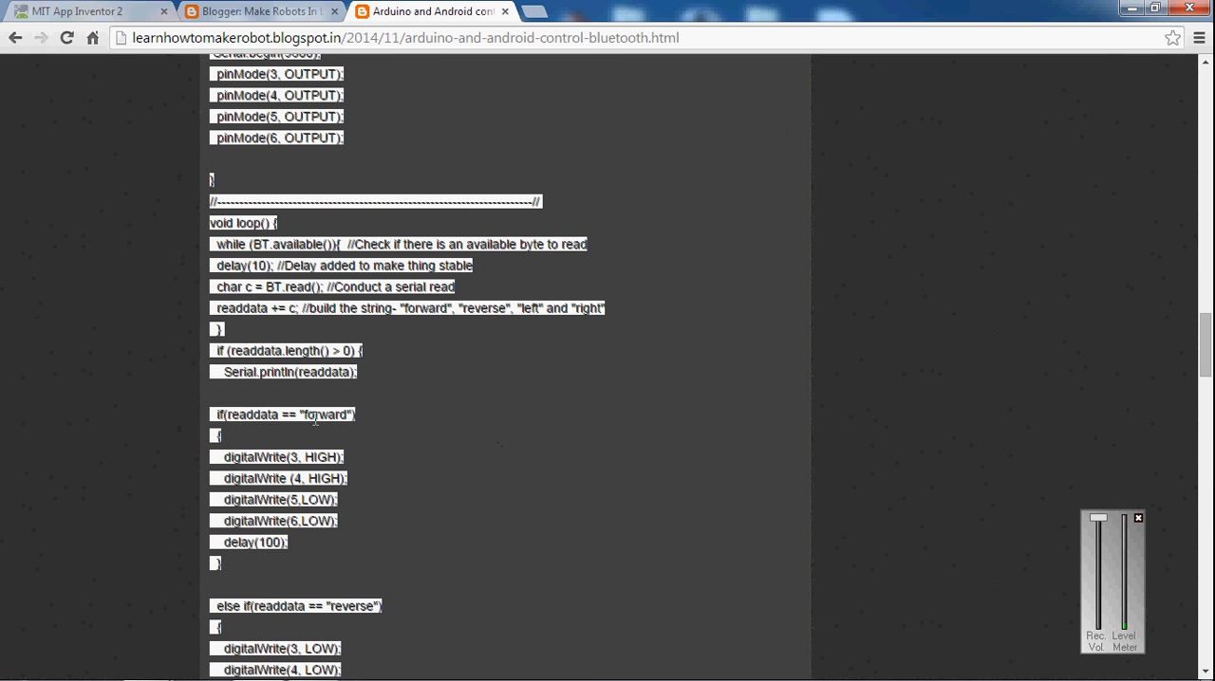
scroll(down, 3)
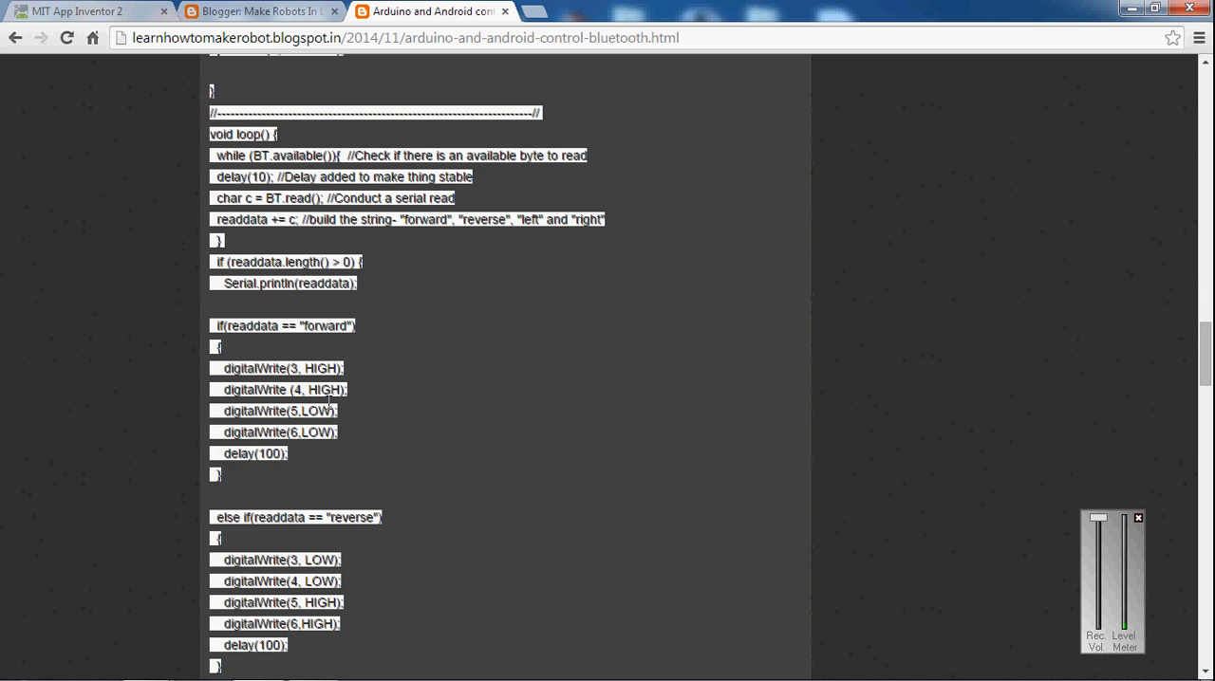
scroll(down, 3)
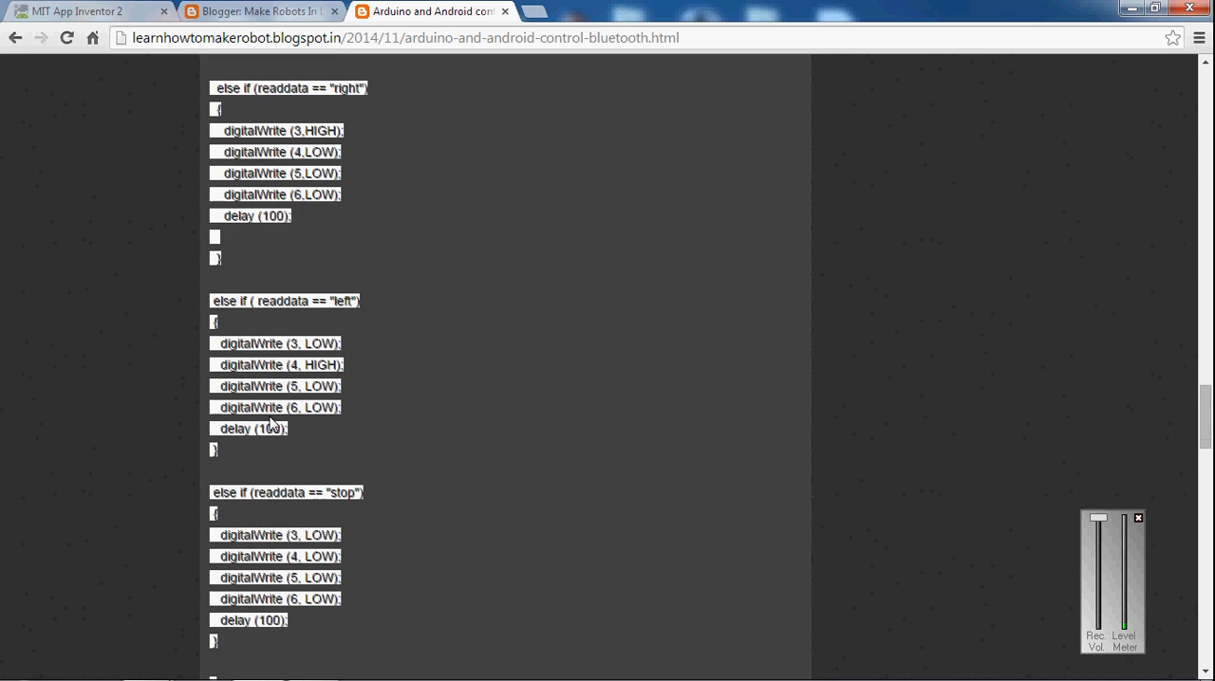